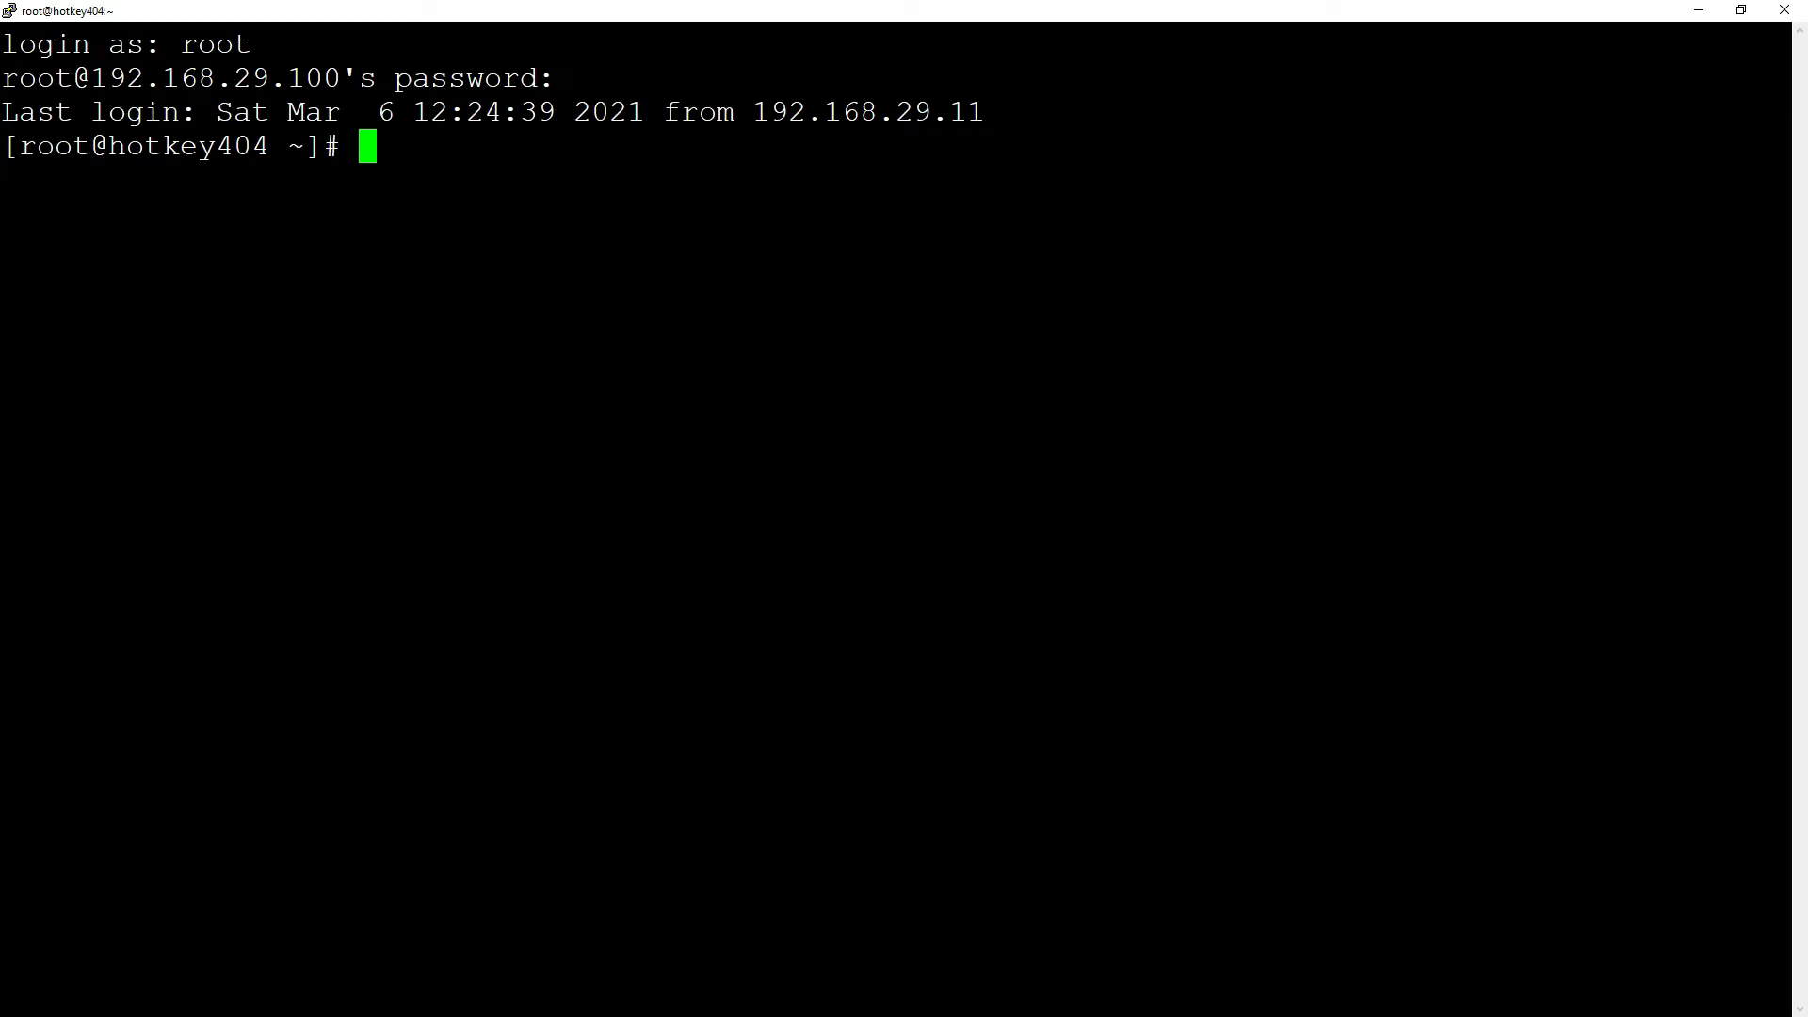
# In /usr/src, wget asterisk-16-current.tar.gz from downloads.asterisk.org.
pyautogui.write('cd /usr/')
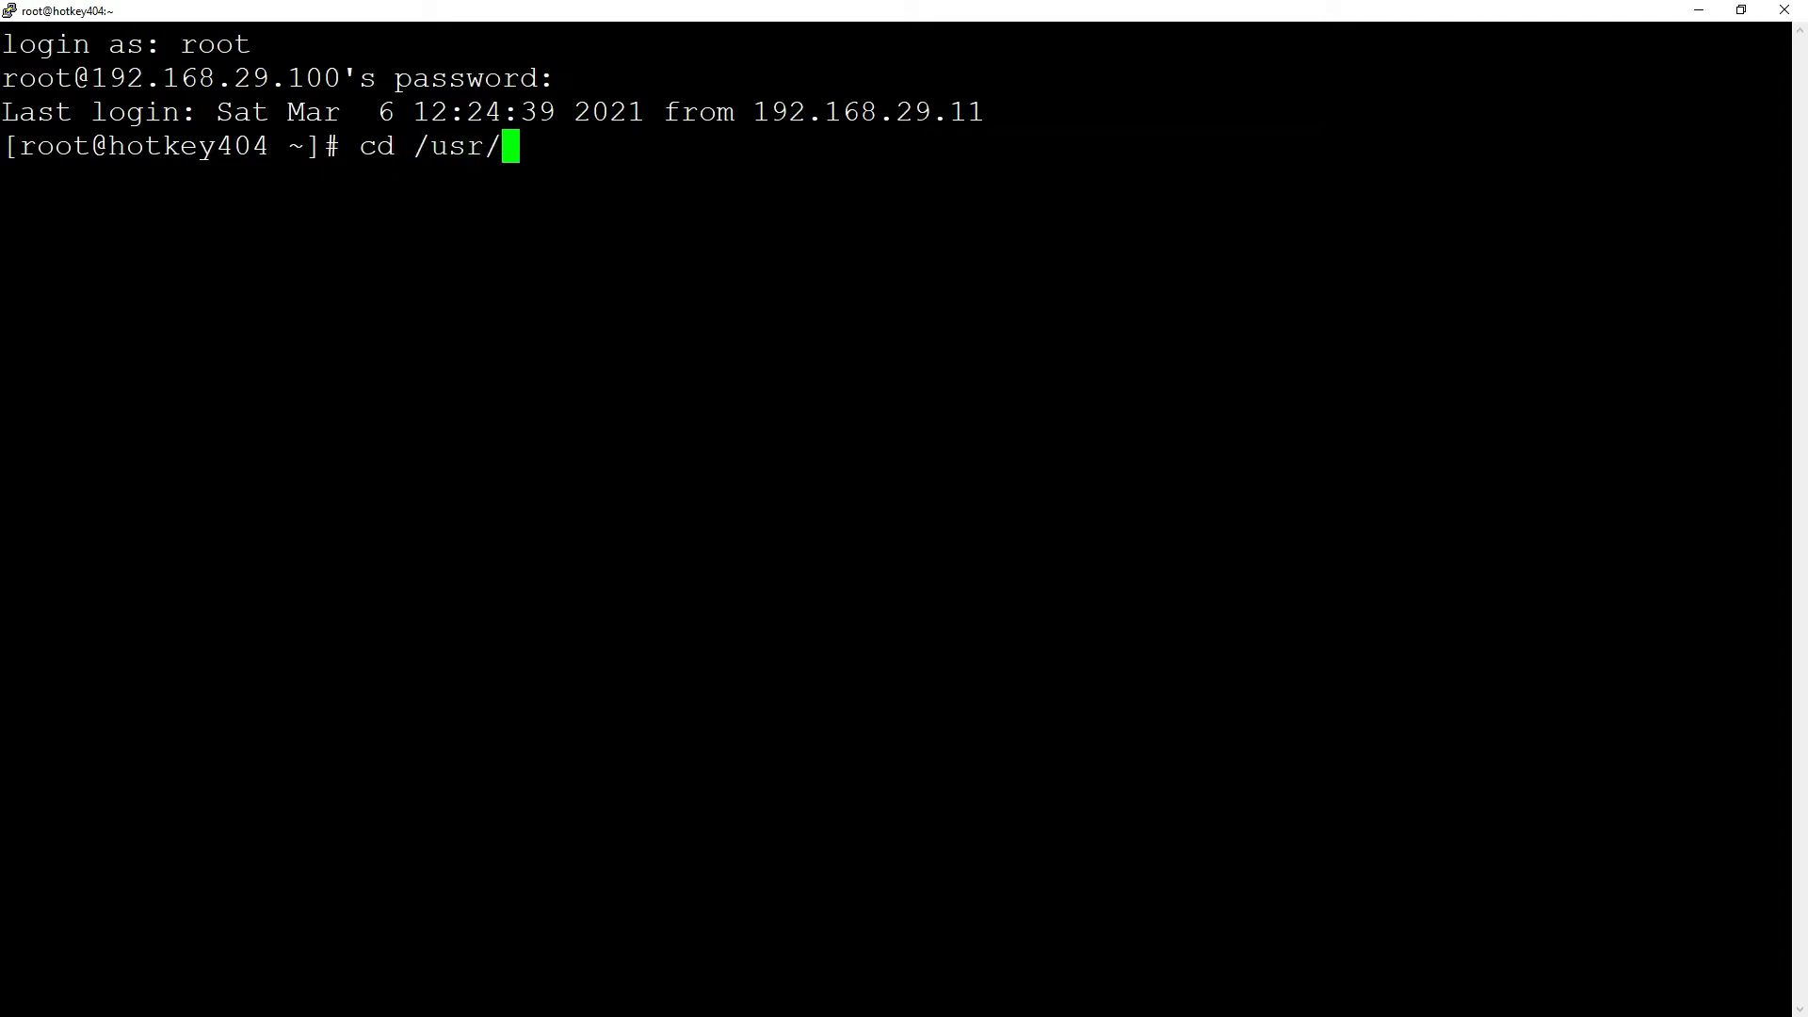
pyautogui.write('src')
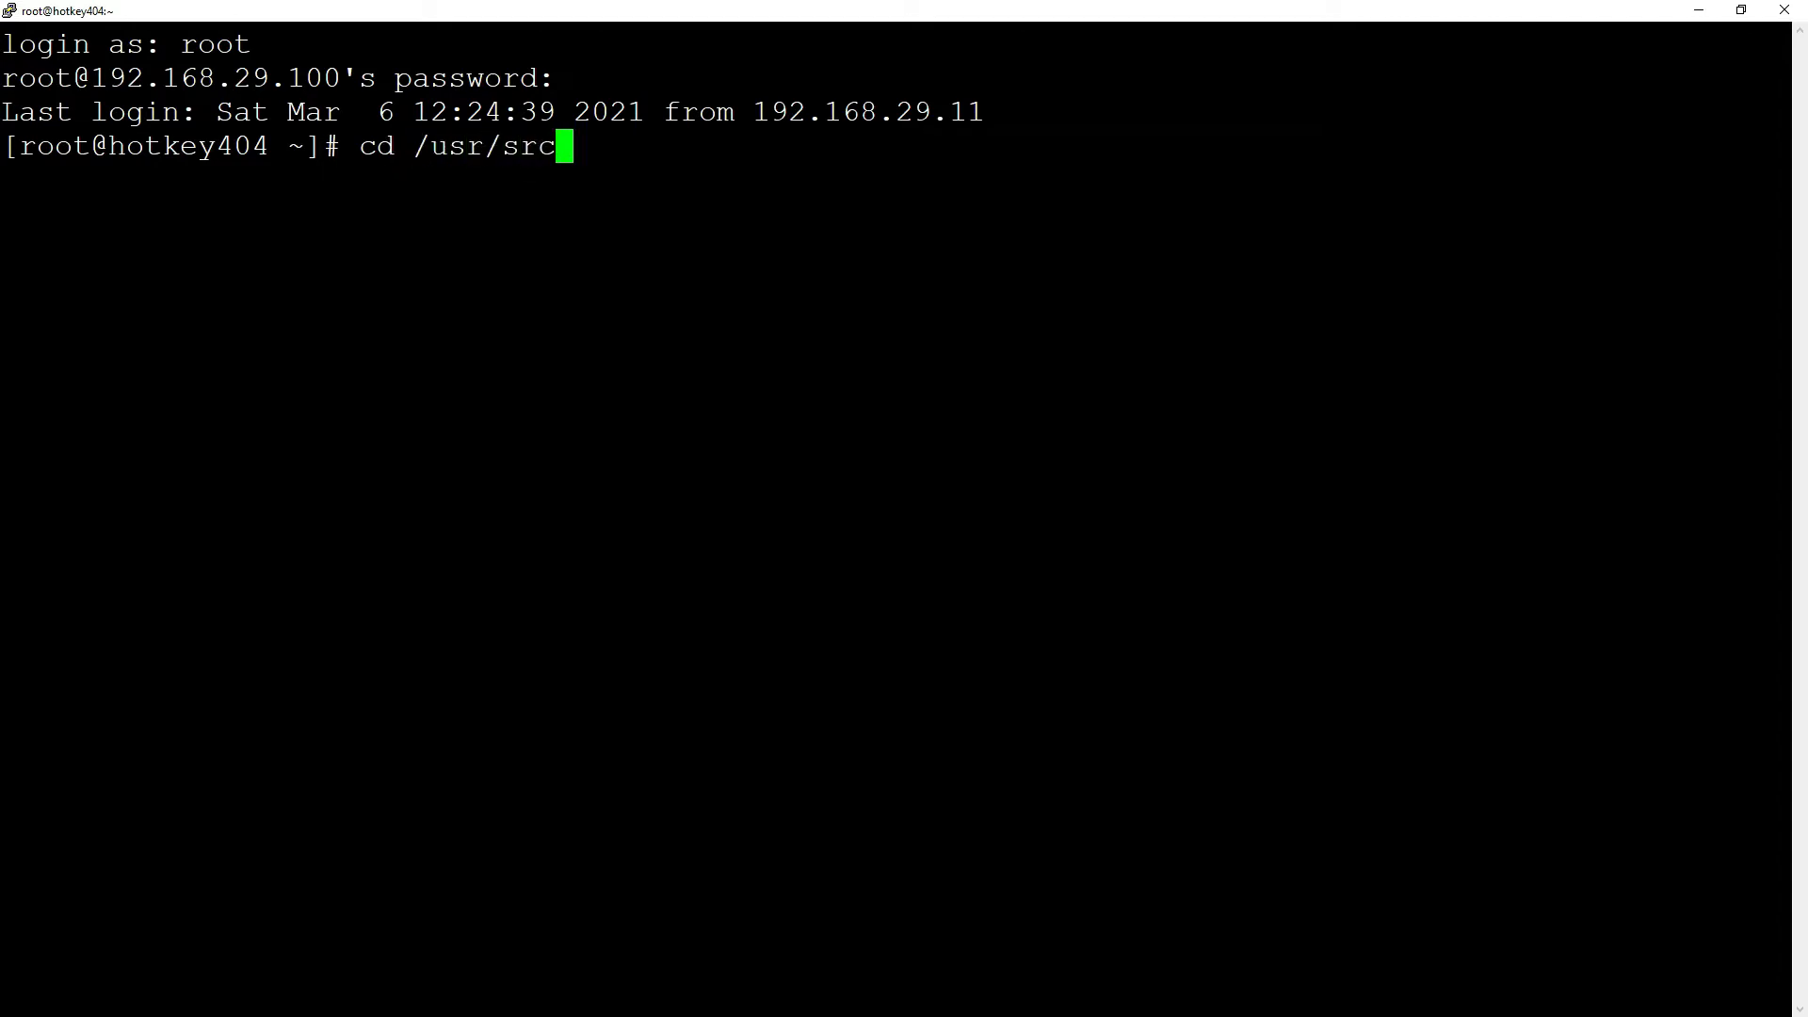
pyautogui.write('wg')
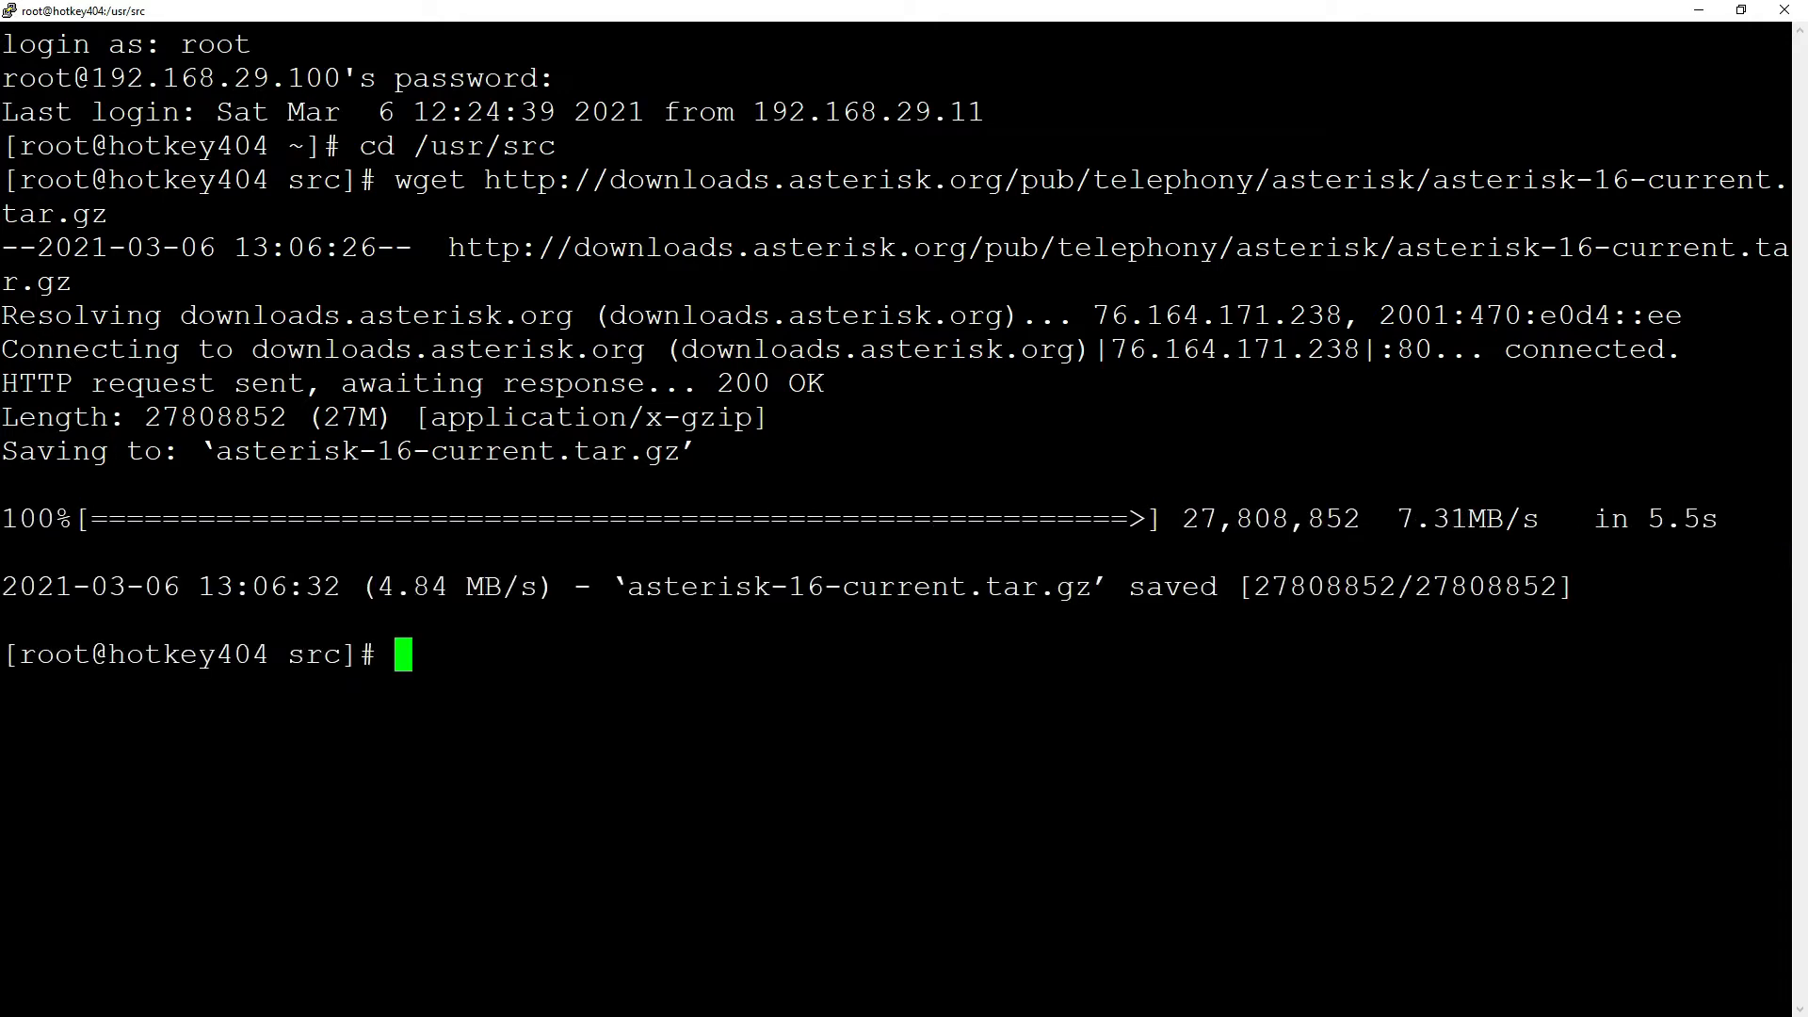
# Extract the asterisk-16.16.2 archive with tar -zxvf and list its contrib/scripts folder.
pyautogui.write('tar -z')
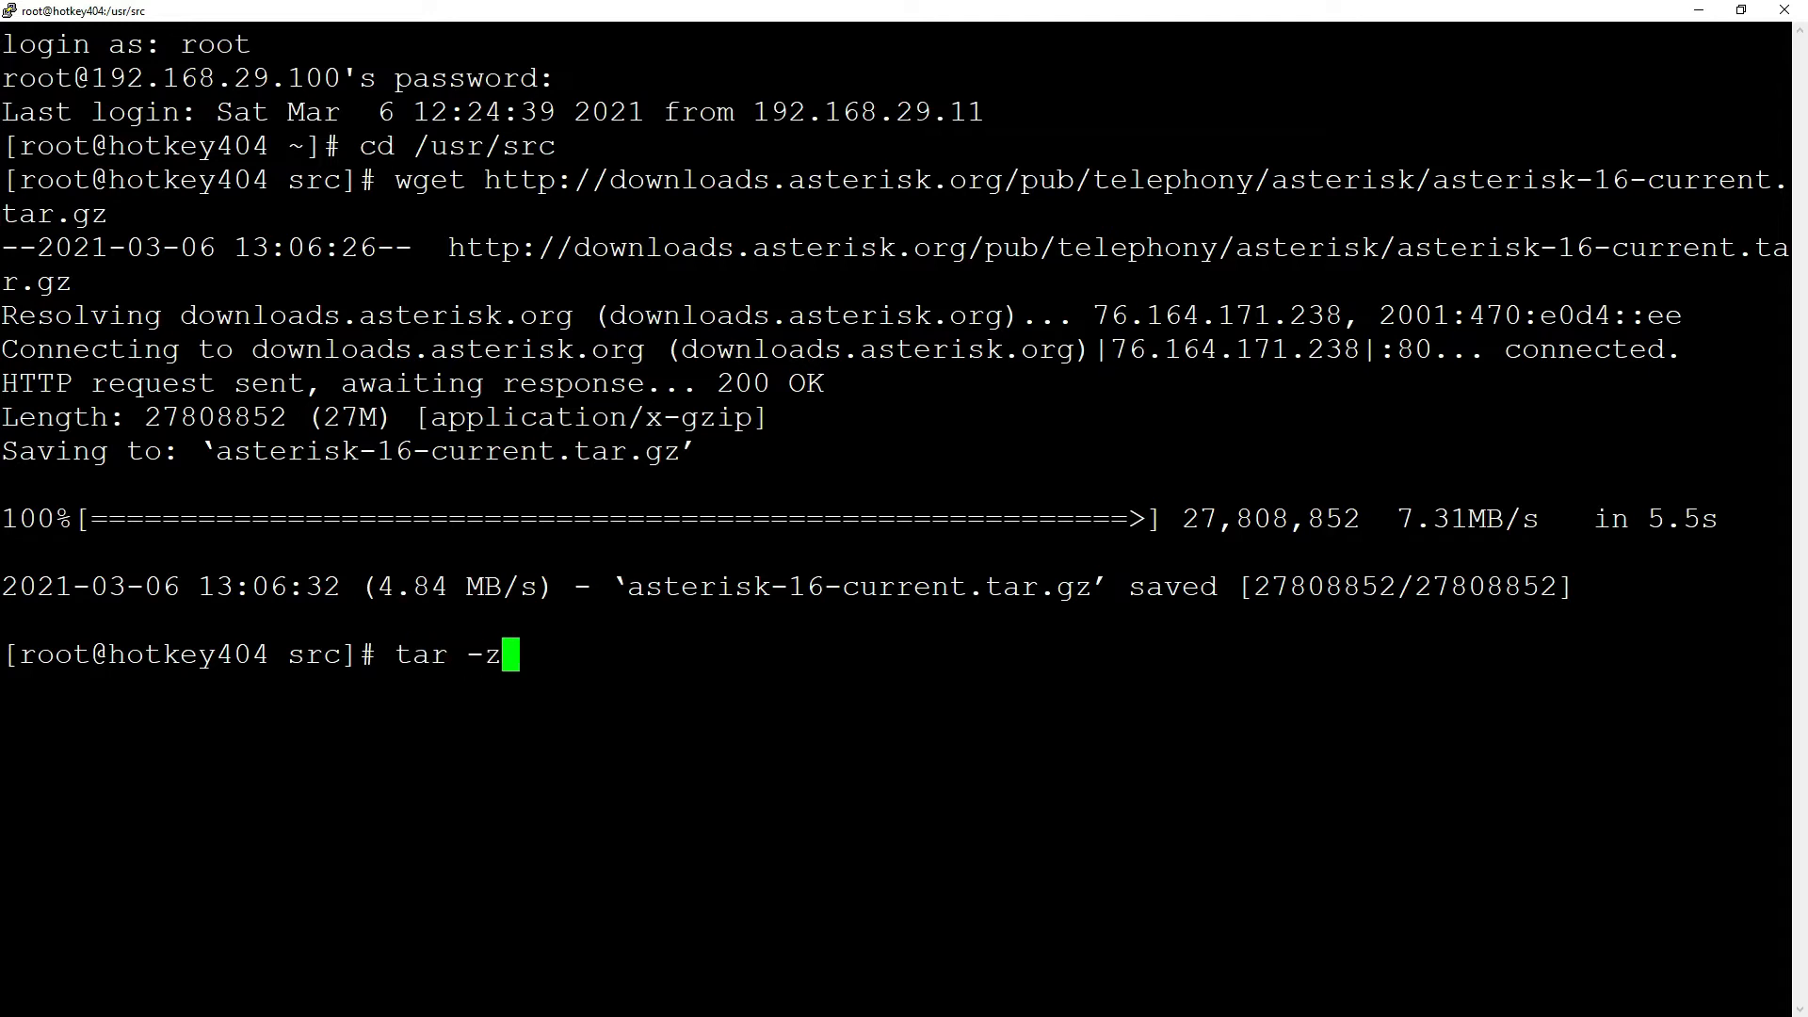
pyautogui.write('xvf')
pyautogui.write('cd contr')
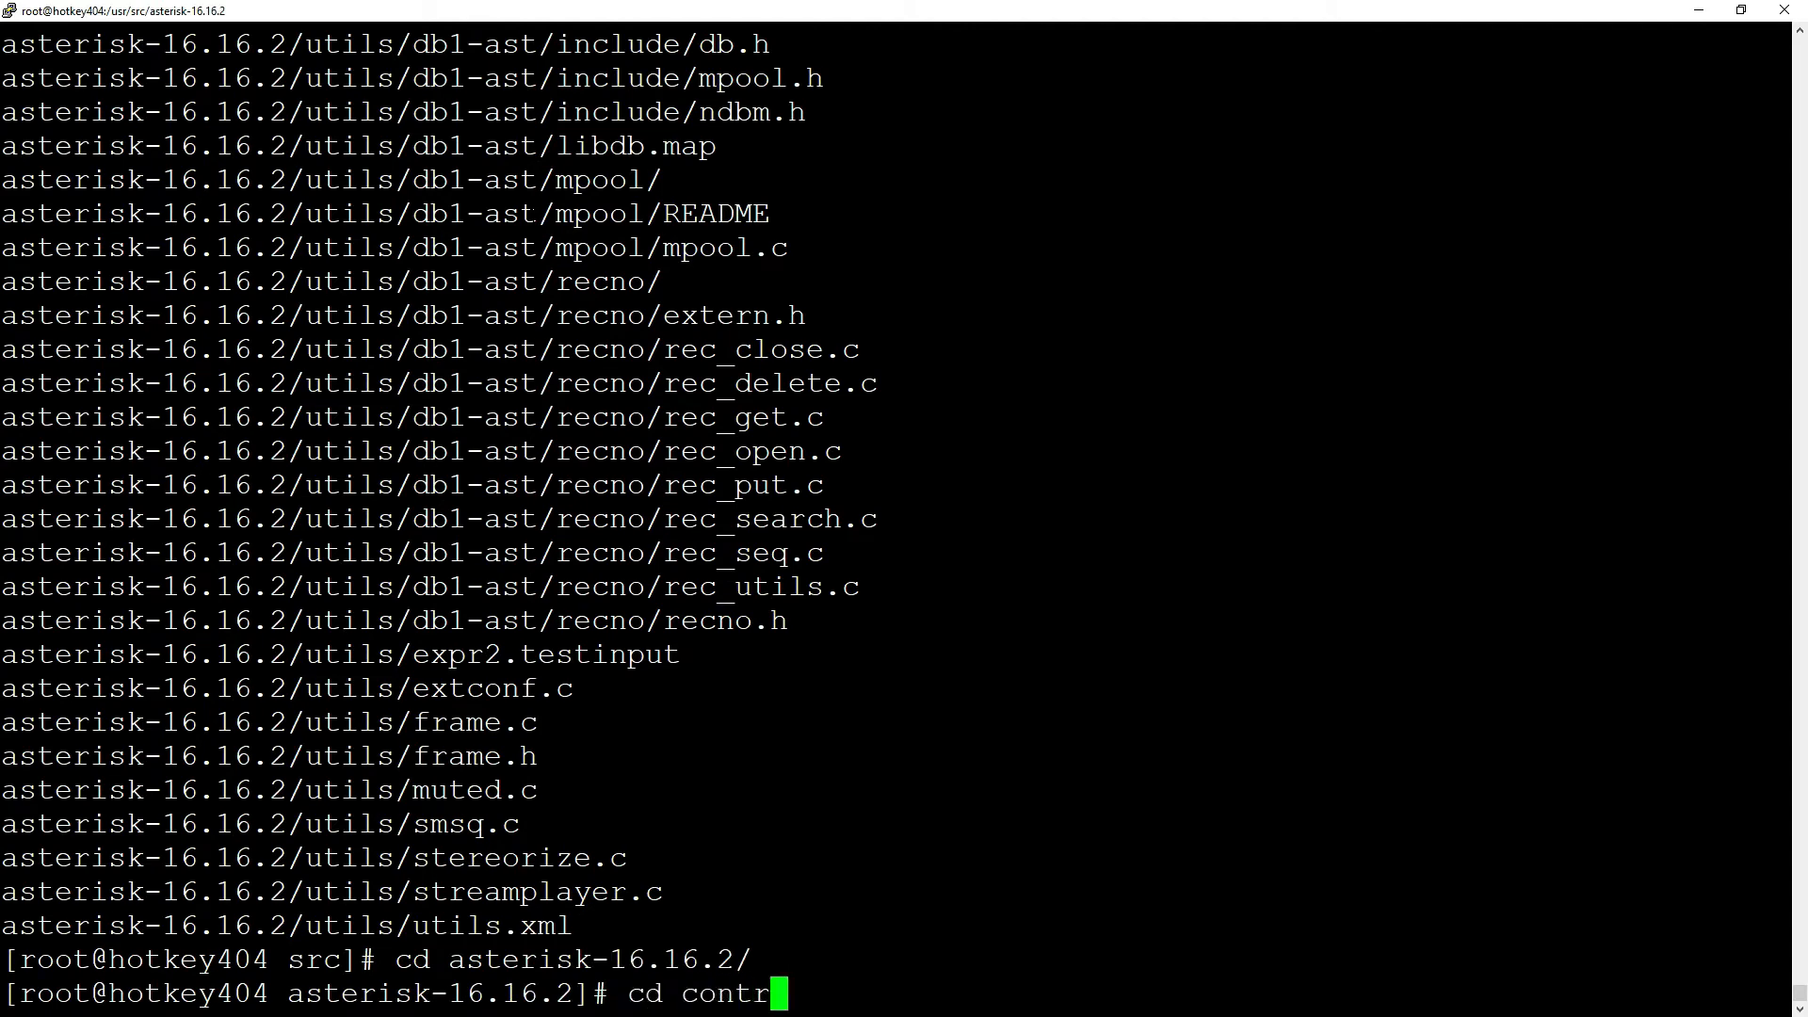
pyautogui.write('ib/scripts/')
pyautogui.write('ls')
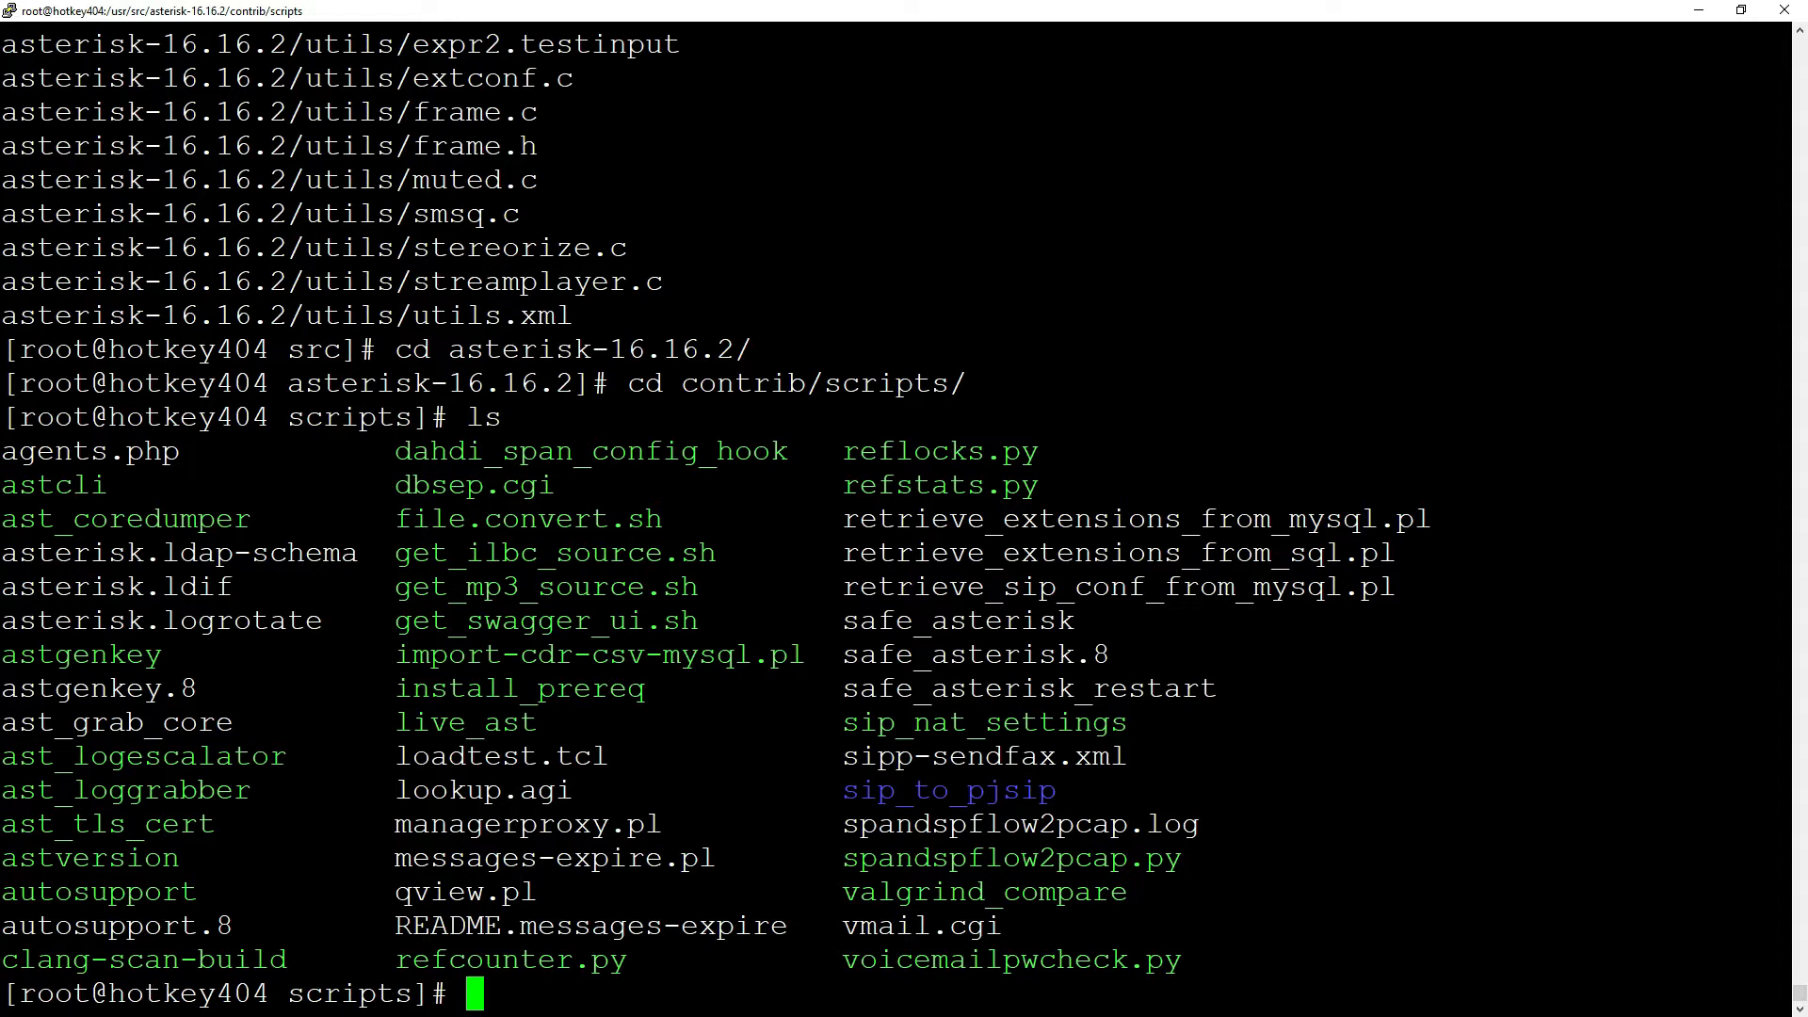
# Check the Asterisk console, switch to the asterisk user, and create /etc/asterisk/keys.
pyautogui.write('aster')
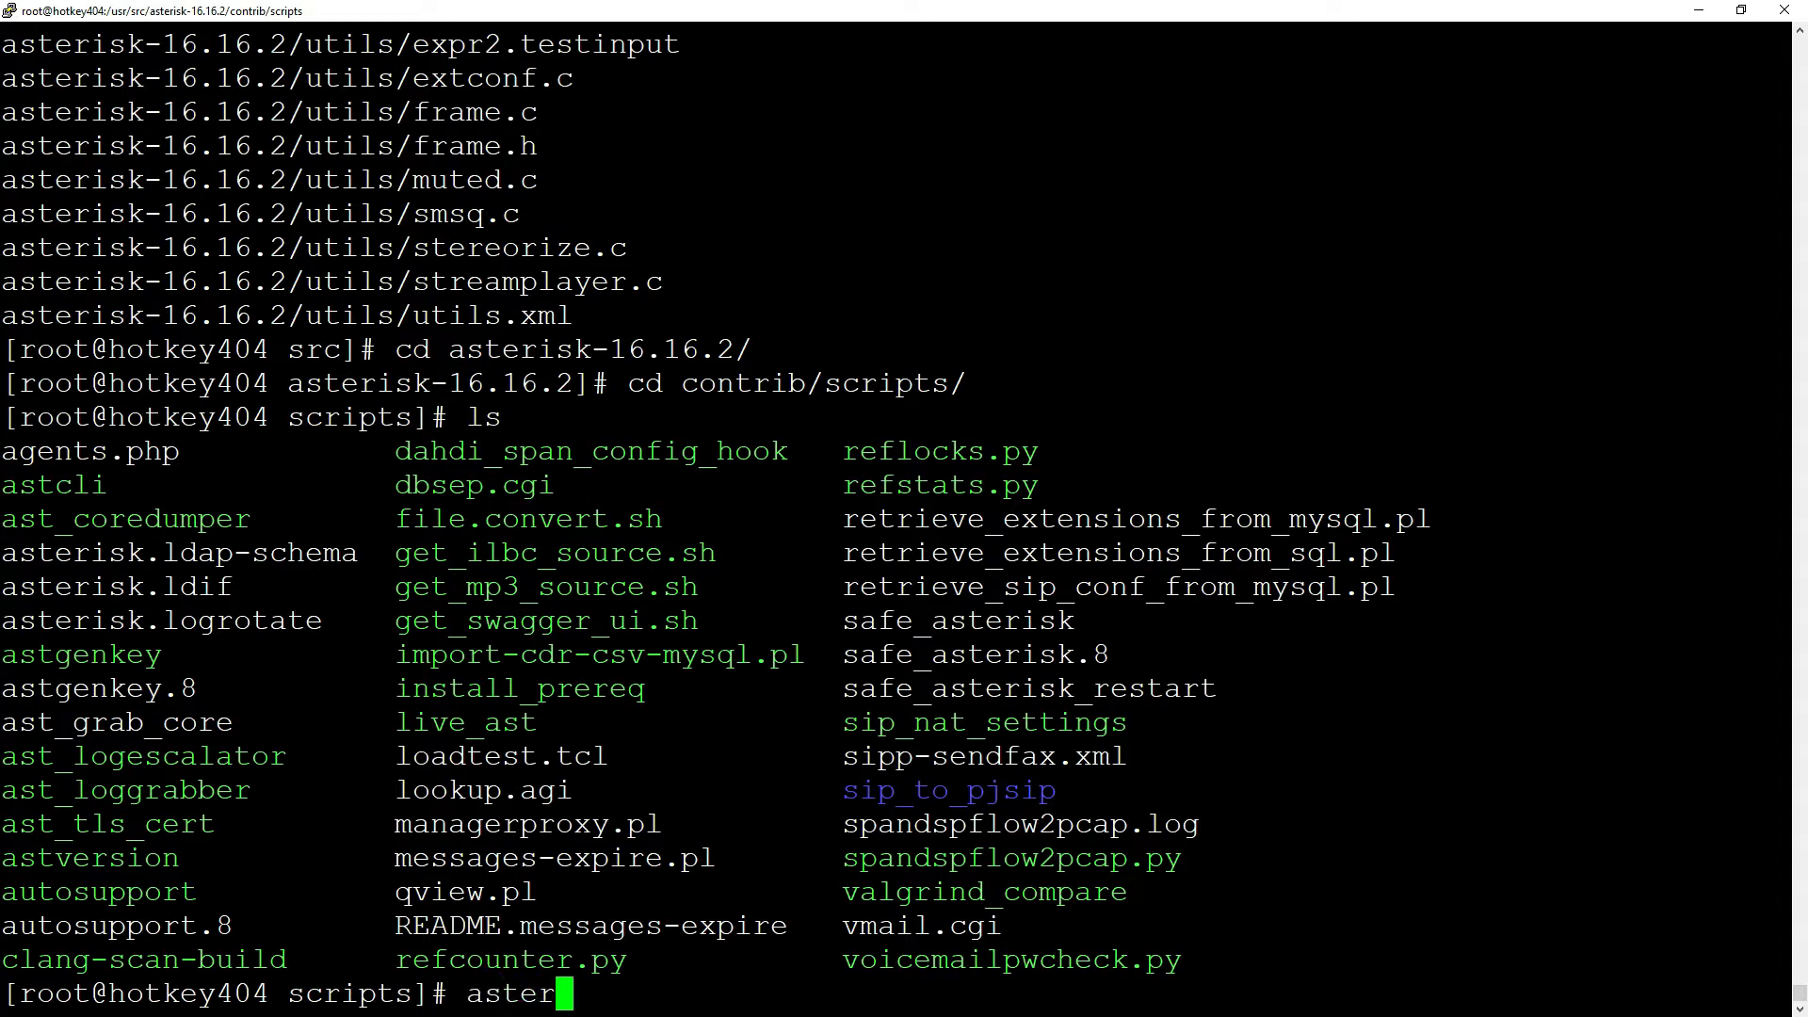
pyautogui.write('isk -r')
pyautogui.write('exit')
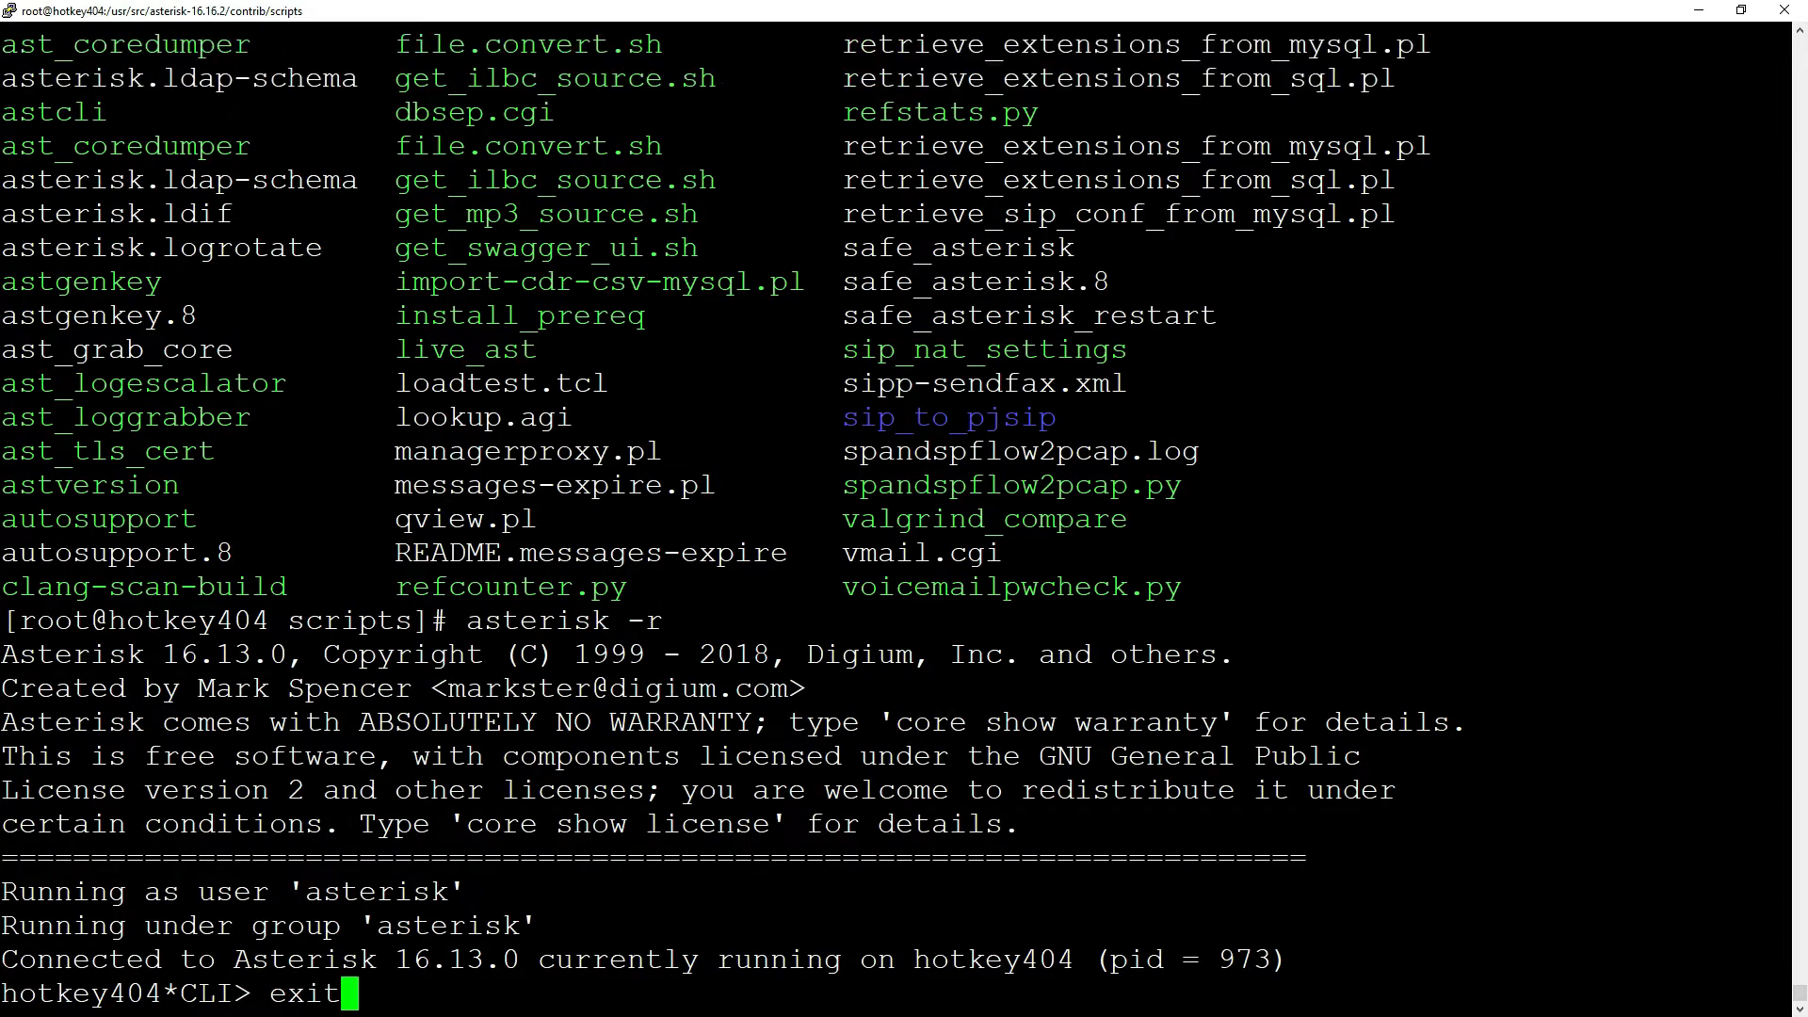
pyautogui.write('su asterisk')
pyautogui.write('whoami')
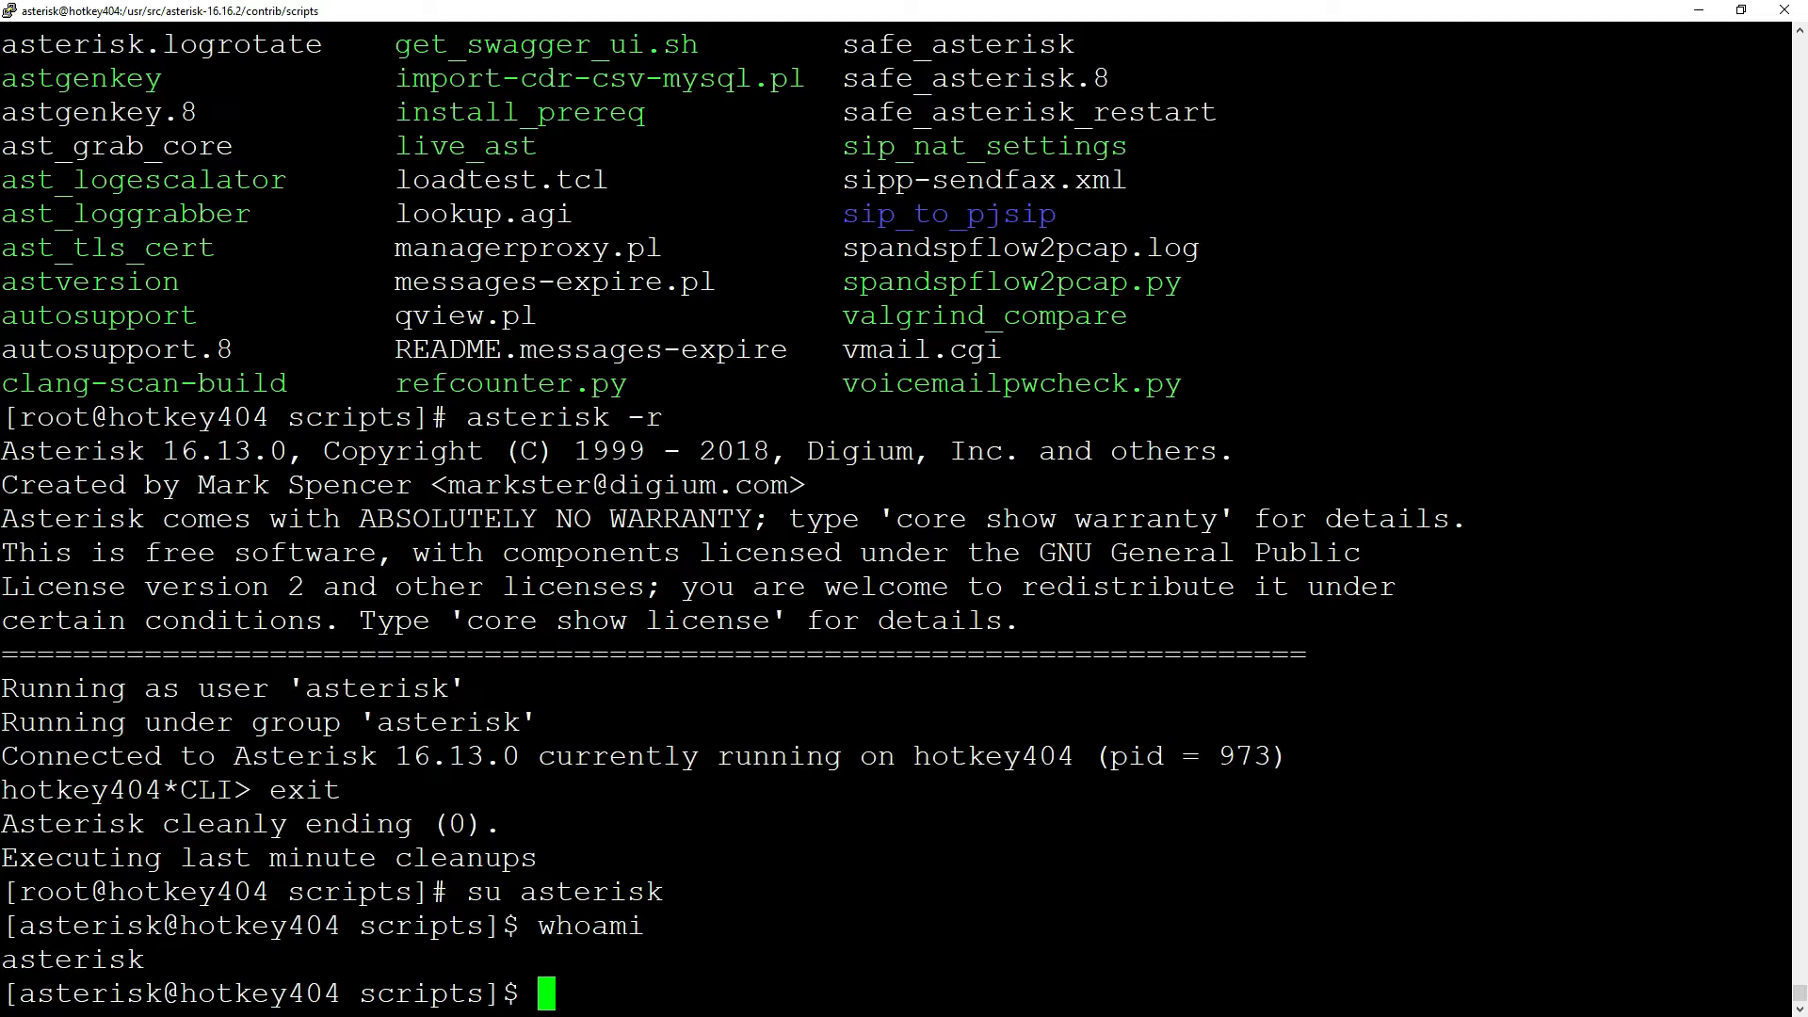
pyautogui.write('mkdir /e')
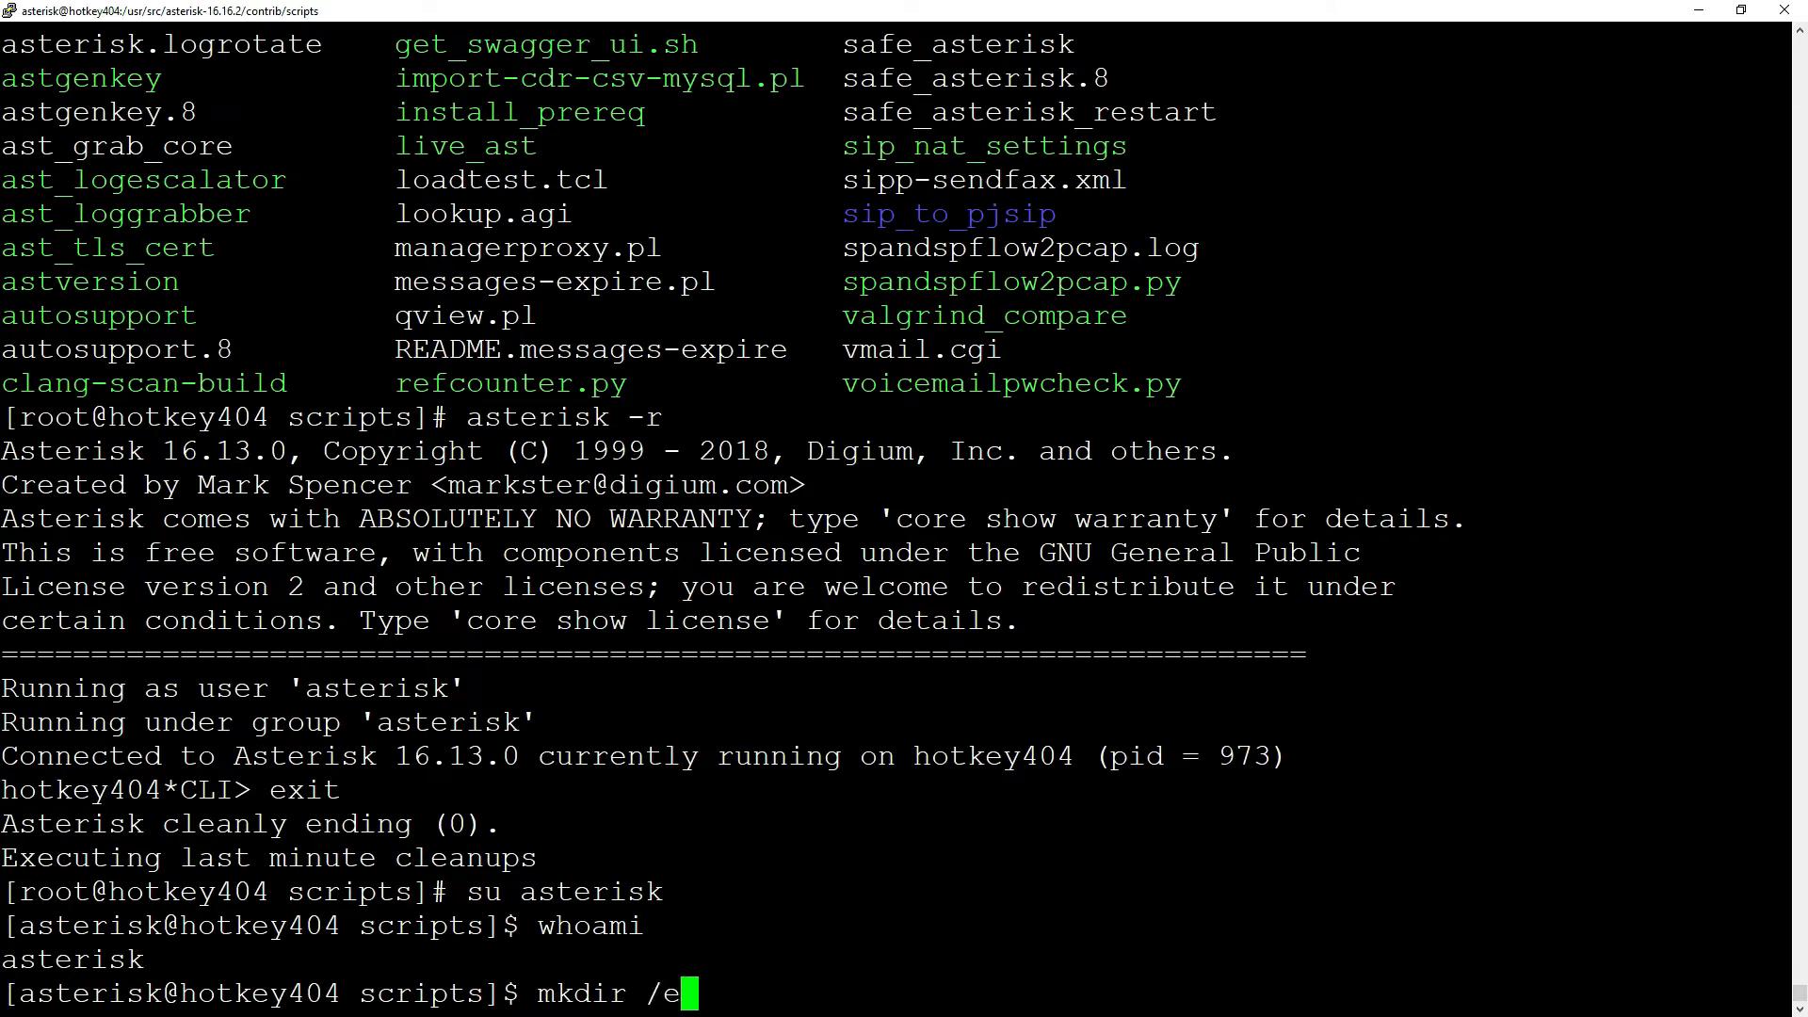
pyautogui.write('tc/asterisk/')
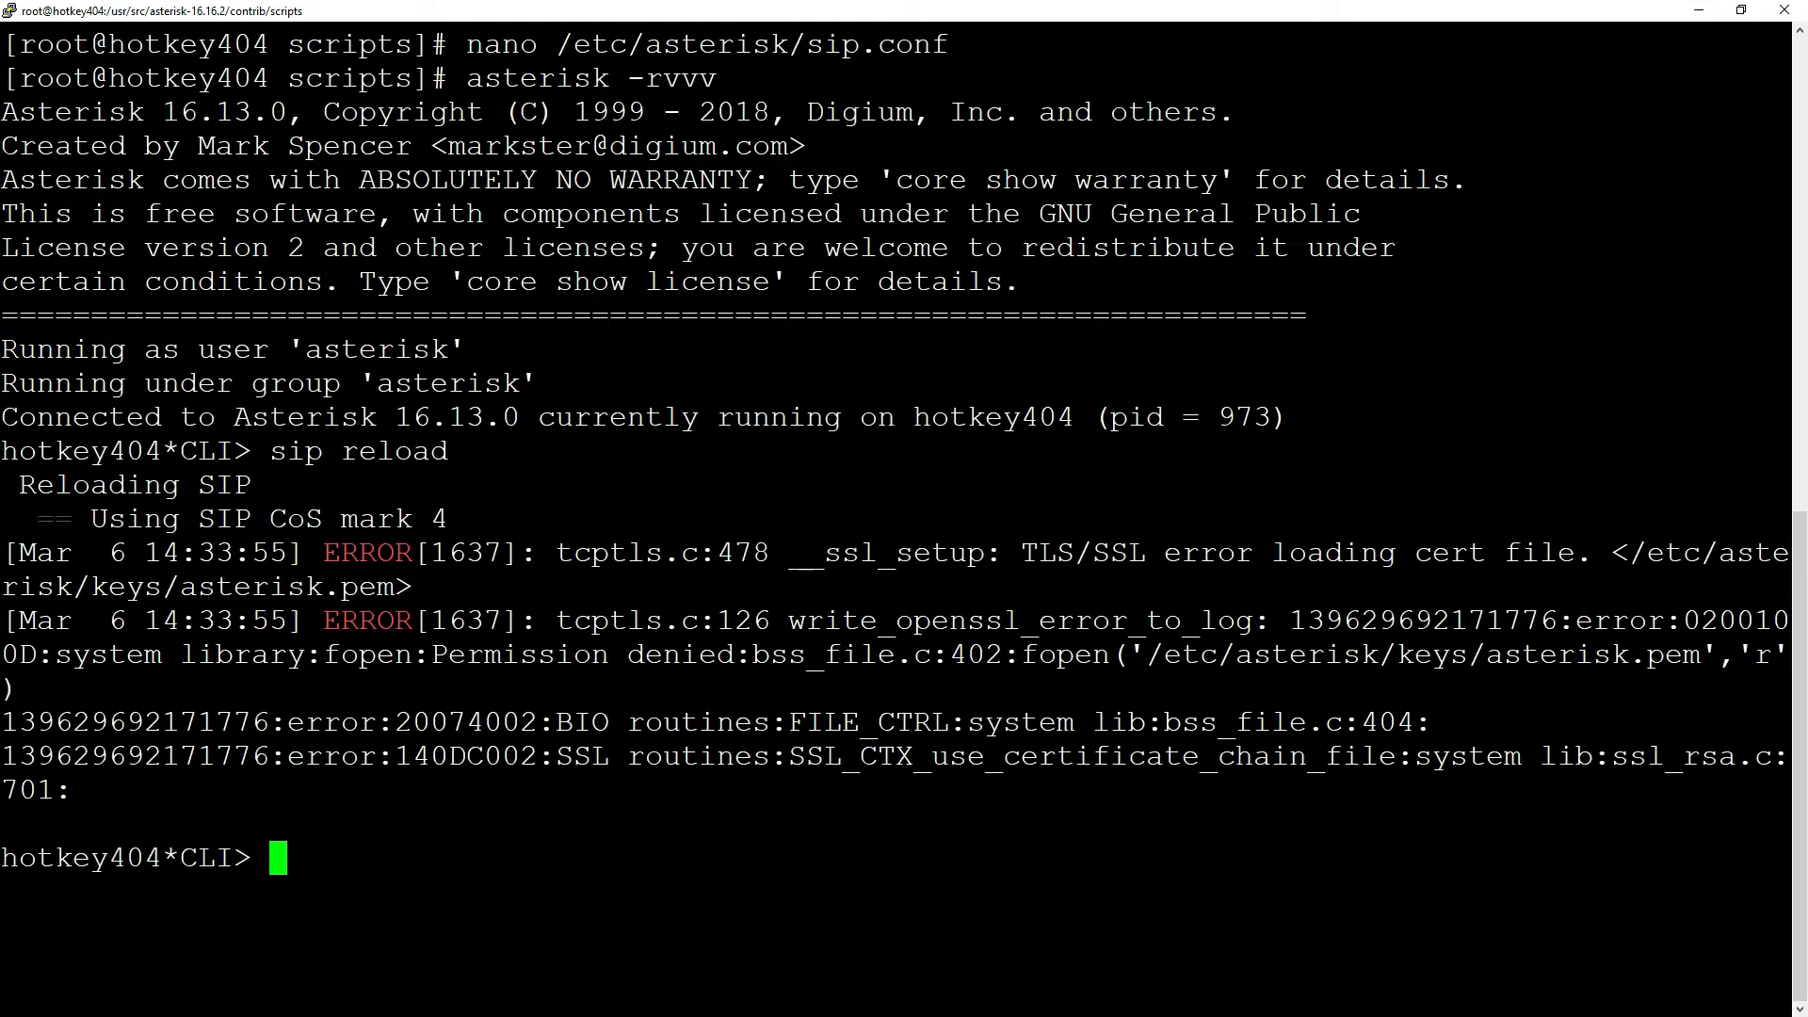
# Leave the CLI and recursively chown /etc/asterisk/keys to the asterisk user.
pyautogui.write('exit')
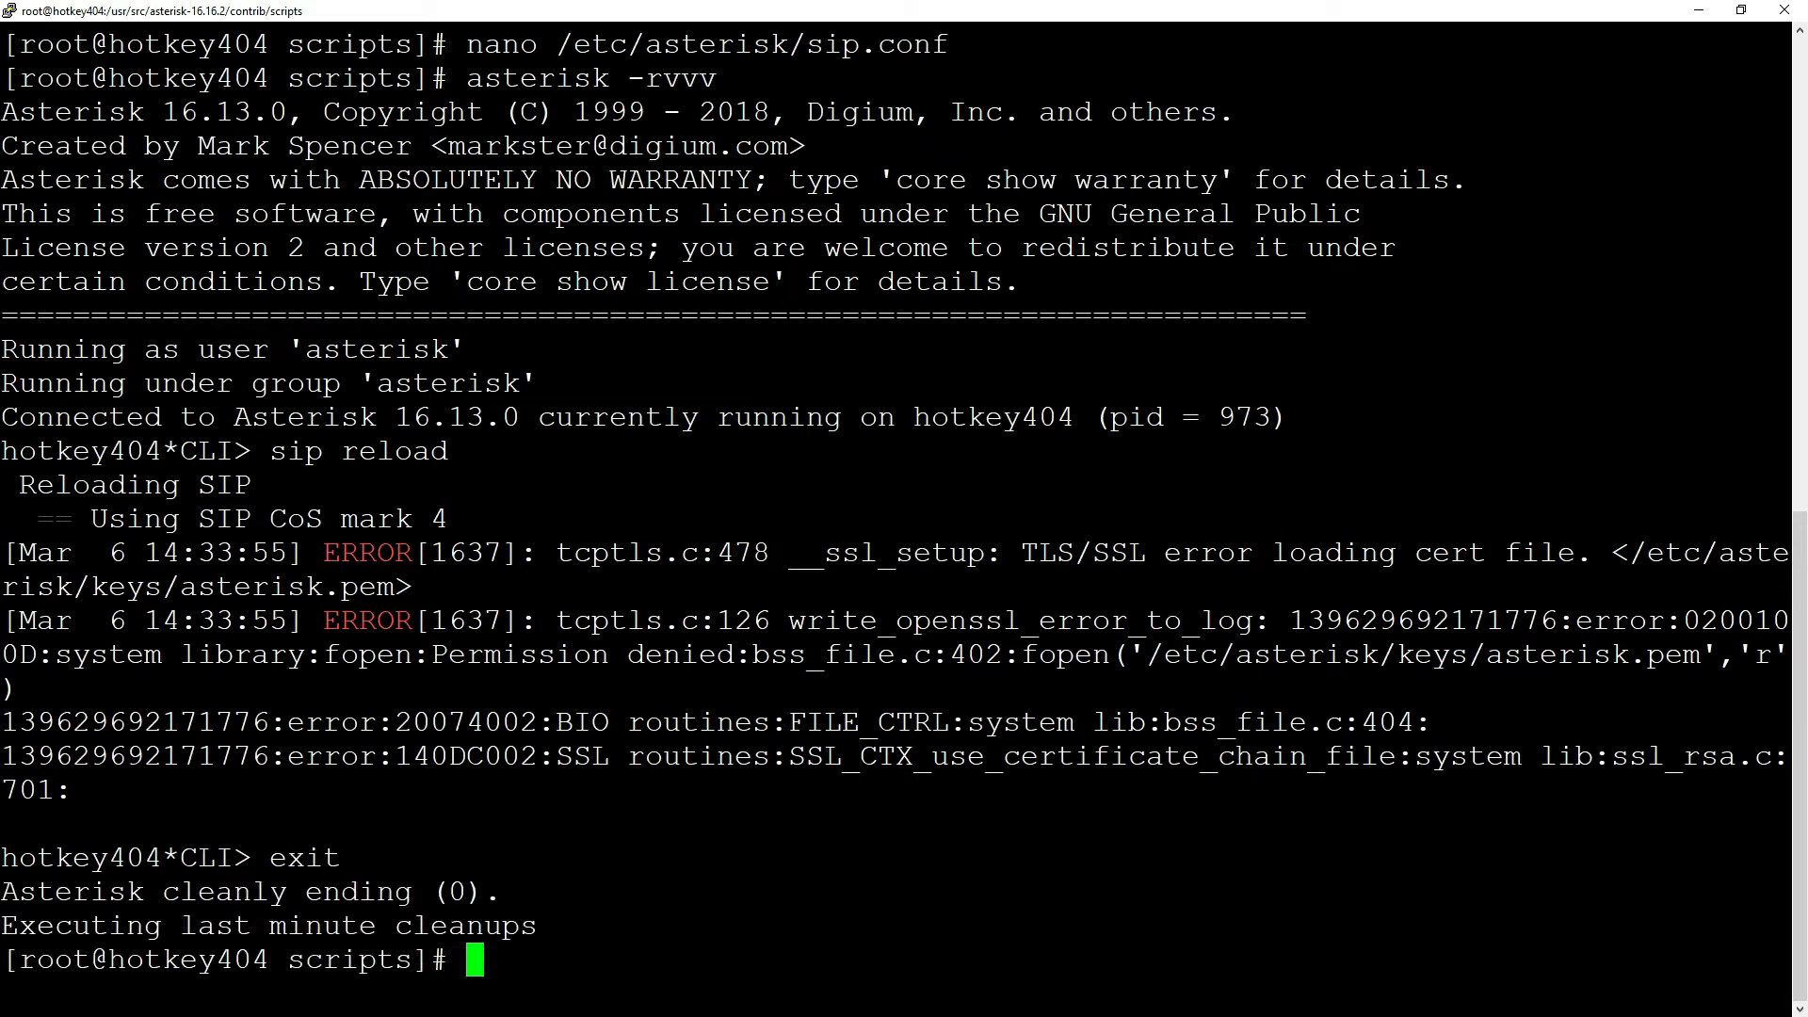
pyautogui.write('chown -R')
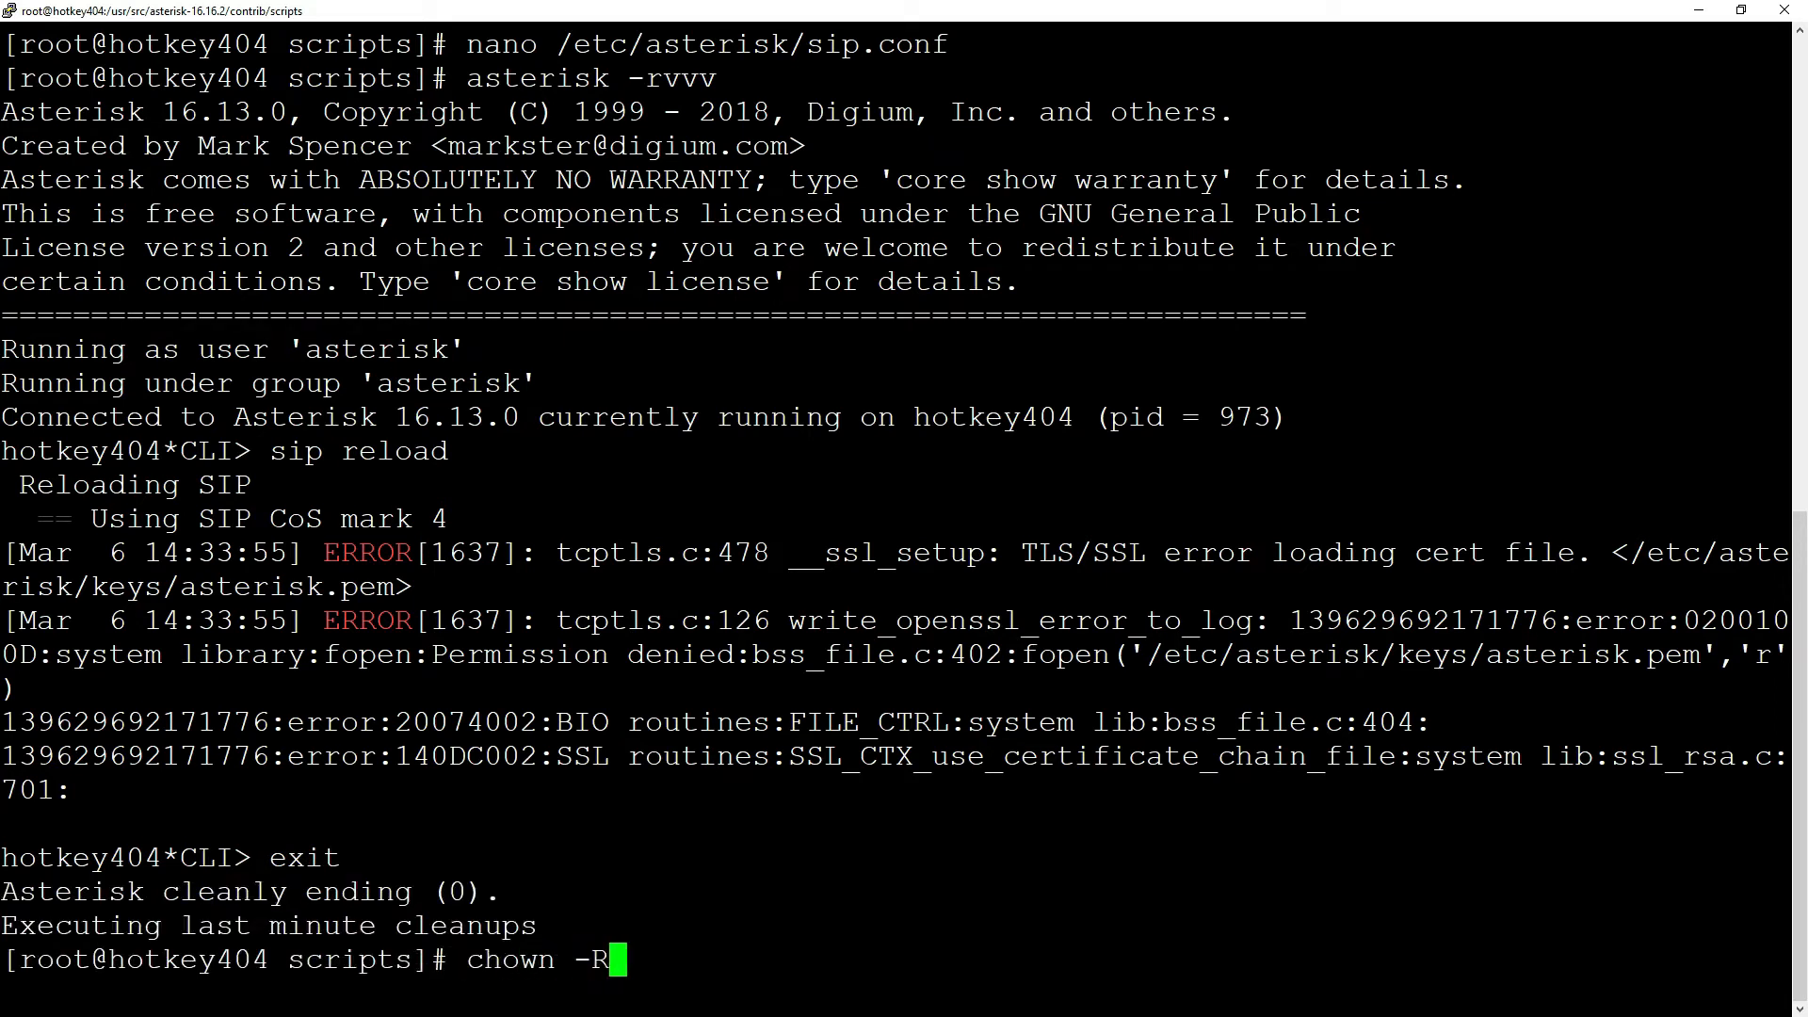
pyautogui.write('asteri')
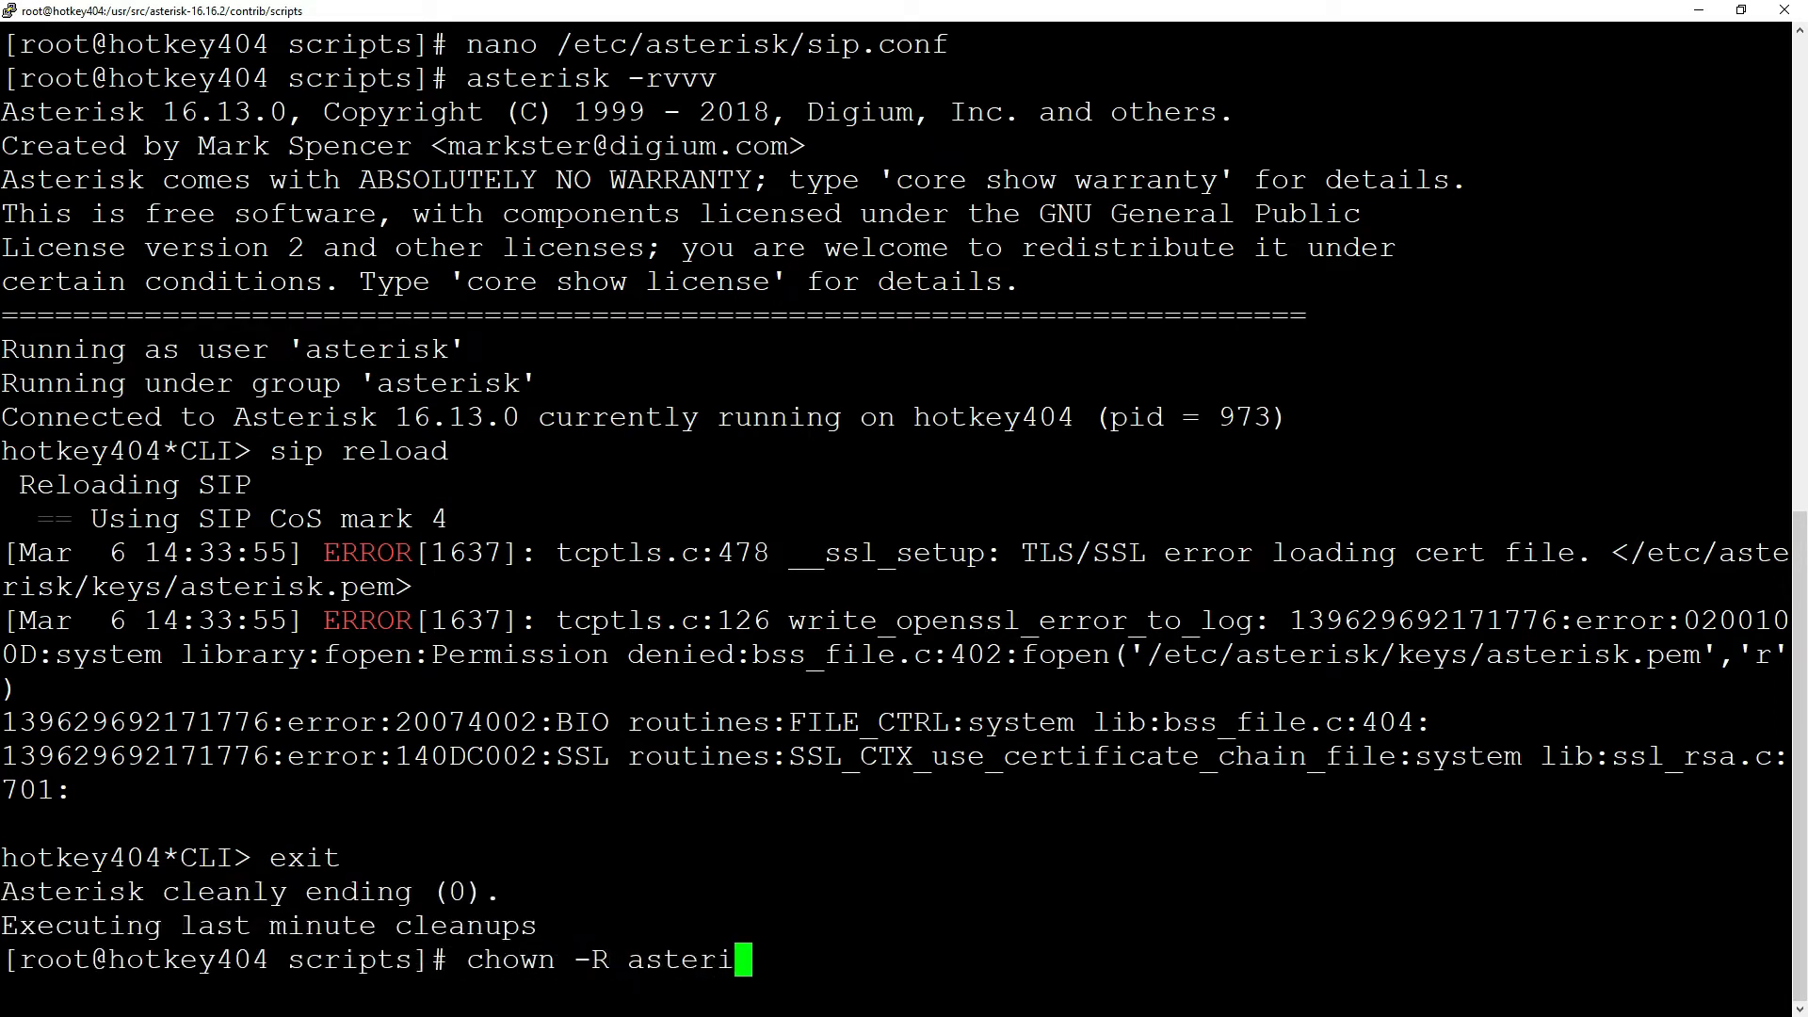
pyautogui.write('sk: /et')
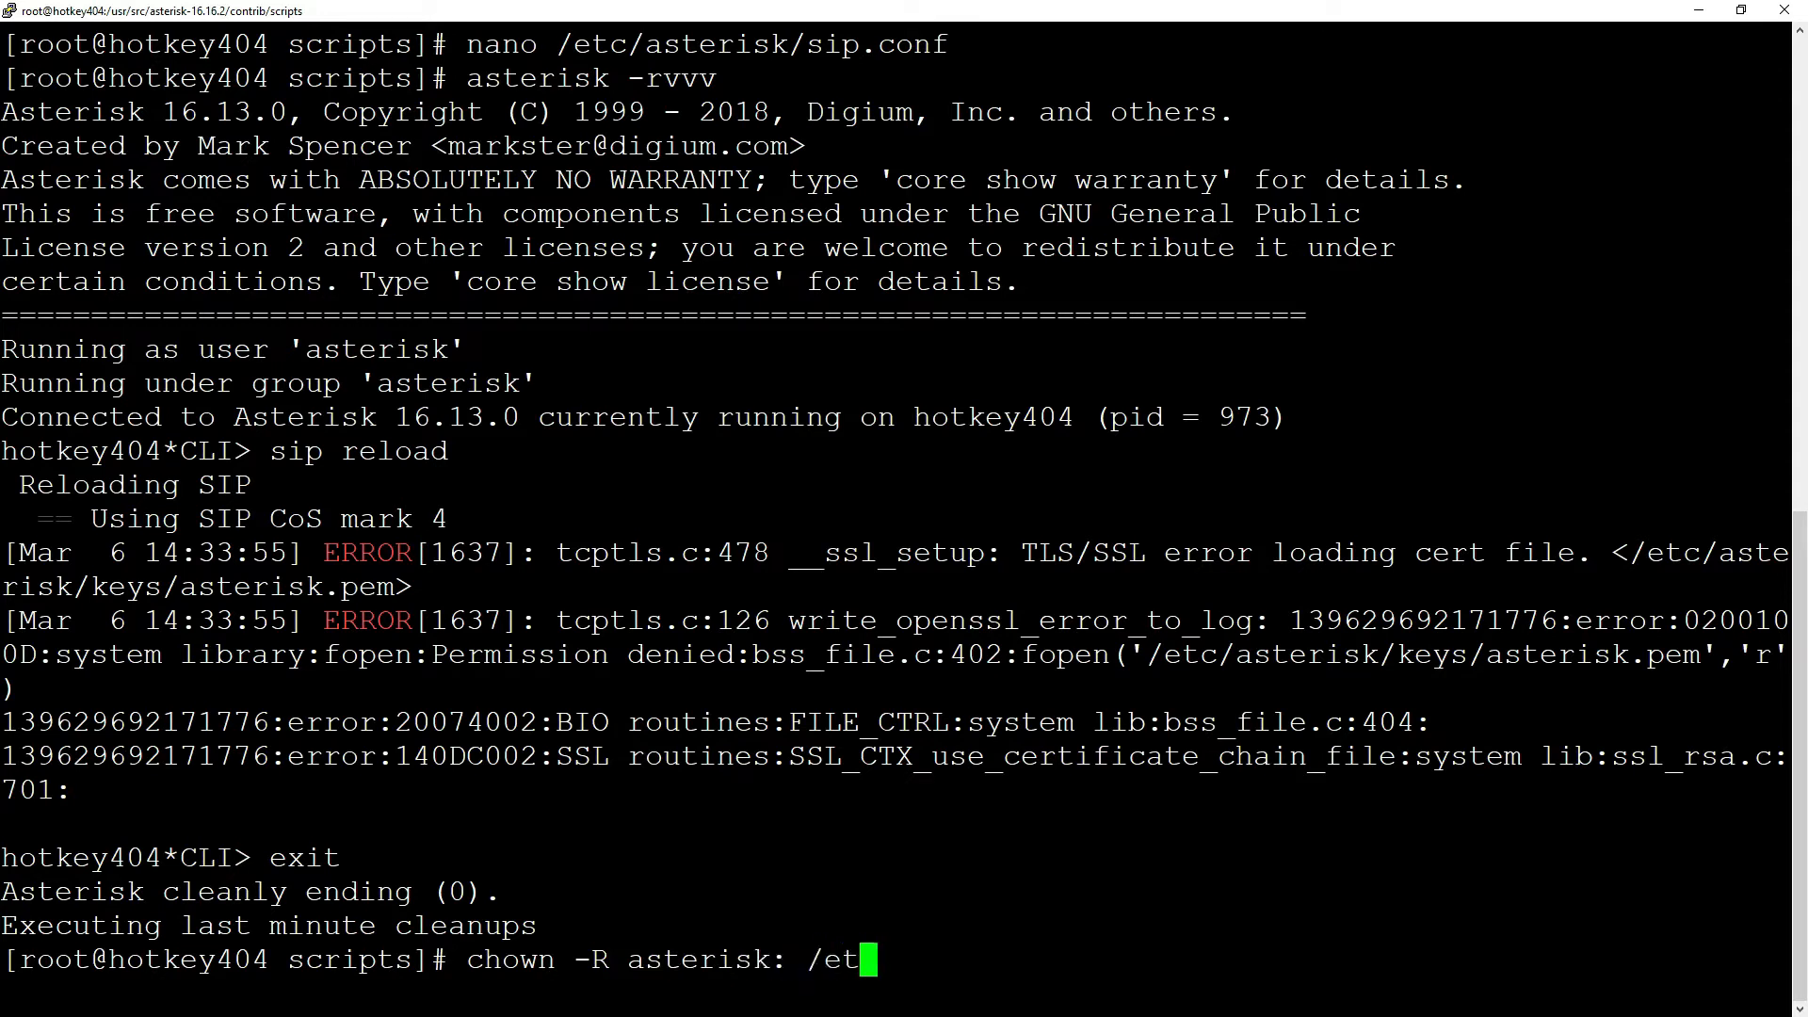
pyautogui.write('c/asterisk/ke')
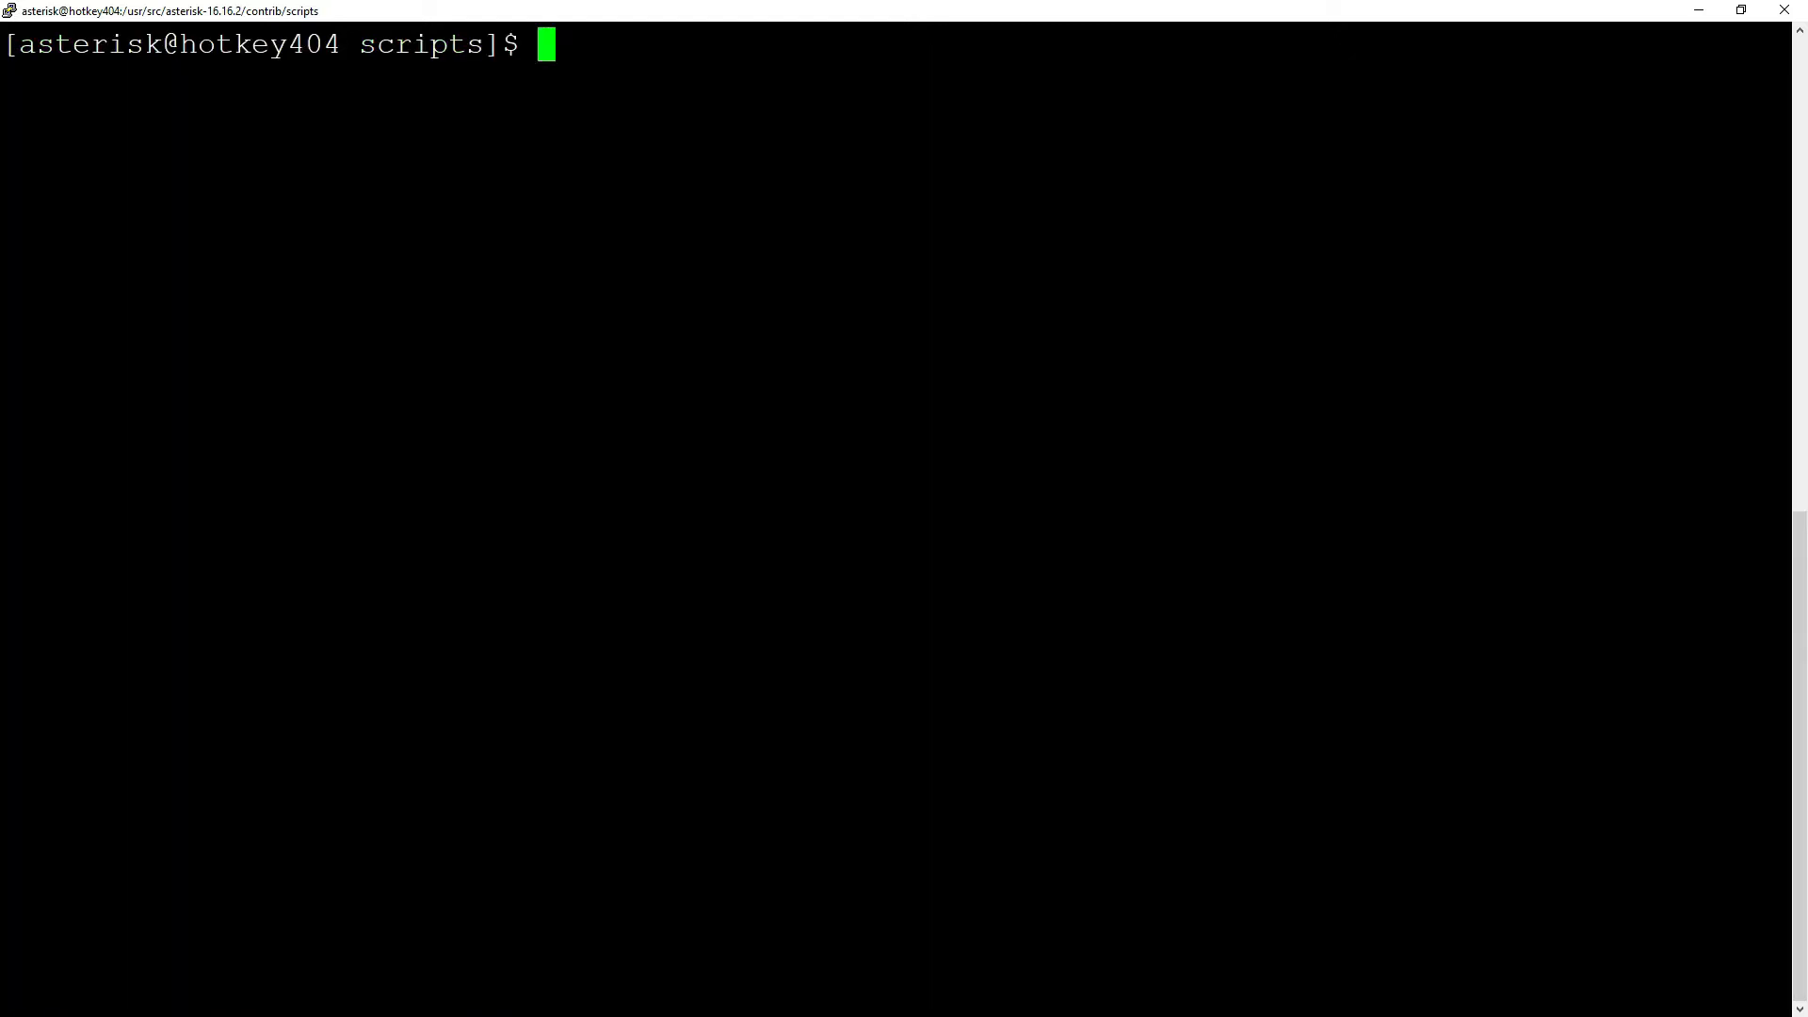
# From contrib/scripts, start ast_tls_cert with common name pbx1.mycompany.local.
pyautogui.write('cd /usr/')
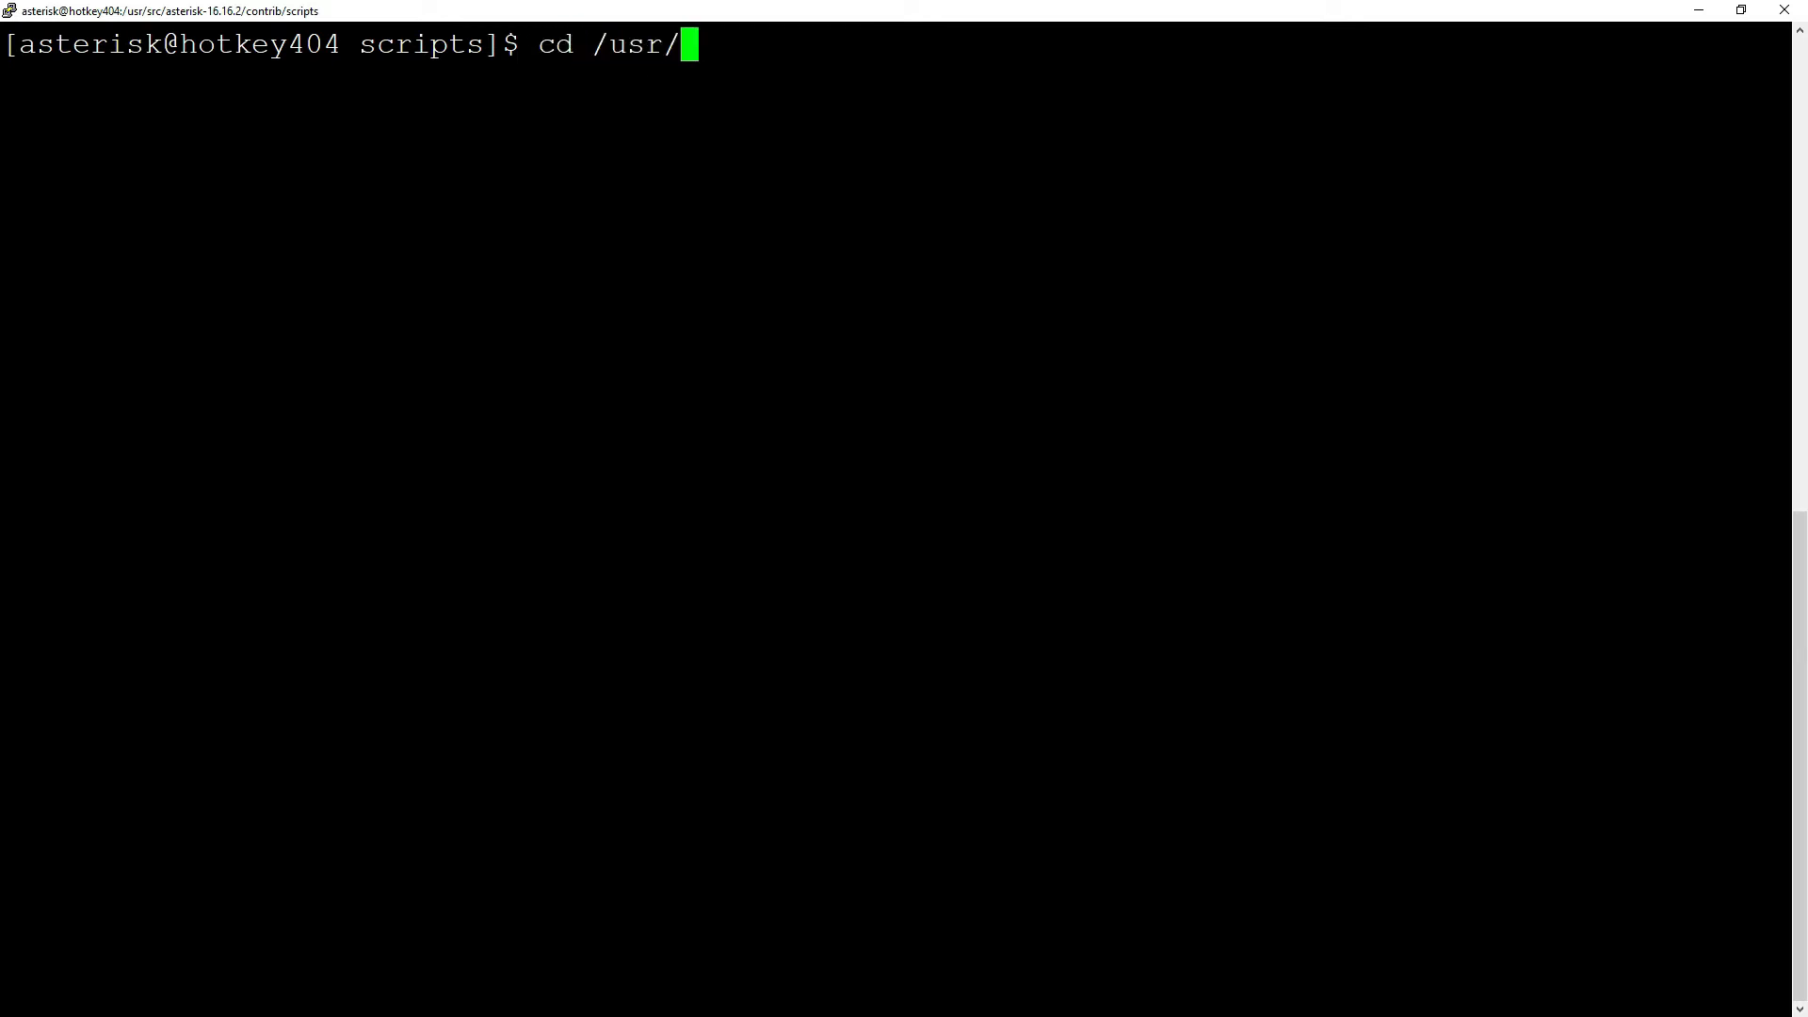
pyautogui.write('src/asterisk-16.16.2/')
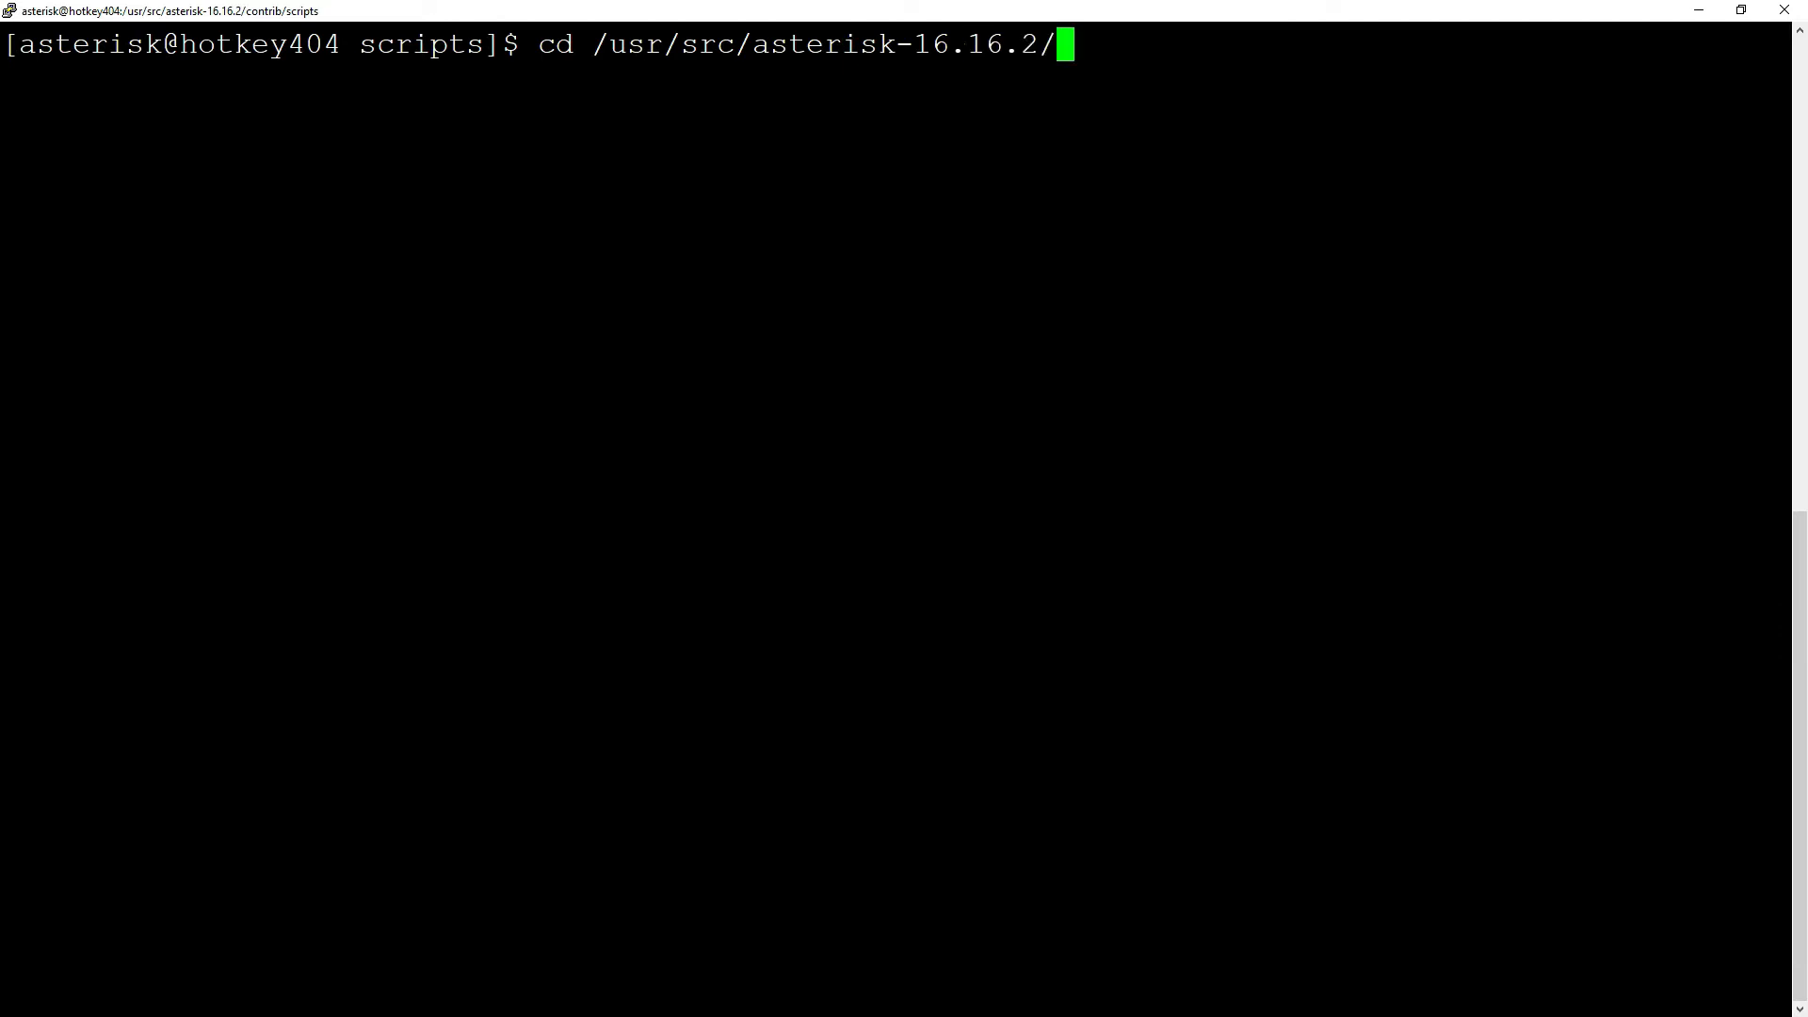
pyautogui.write('contrib/scripts/')
pyautogui.write('./as')
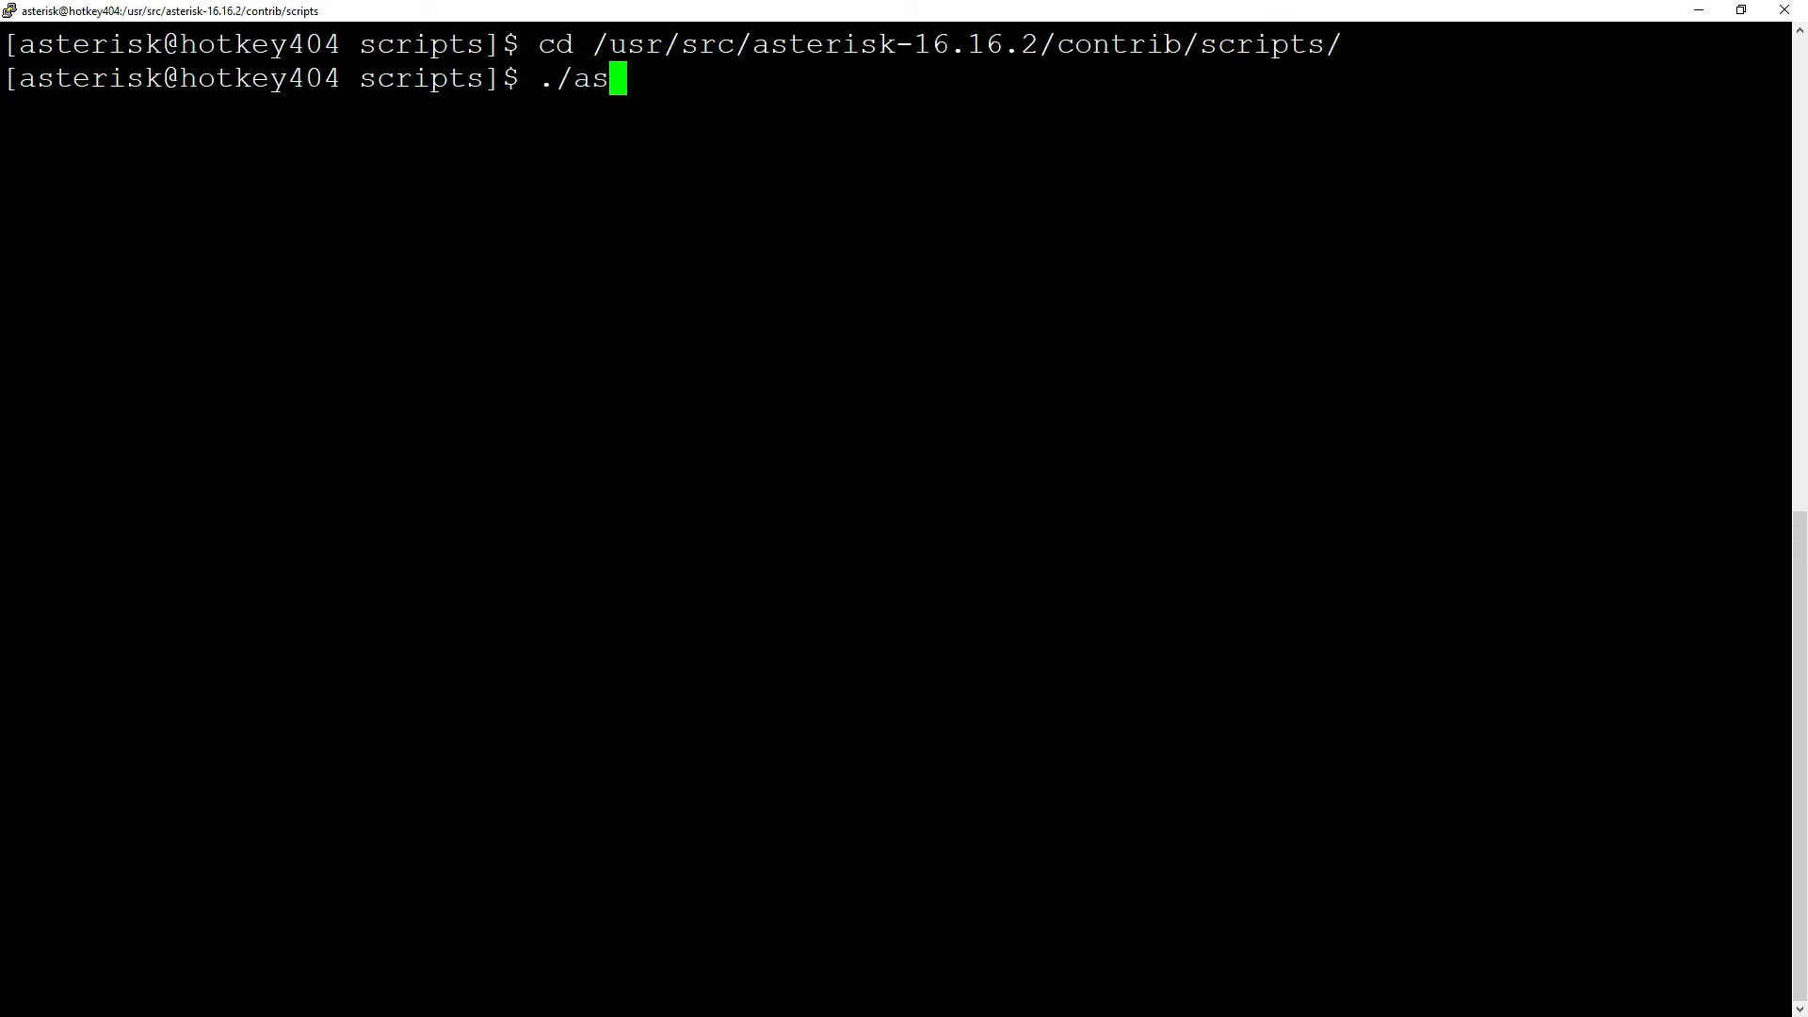
pyautogui.write('t_tls_cert')
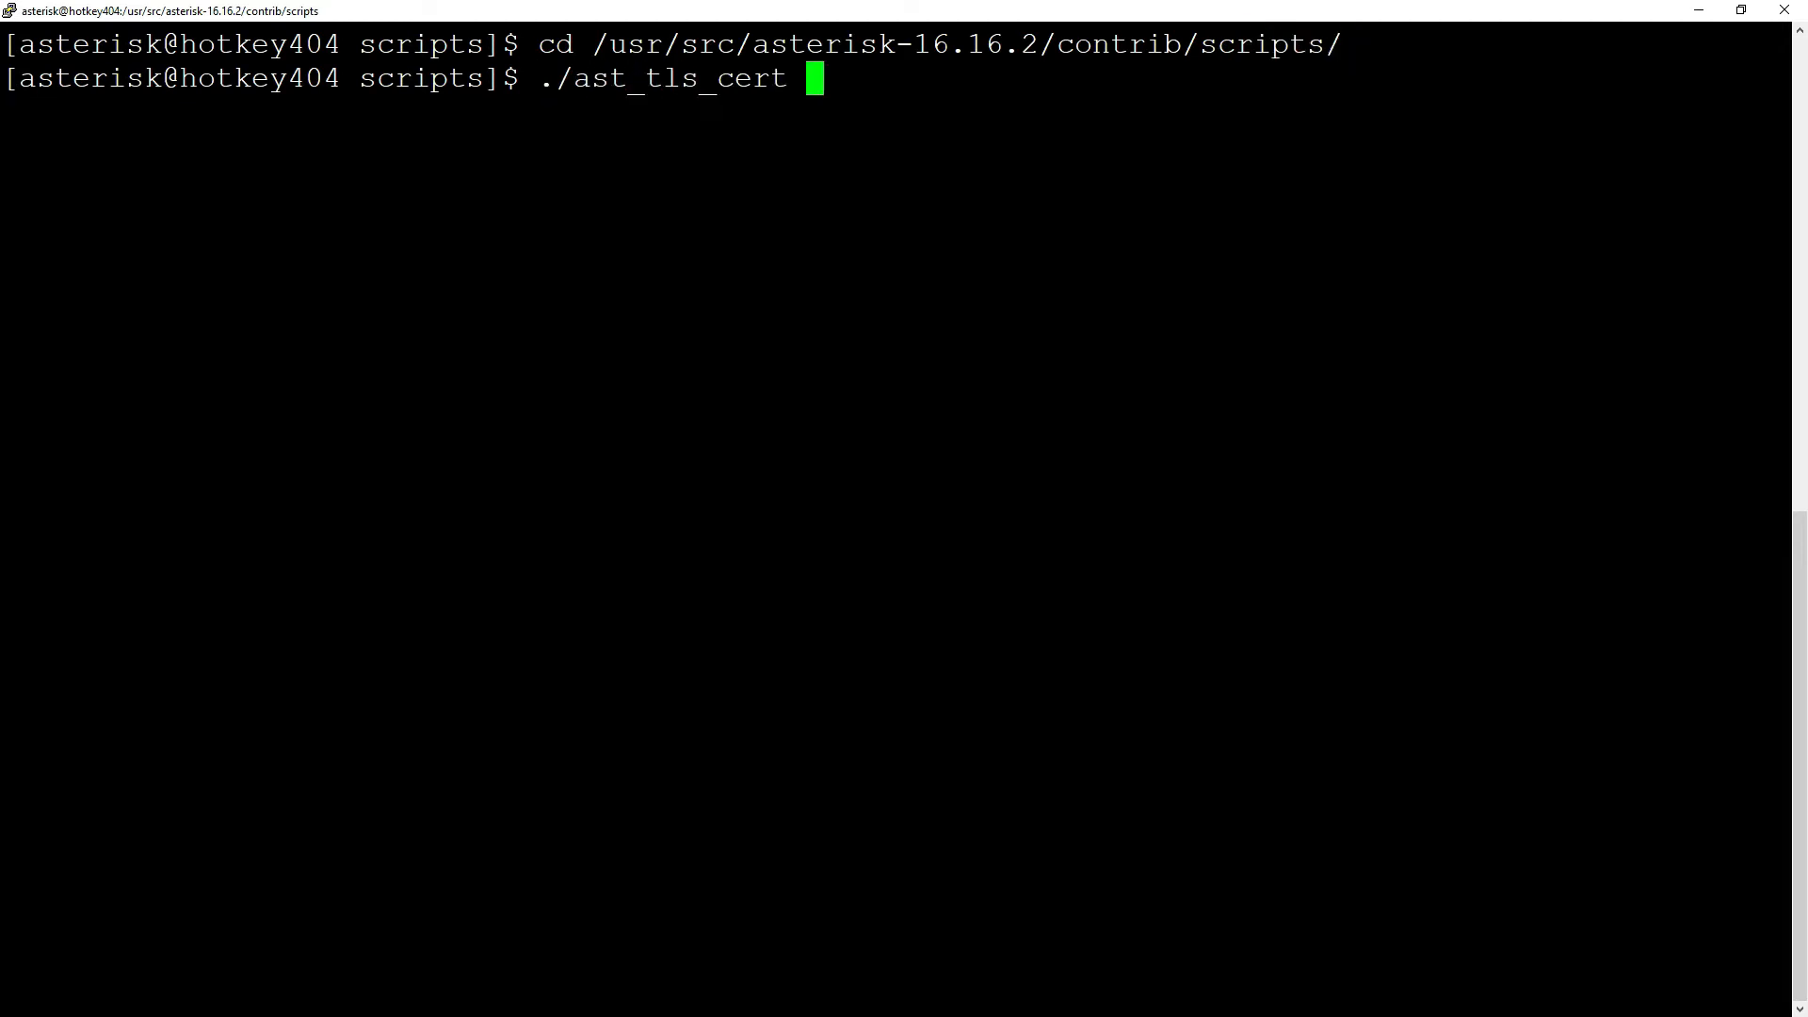
pyautogui.write('-C')
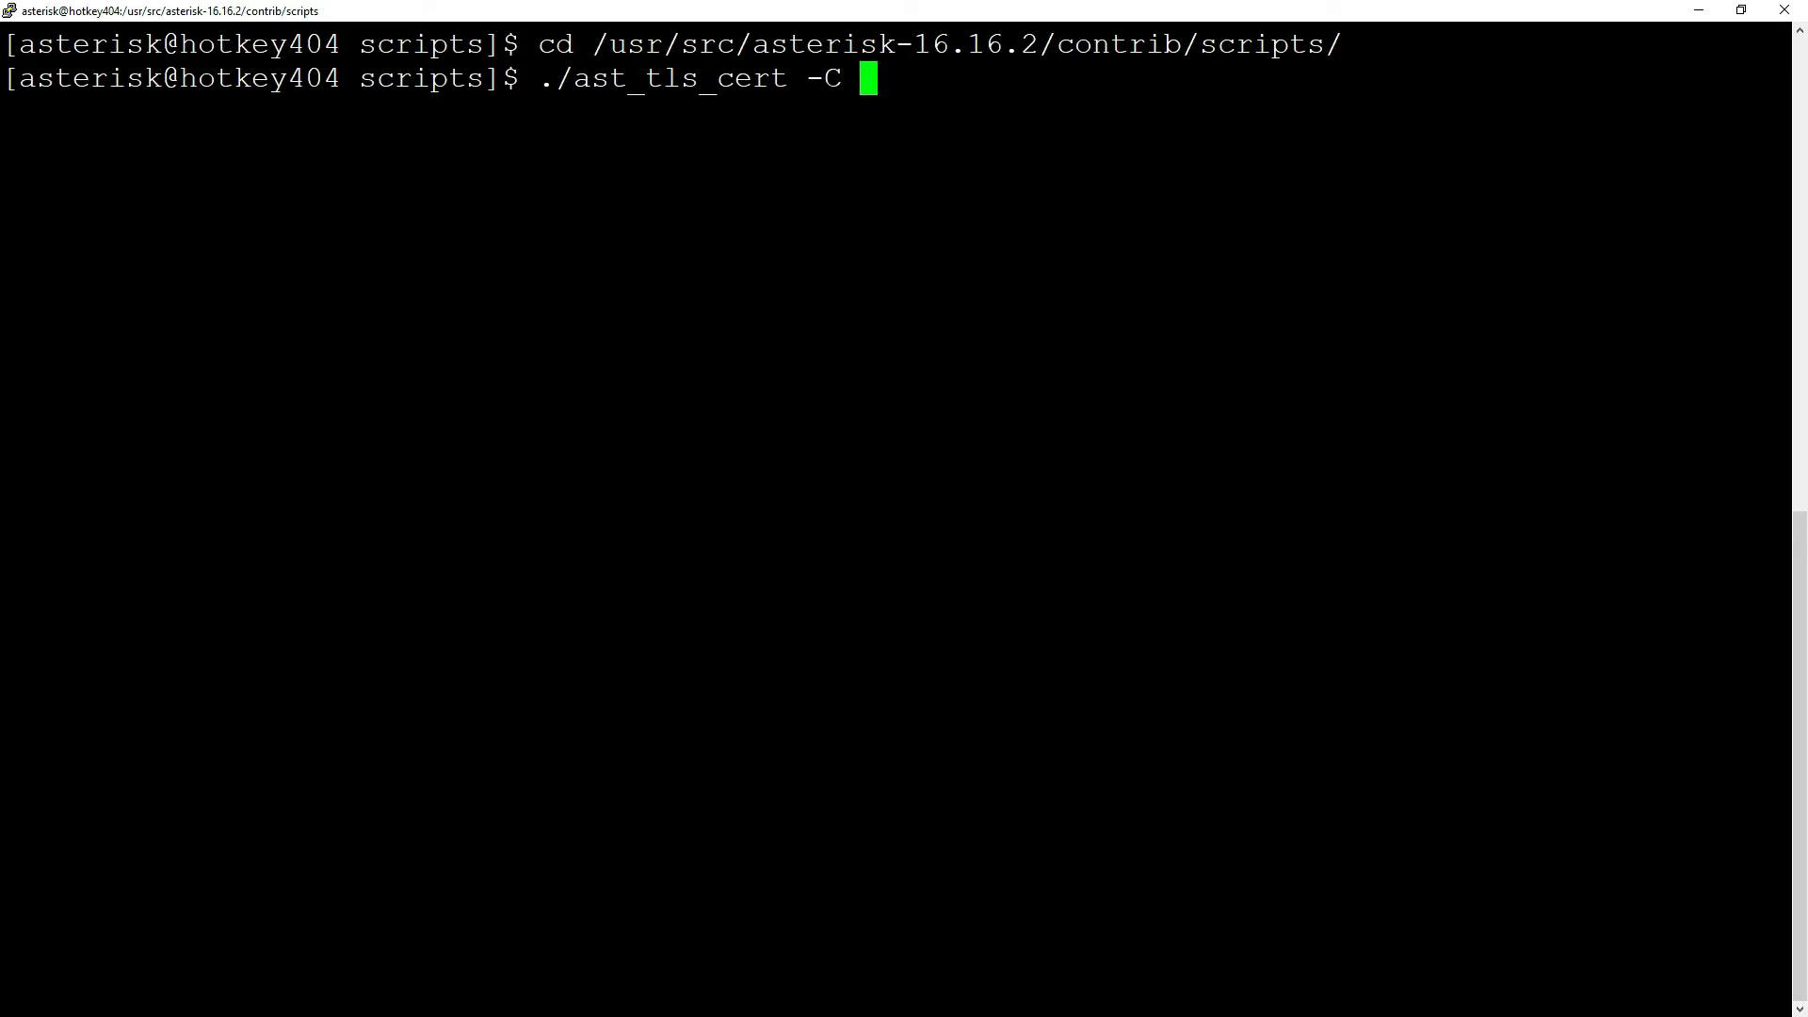
pyautogui.write('pbx')
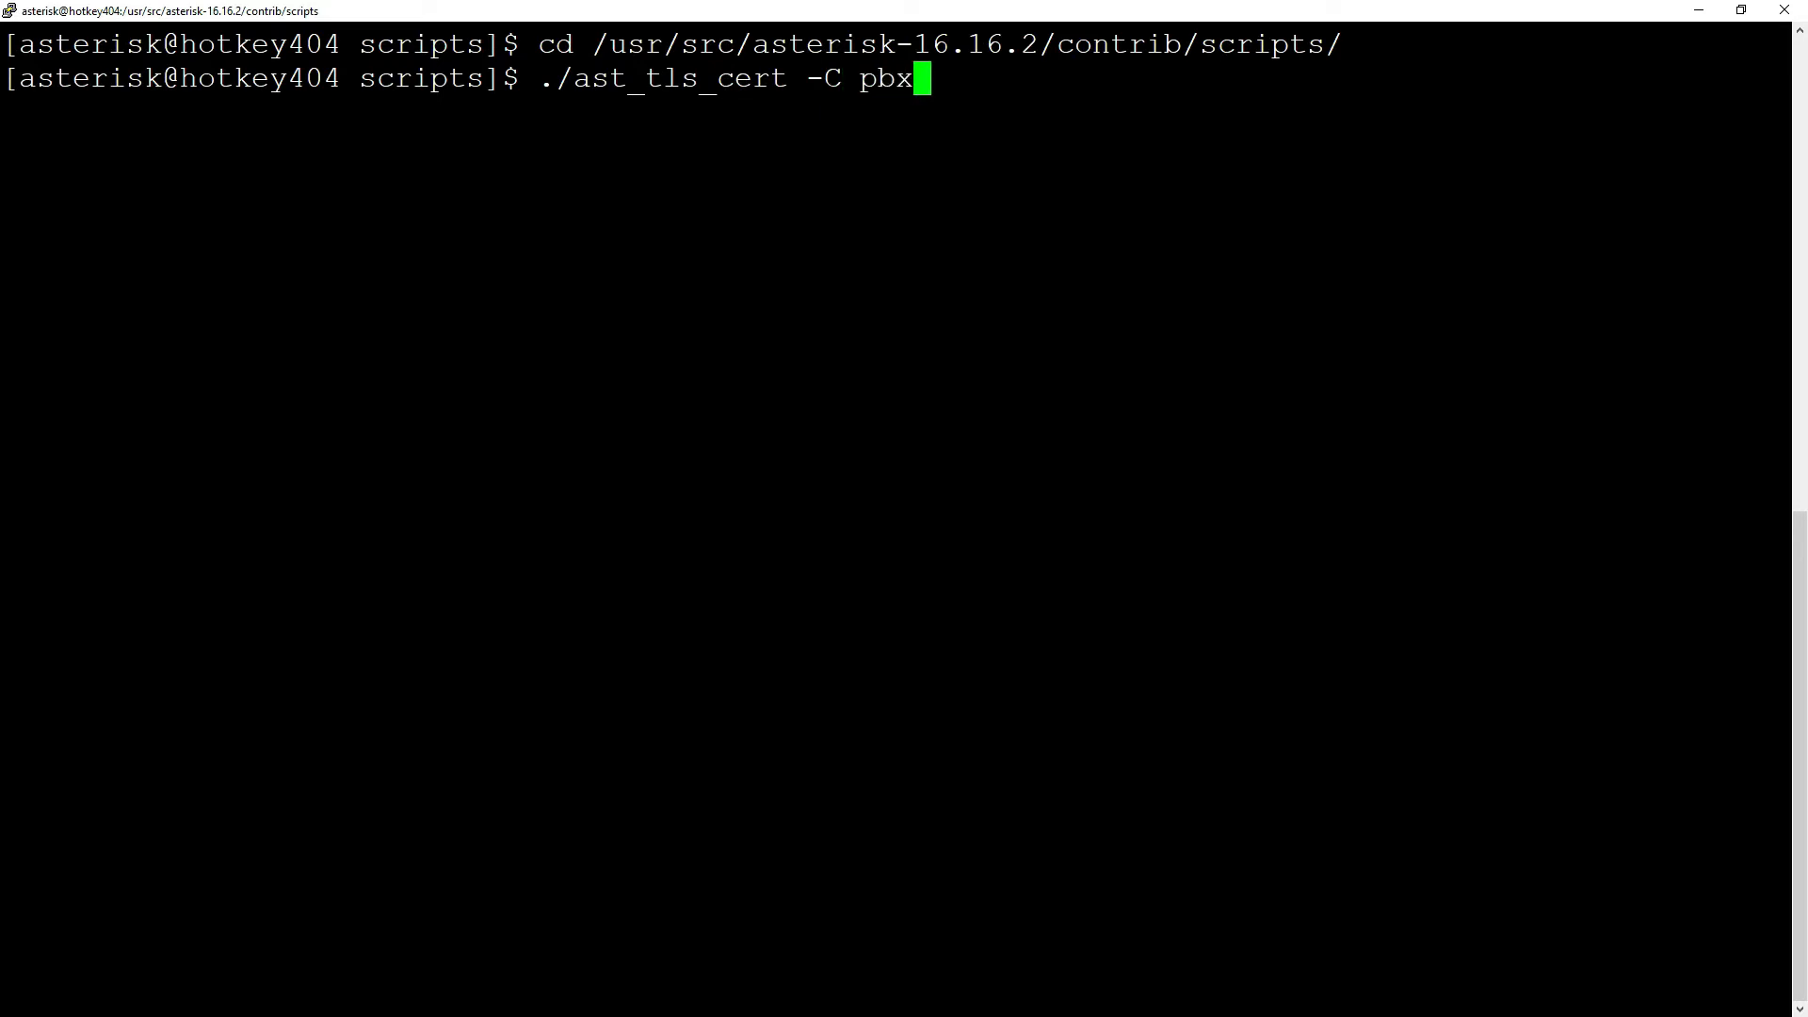
pyautogui.write('1.myco')
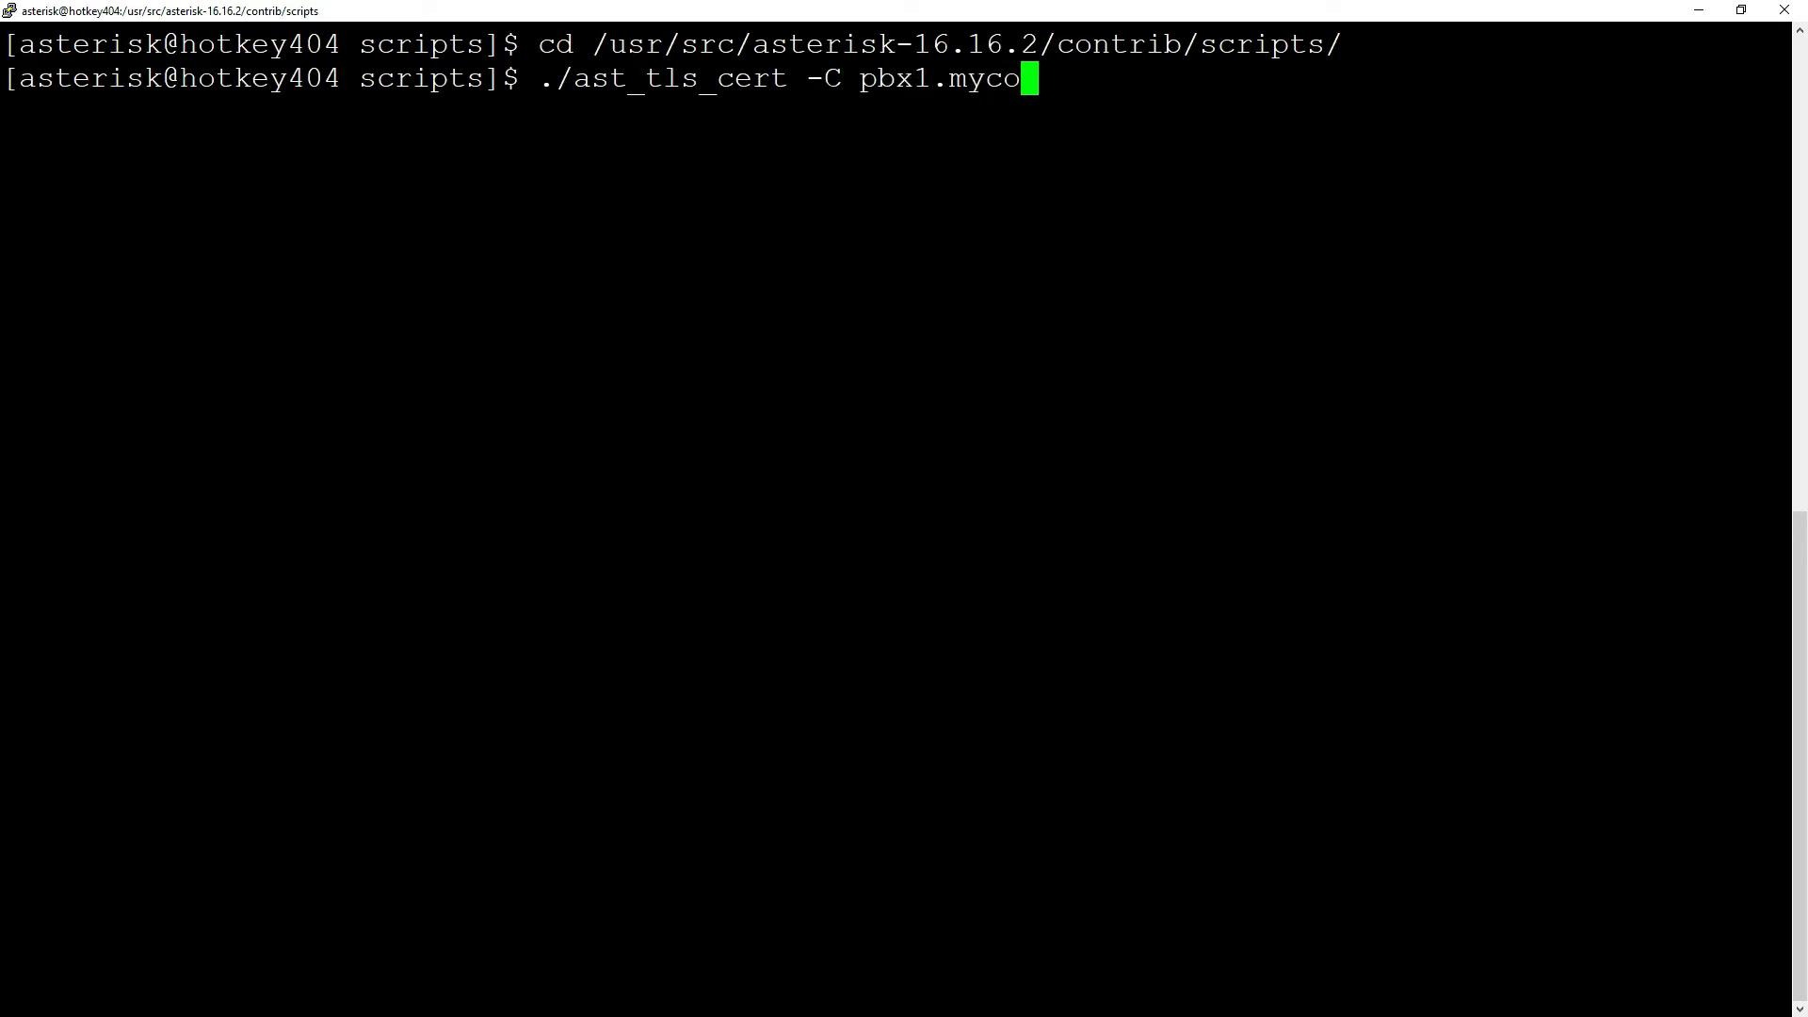
pyautogui.write('mpany.l')
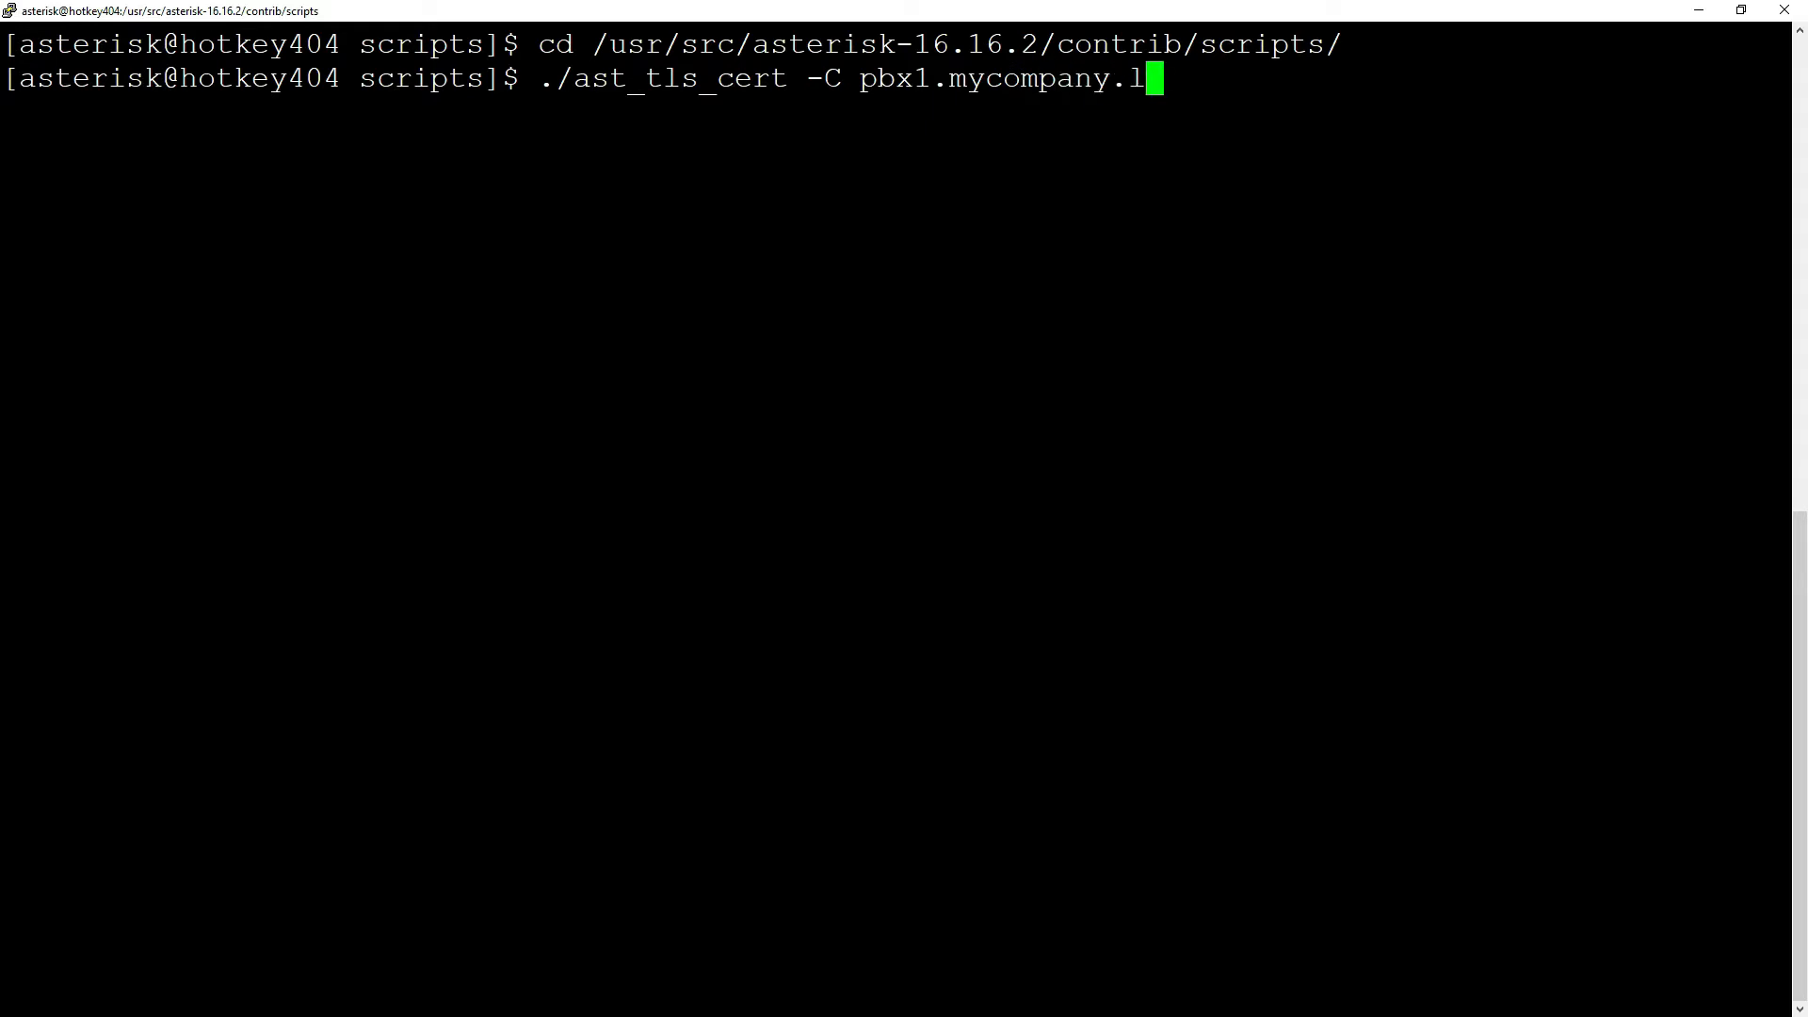
pyautogui.write('ocal')
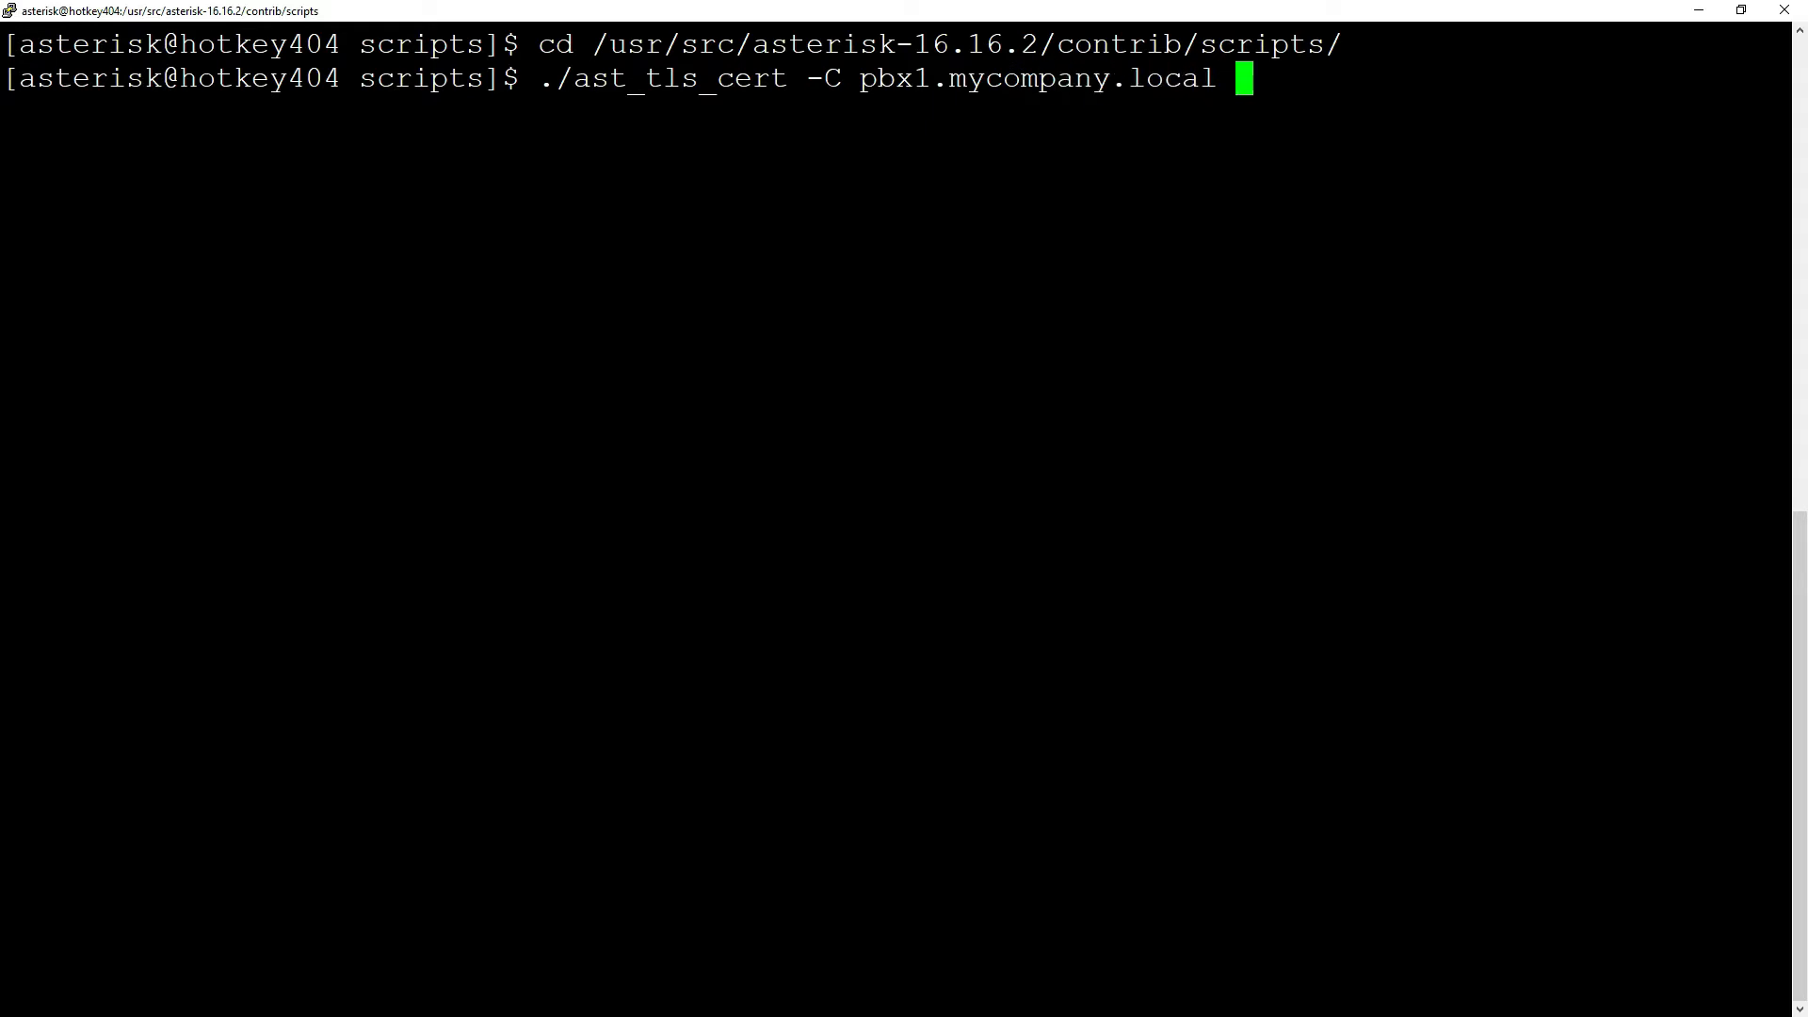
# Add organization "My Company" and output /etc/asterisk/keys, run it, and enter the CA pass phrase.
pyautogui.write('-')
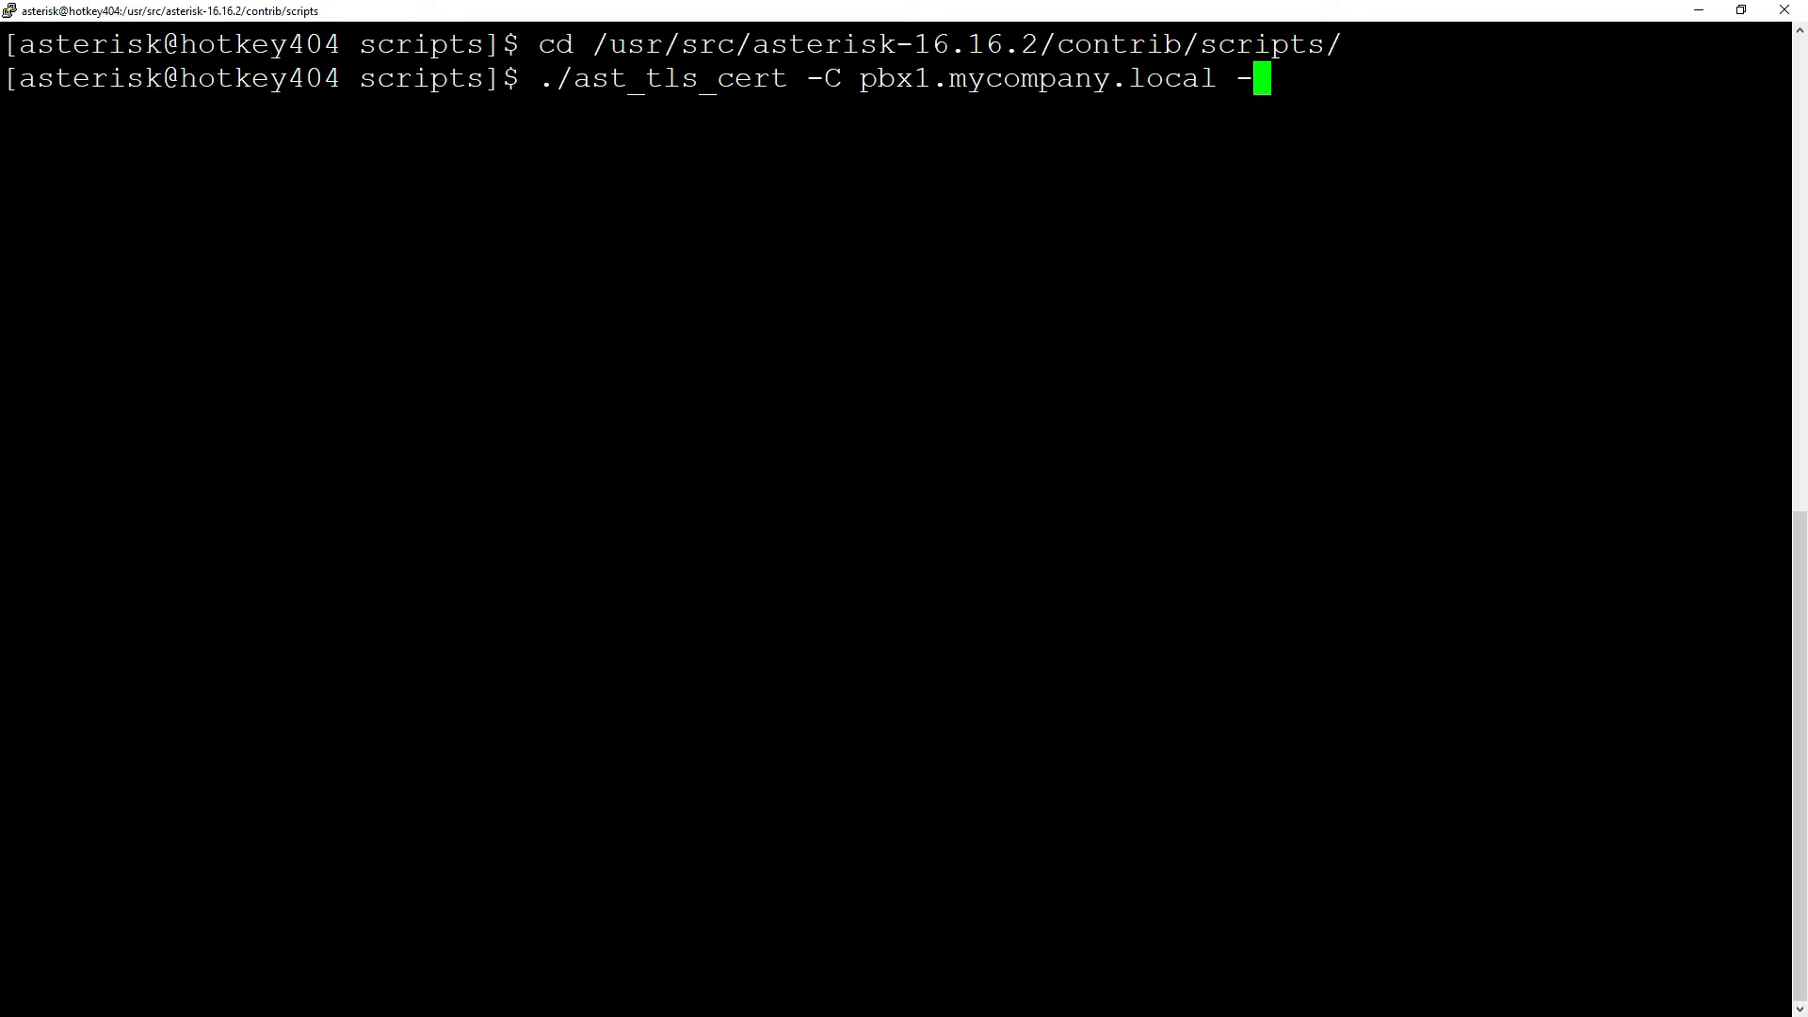
pyautogui.write('O')
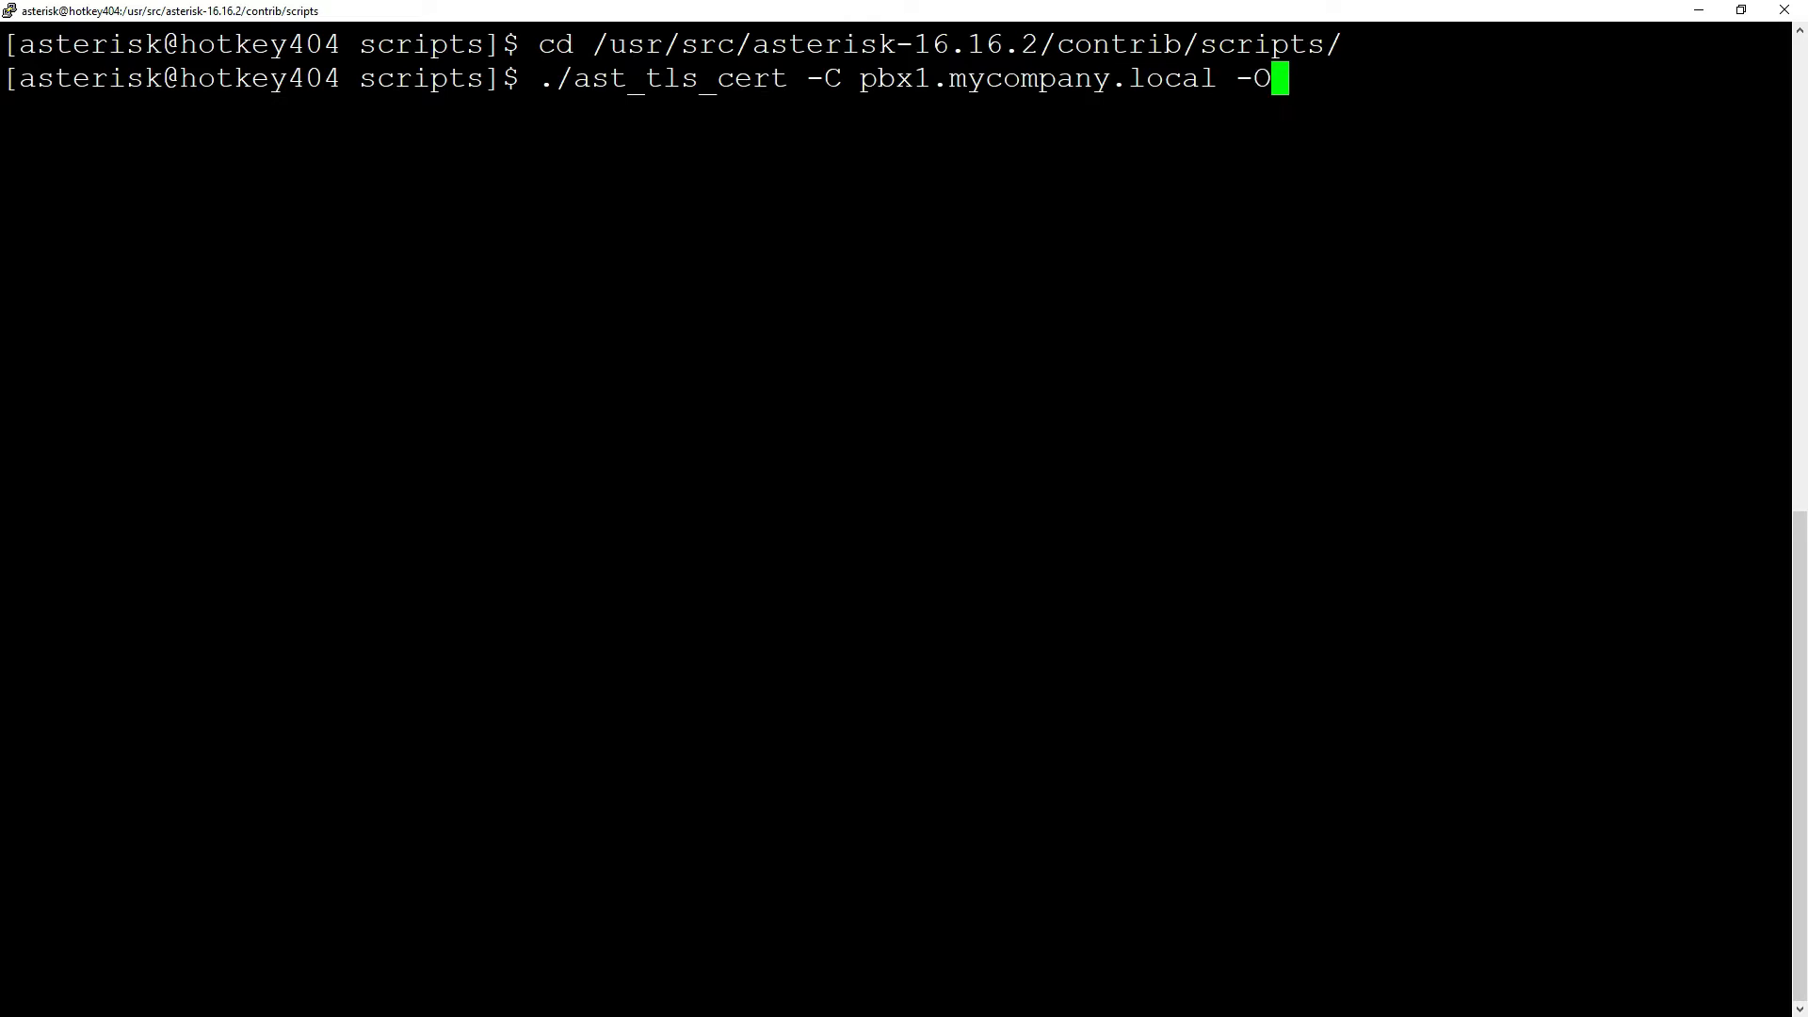
pyautogui.write('"My C')
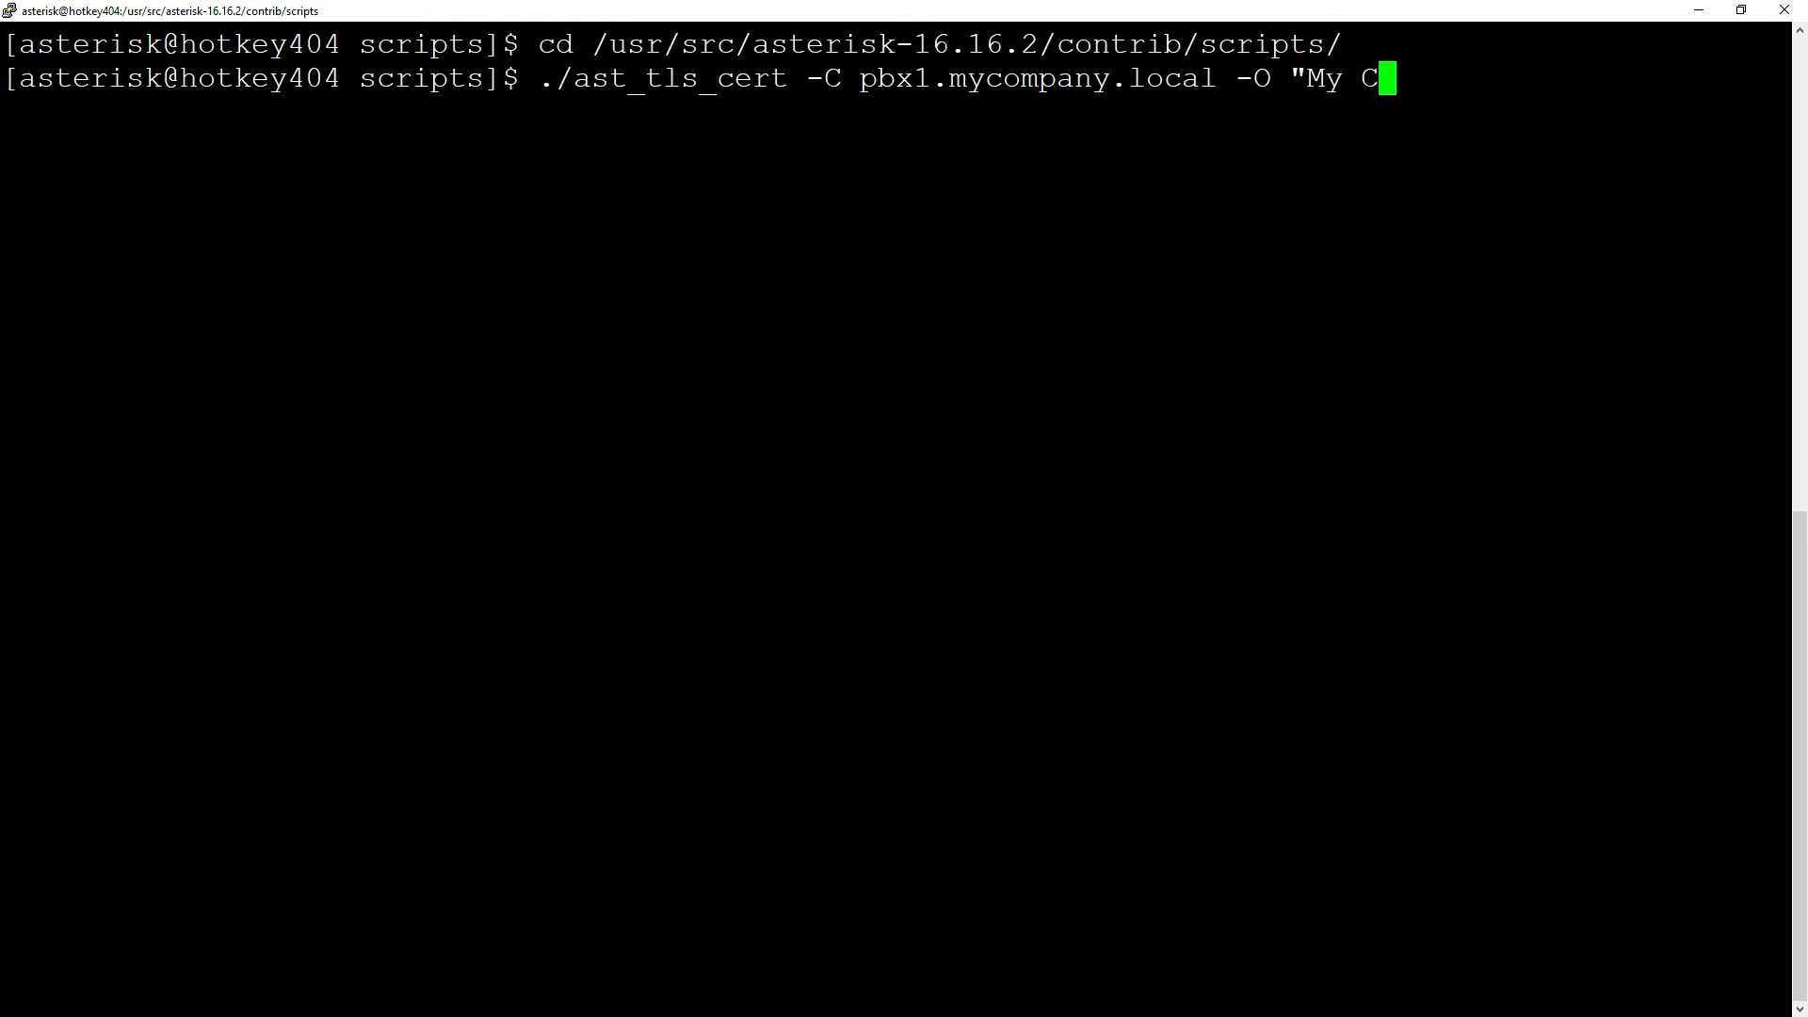
pyautogui.write('ompany"')
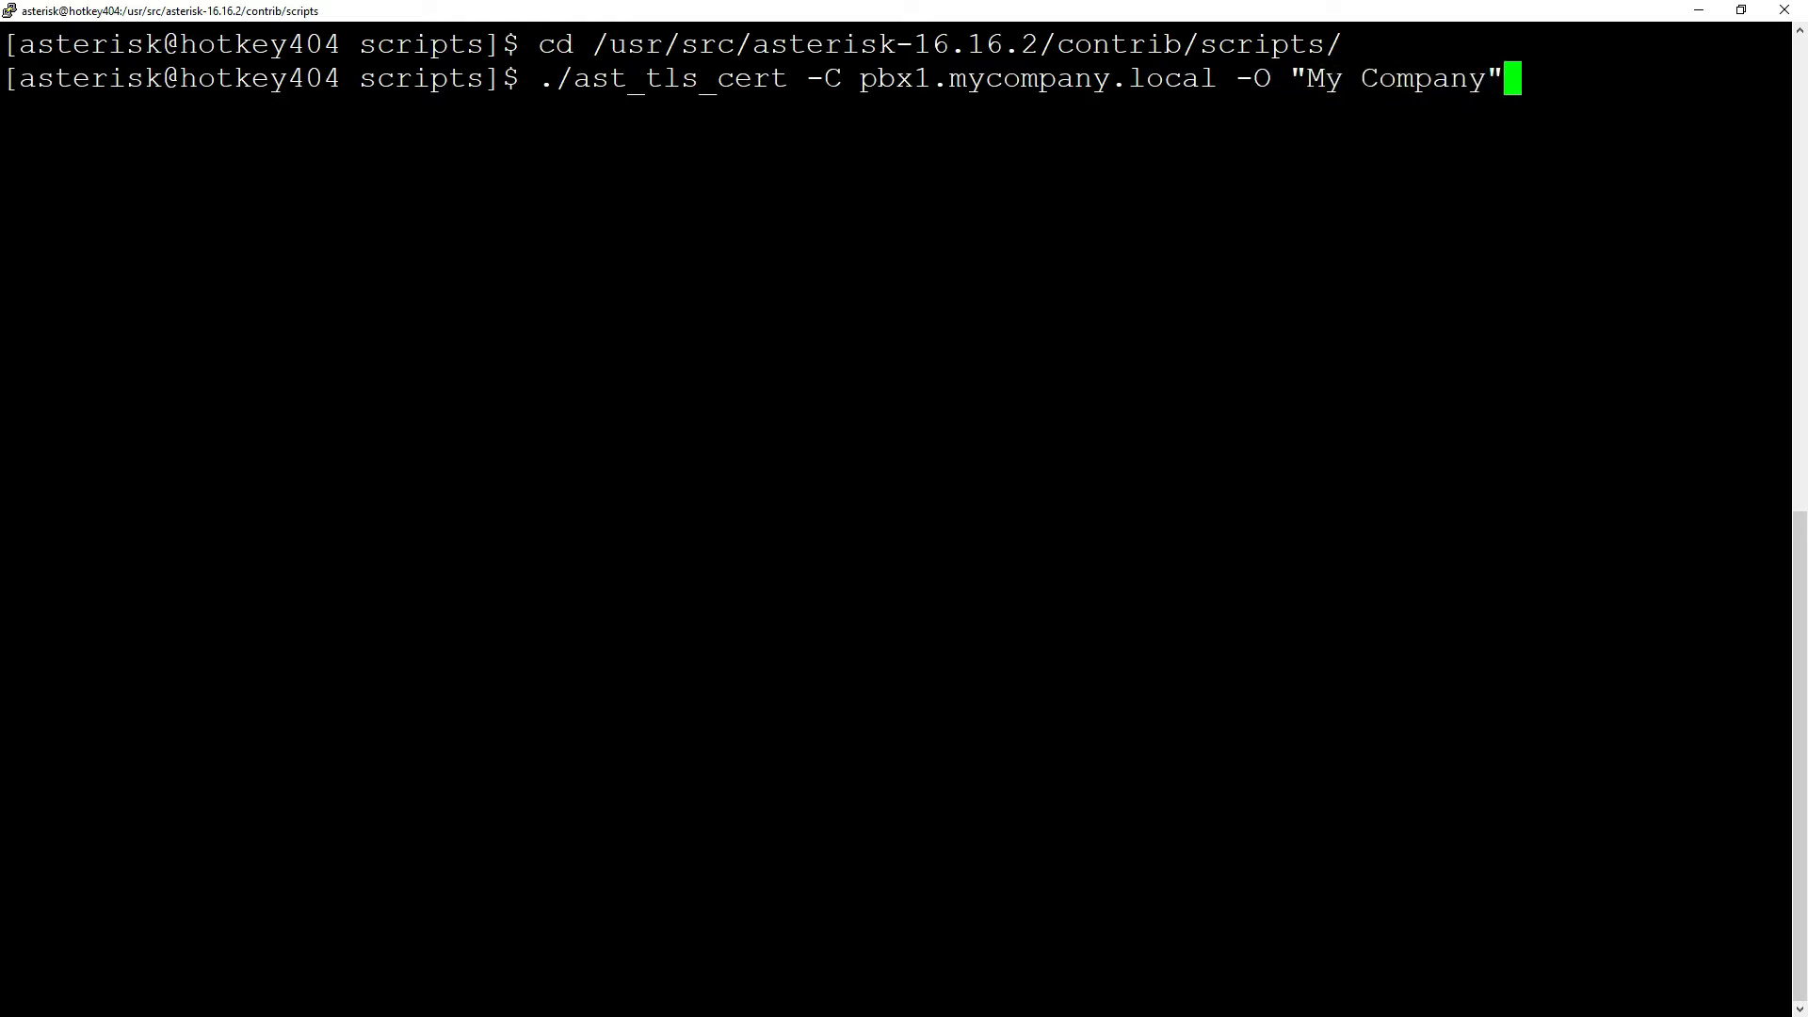
pyautogui.write('-d /etc/ast')
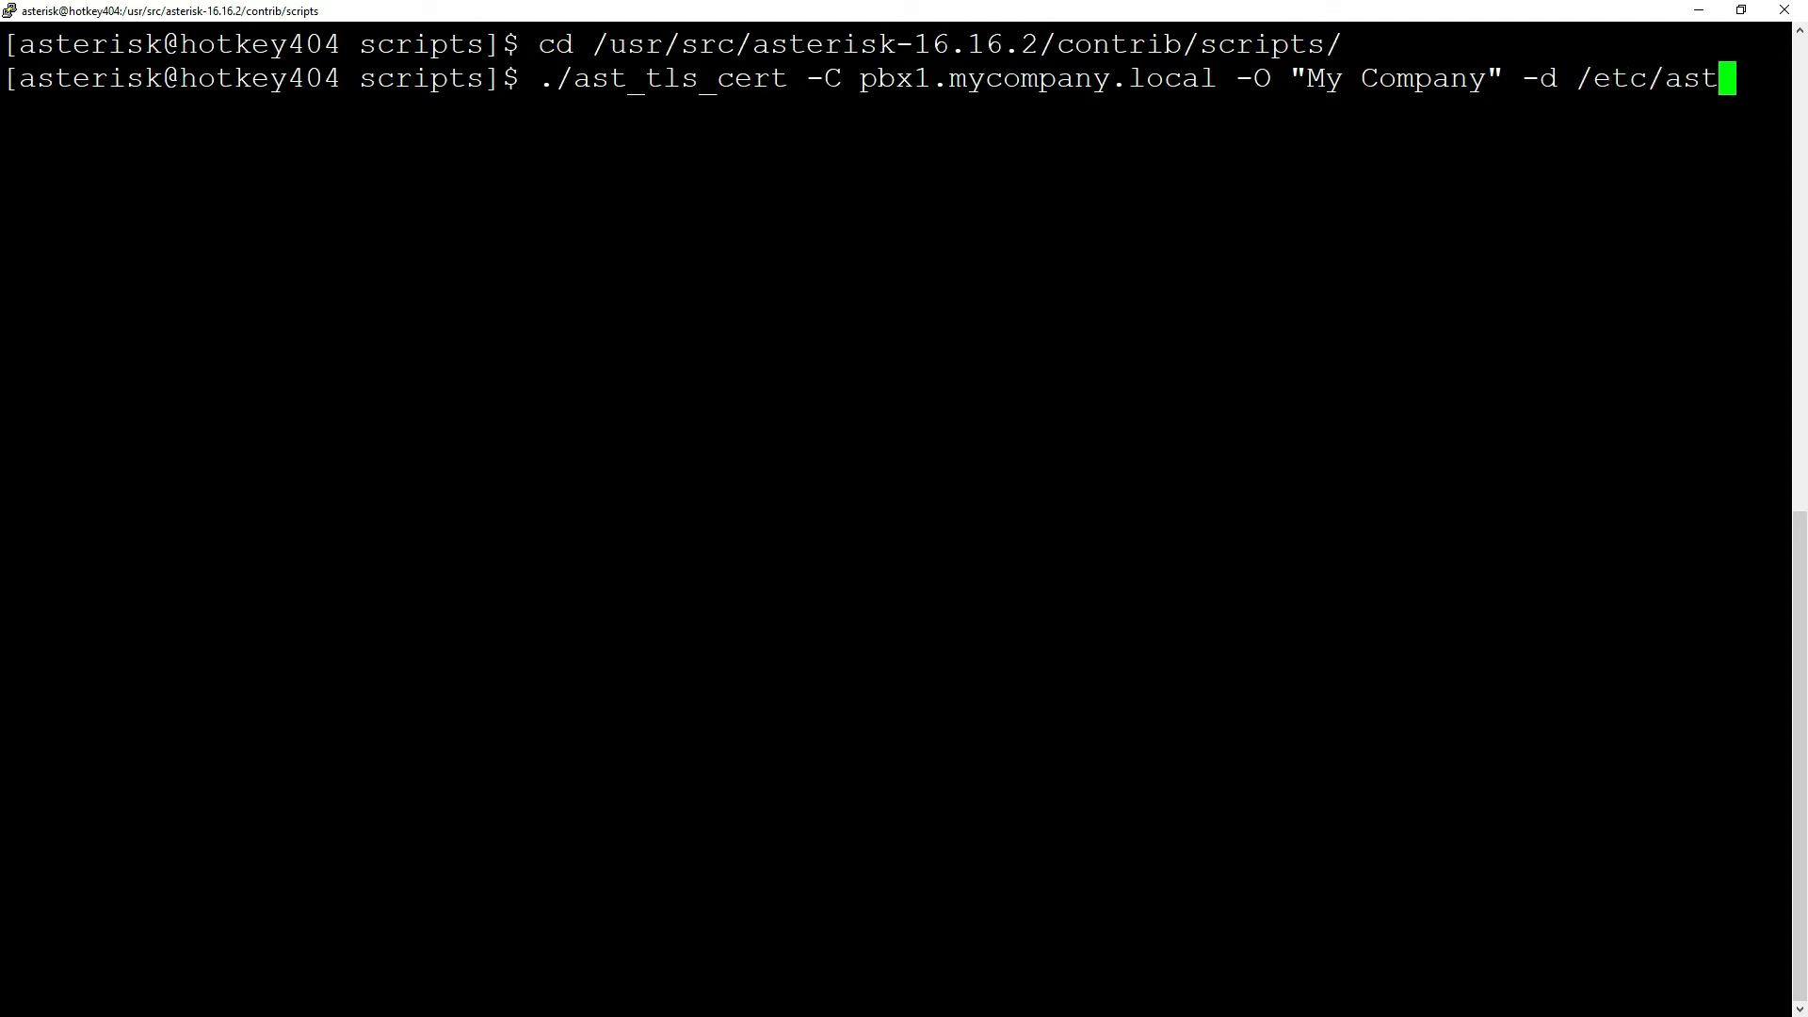
pyautogui.press('Enter')
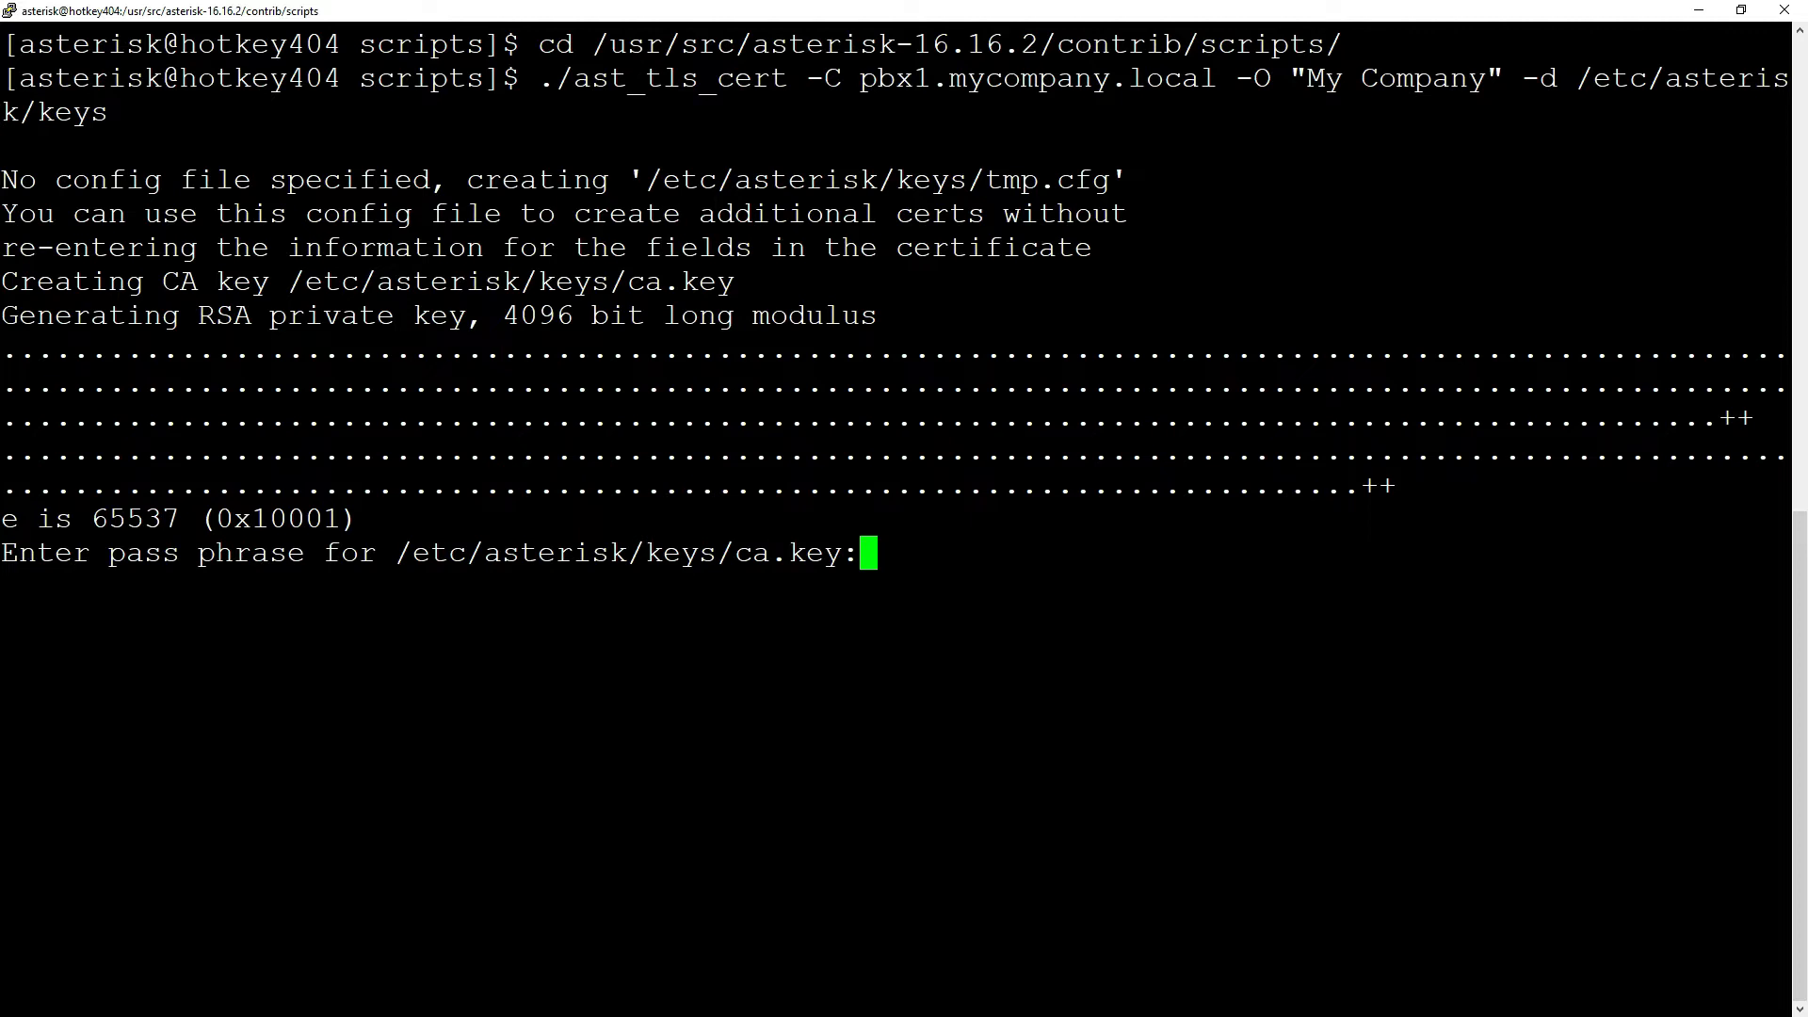
pyautogui.press('Enter')
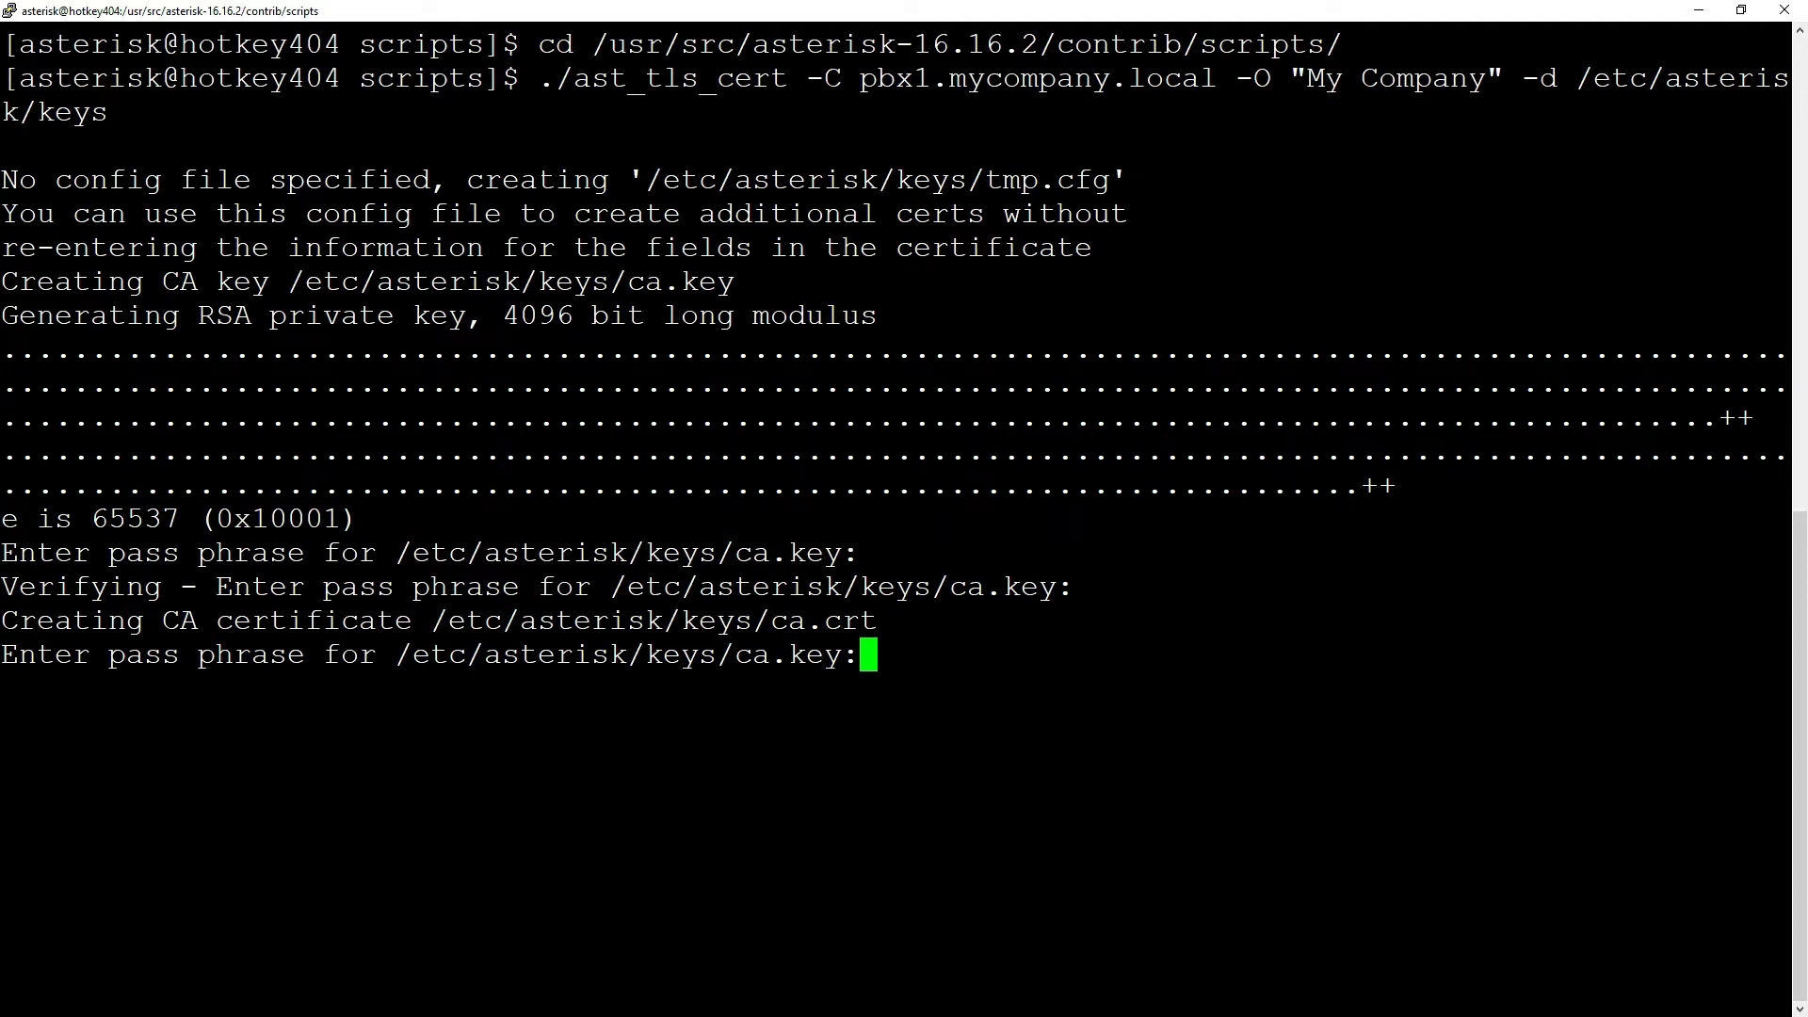
pyautogui.press('Enter')
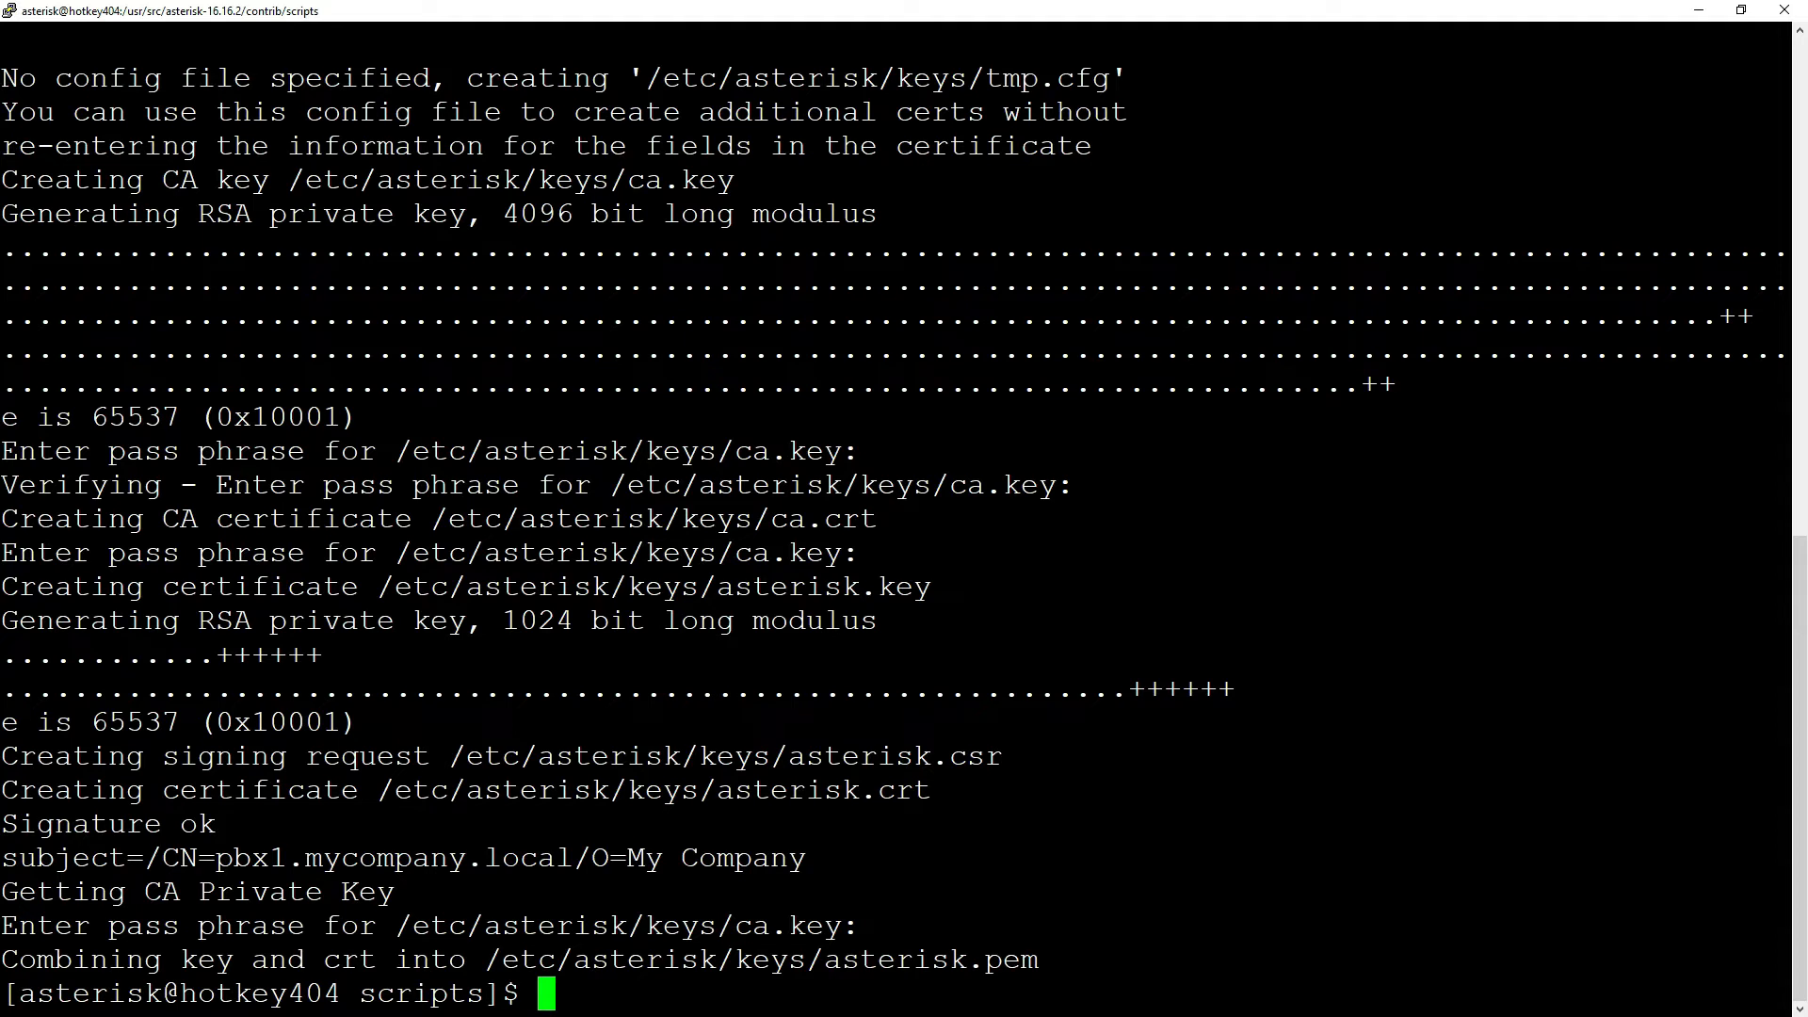
# List the files in /etc/asterisk with ls -l.
pyautogui.write('ls -l')
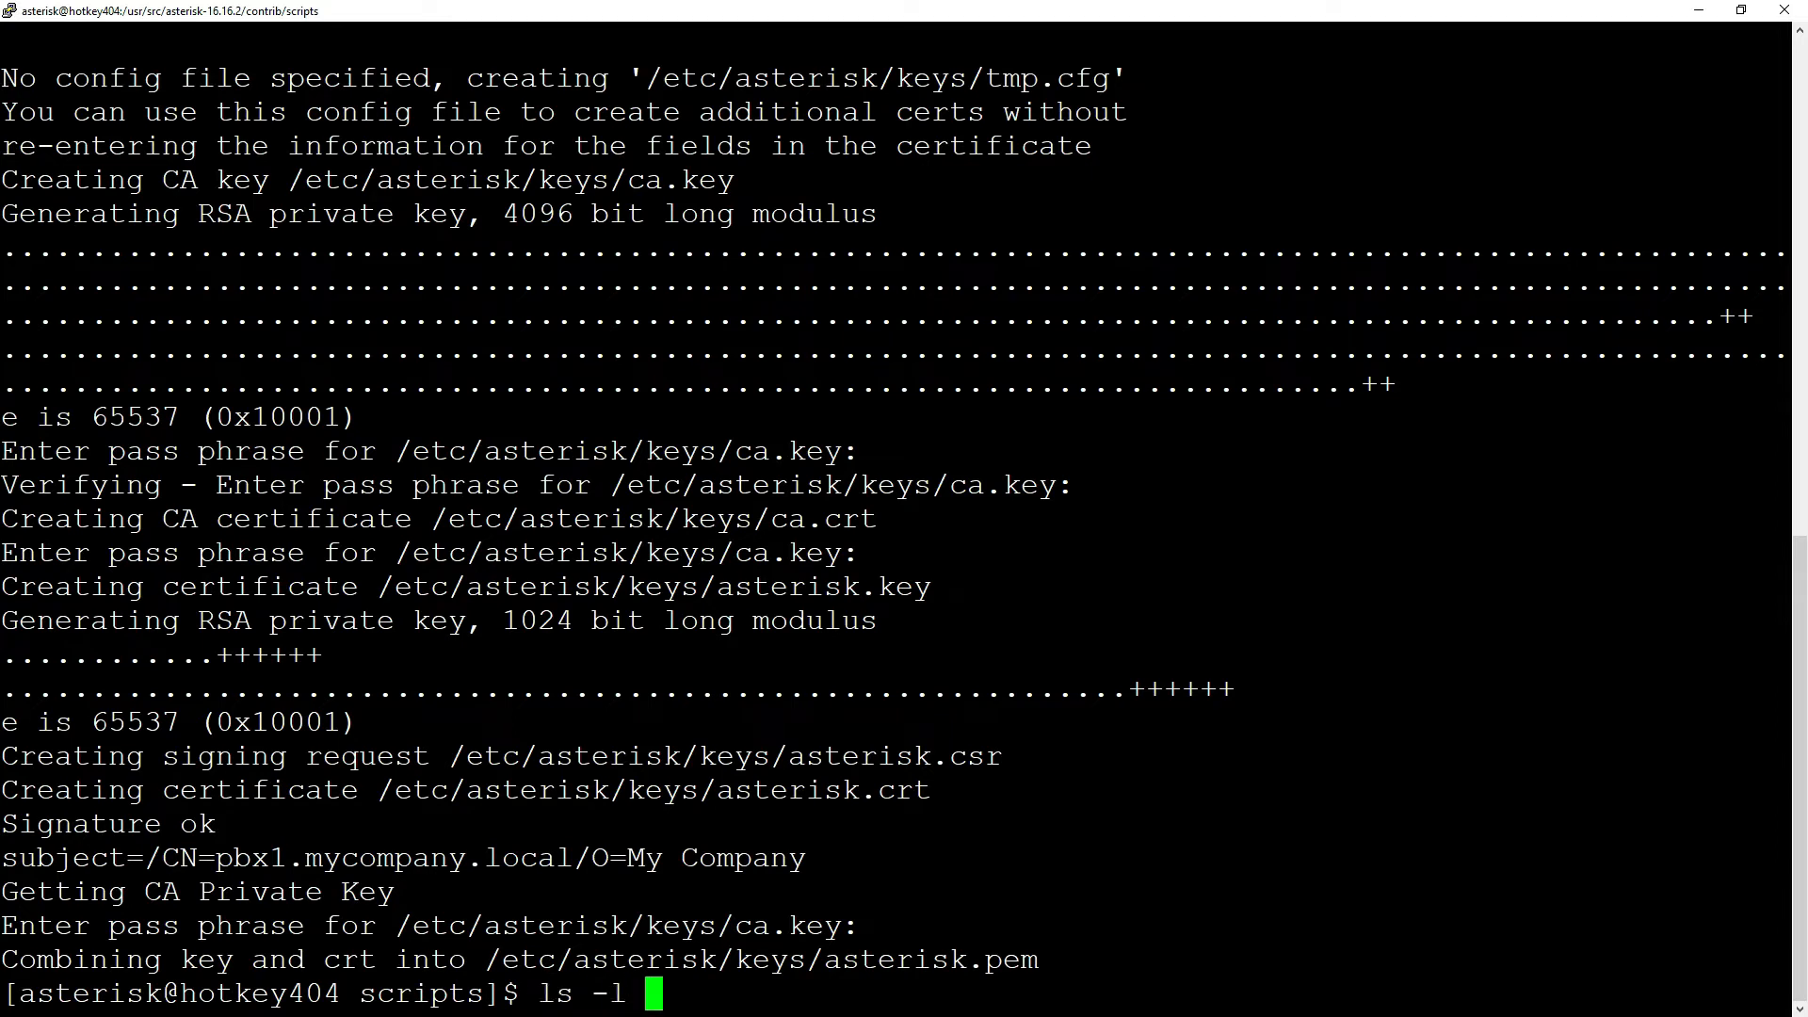
pyautogui.write('/etc/asterisk/')
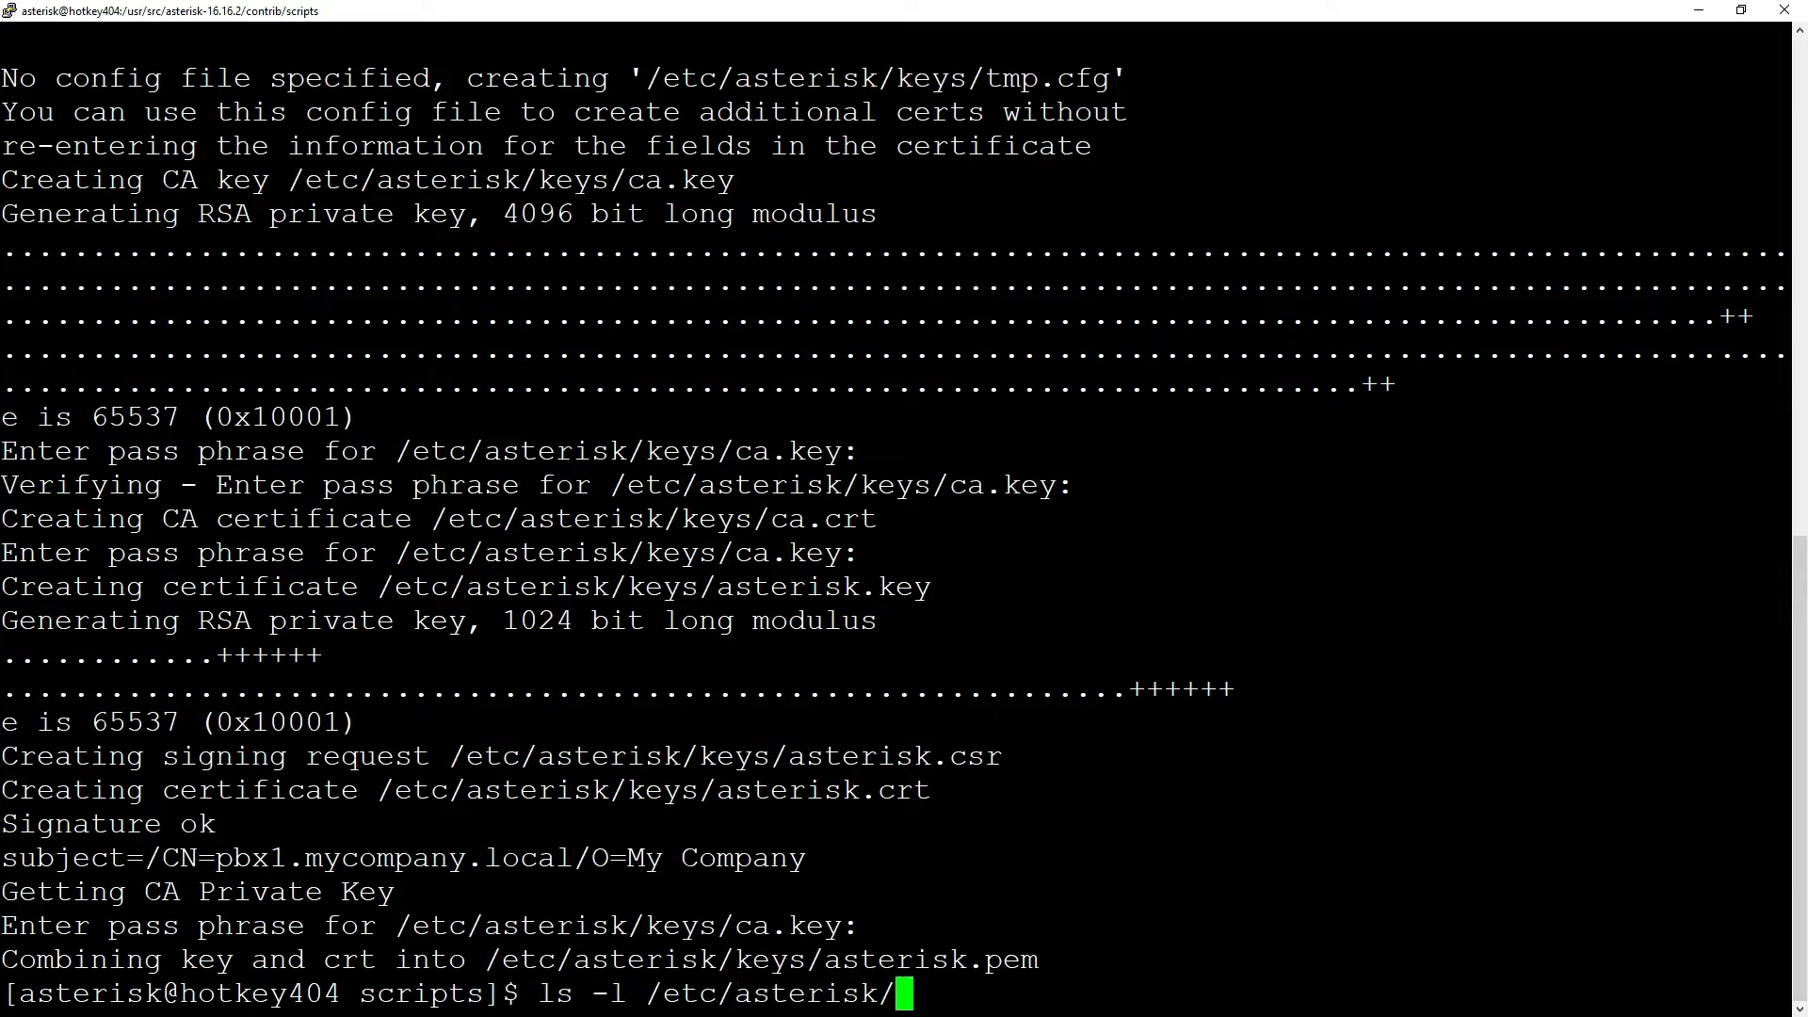
pyautogui.press('Return')
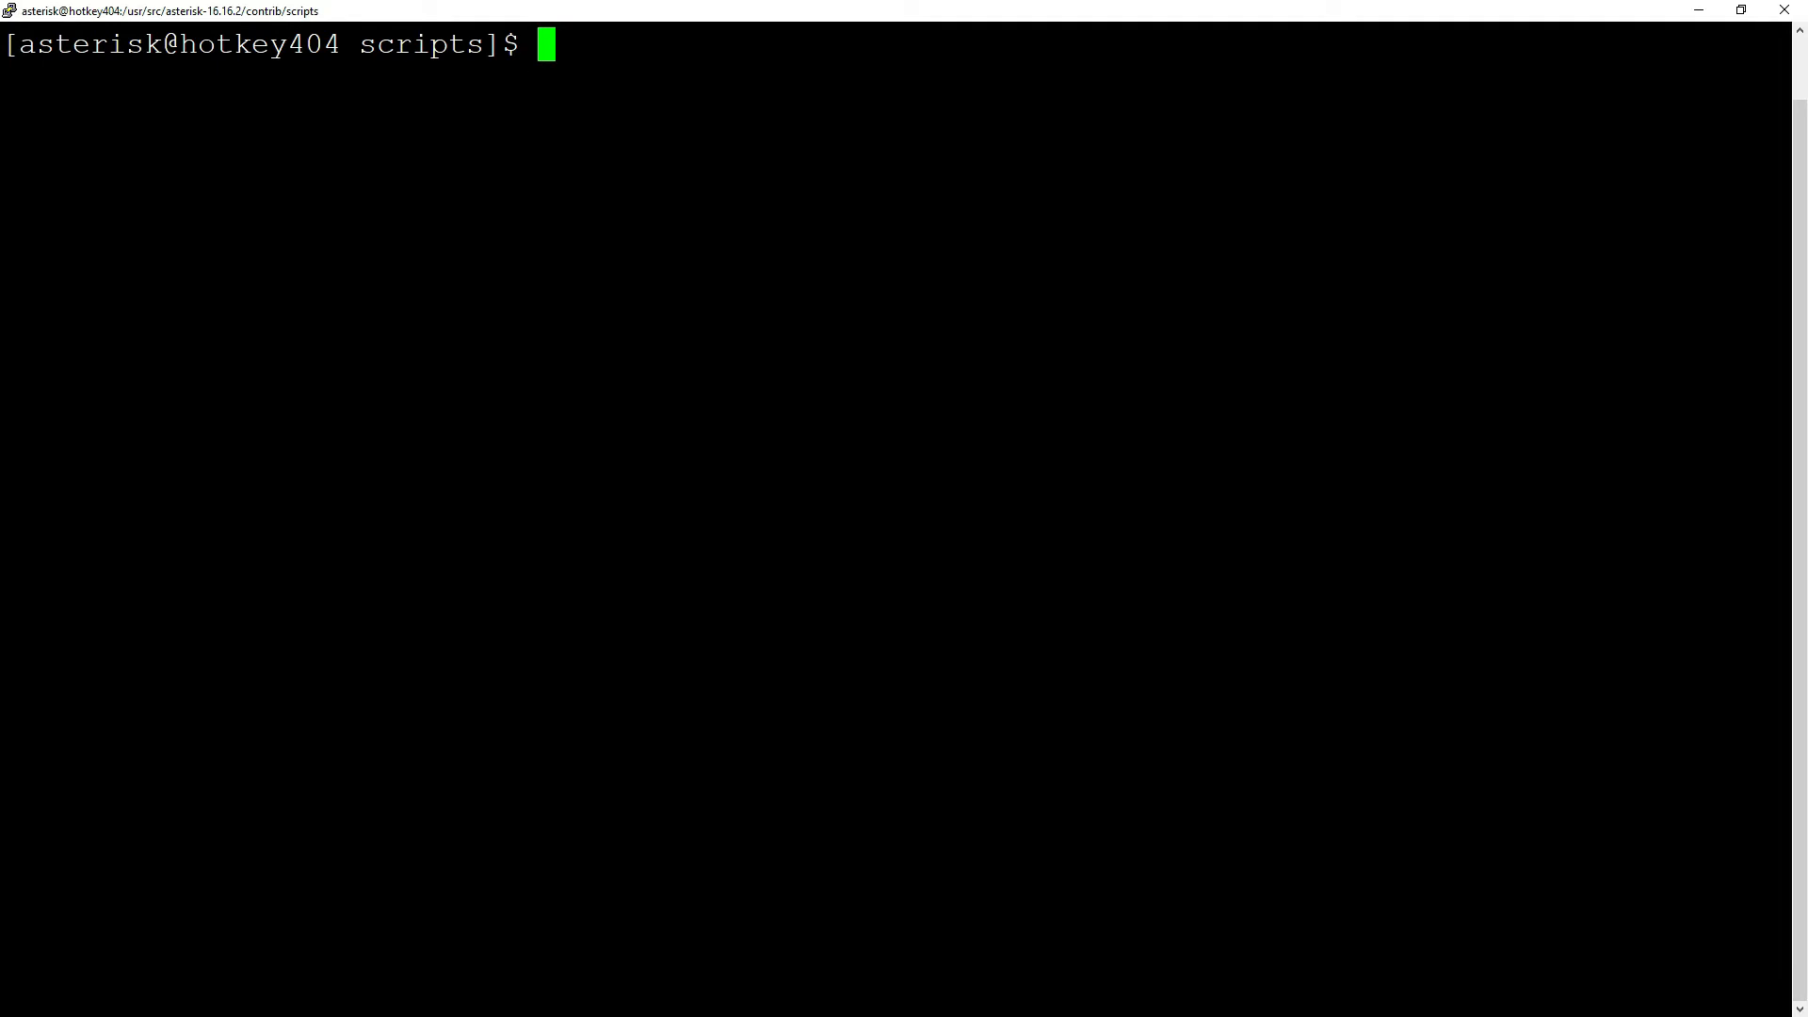
# In sip.conf, add ,tls to transport, tlsenable=yes and tlscertfile=/etc/asterisk/keys/asterisk.pem, then save.
pyautogui.write('nano /')
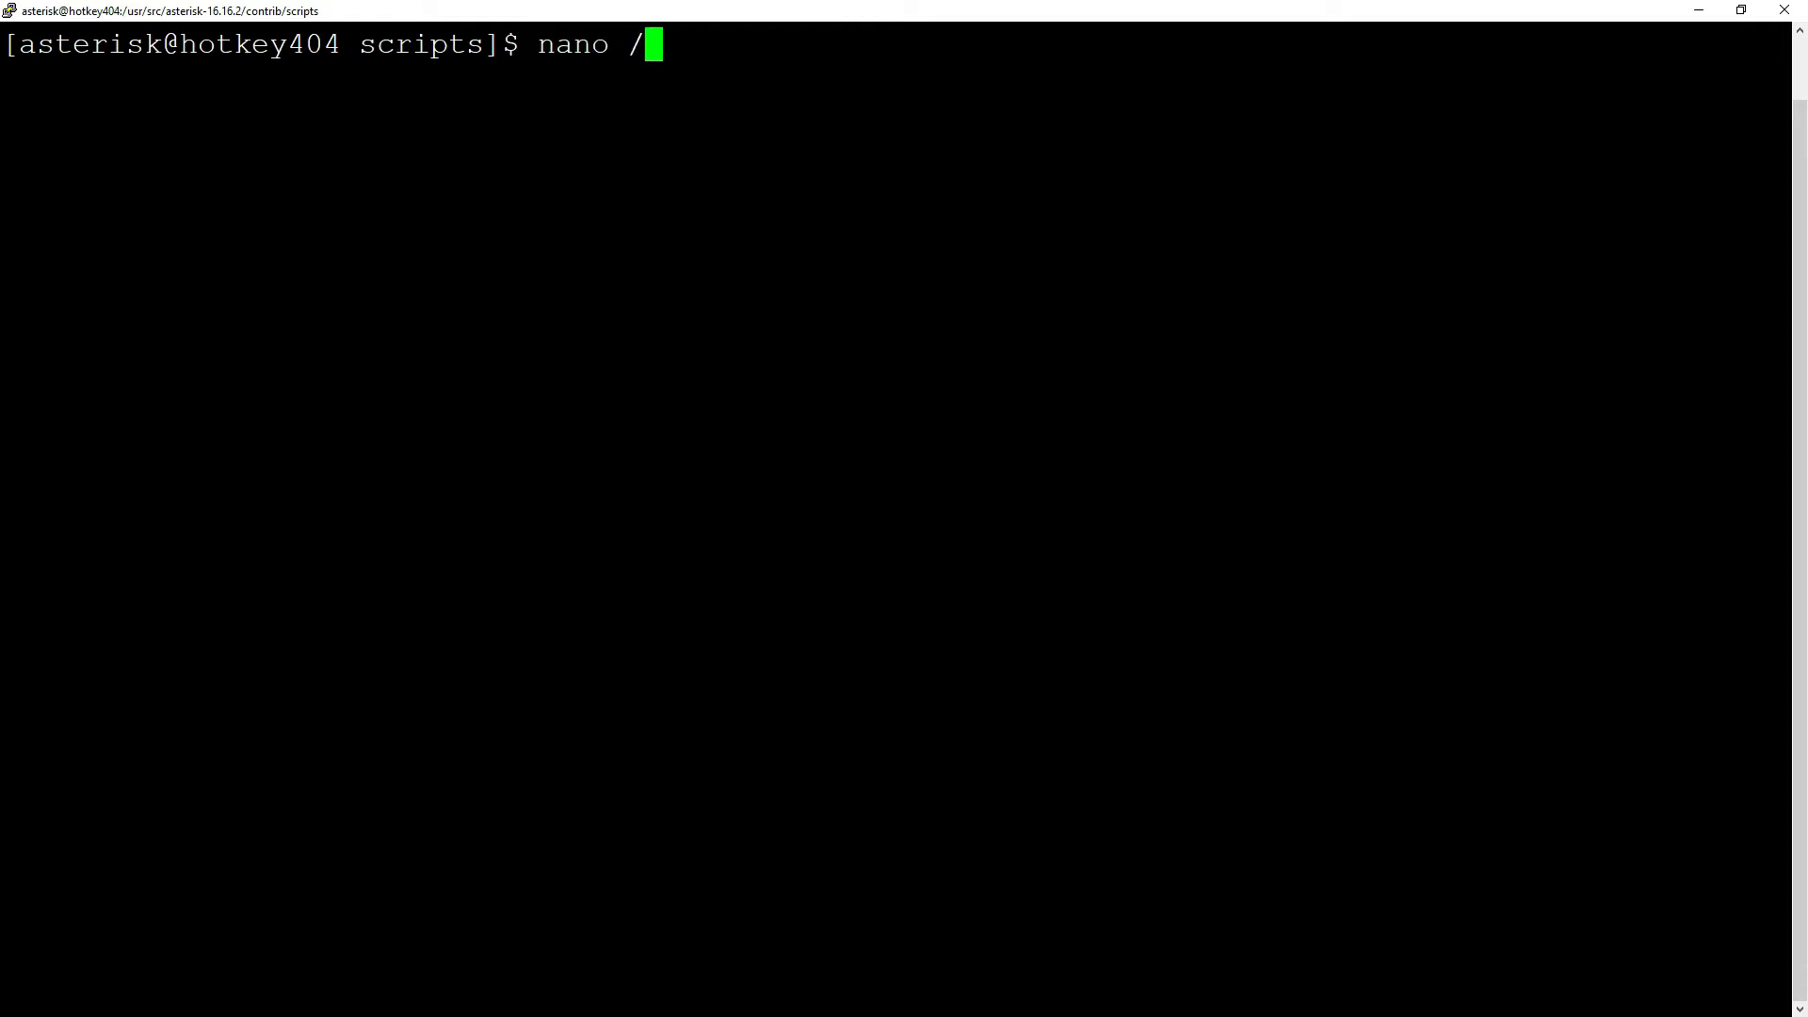
pyautogui.write('etc/asterisk/')
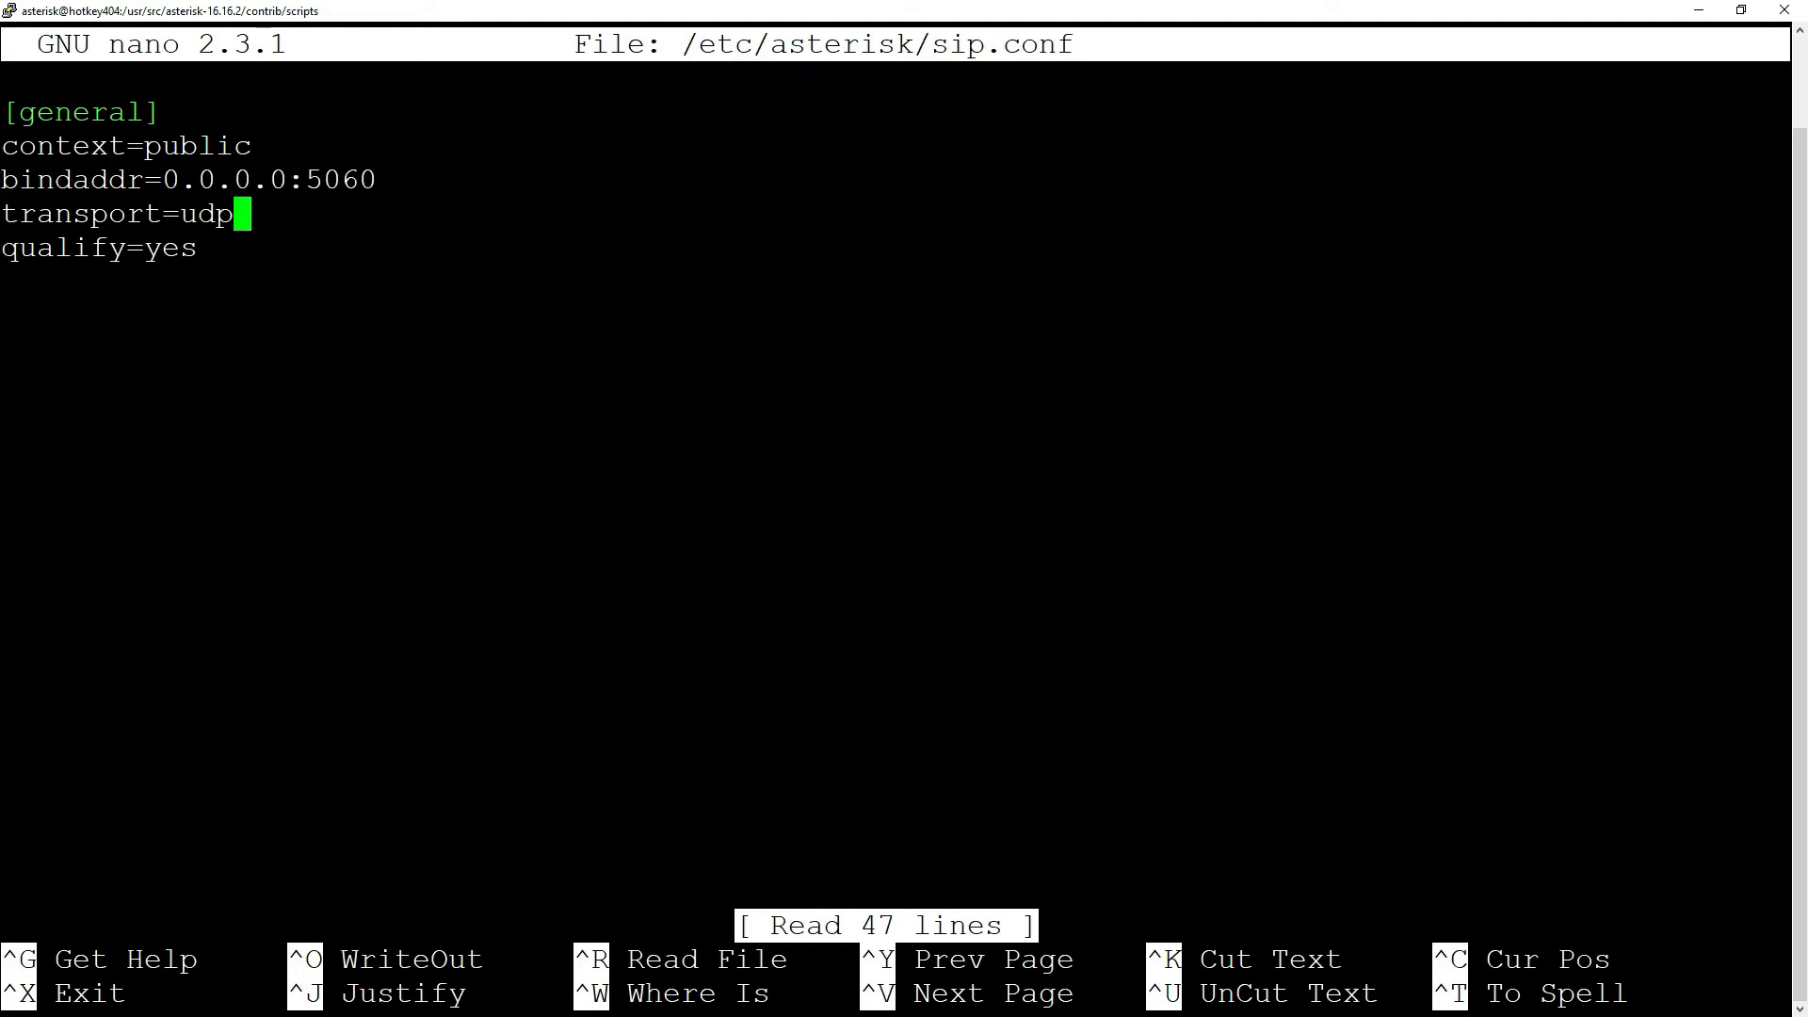
pyautogui.write(',tls')
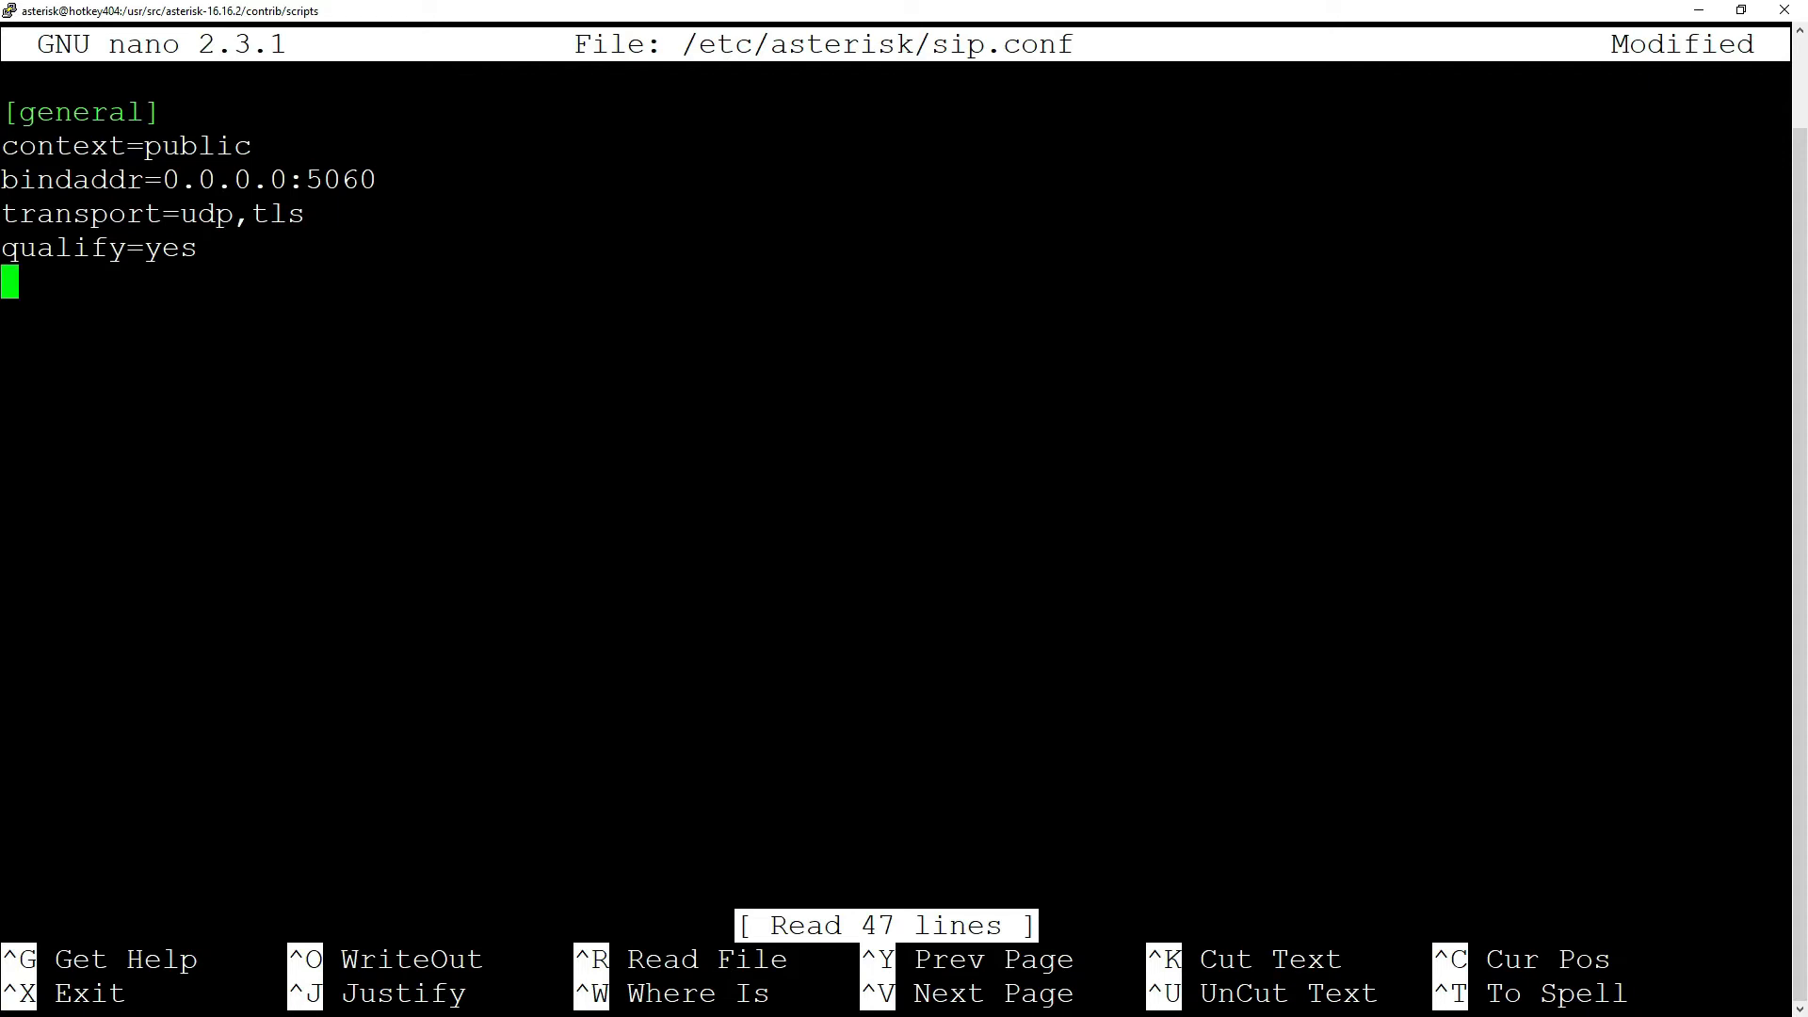
pyautogui.write('tlsenabl')
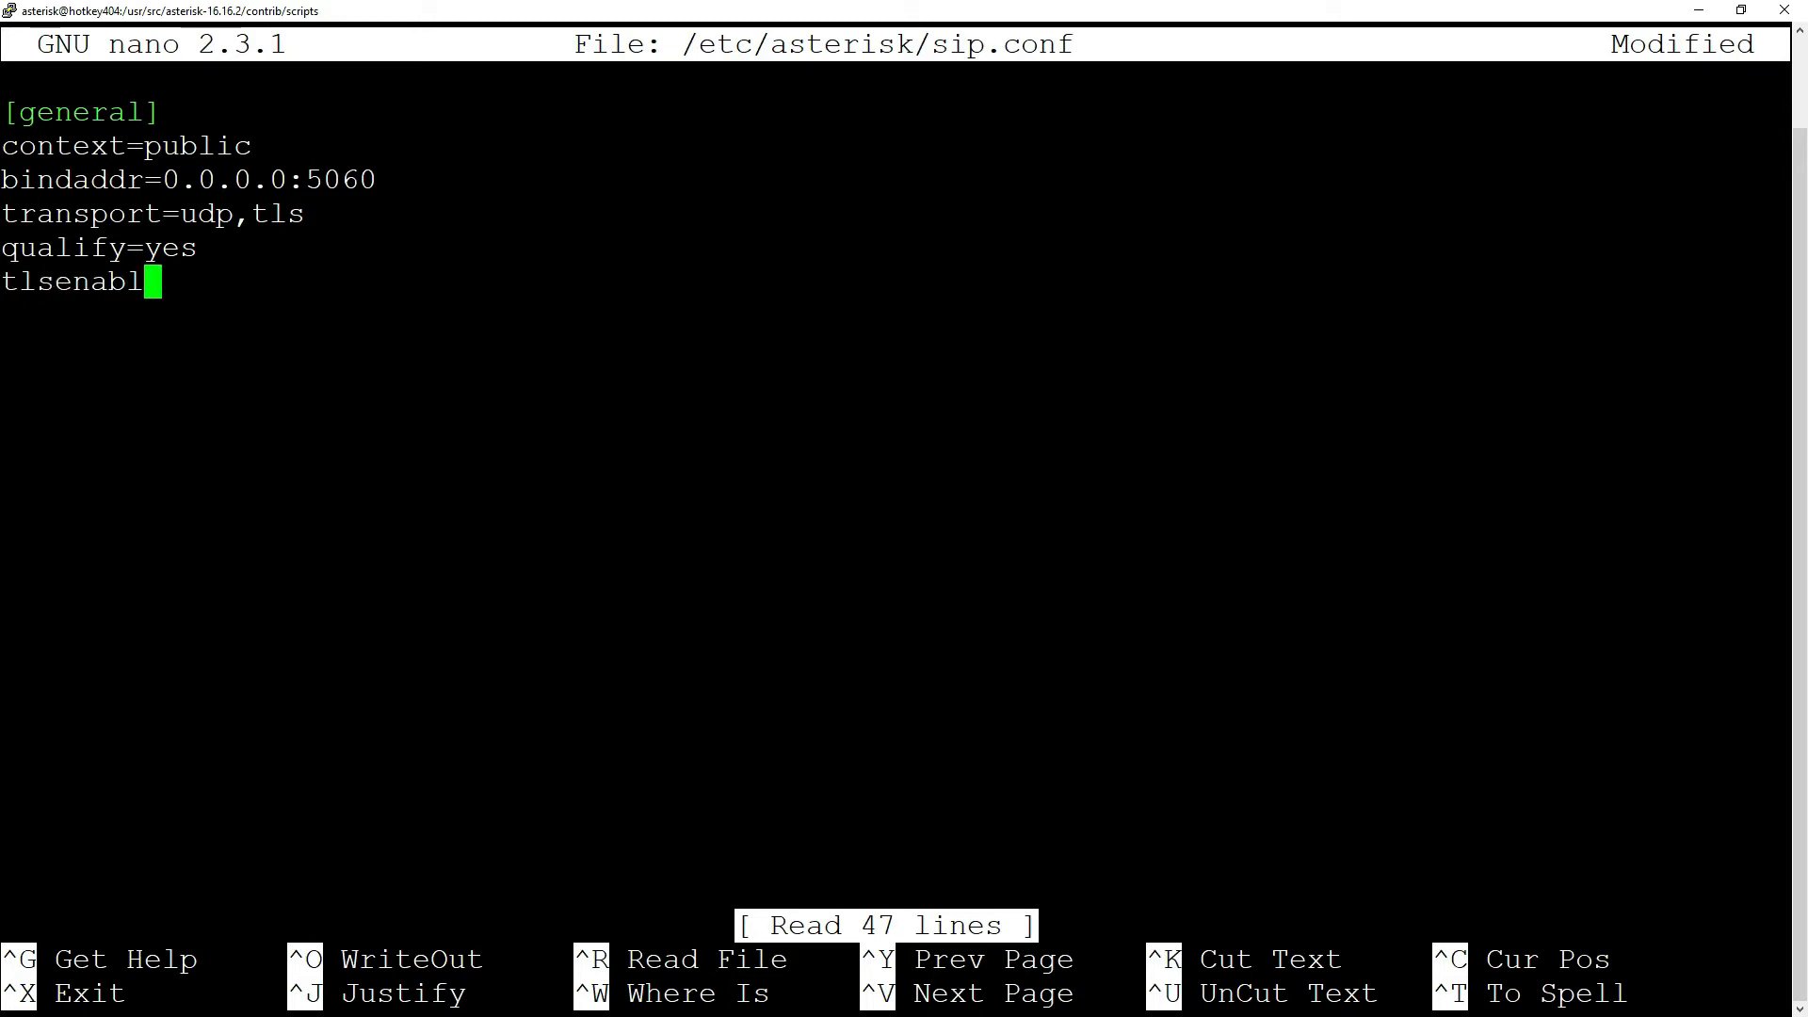
pyautogui.write('e=yes')
pyautogui.write('tls')
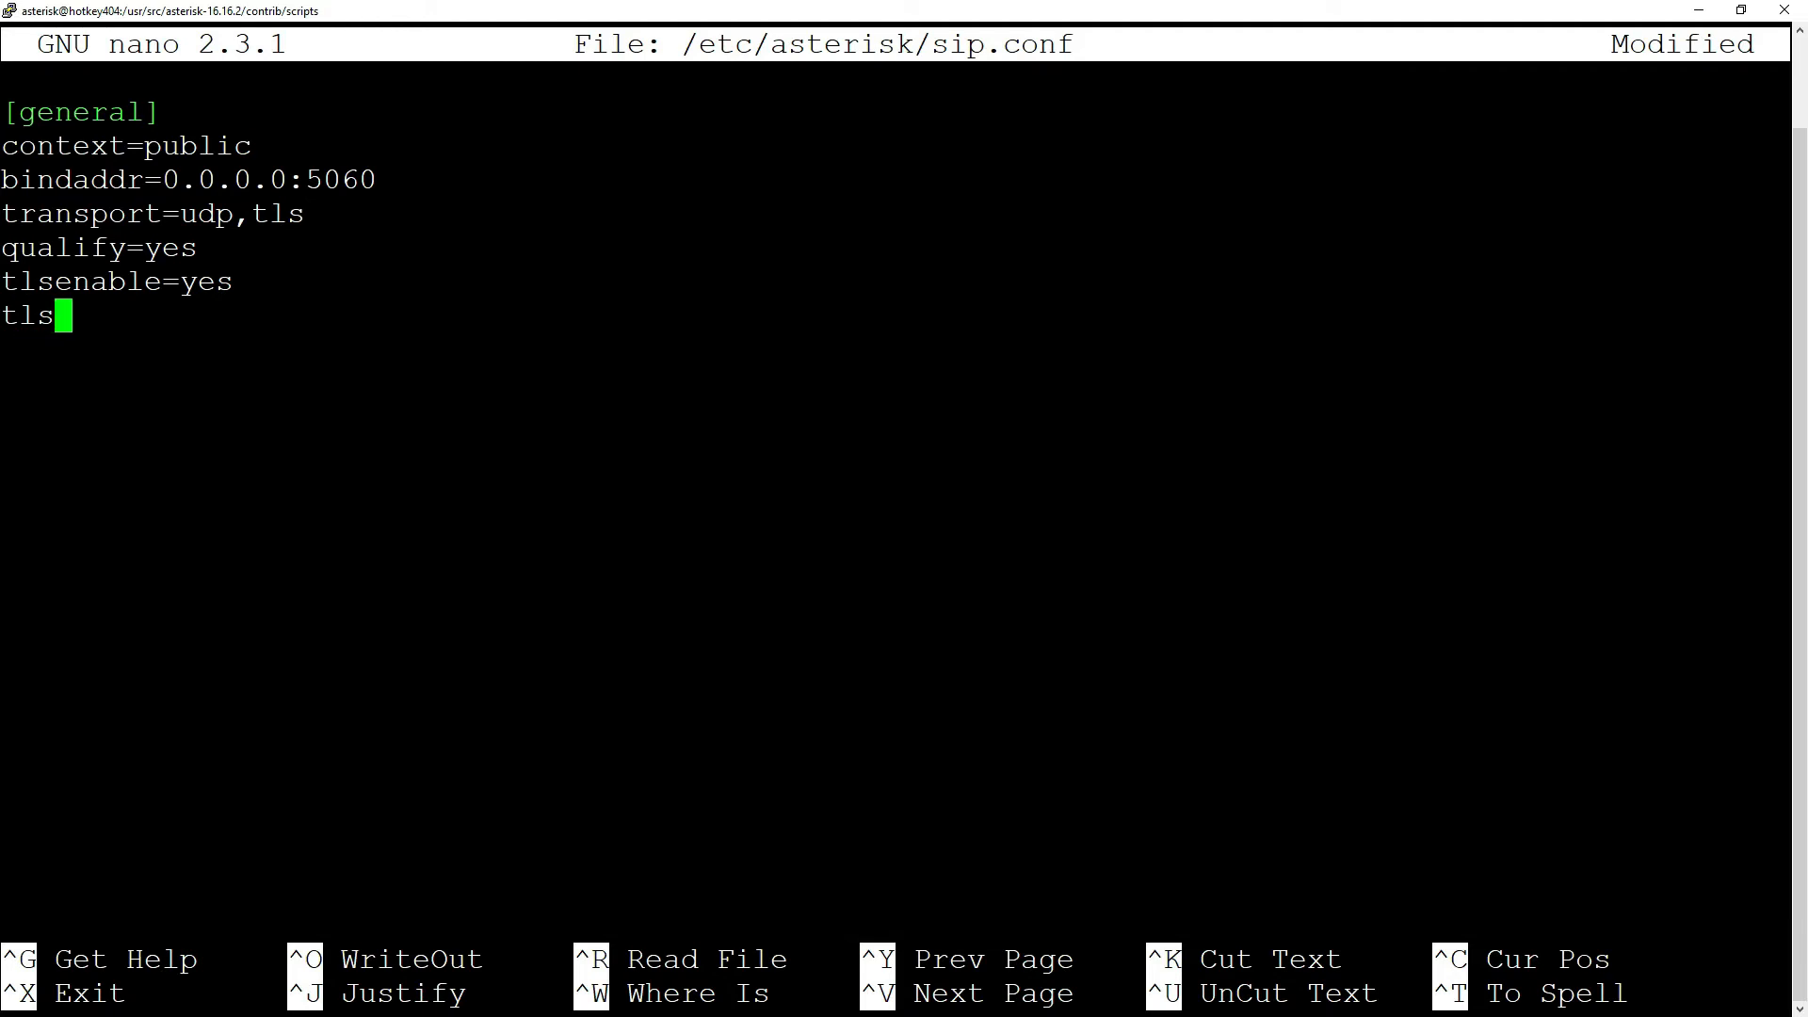
pyautogui.write('certfile=/')
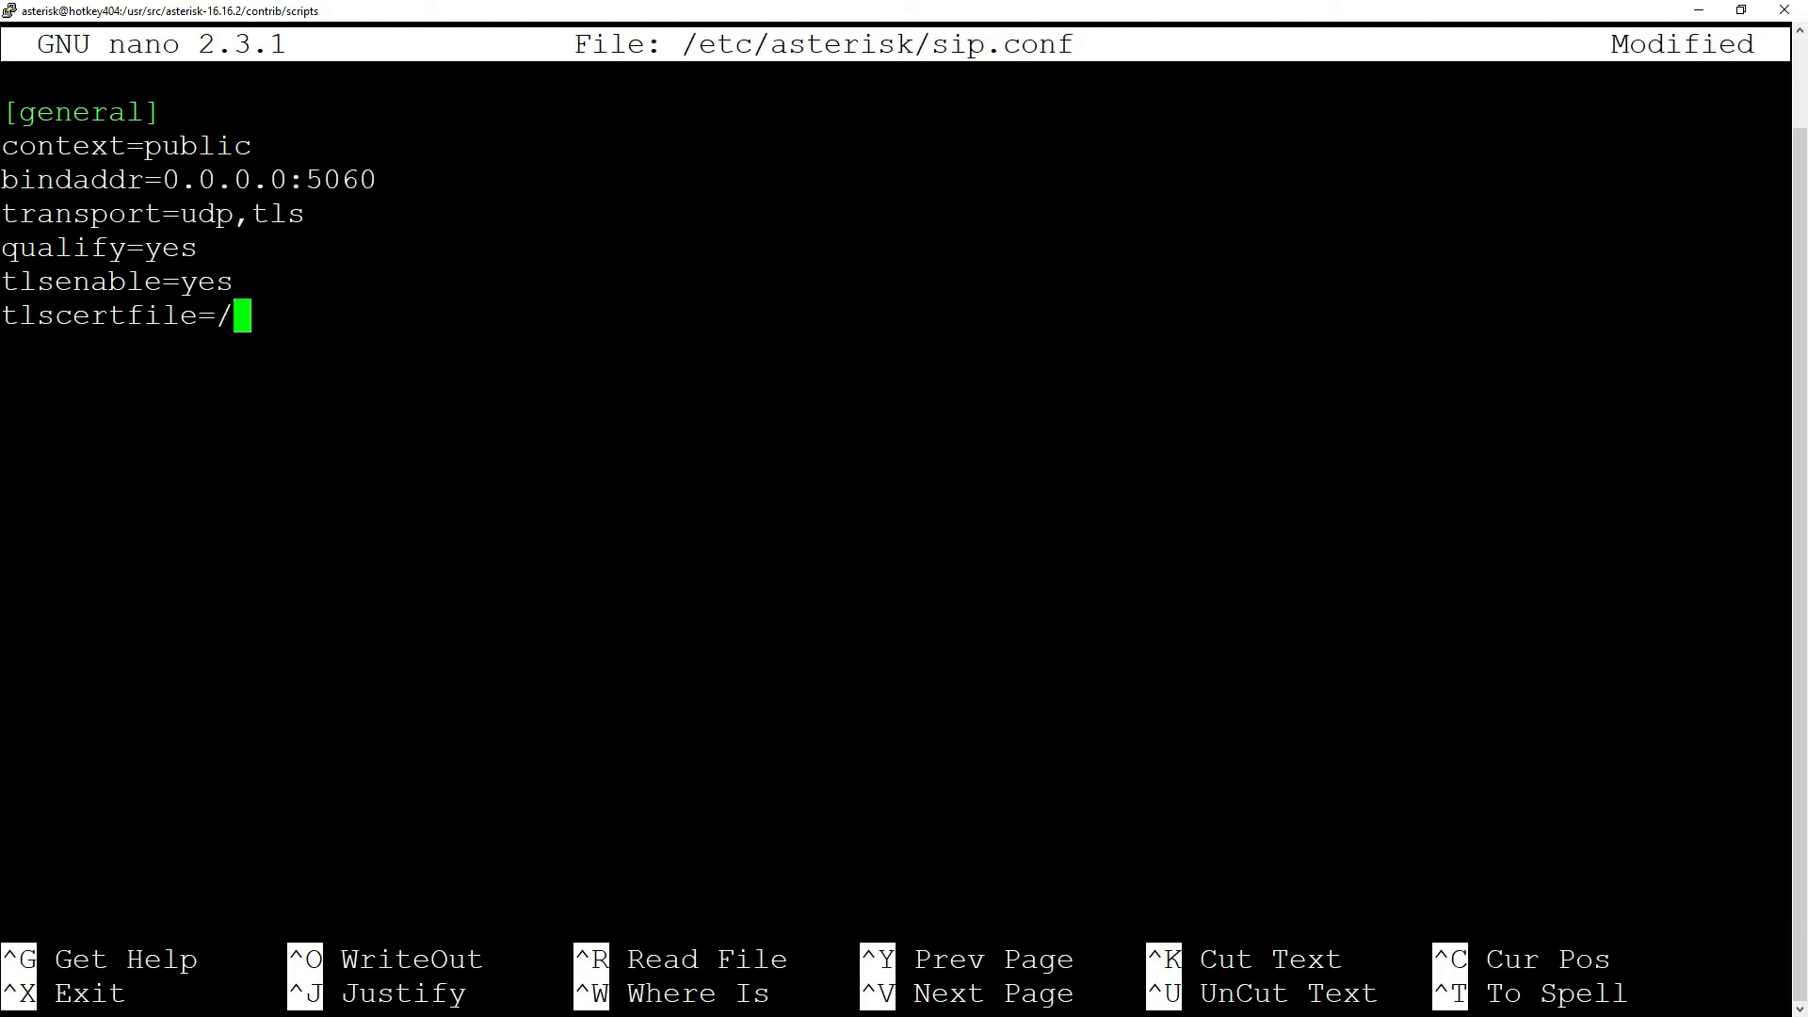
pyautogui.write('etc/asteris')
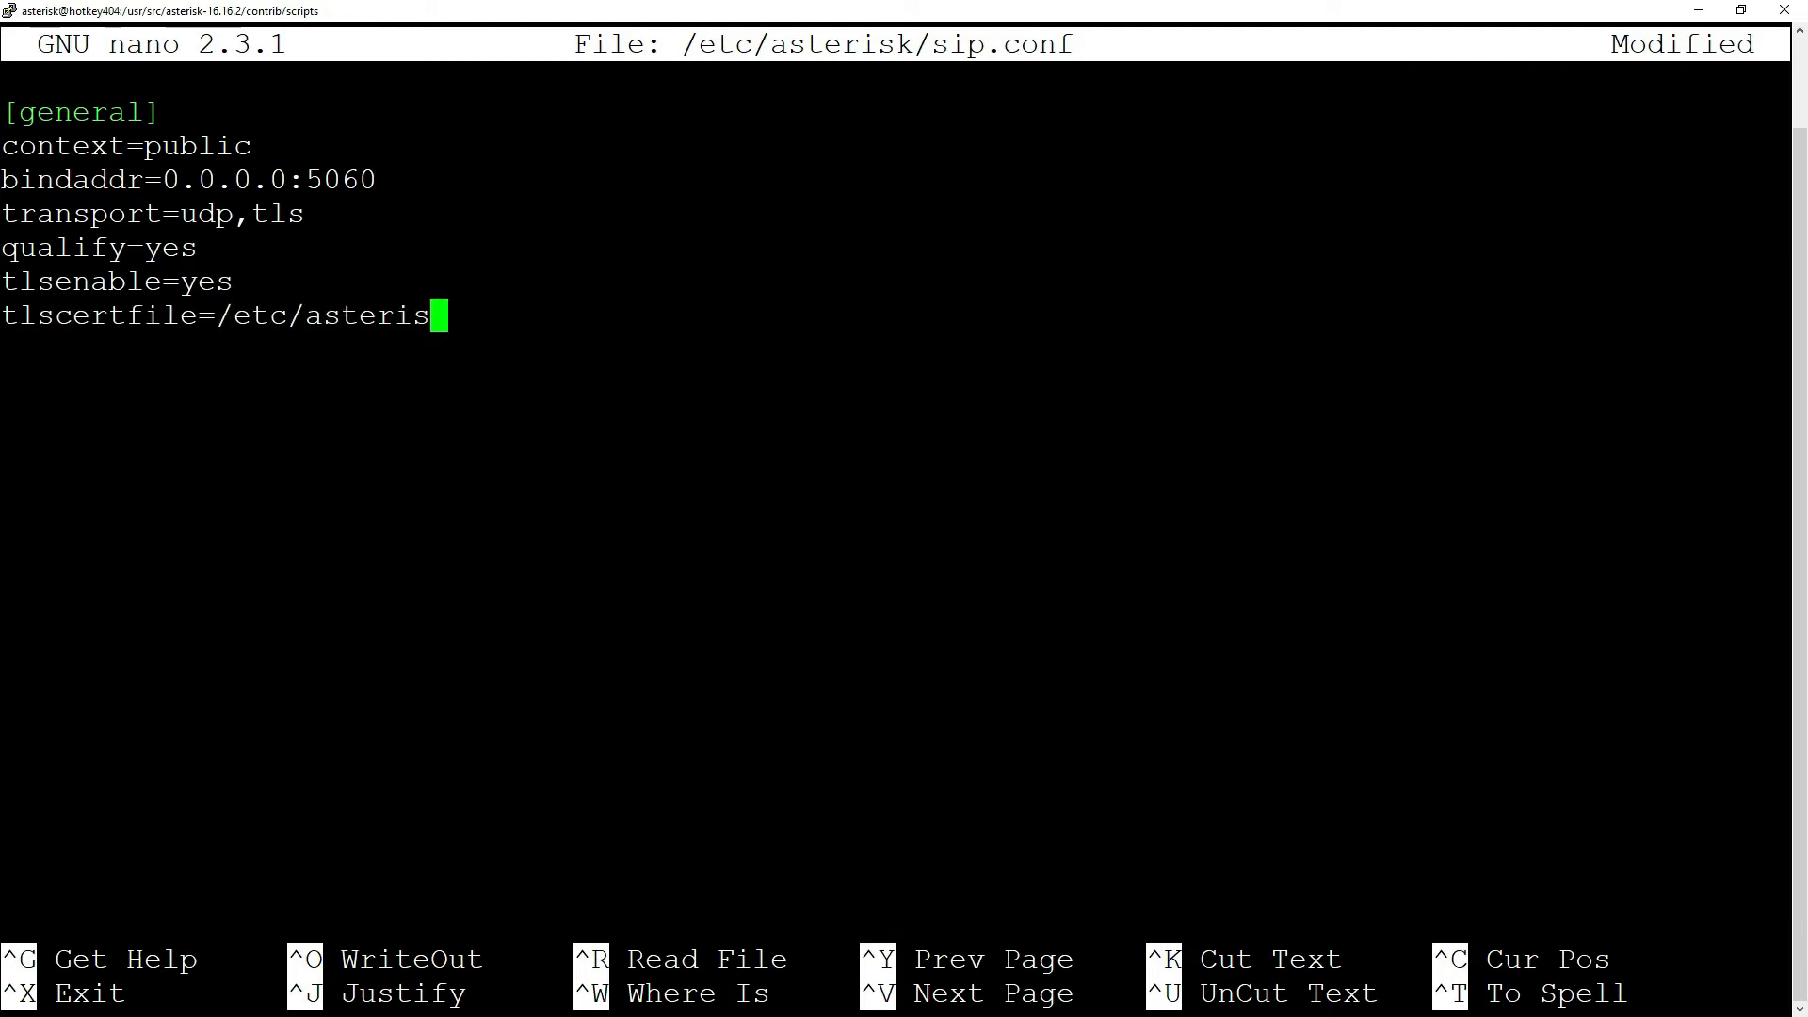
pyautogui.write('k/keys')
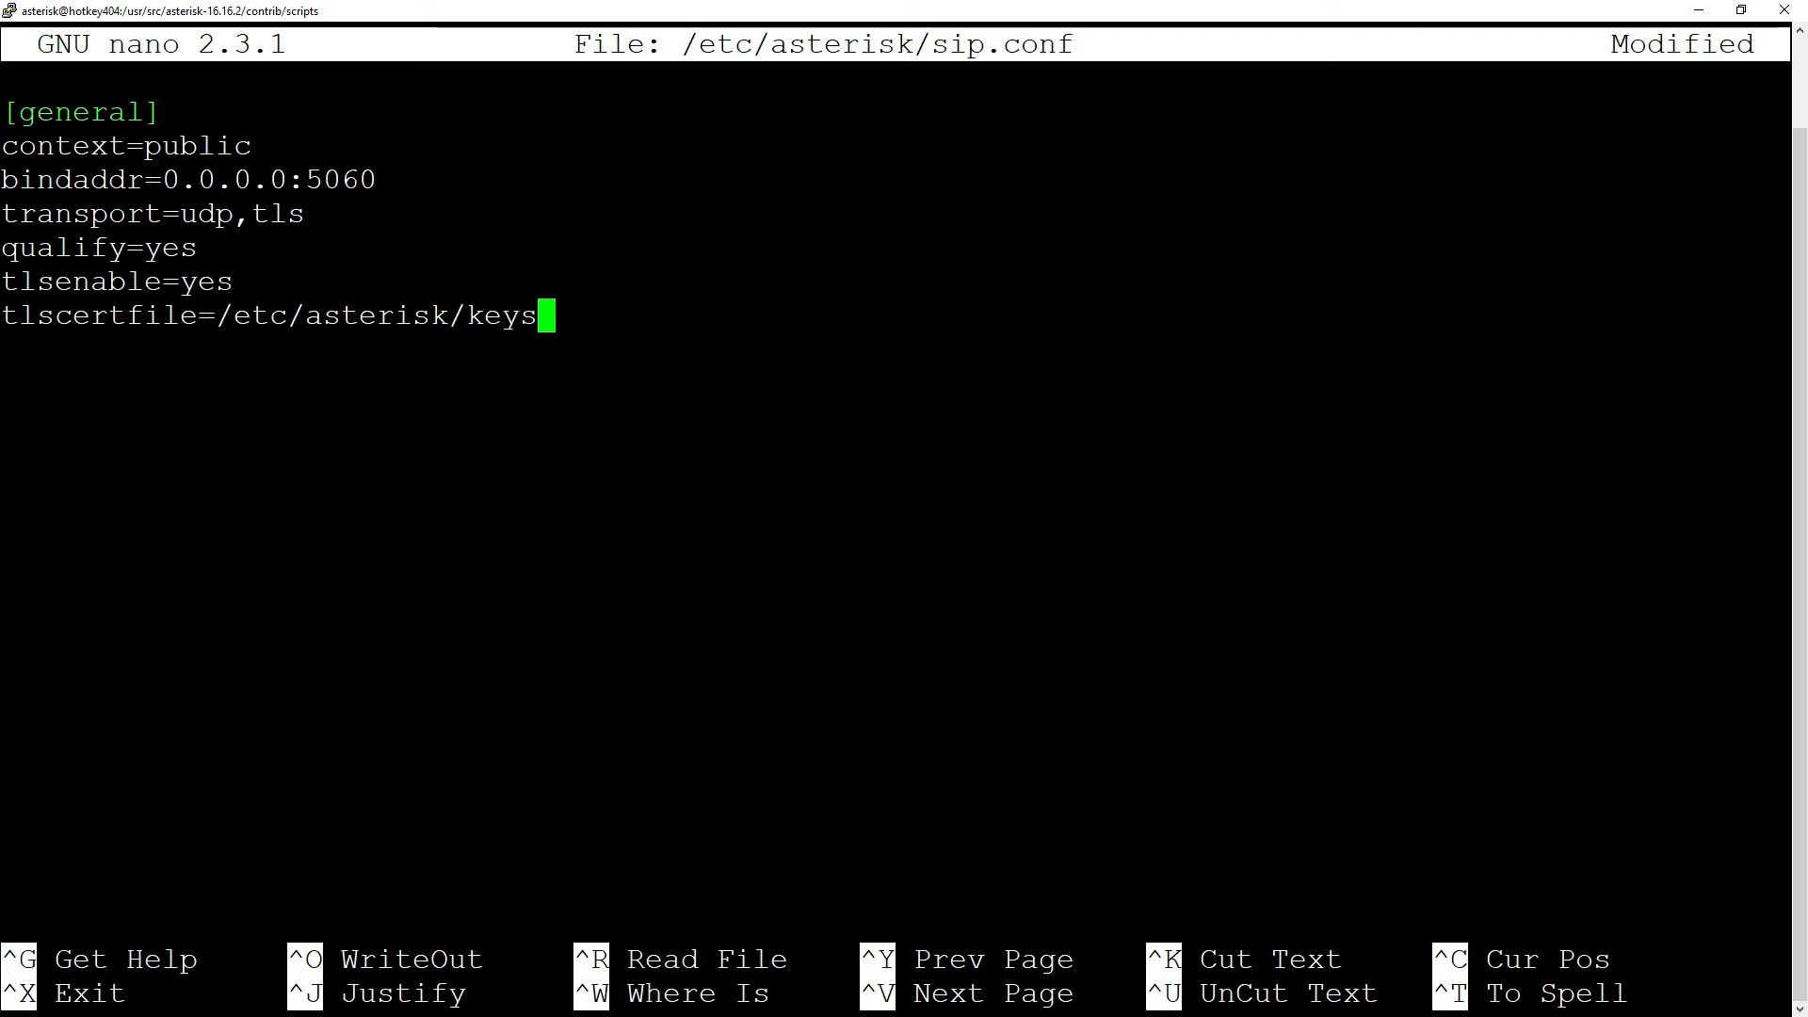
pyautogui.write('/asterisk.')
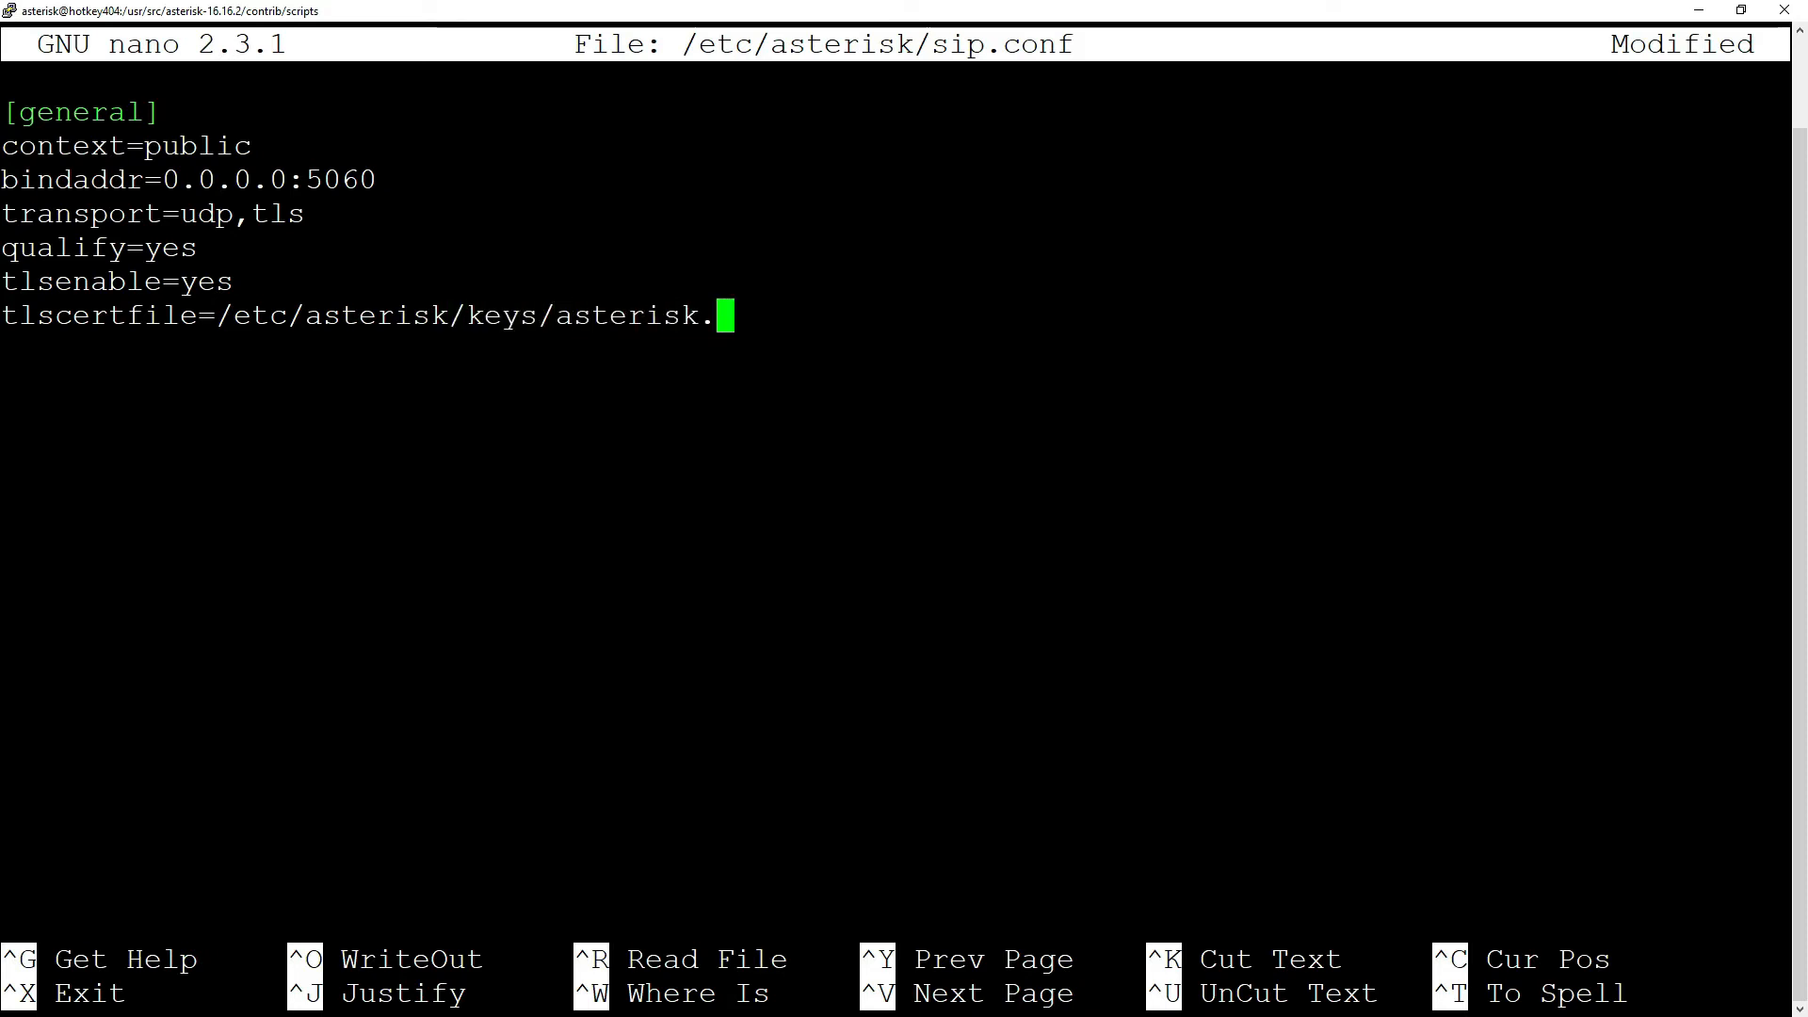
pyautogui.press('ctrl+x')
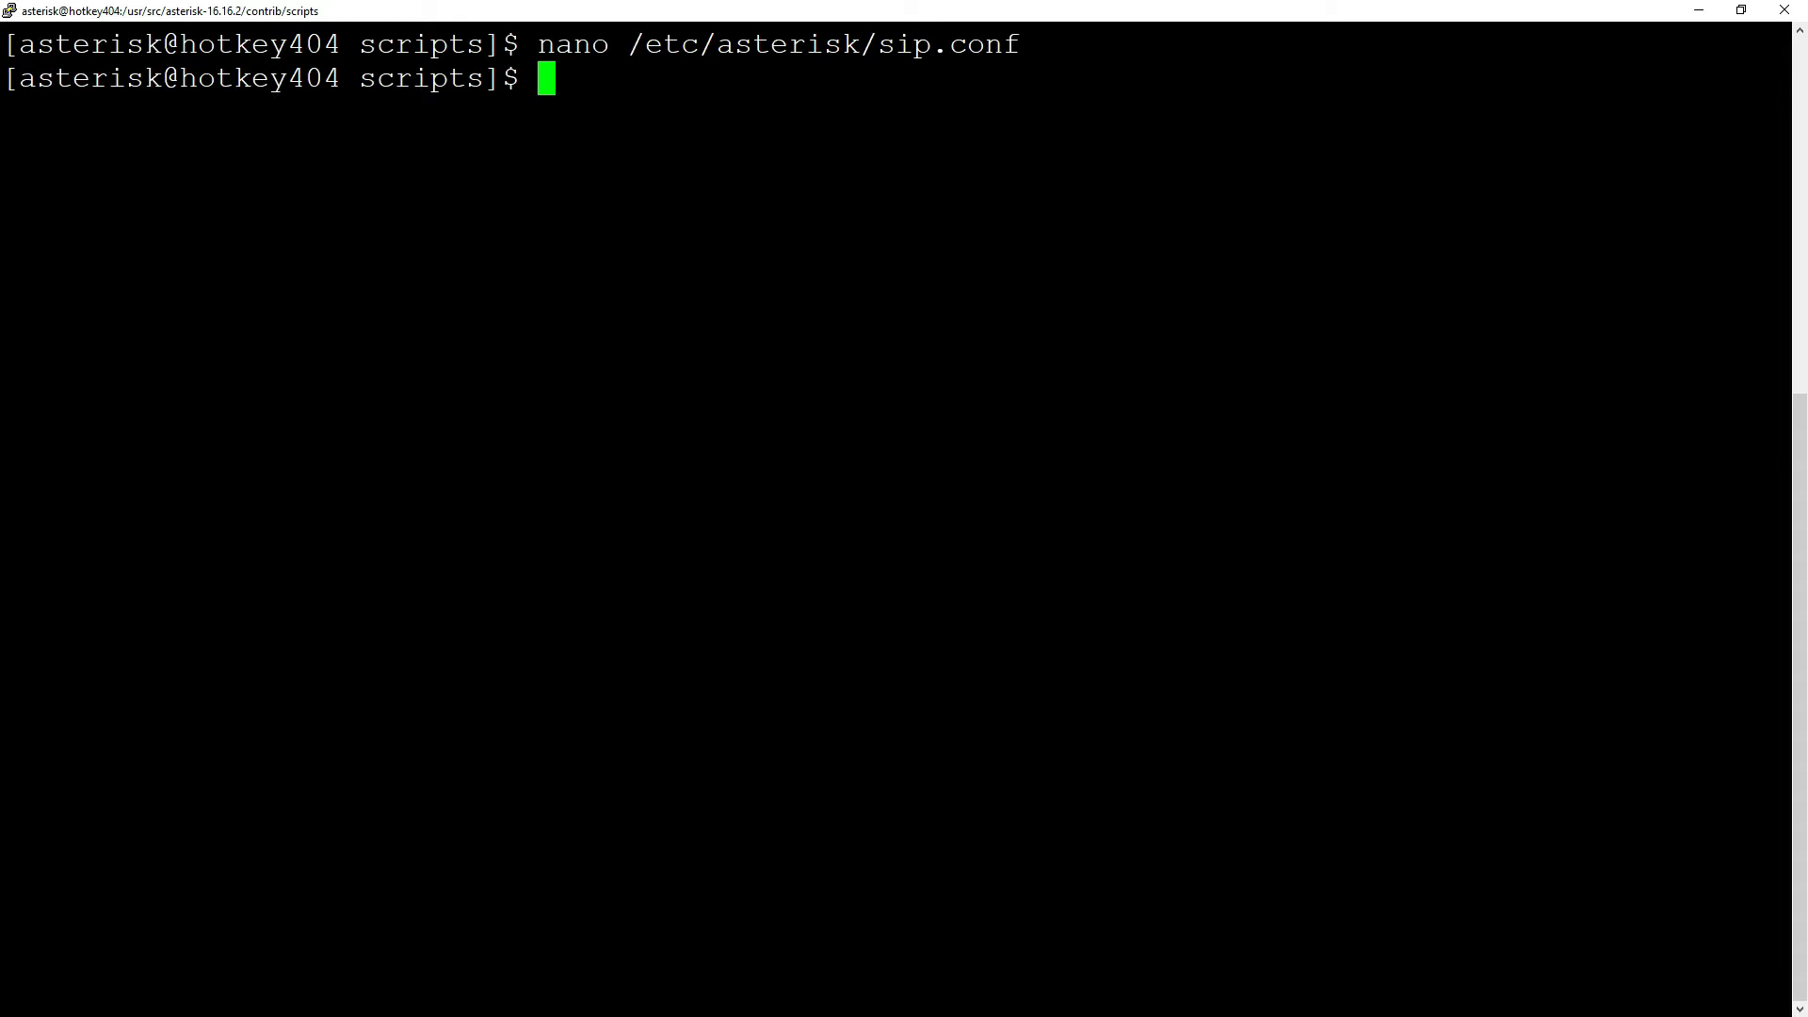
# Reload SIP in asterisk -rvvv and find the TLS bind address 0.0.0.0:5061 in sip show settings.
pyautogui.write('aster')
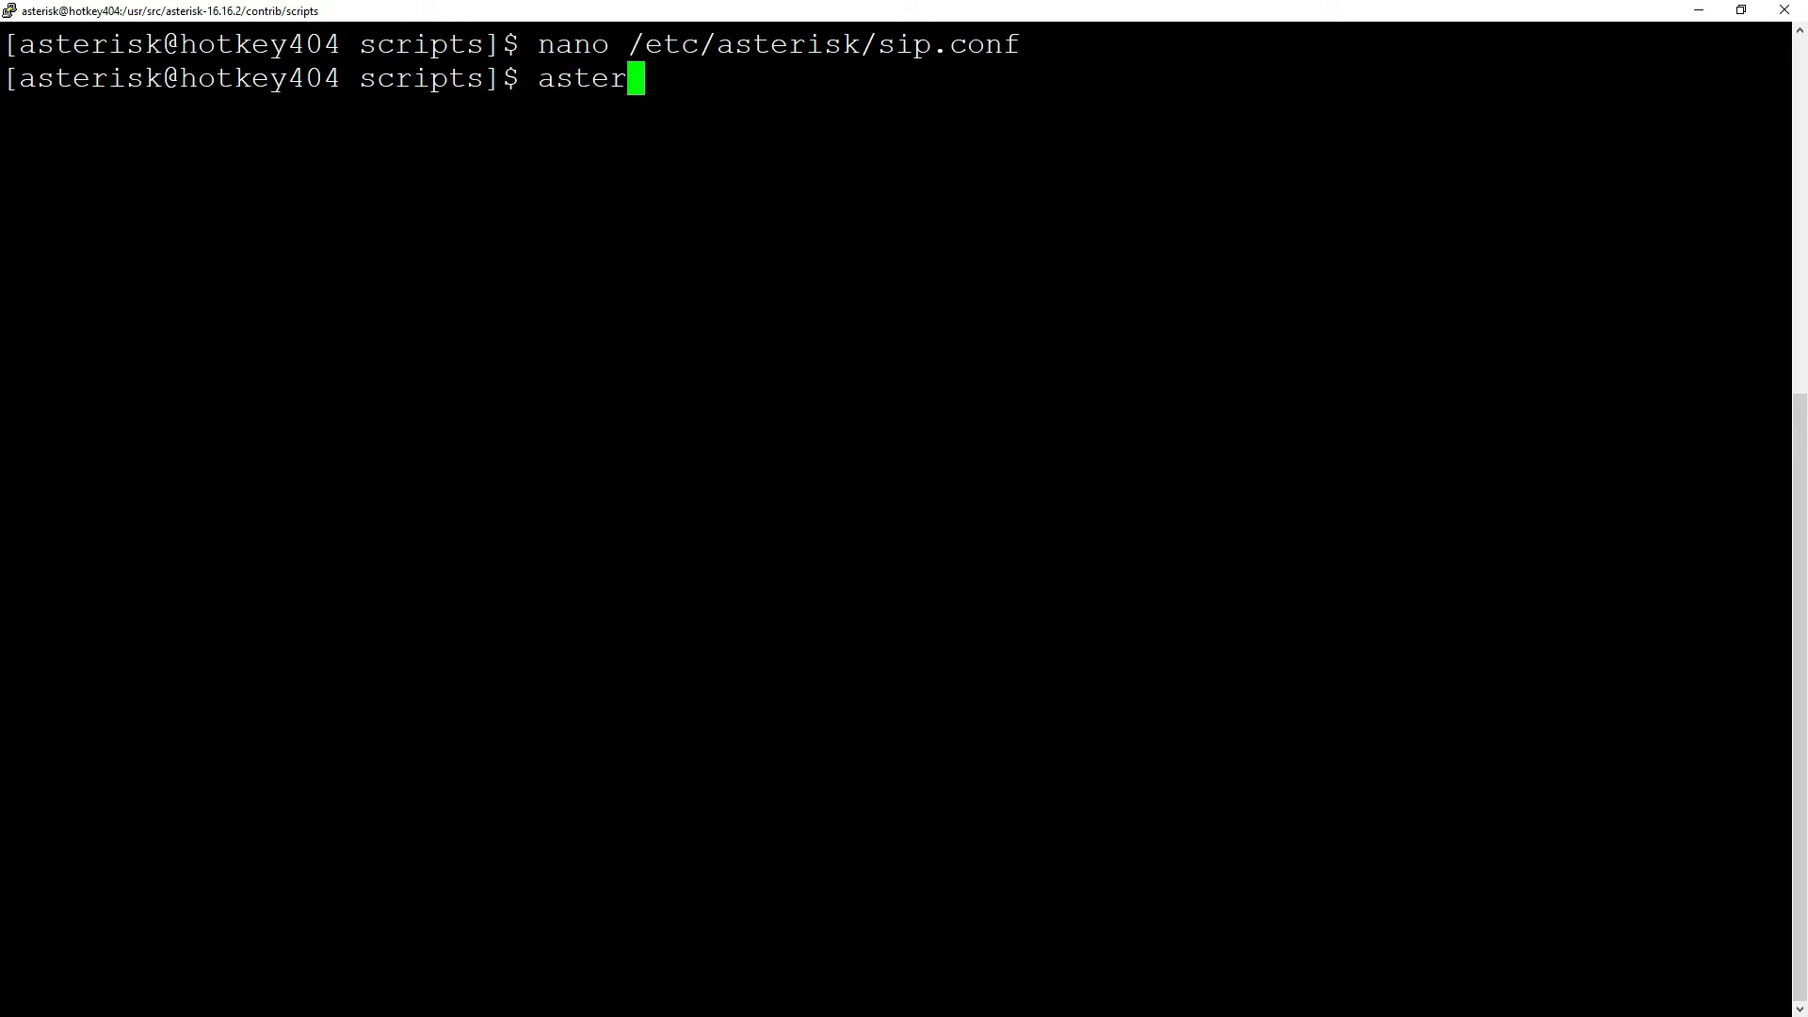
pyautogui.press('Enter')
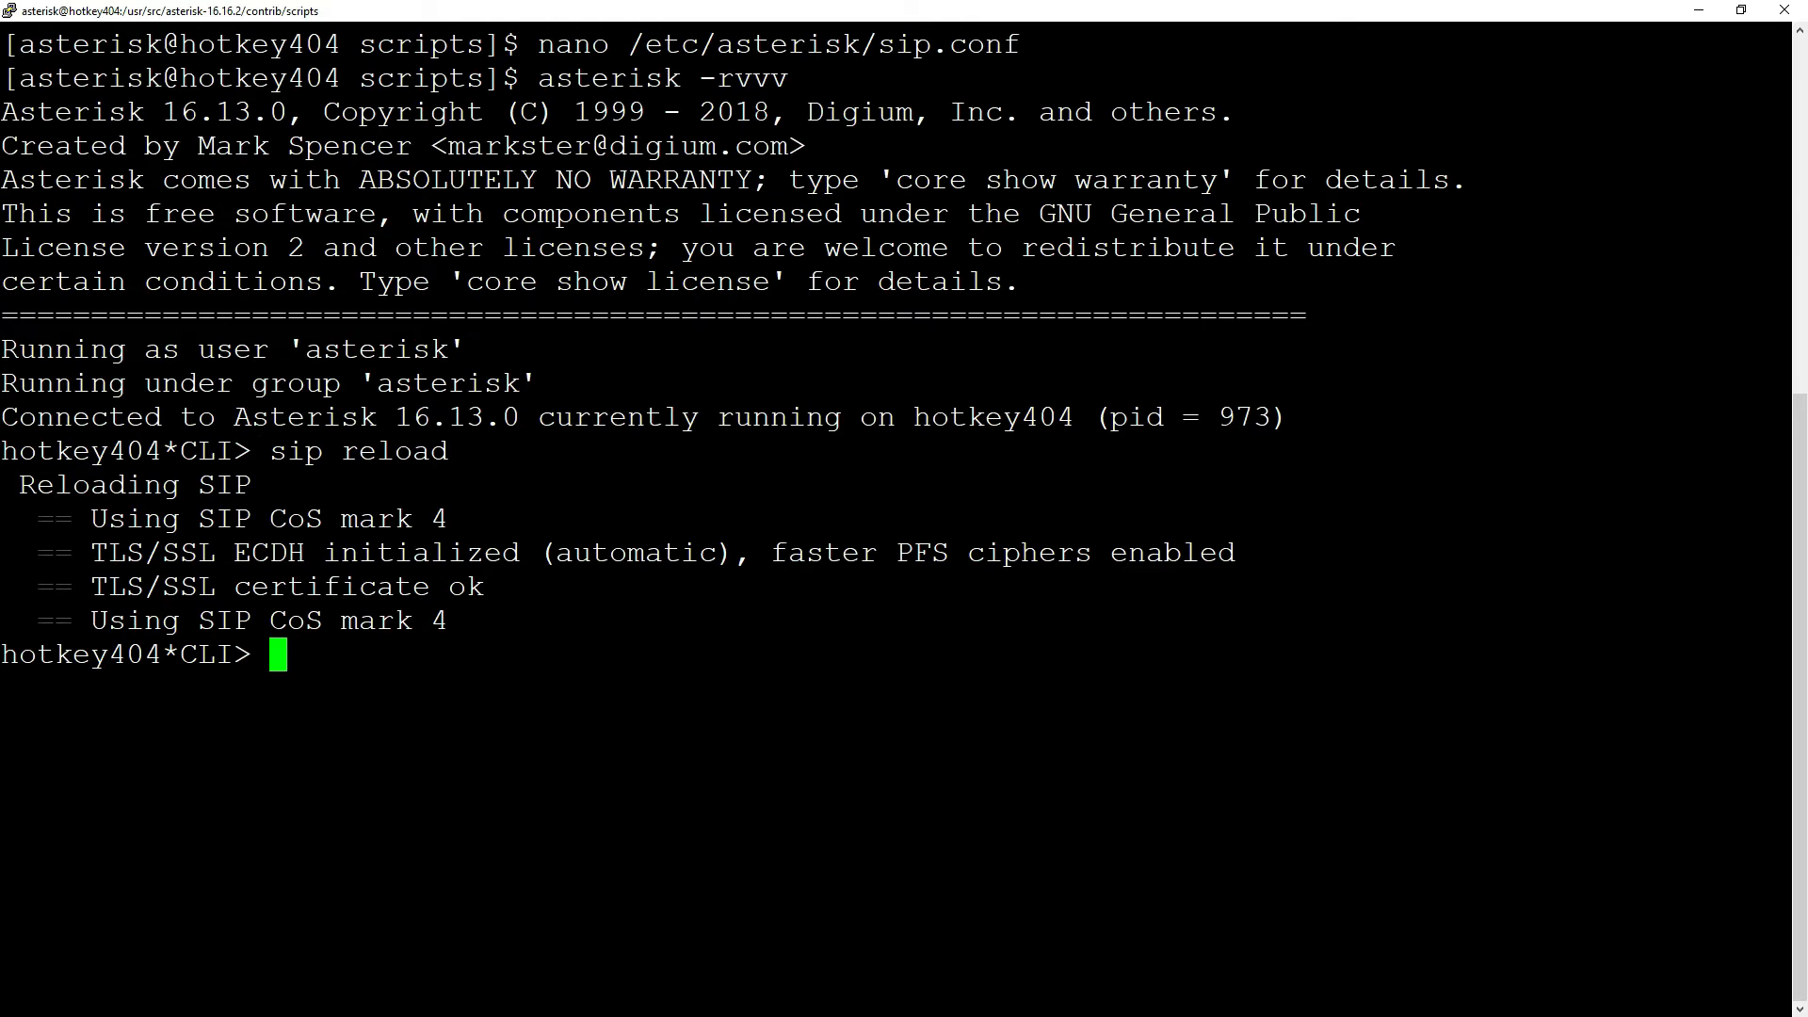
pyautogui.write('sip show settings')
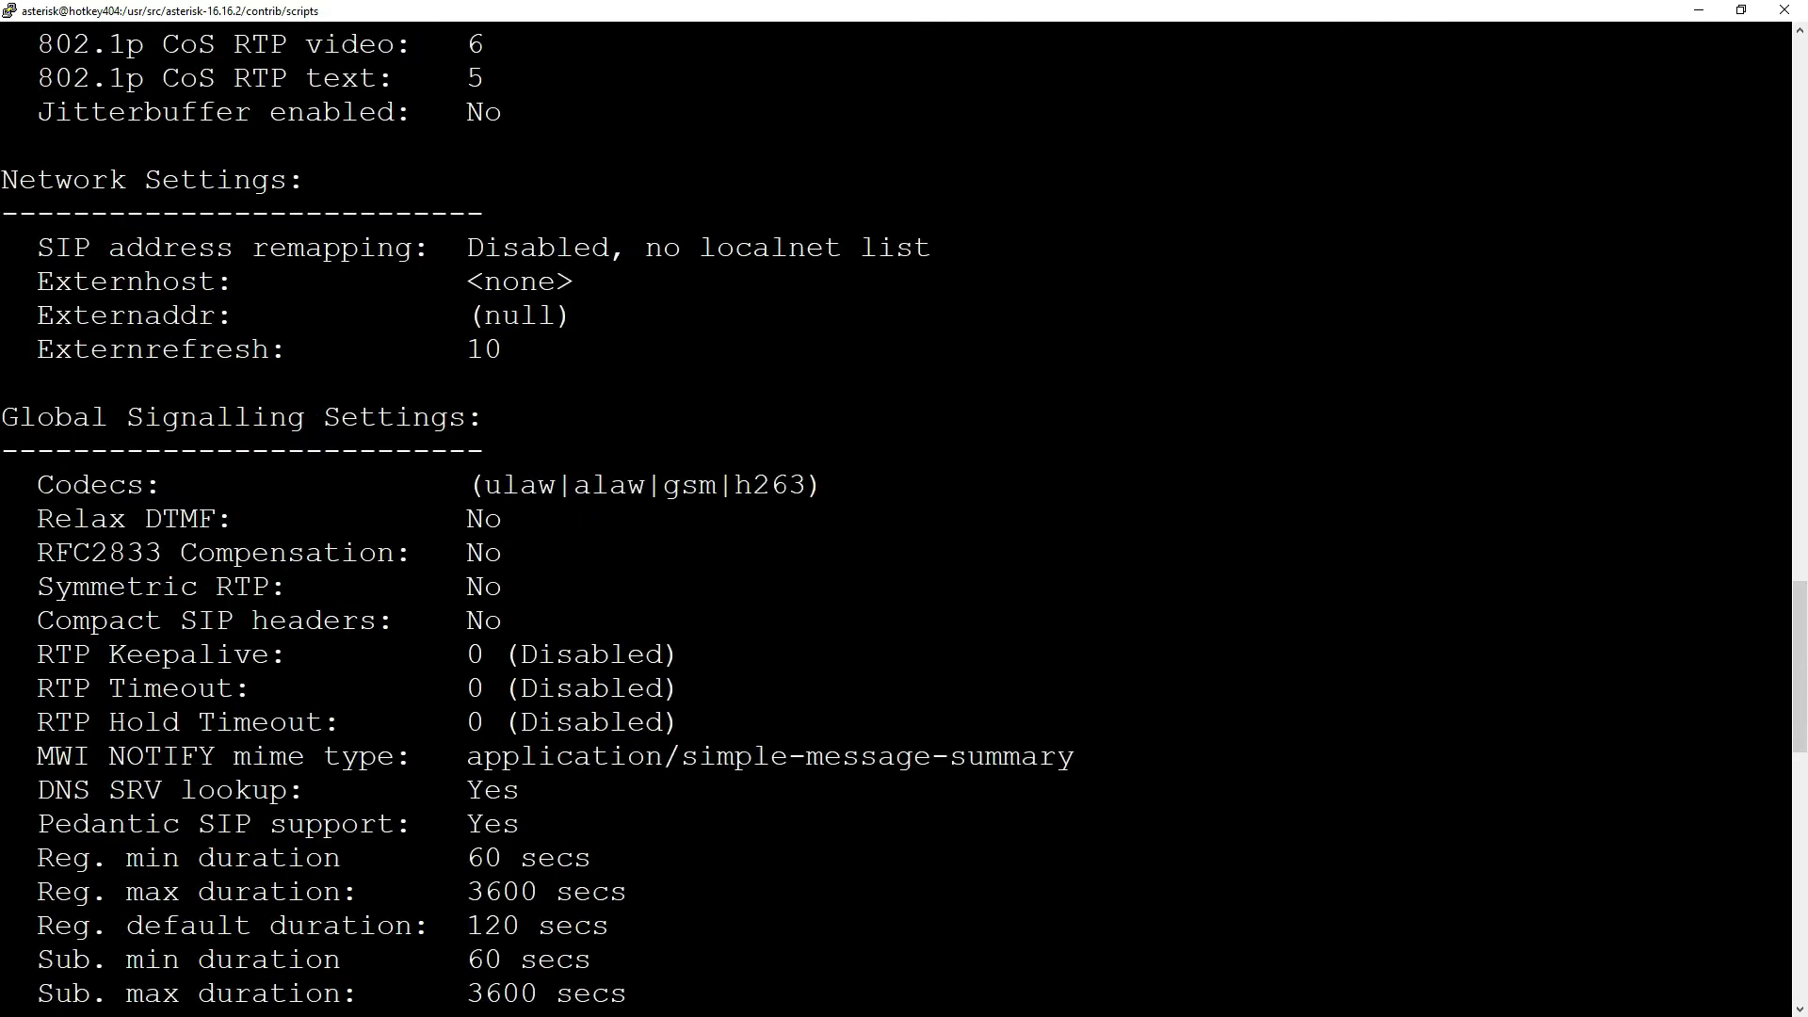
pyautogui.scroll(-3)
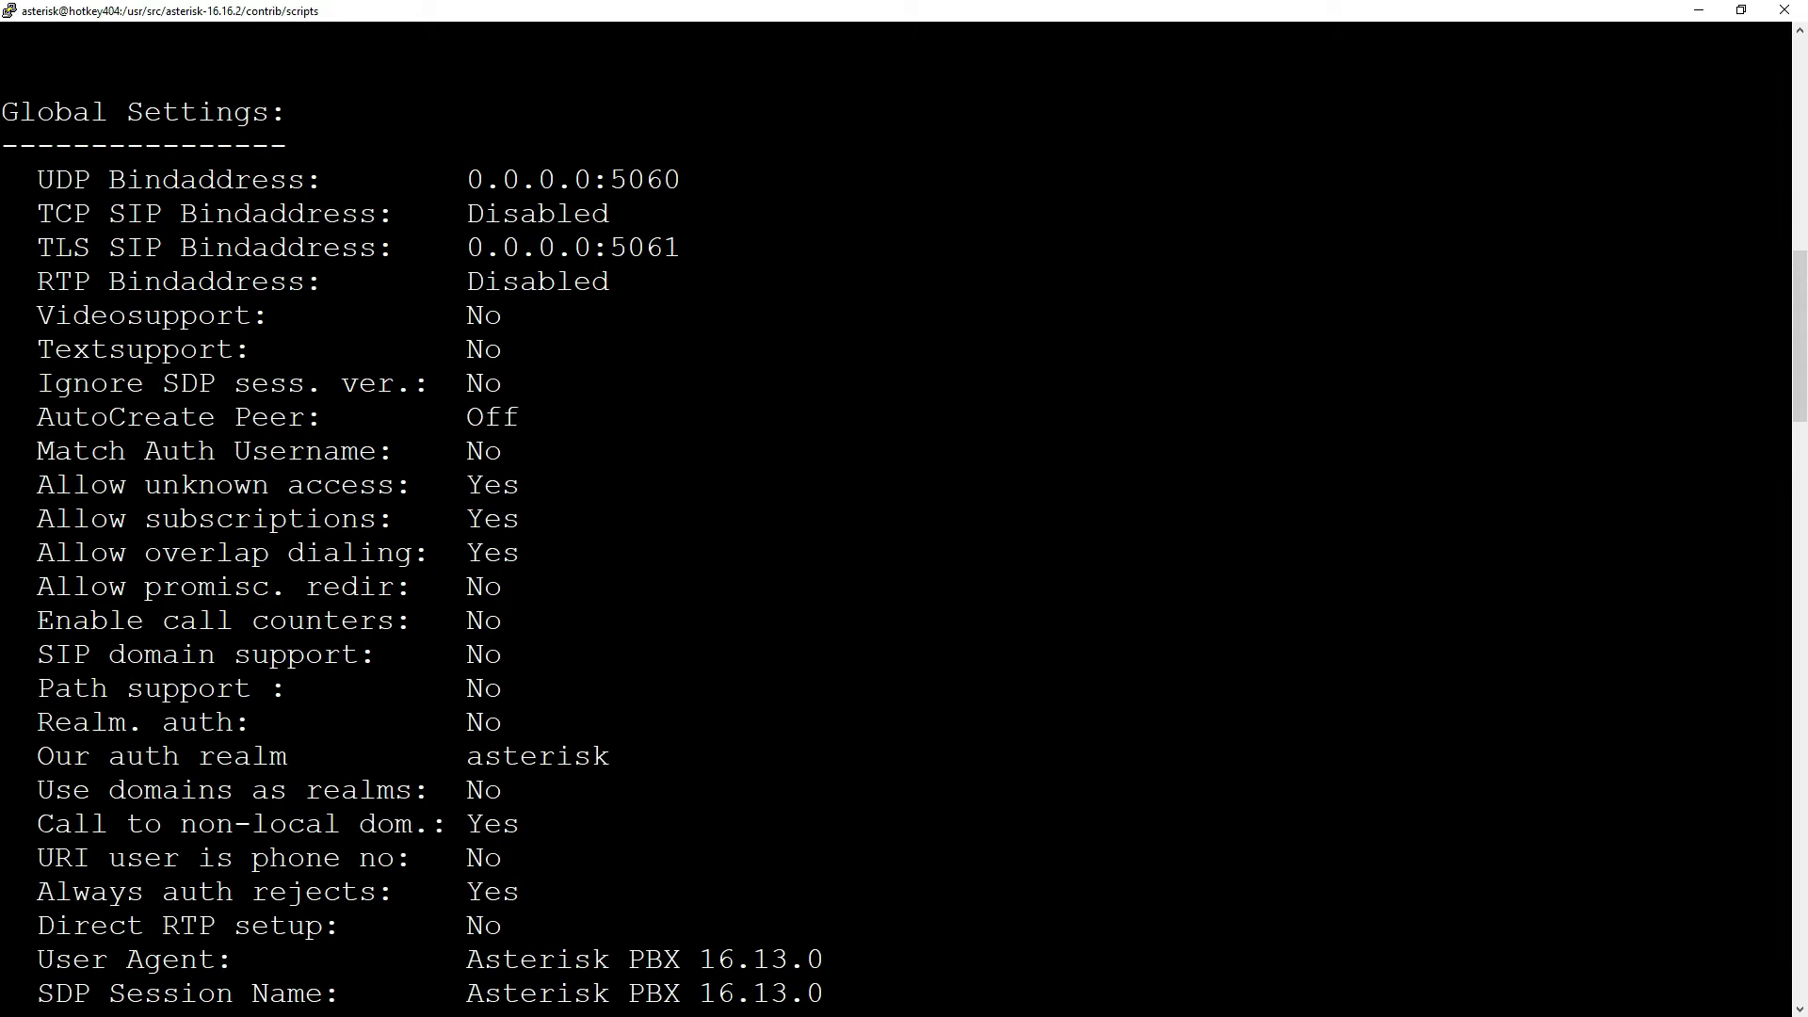
pyautogui.scroll(-3)
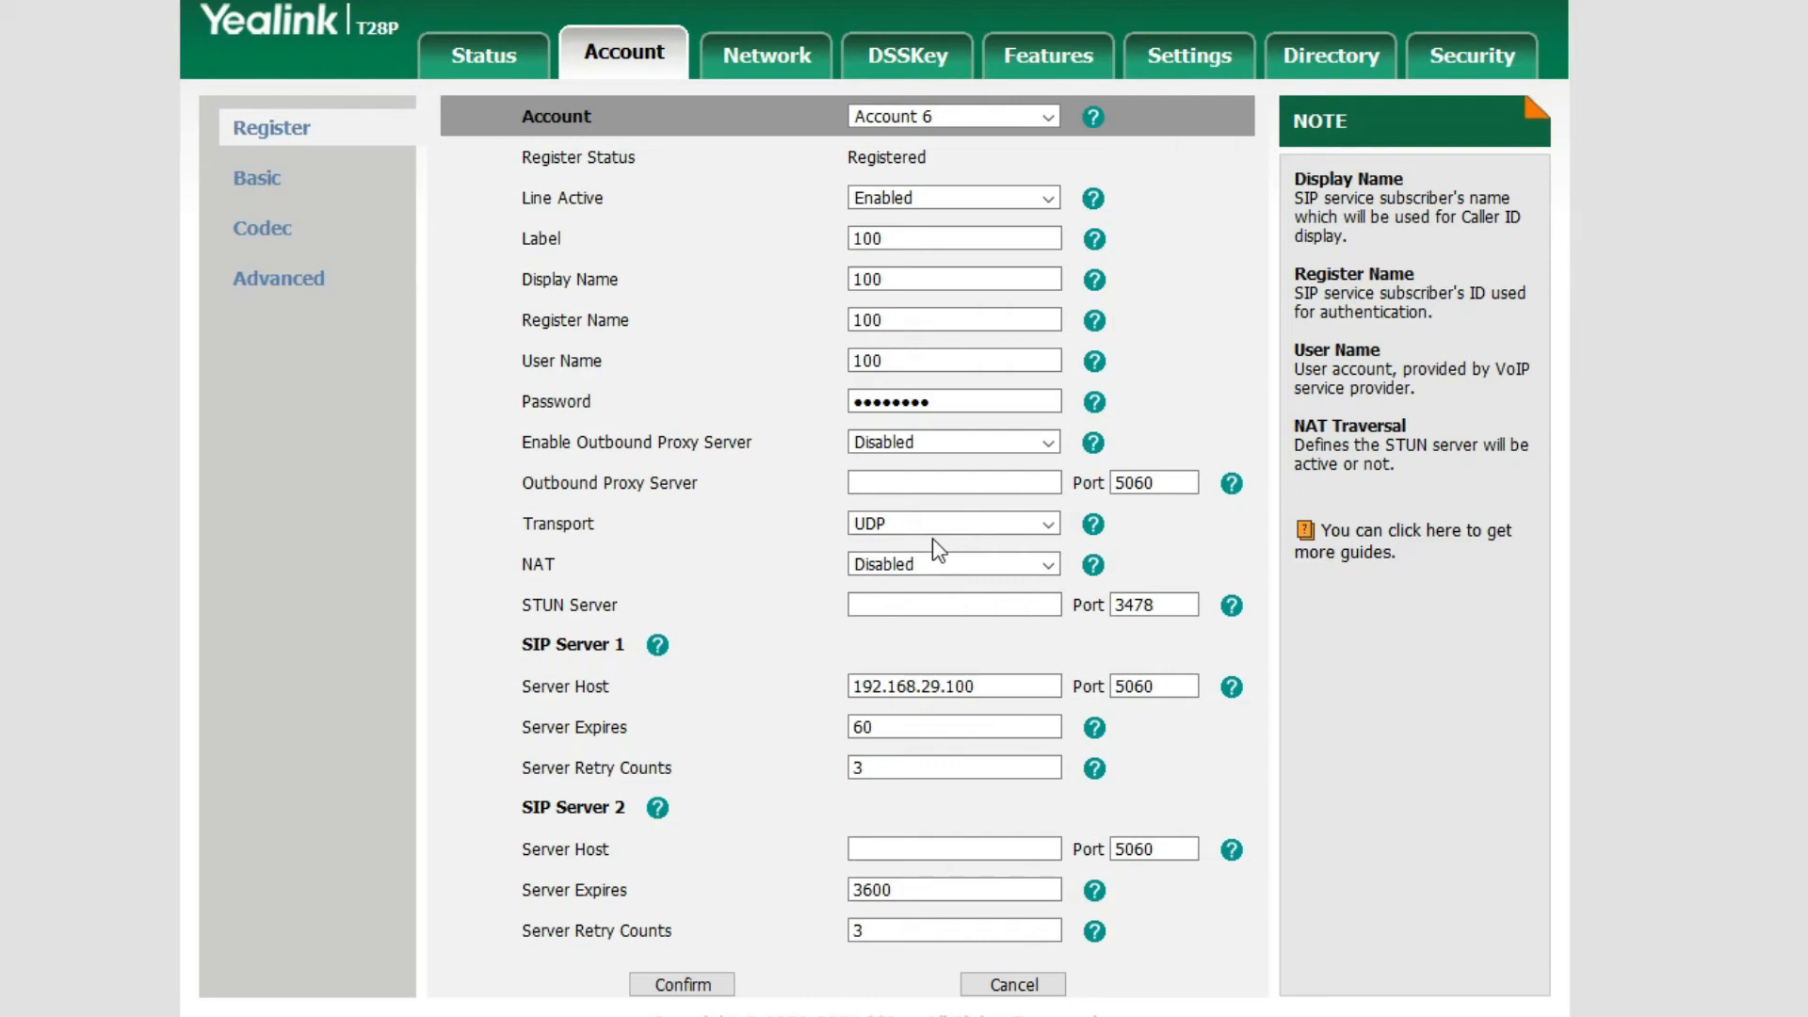
# Switch the Yealink account's Transport from UDP to TLS and apply it.
pyautogui.click(953, 524)
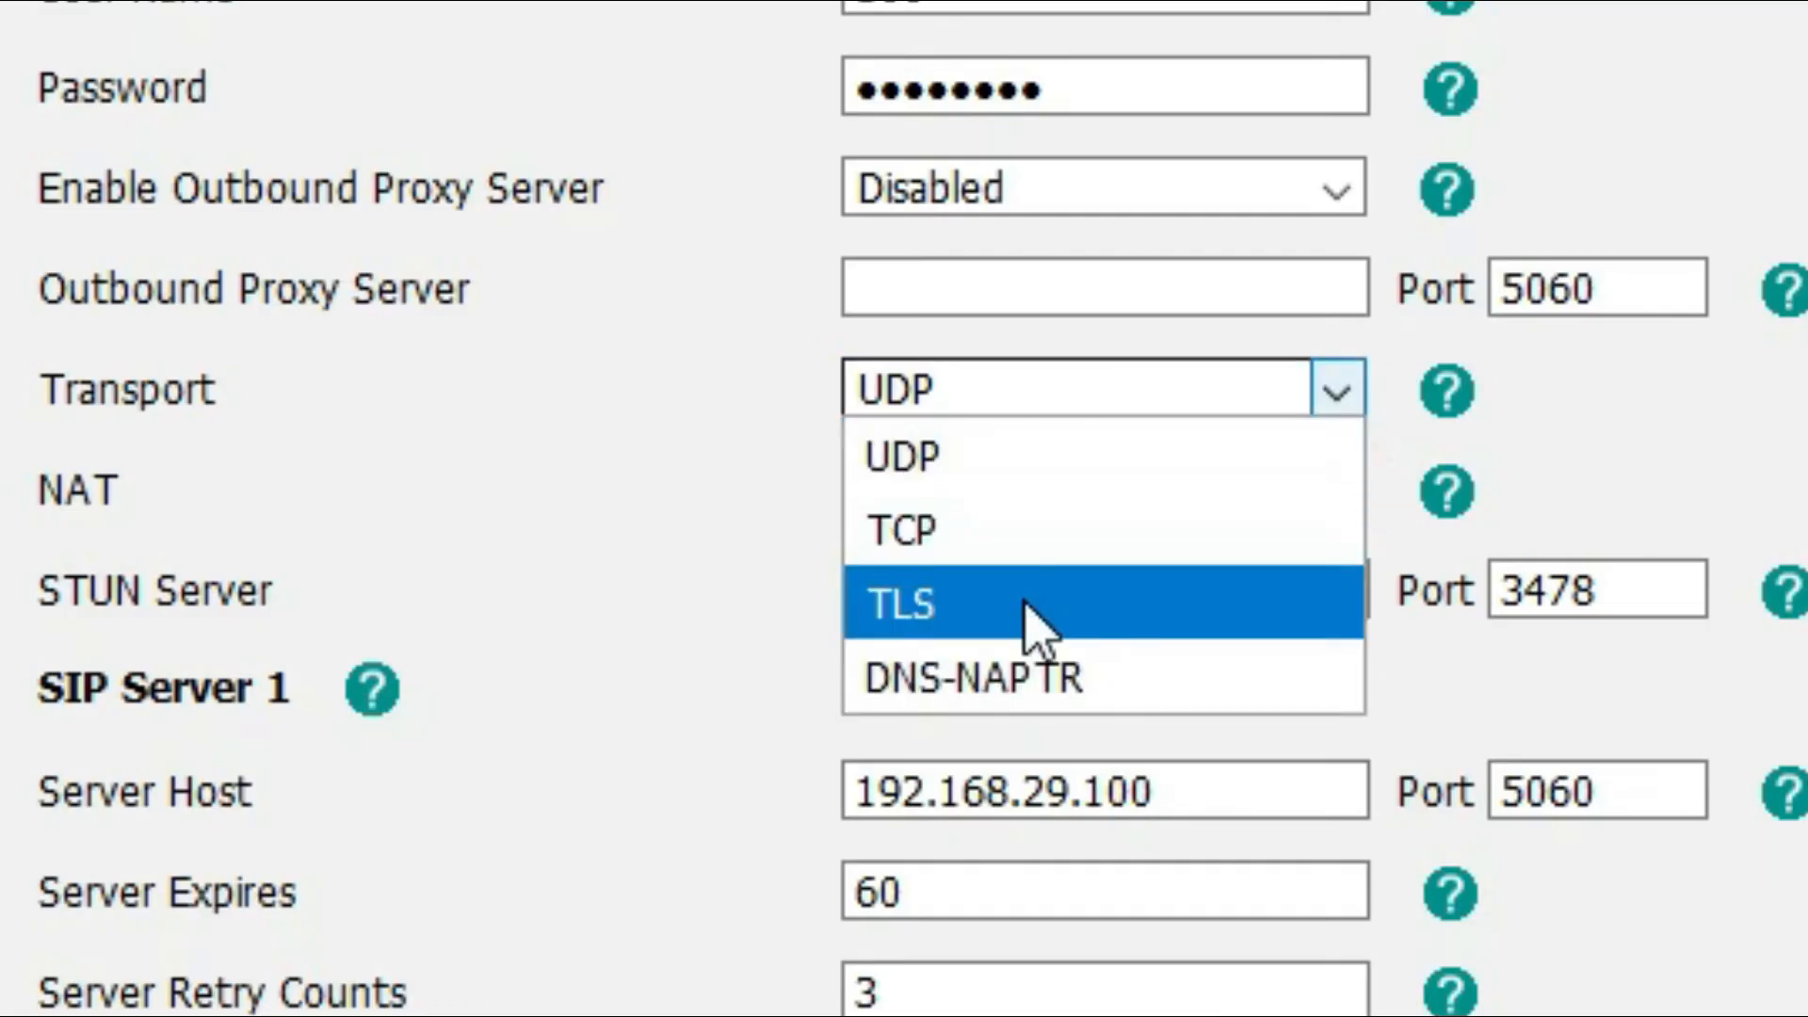
pyautogui.click(905, 604)
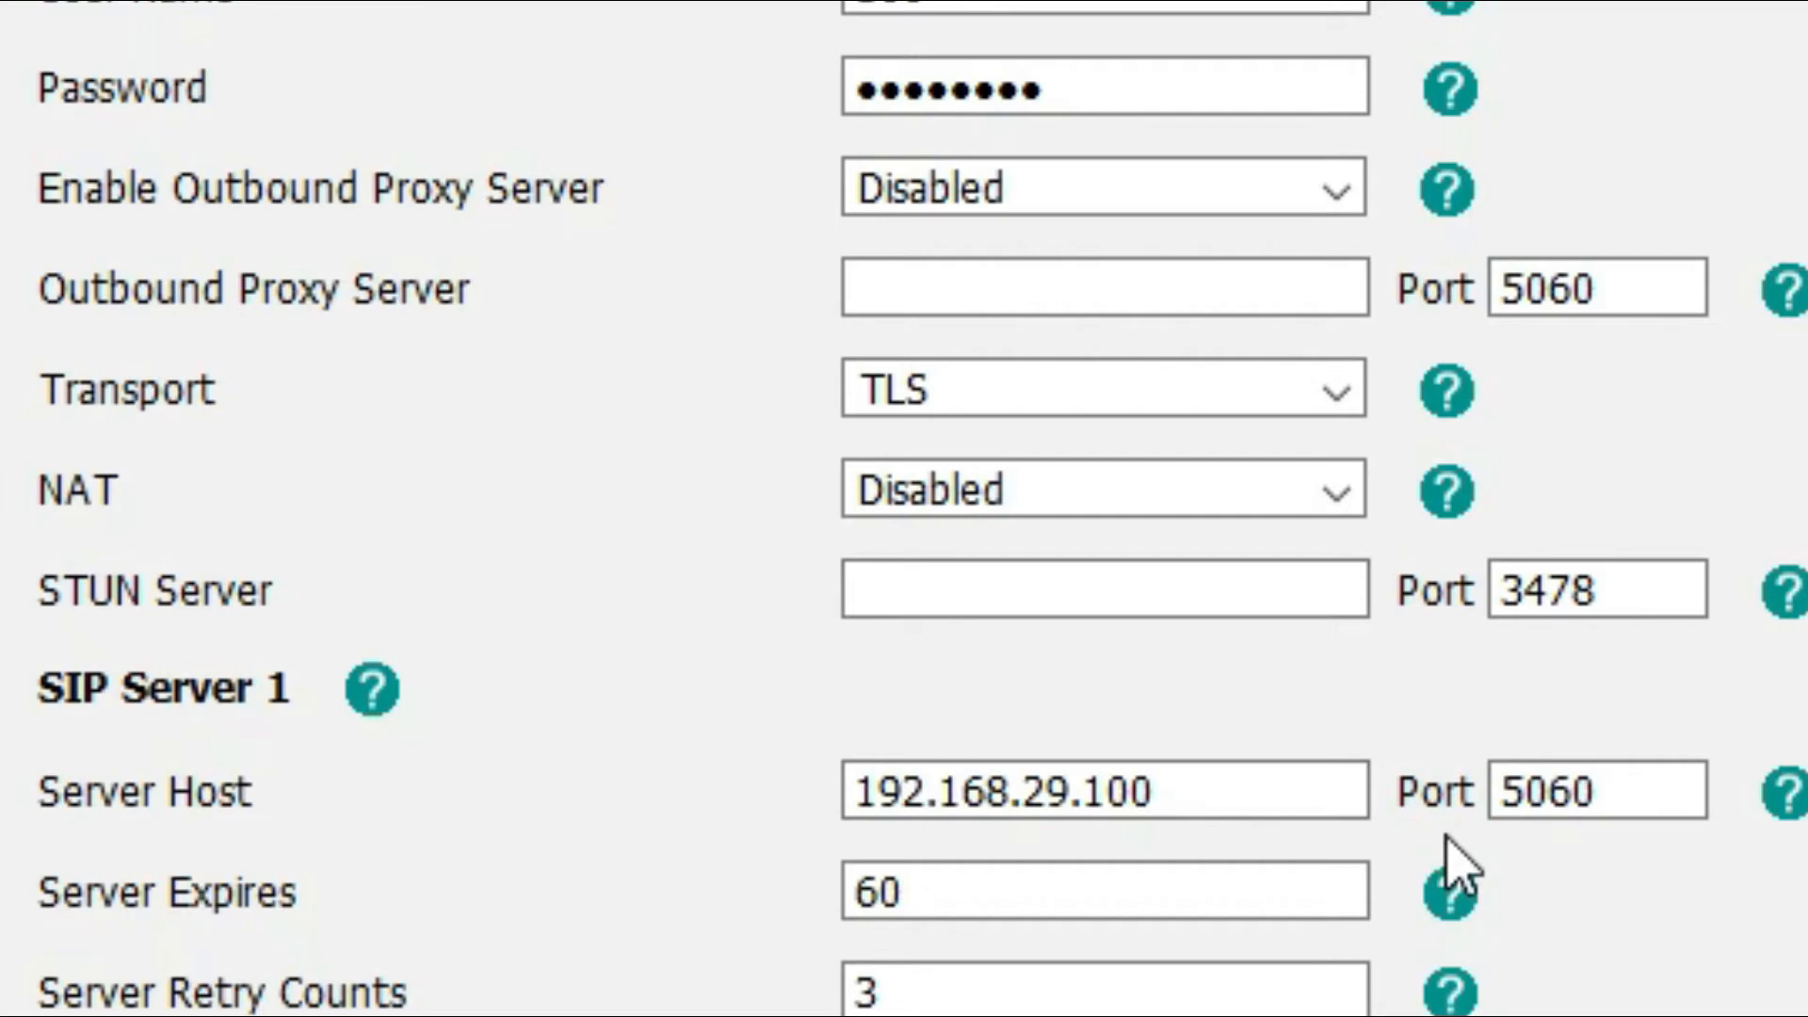
pyautogui.click(1590, 818)
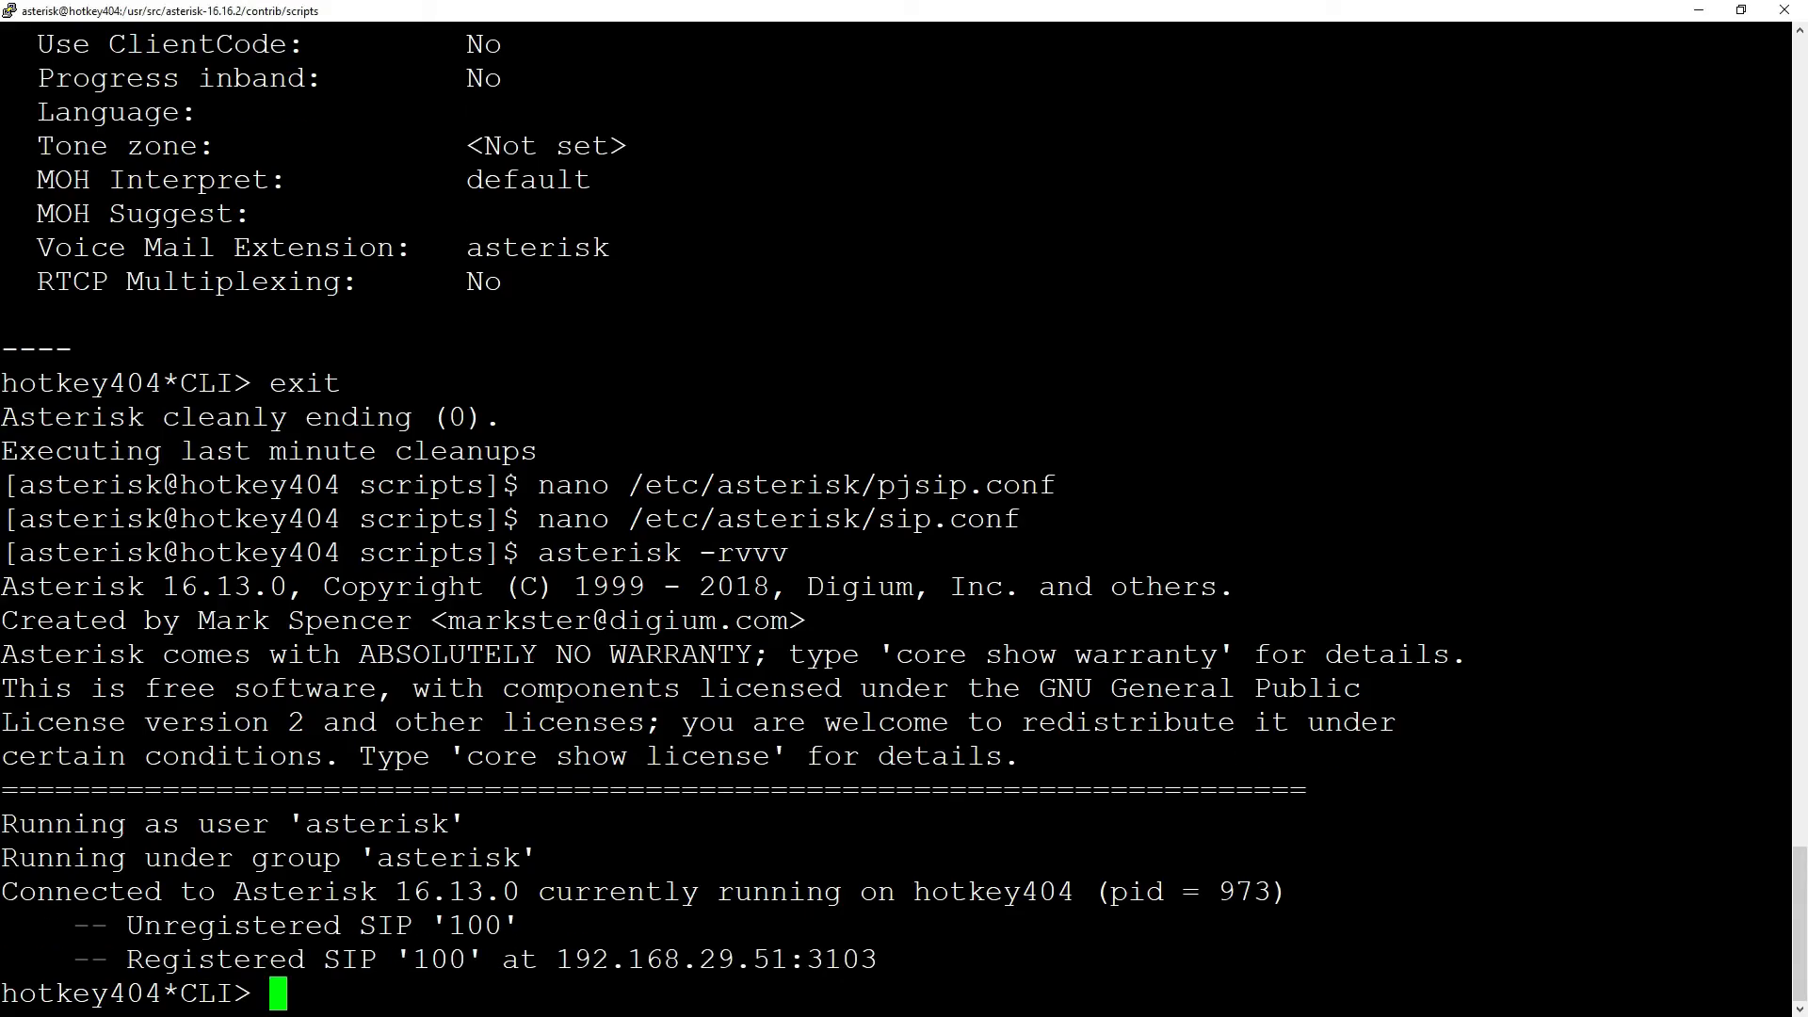
# Run sip show in the Asterisk console to check extension 100's registration.
pyautogui.write('sip show')
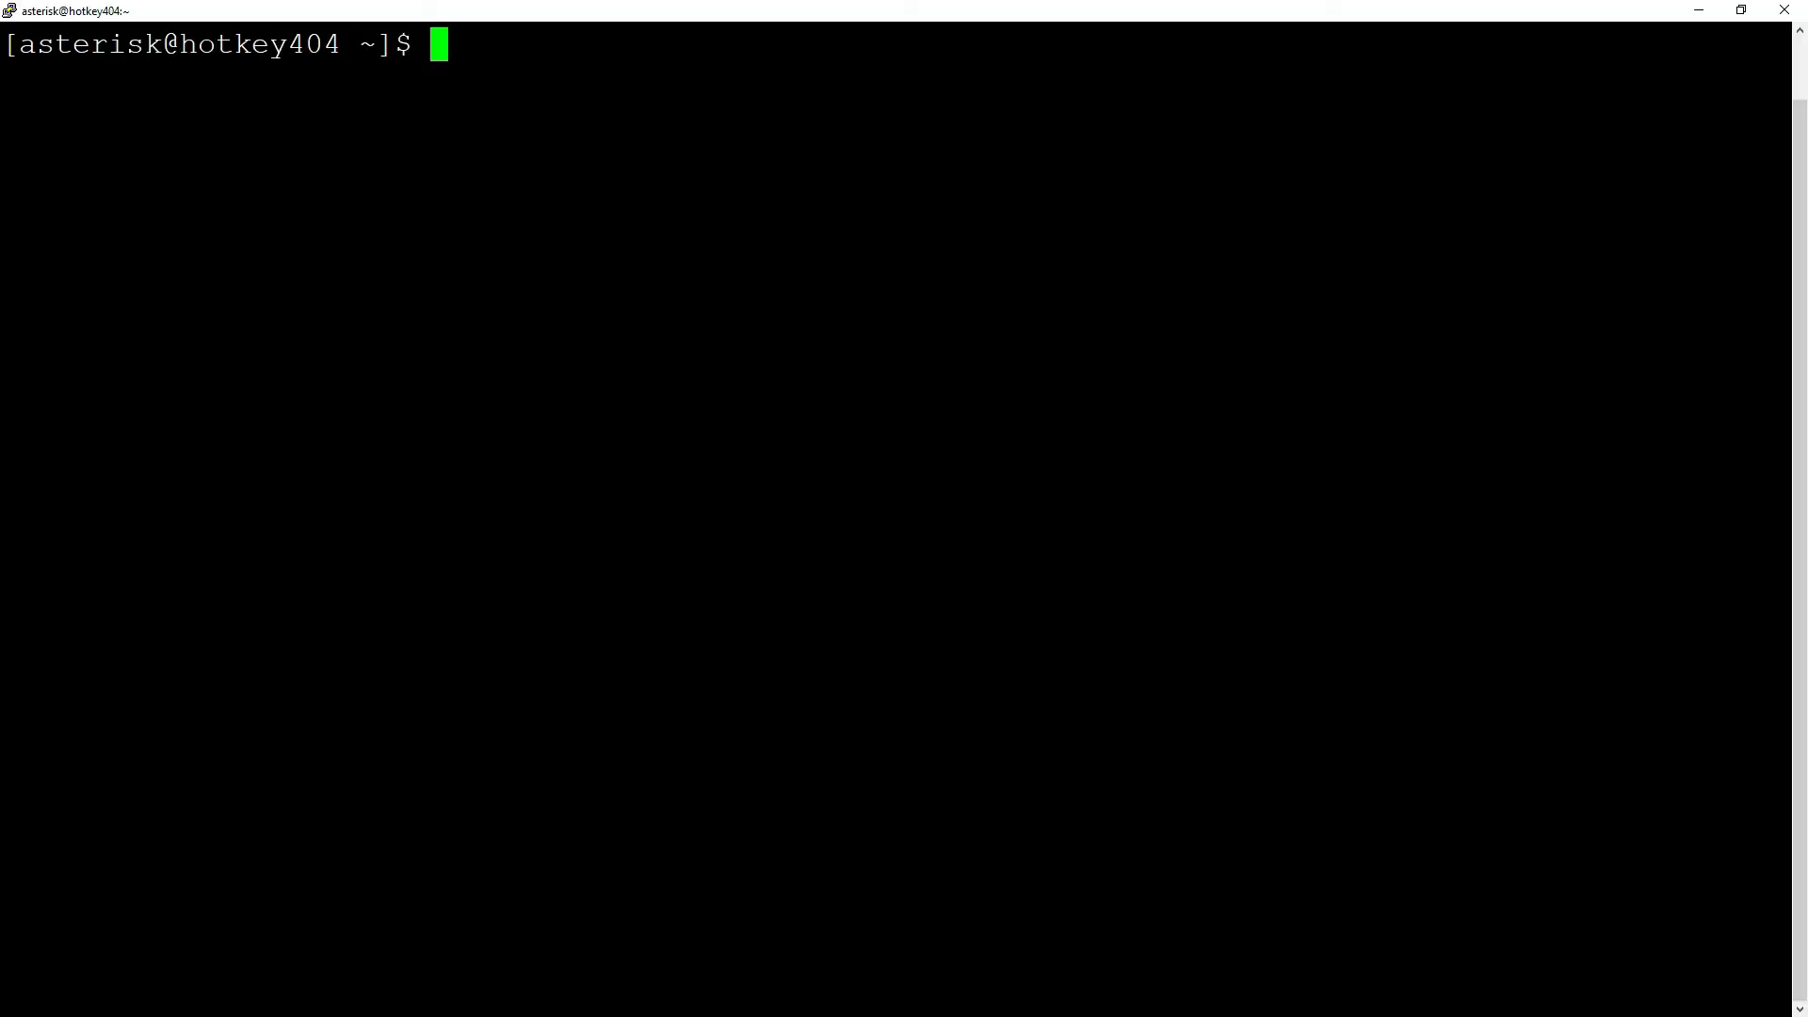
# Edit /etc/asterisk/sip.conf: set bindaddr port to 5070 and add tlsbindaddr=0.0.0.0.
pyautogui.write('nano /etc/a')
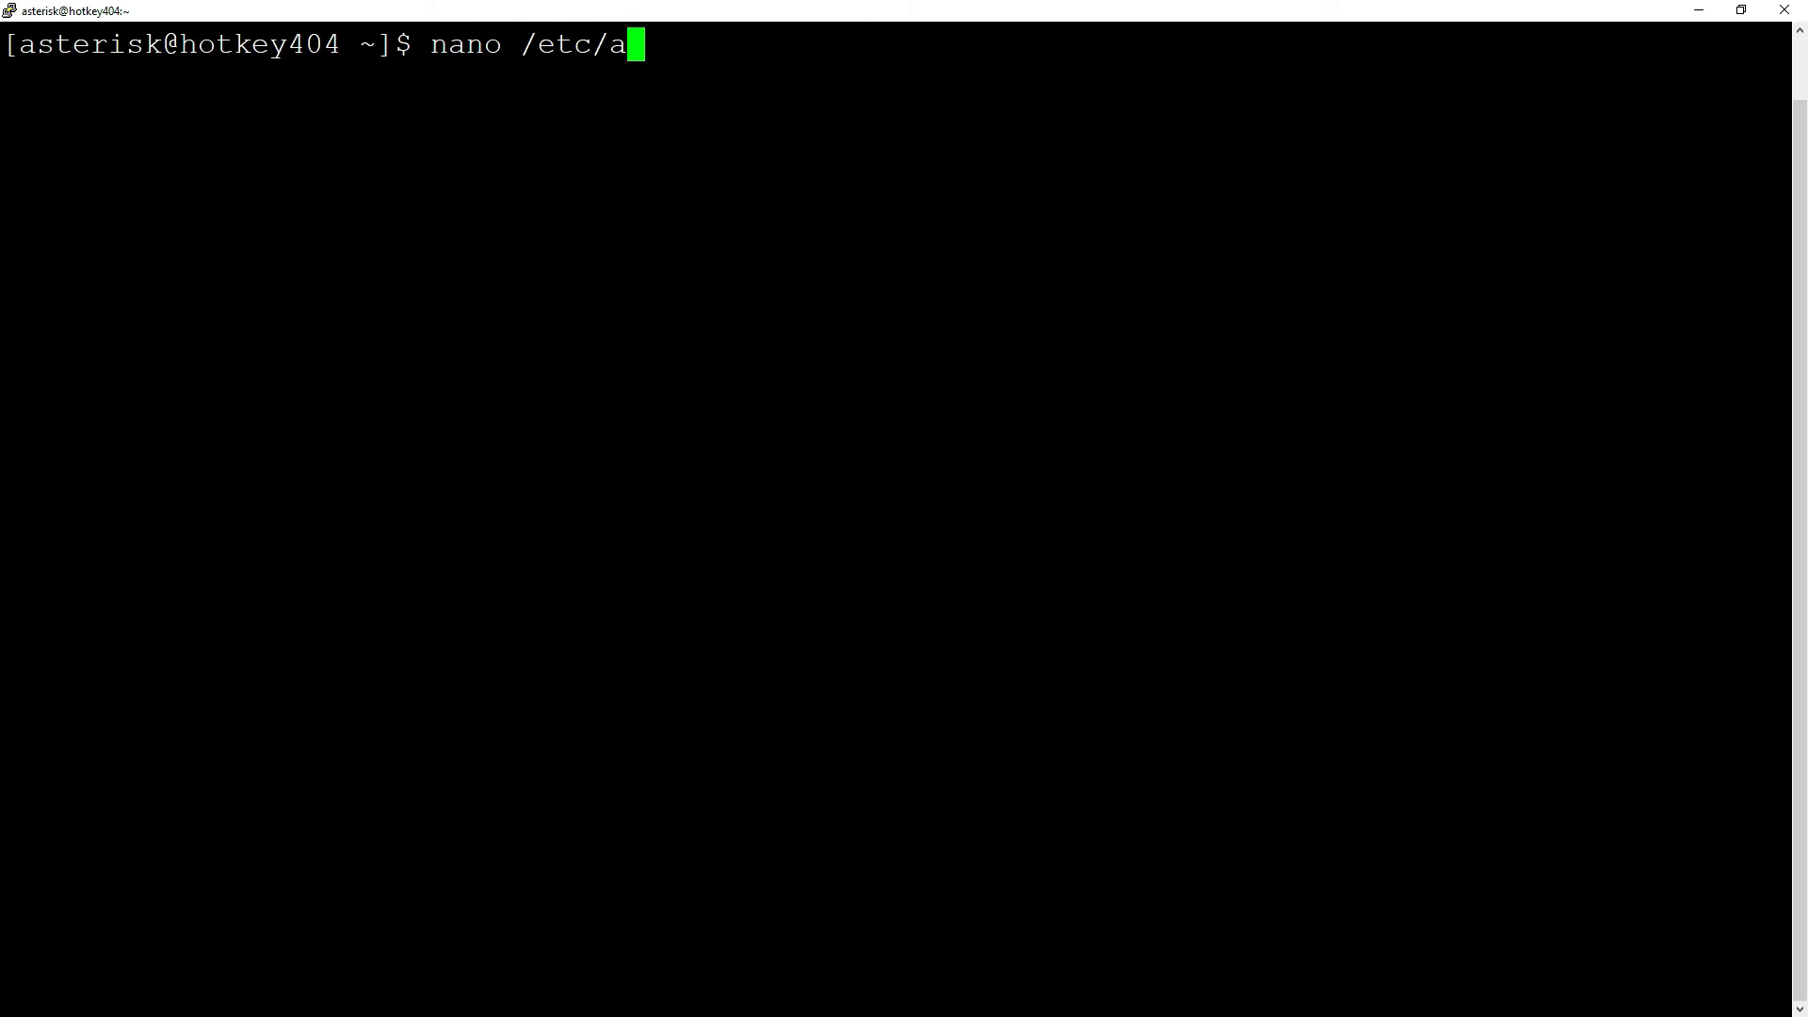
pyautogui.write('sterisk/sip')
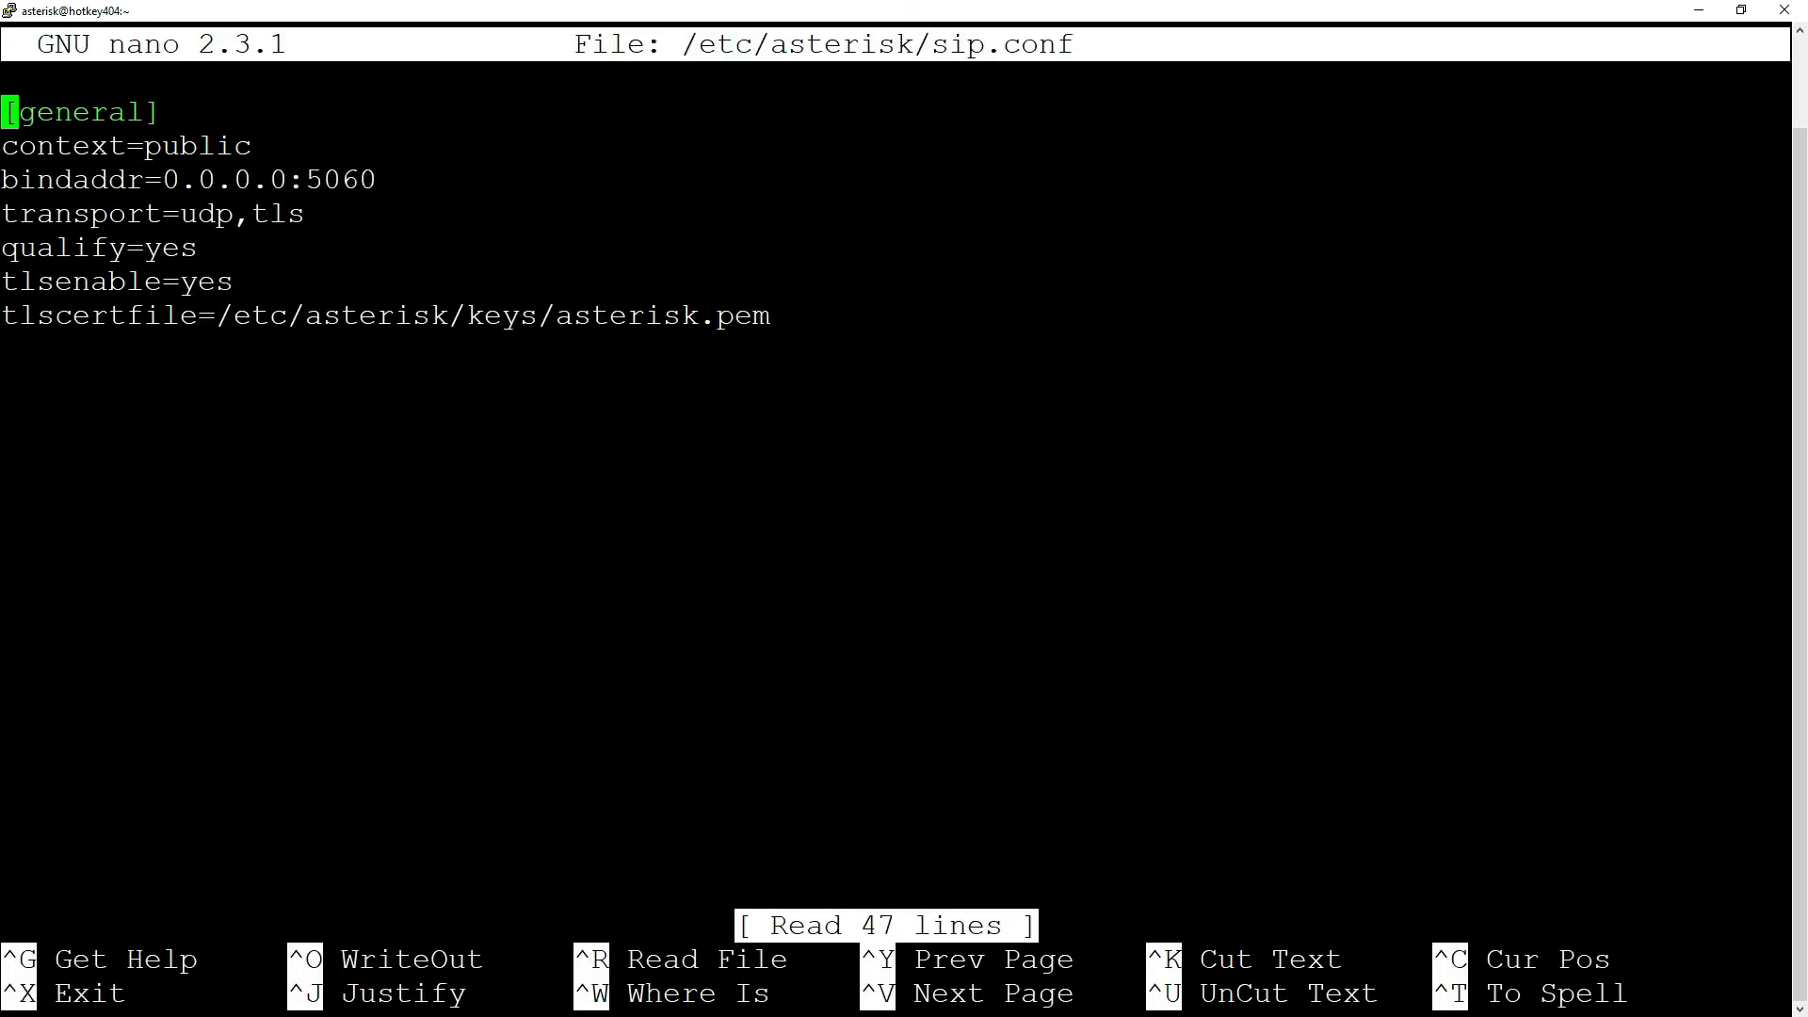
pyautogui.press('Down')
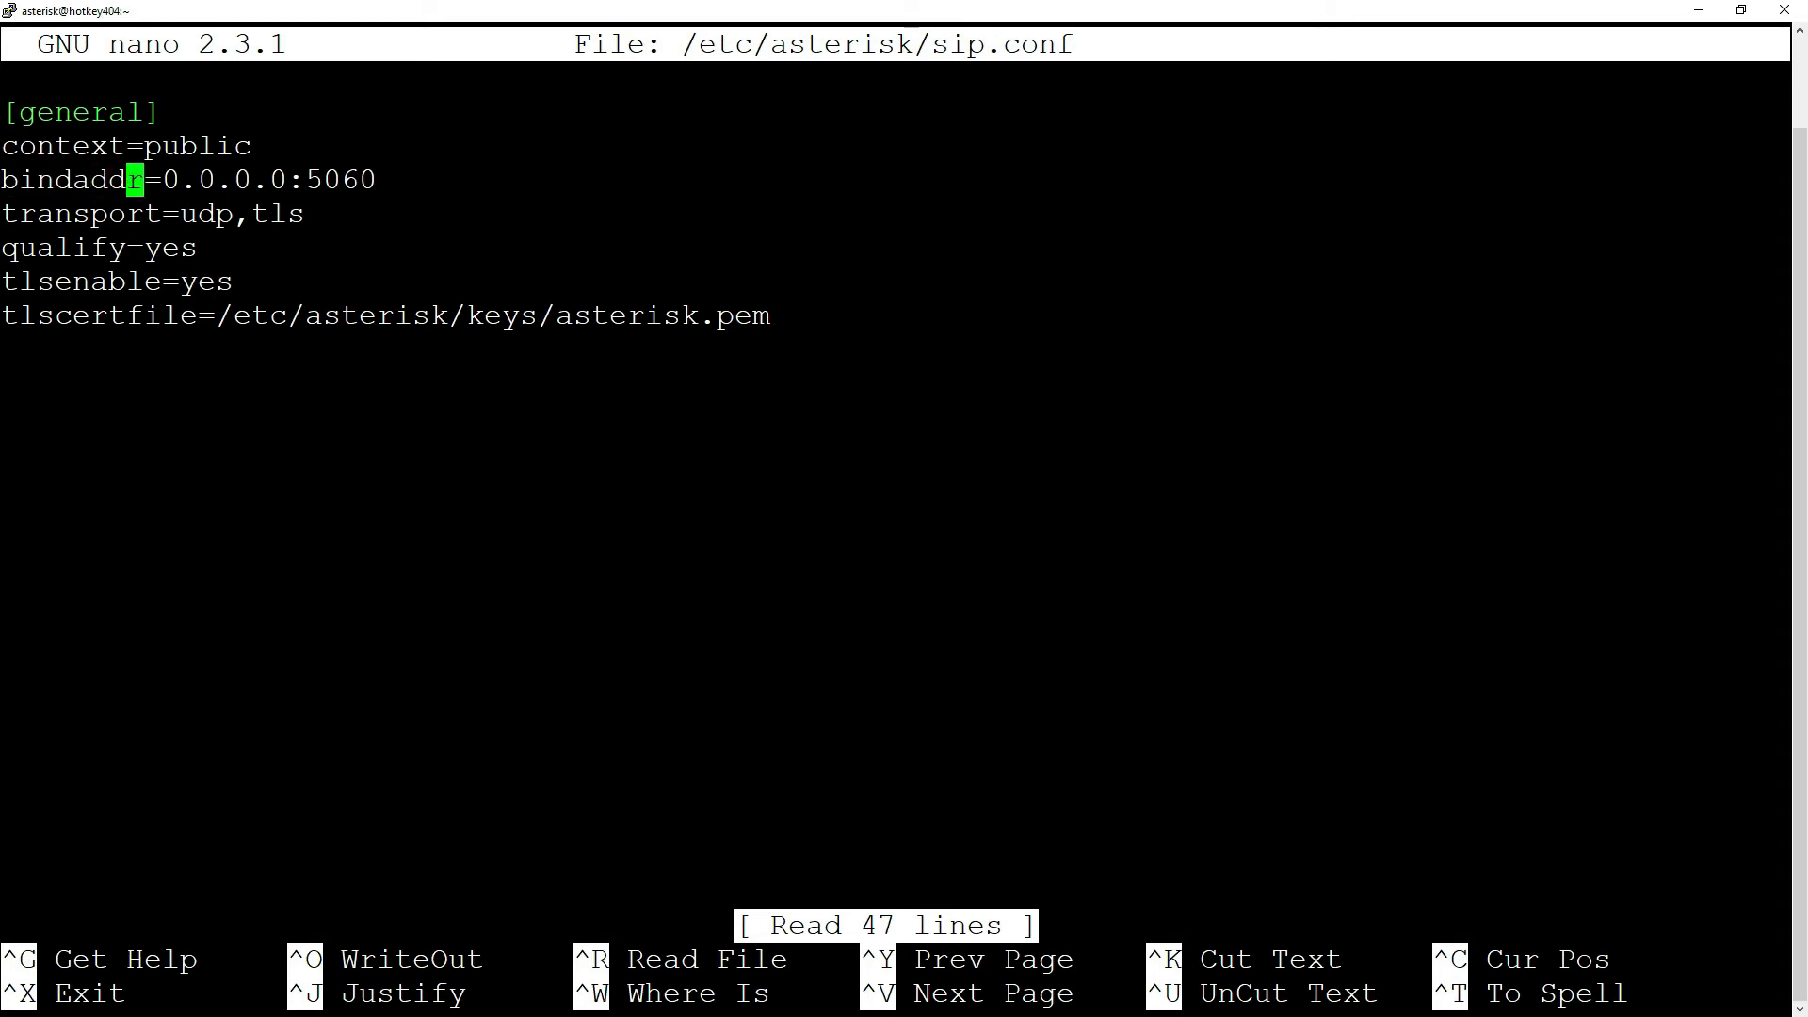
pyautogui.press('Right')
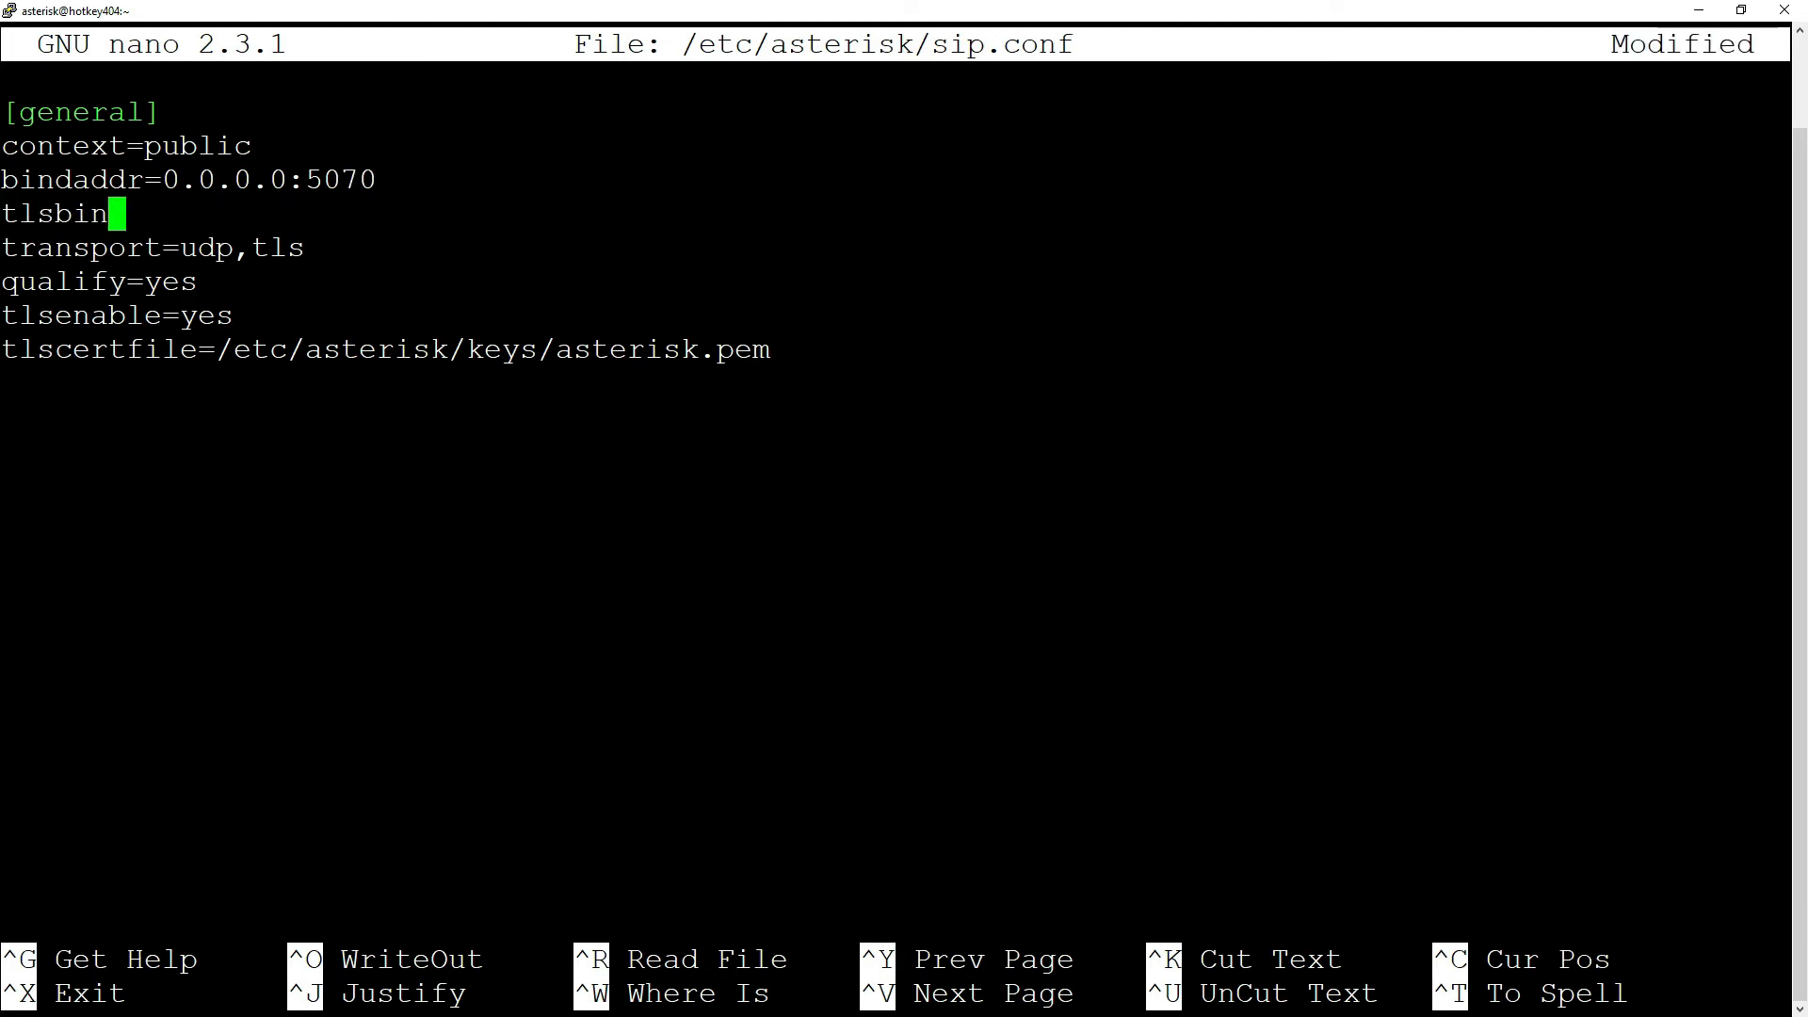
pyautogui.write('addr')
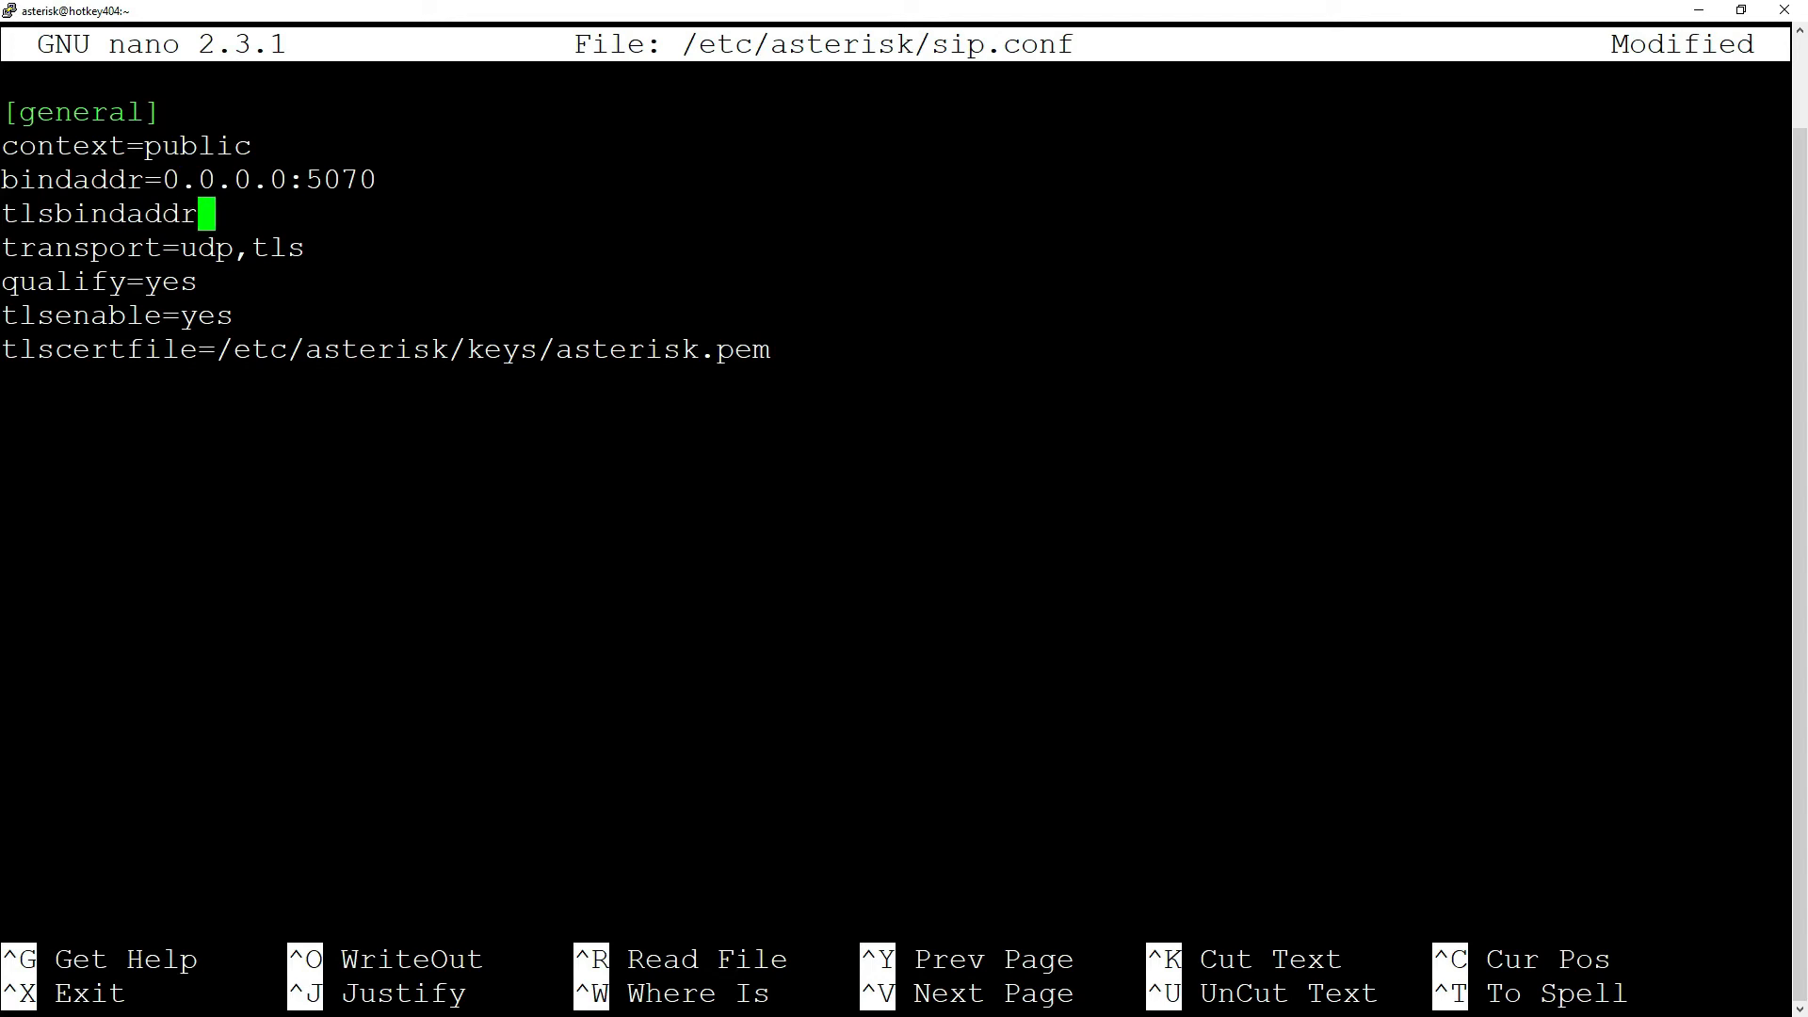
pyautogui.write('=0.0.0.0')
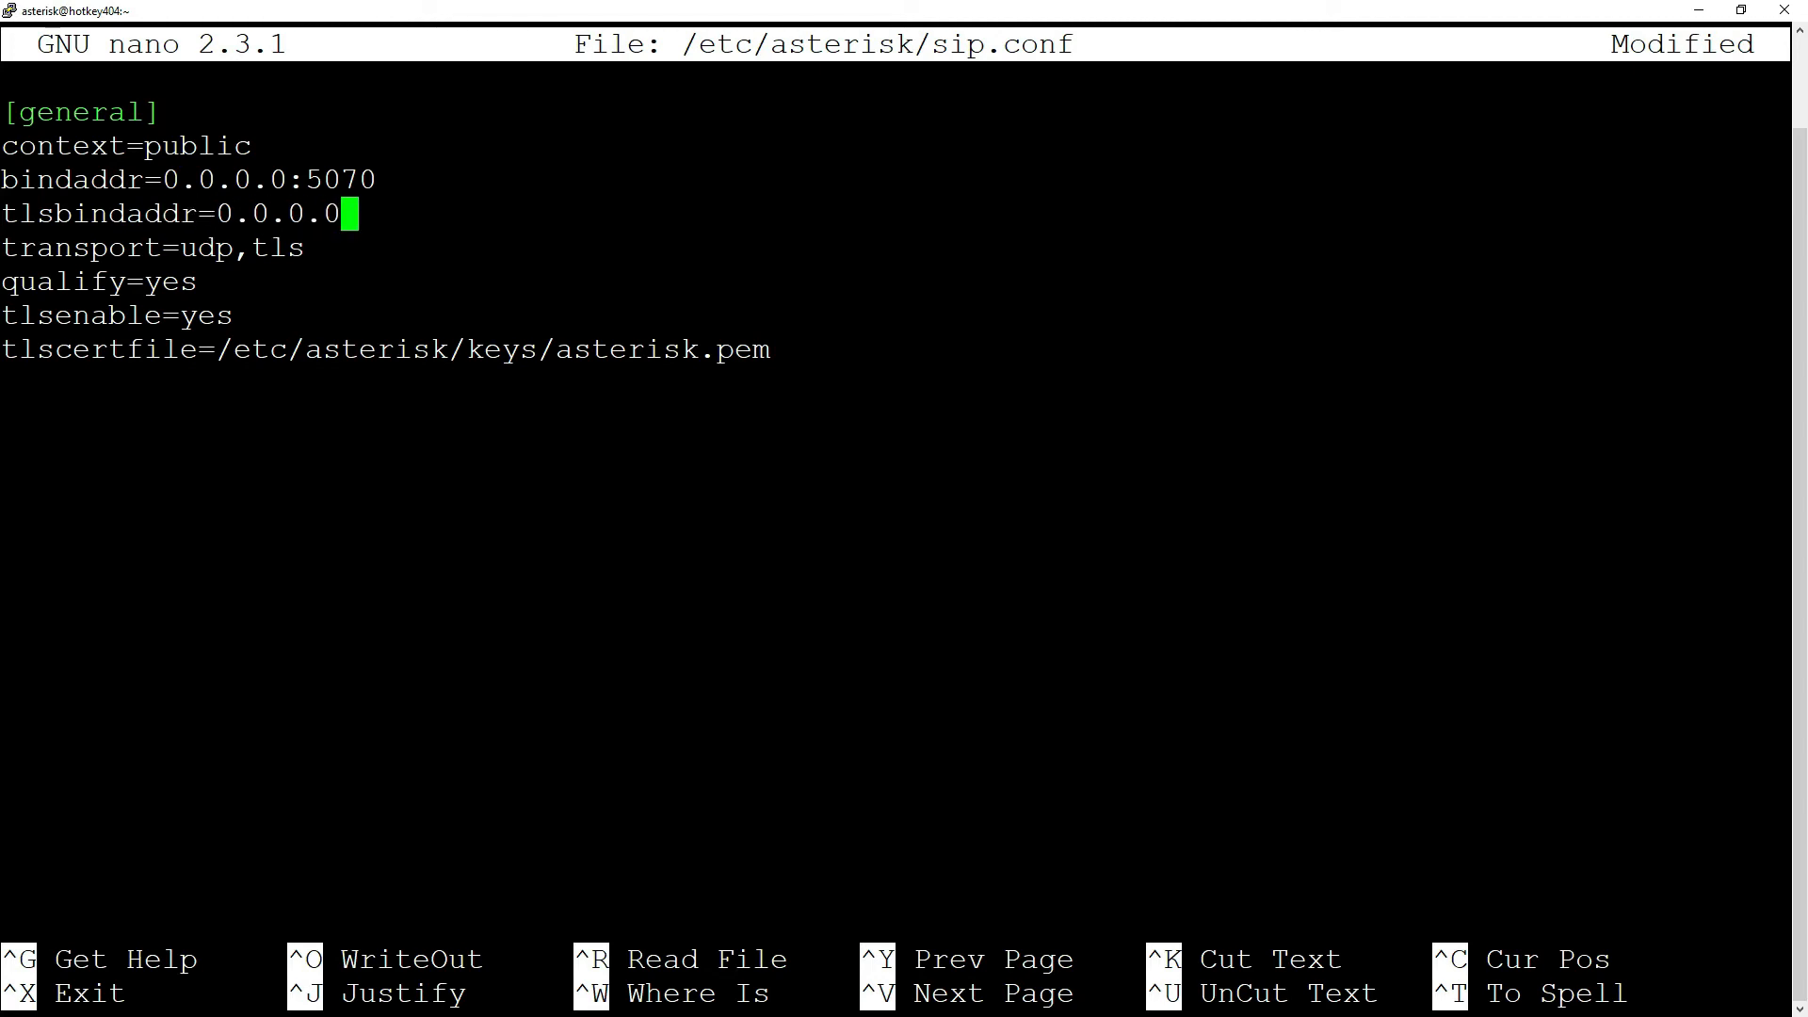
pyautogui.write(':50')
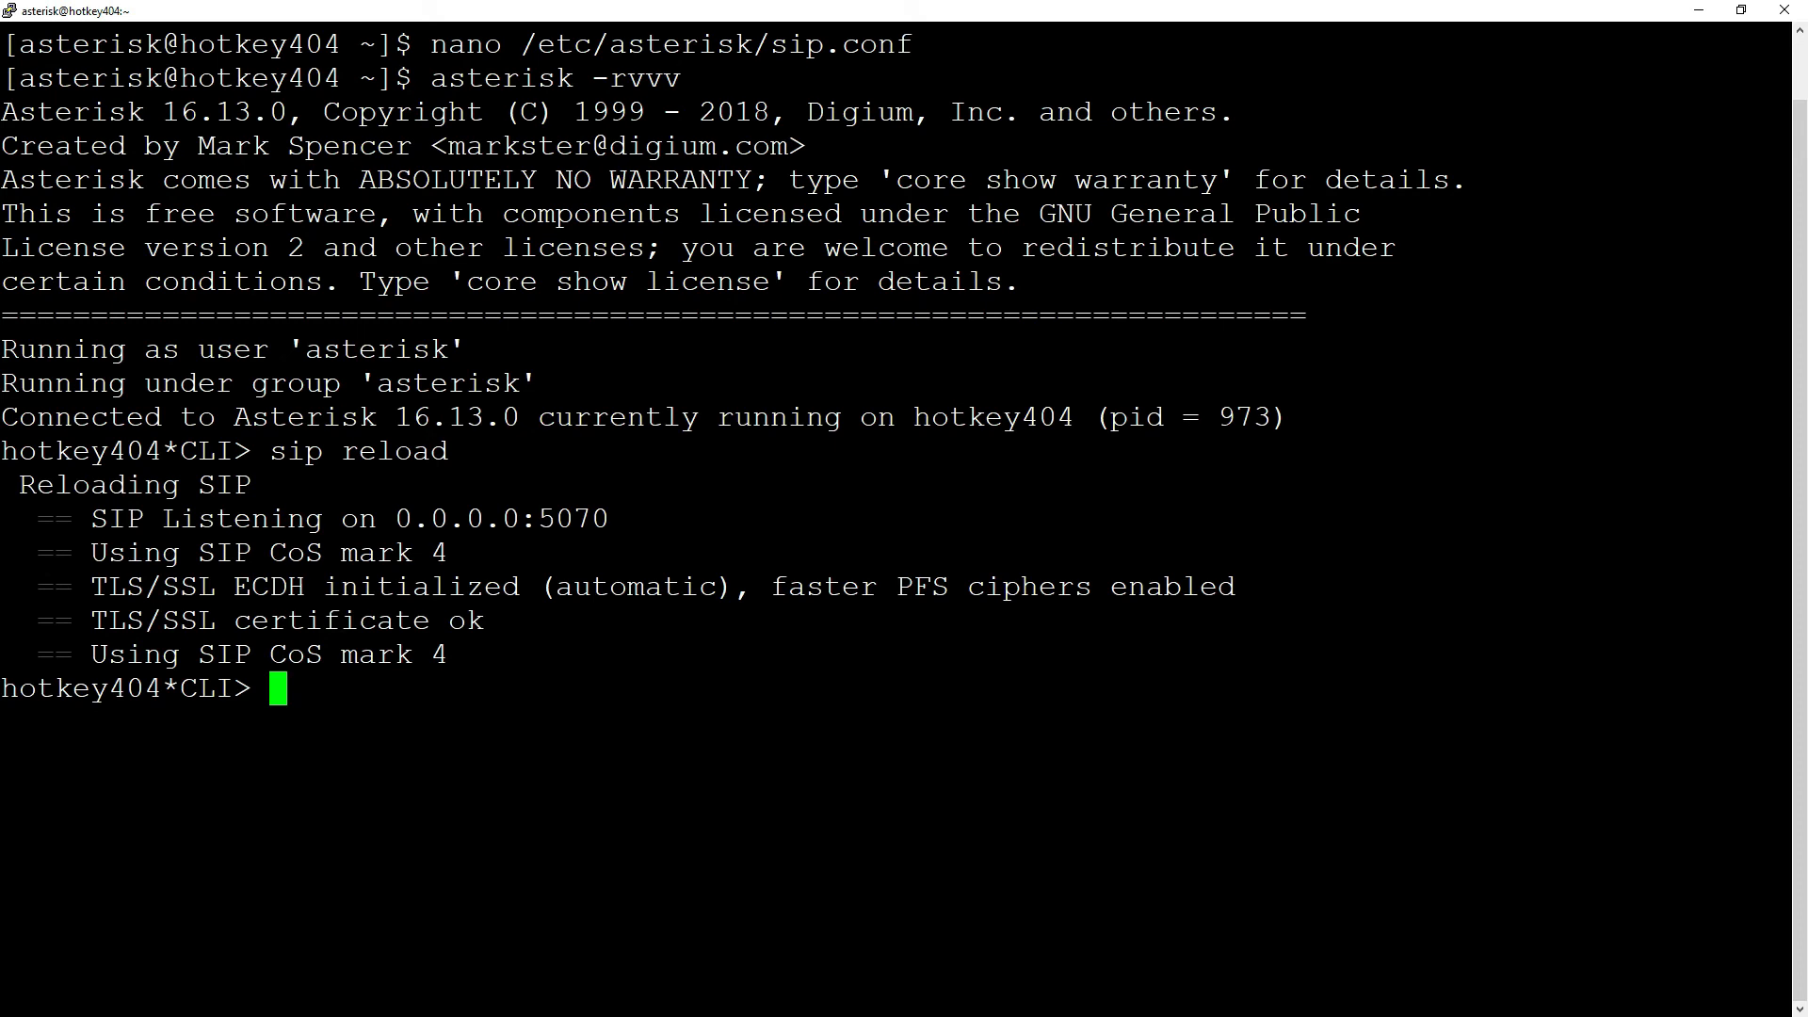
# Check 'sip show settings', exit the Asterisk console, and open /etc/asterisk/pjsip.conf in nano.
pyautogui.write('sip show set')
pyautogui.write('nan')
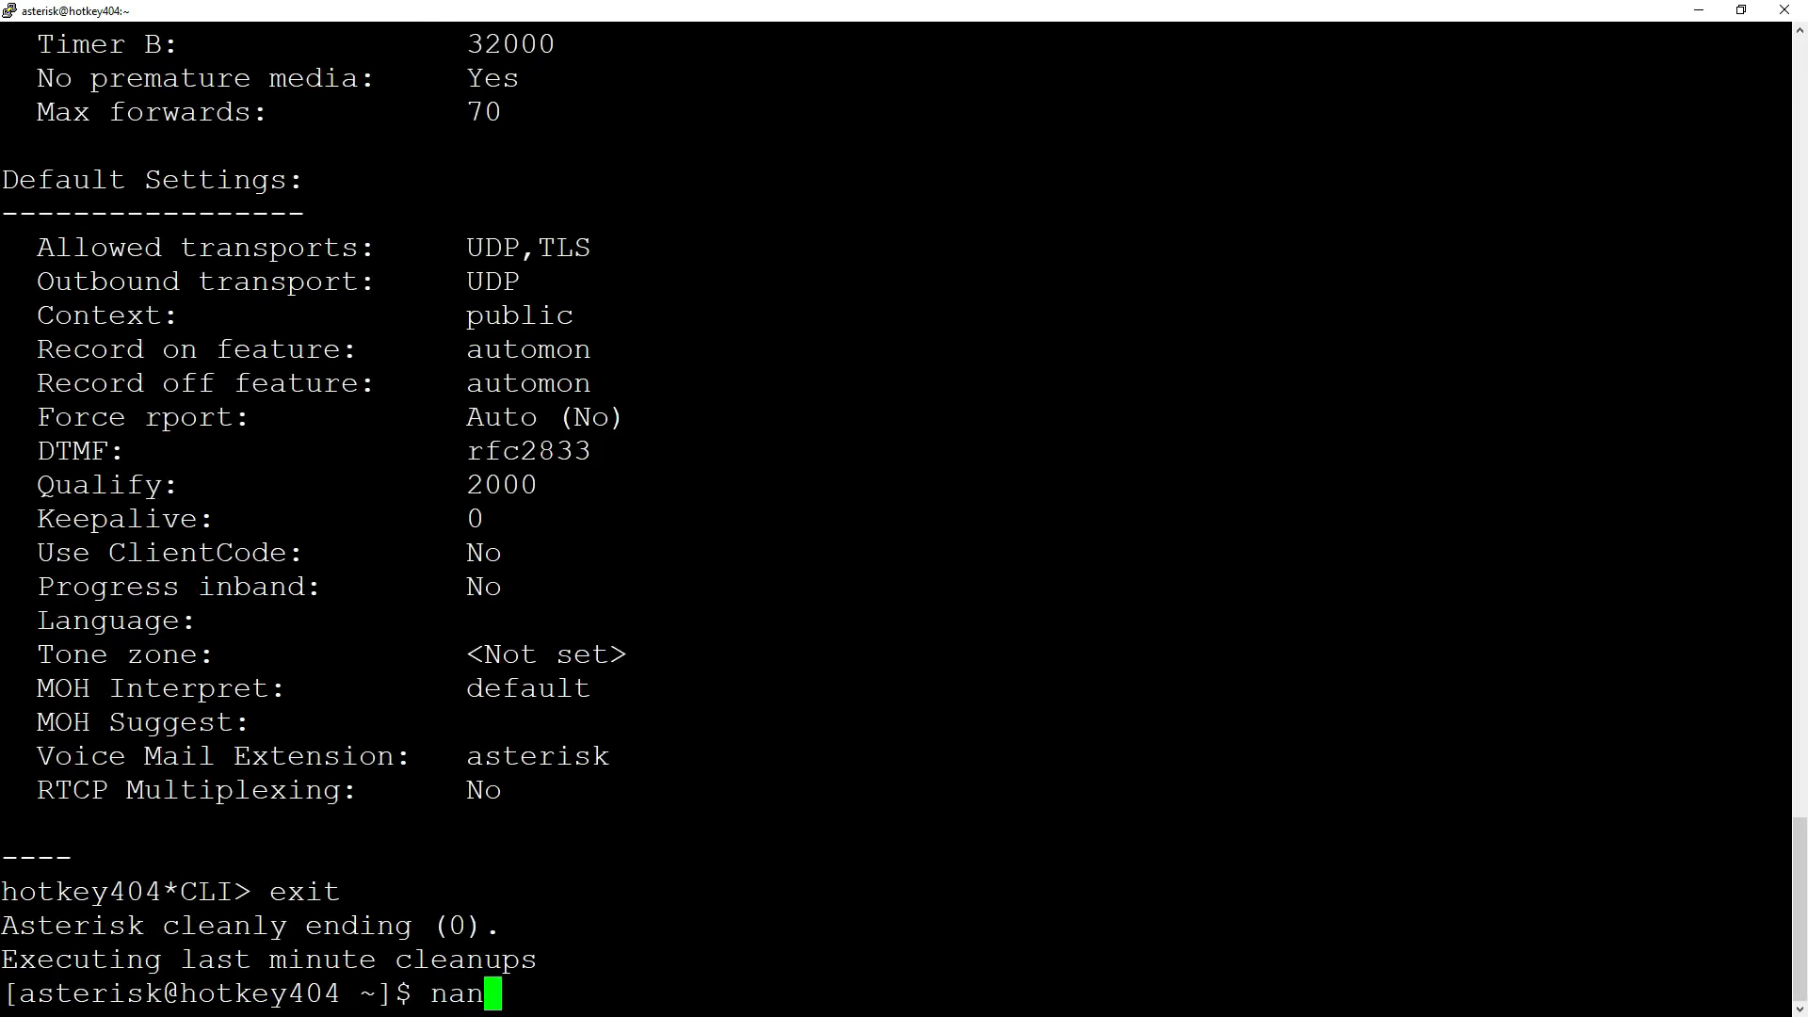
pyautogui.write('o /etc/as')
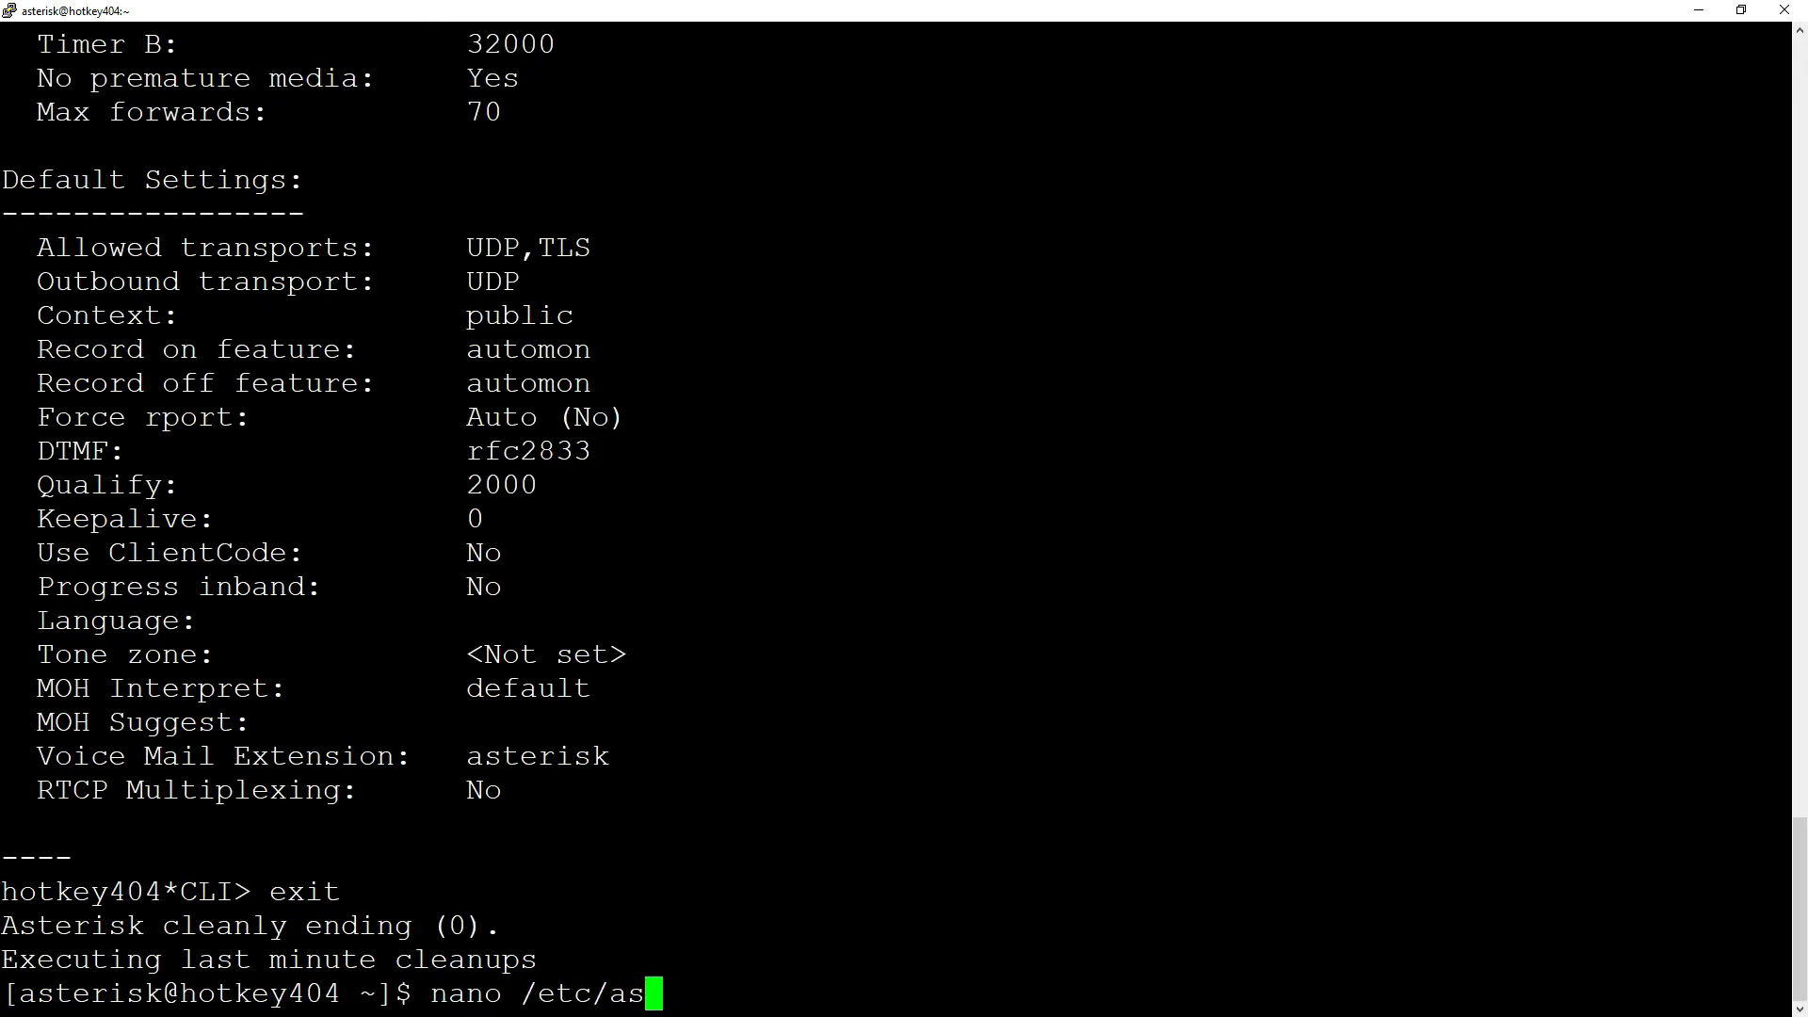
pyautogui.write('terisk/pjs')
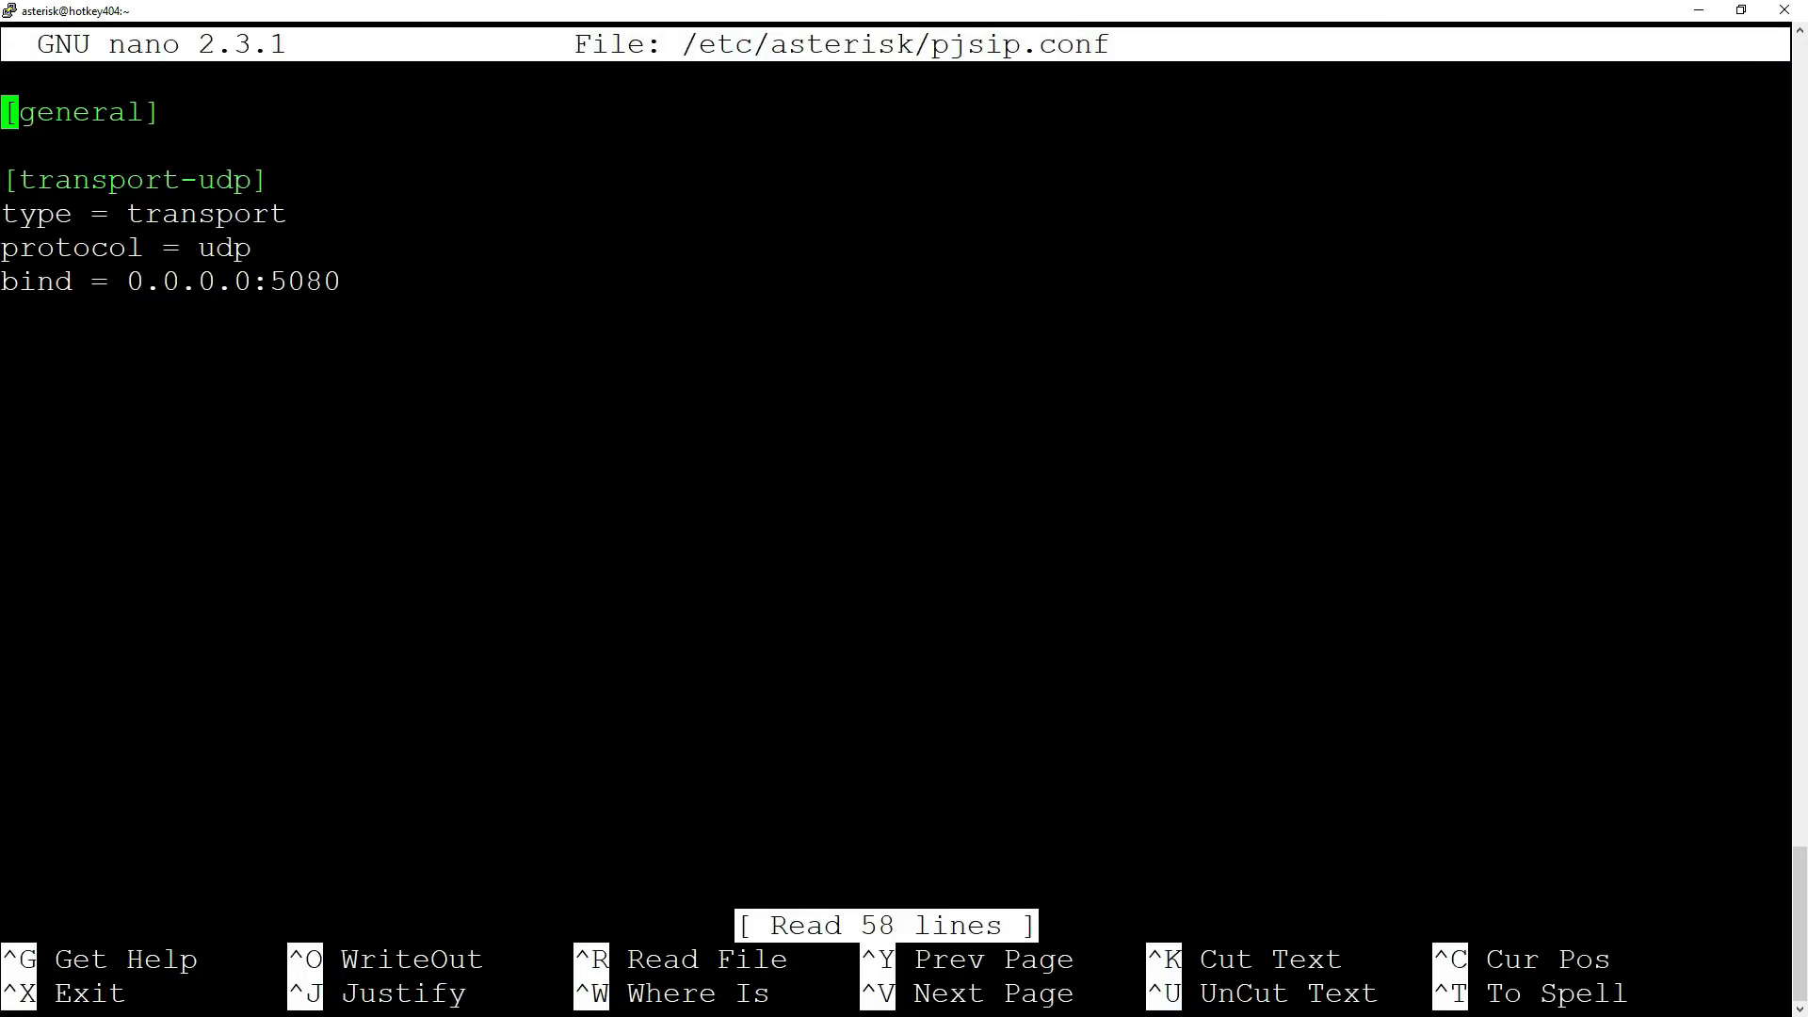
# Below transport-udp, add a [transport-tls] section with TLS protocol and bind = 0.0.0.0:5061.
pyautogui.press('Down')
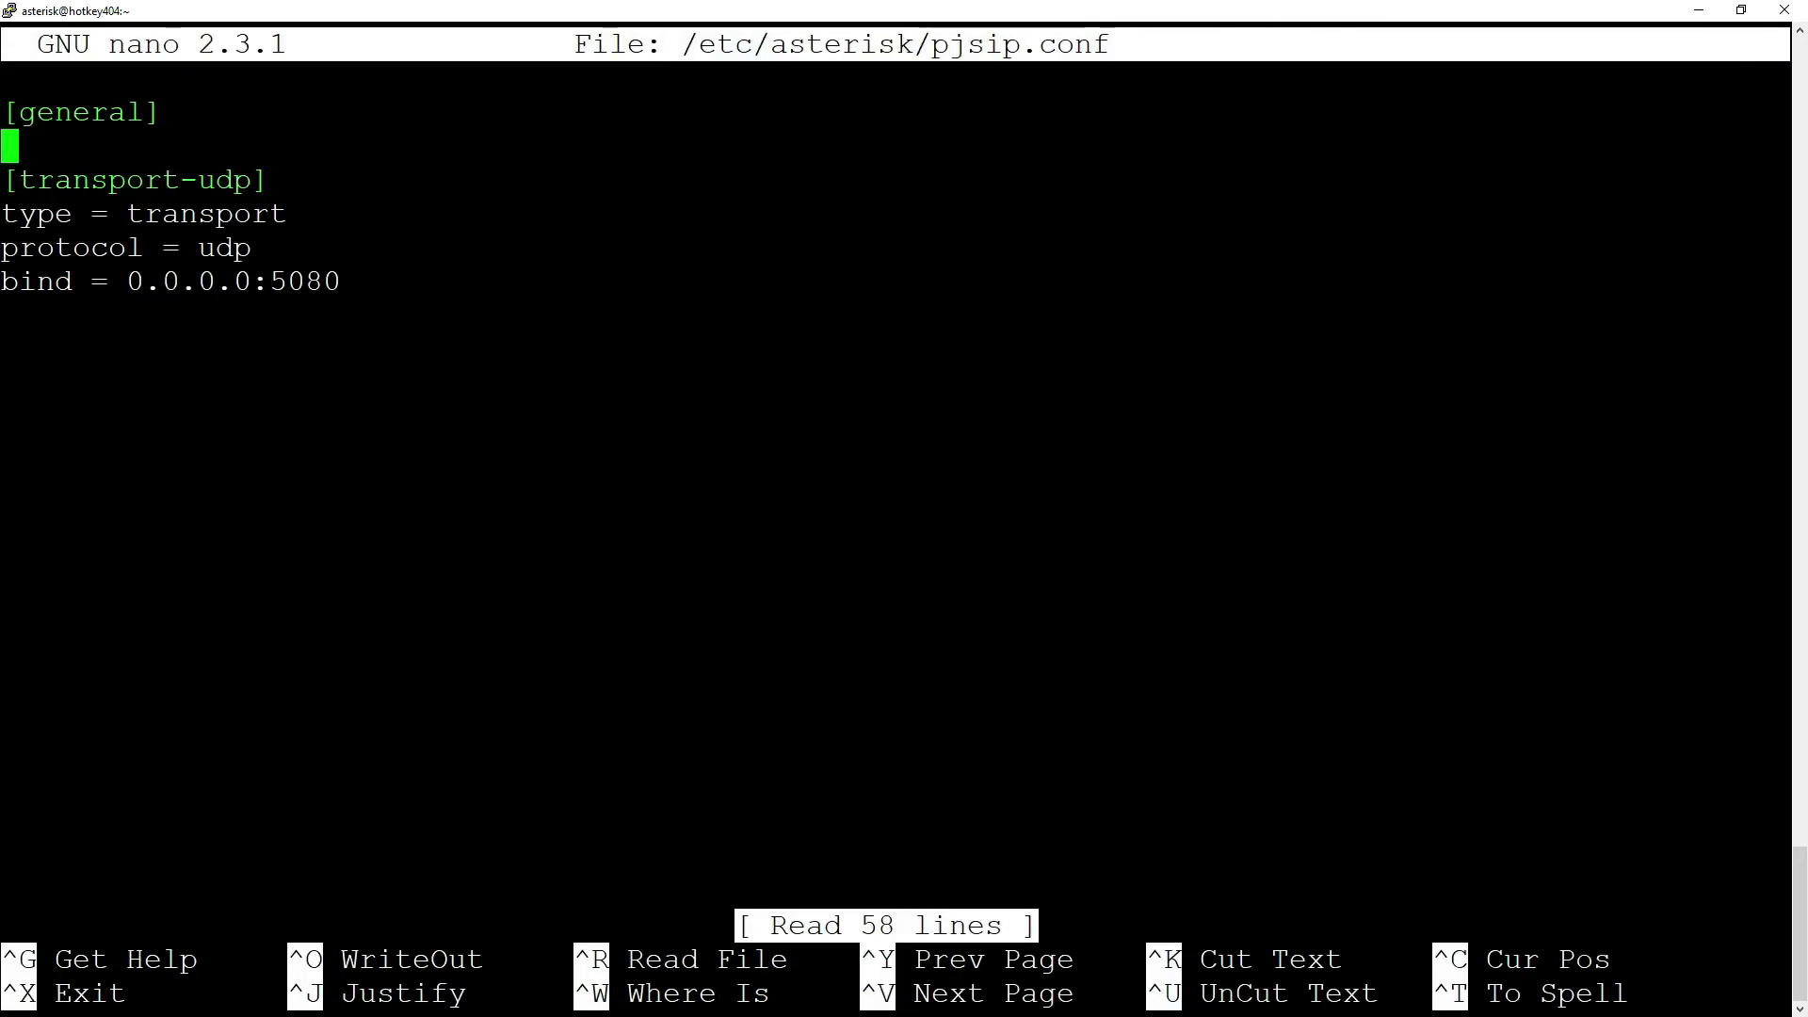
pyautogui.press('Down')
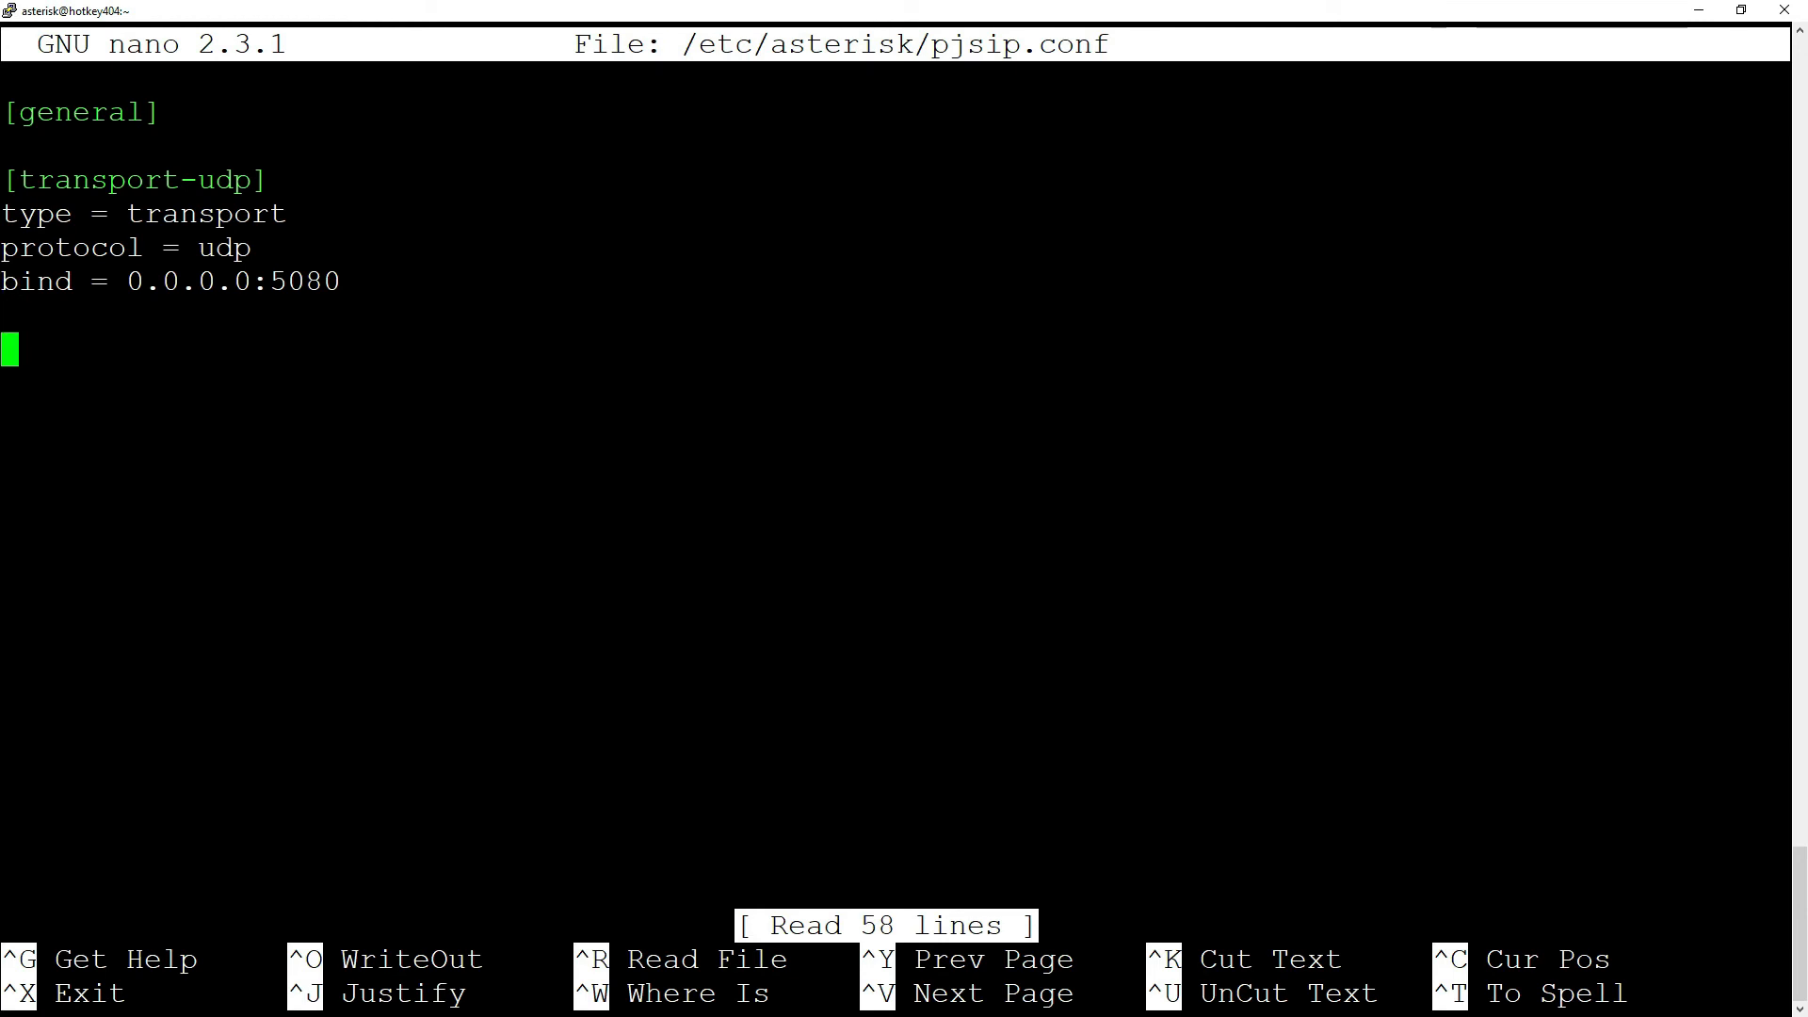
pyautogui.write('[trans')
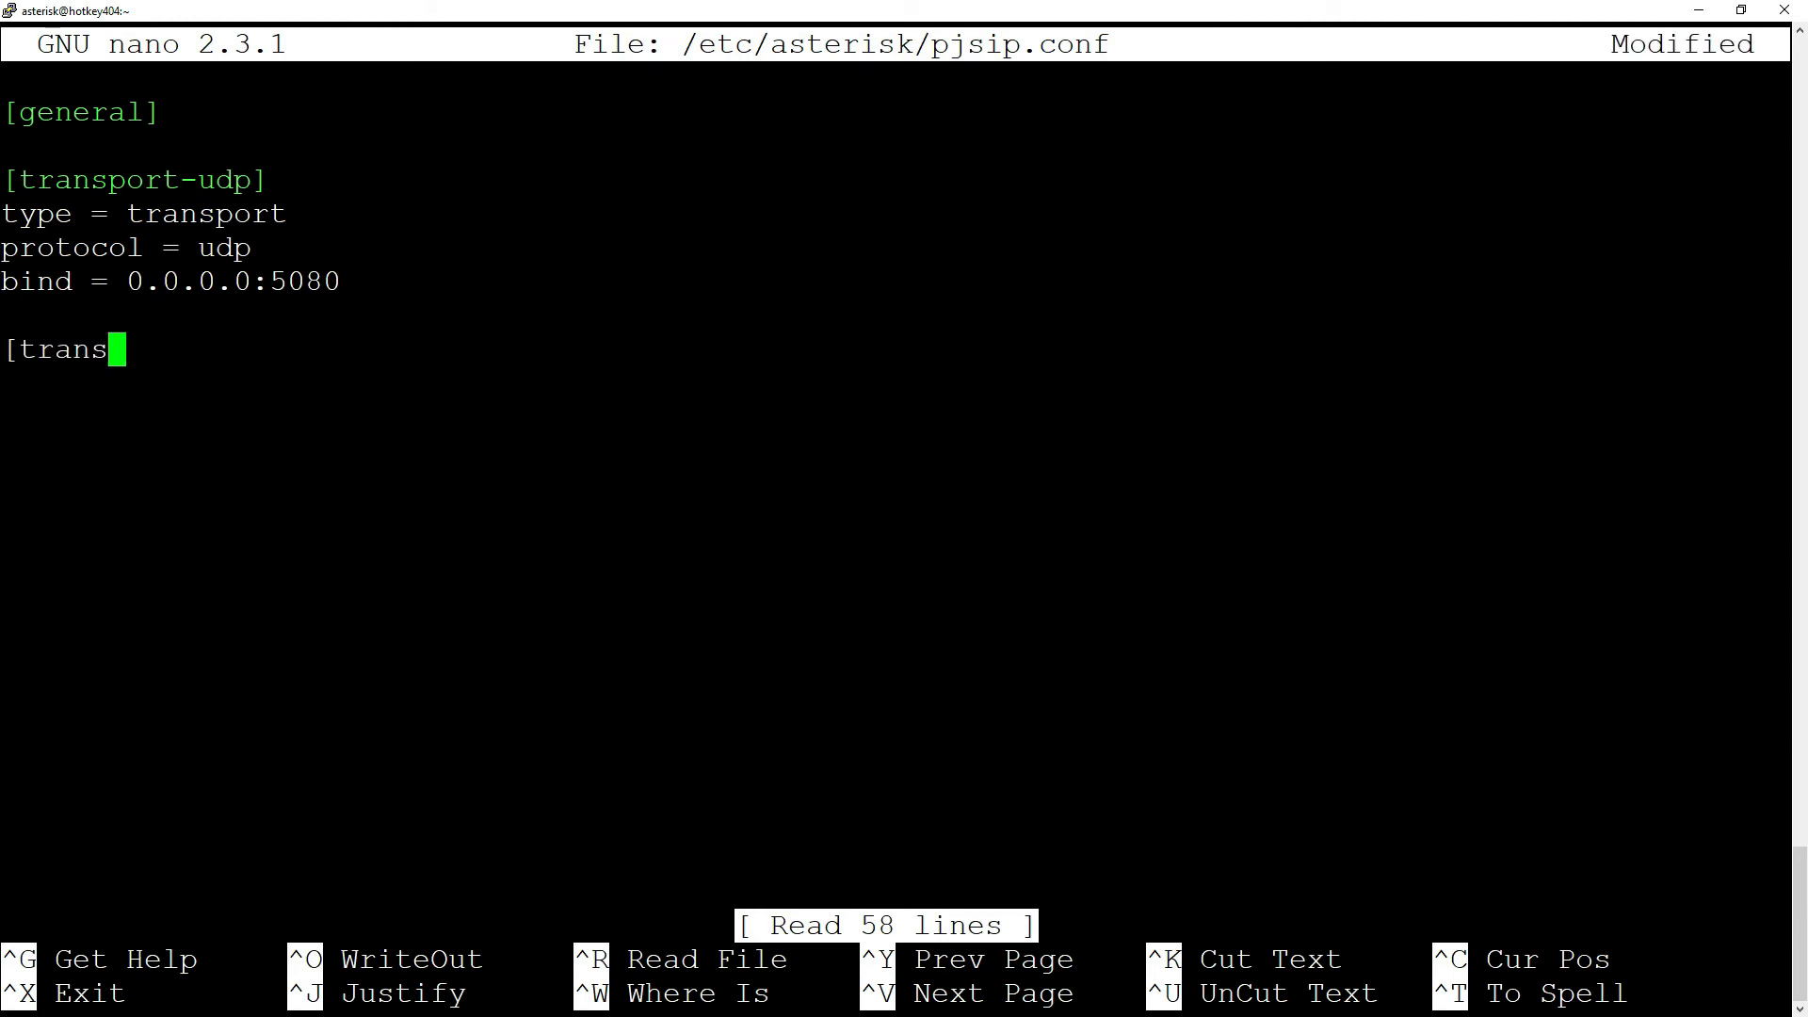
pyautogui.write('port-tls]')
pyautogui.write('type = transpo')
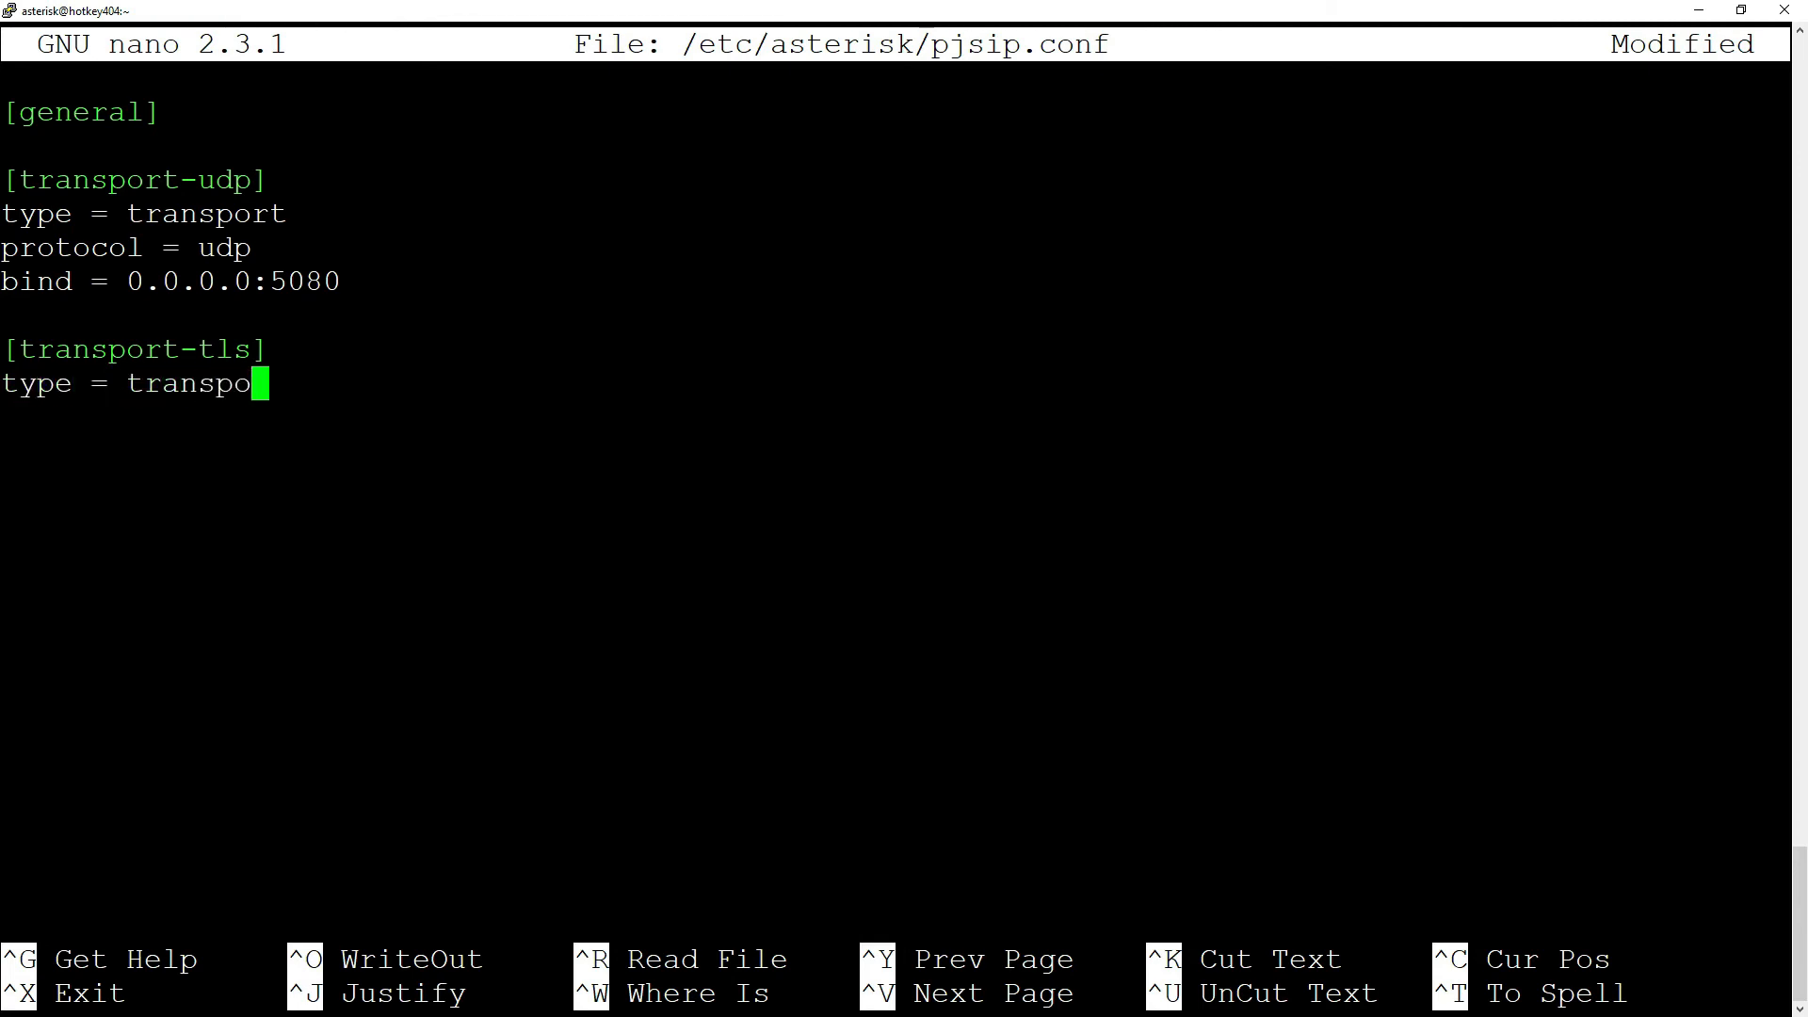
pyautogui.write('rt')
pyautogui.write('protocol = tls')
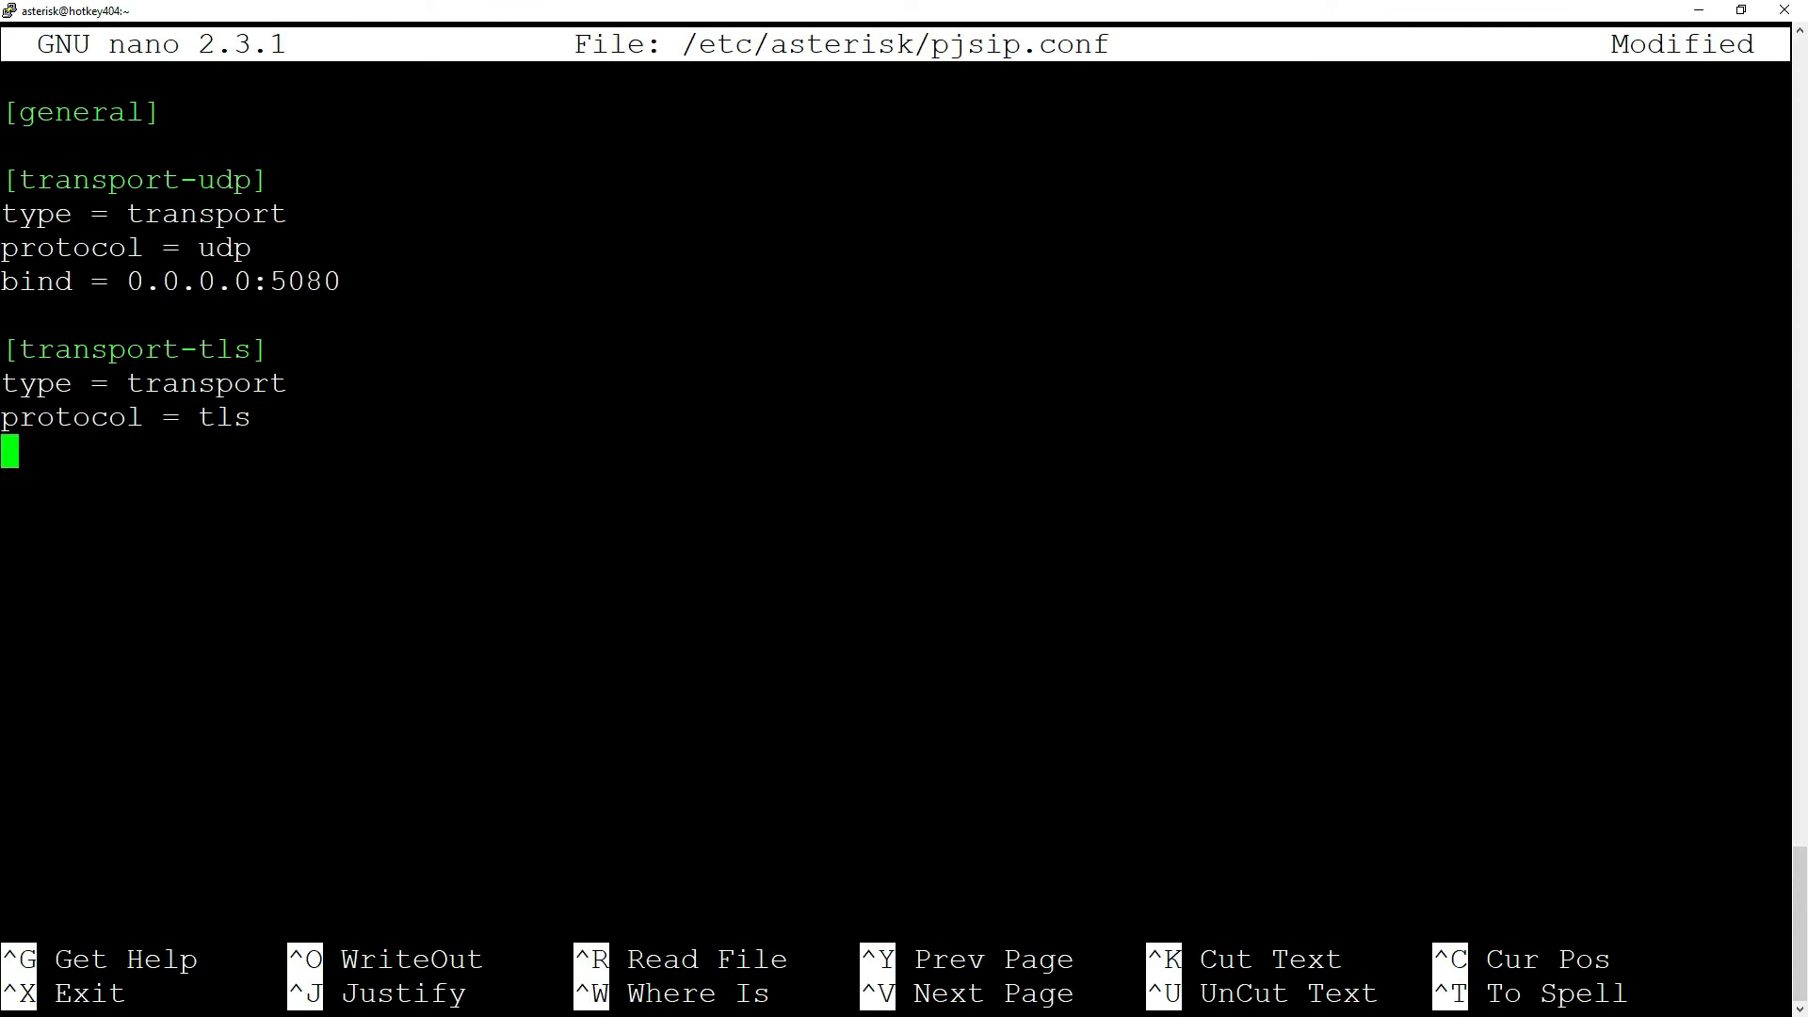
pyautogui.write('bind =')
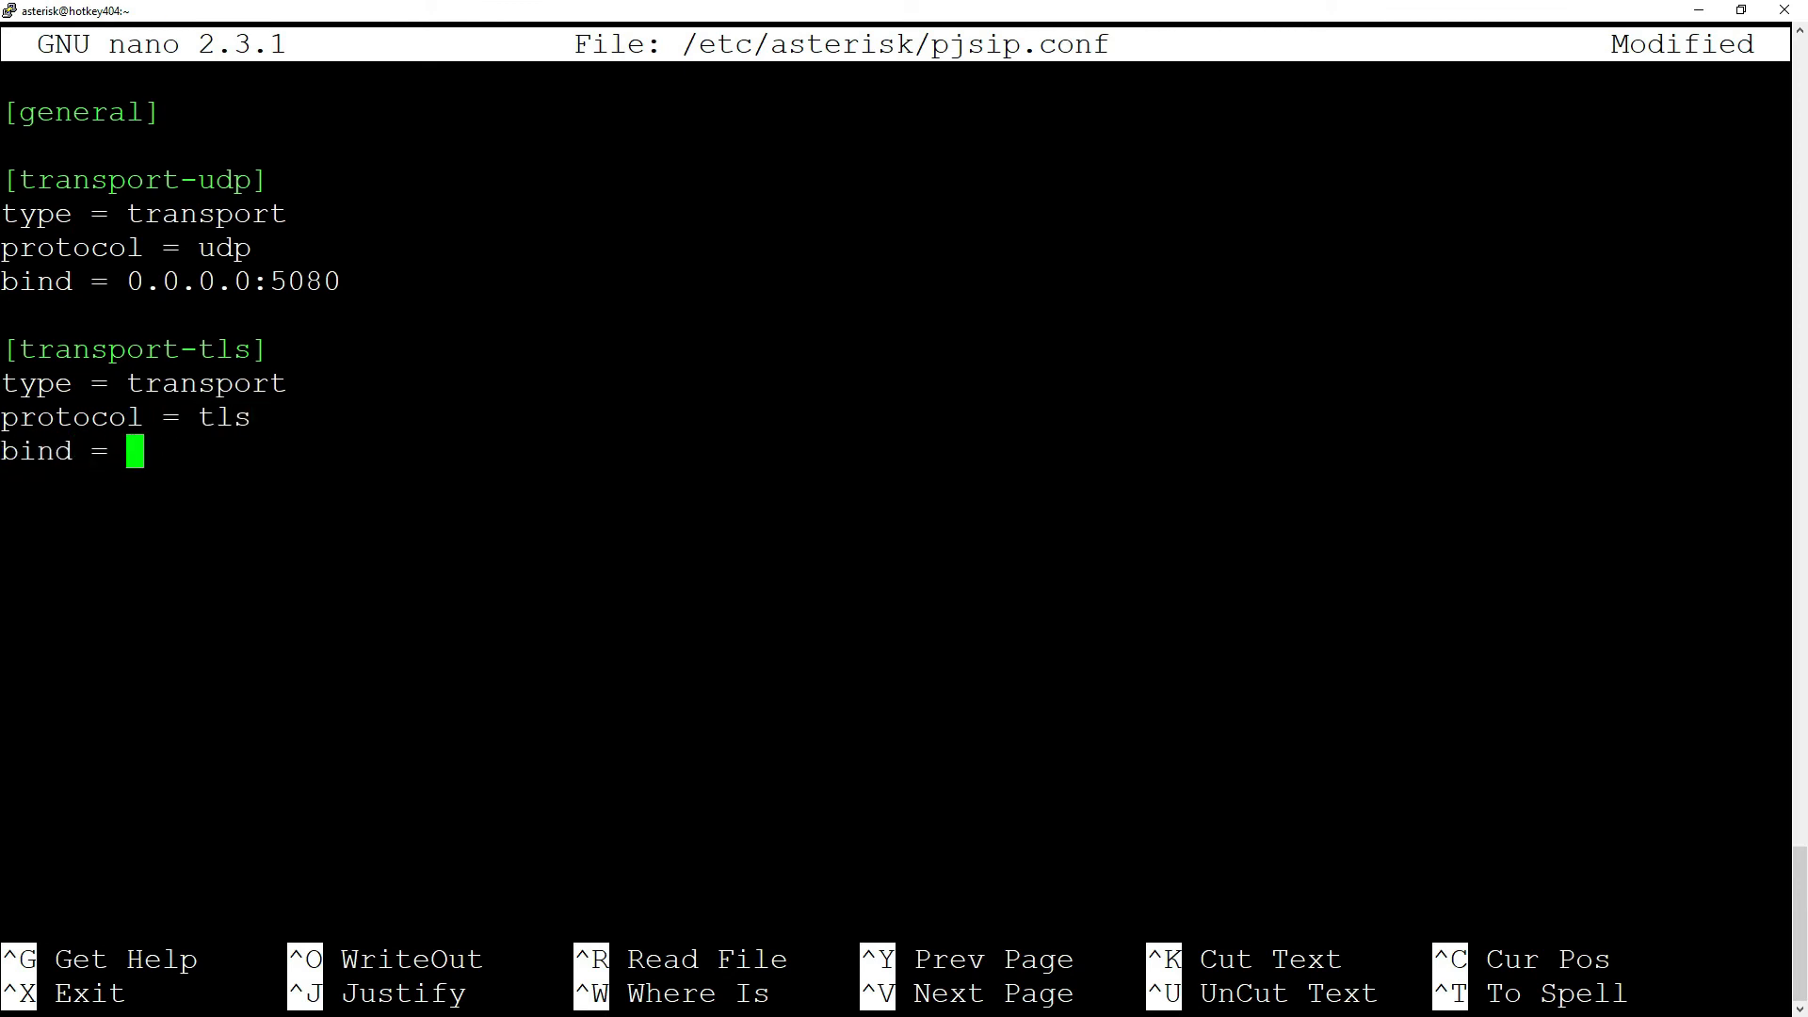
pyautogui.write('0.0.0.')
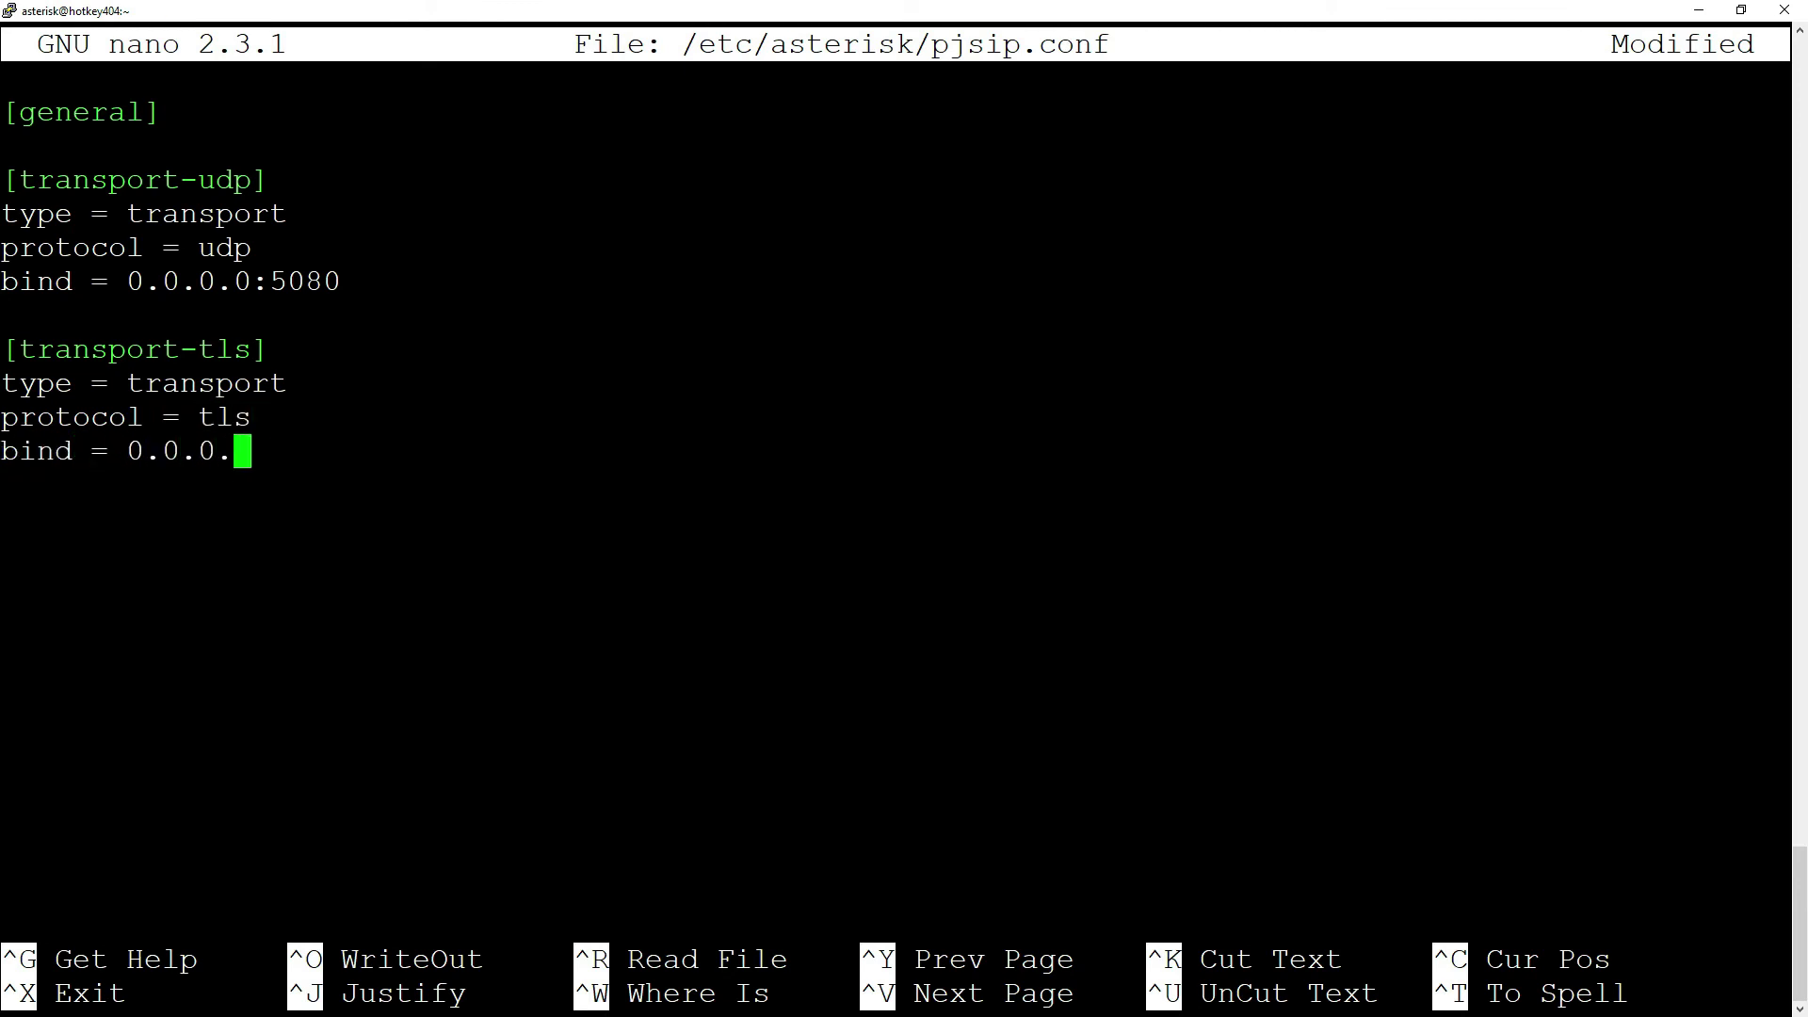
pyautogui.write(':')
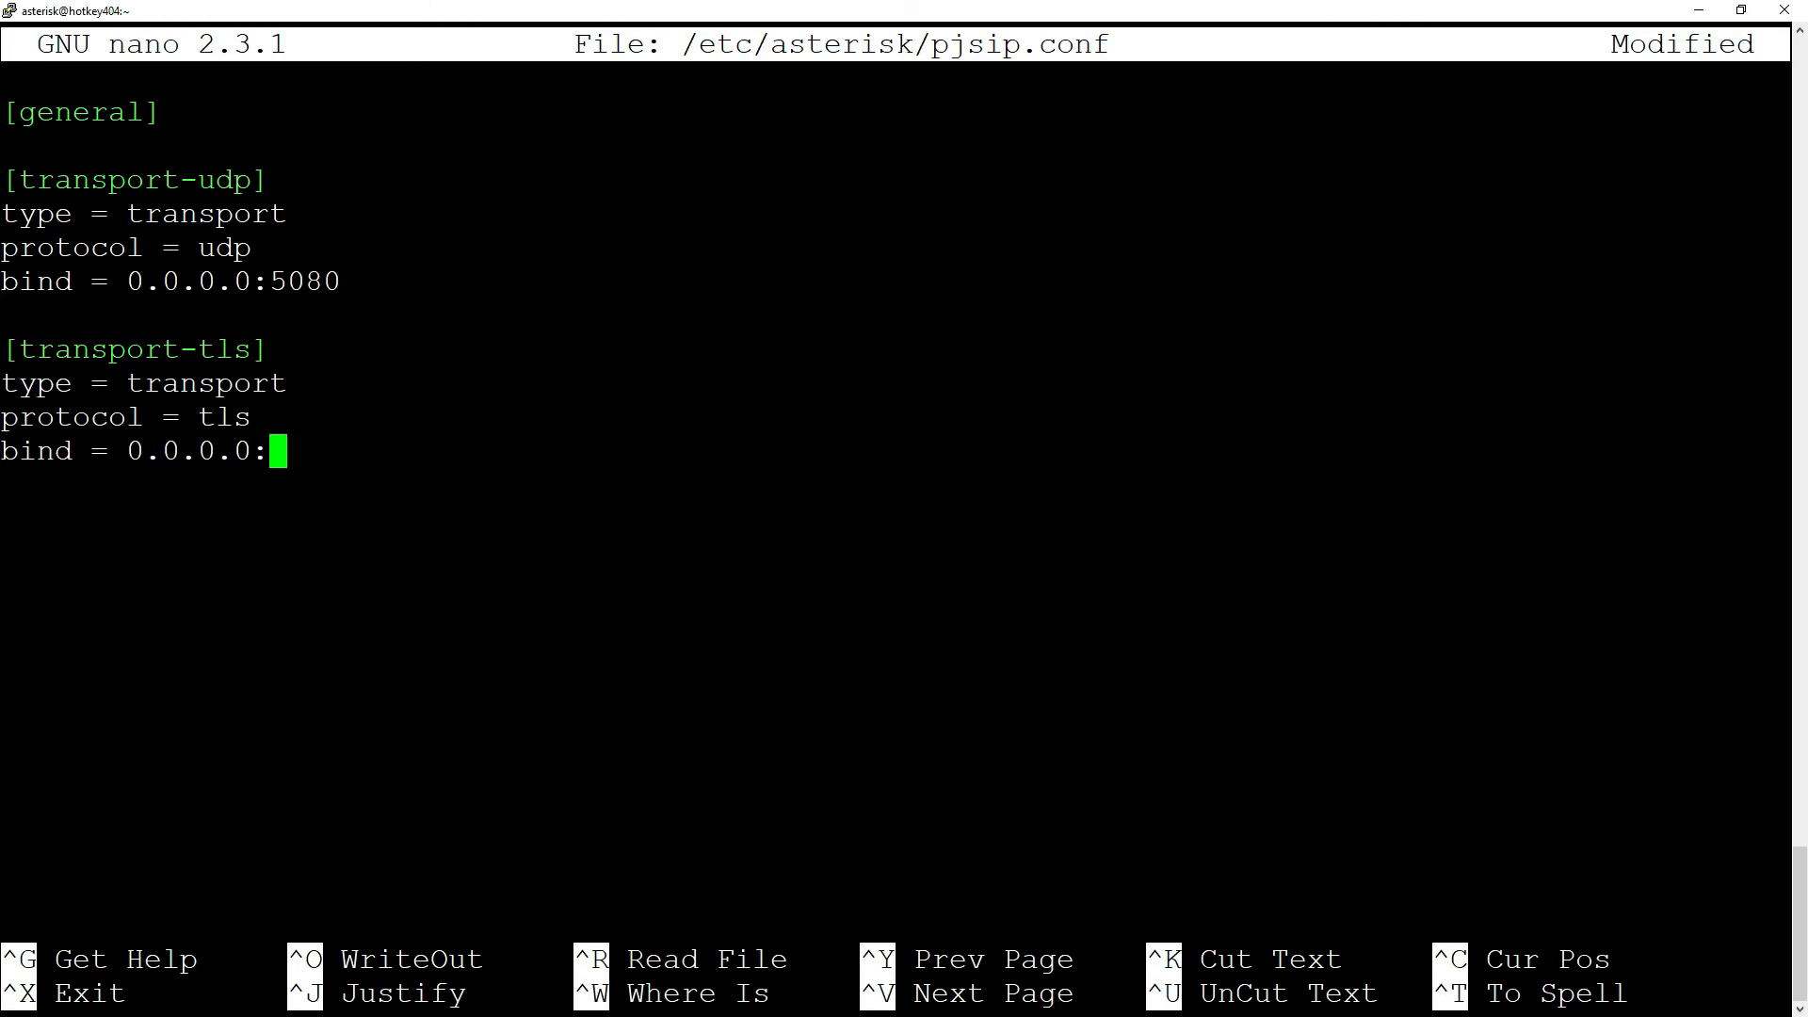
pyautogui.write('5061')
pyautogui.click(211, 484)
pyautogui.write('cert')
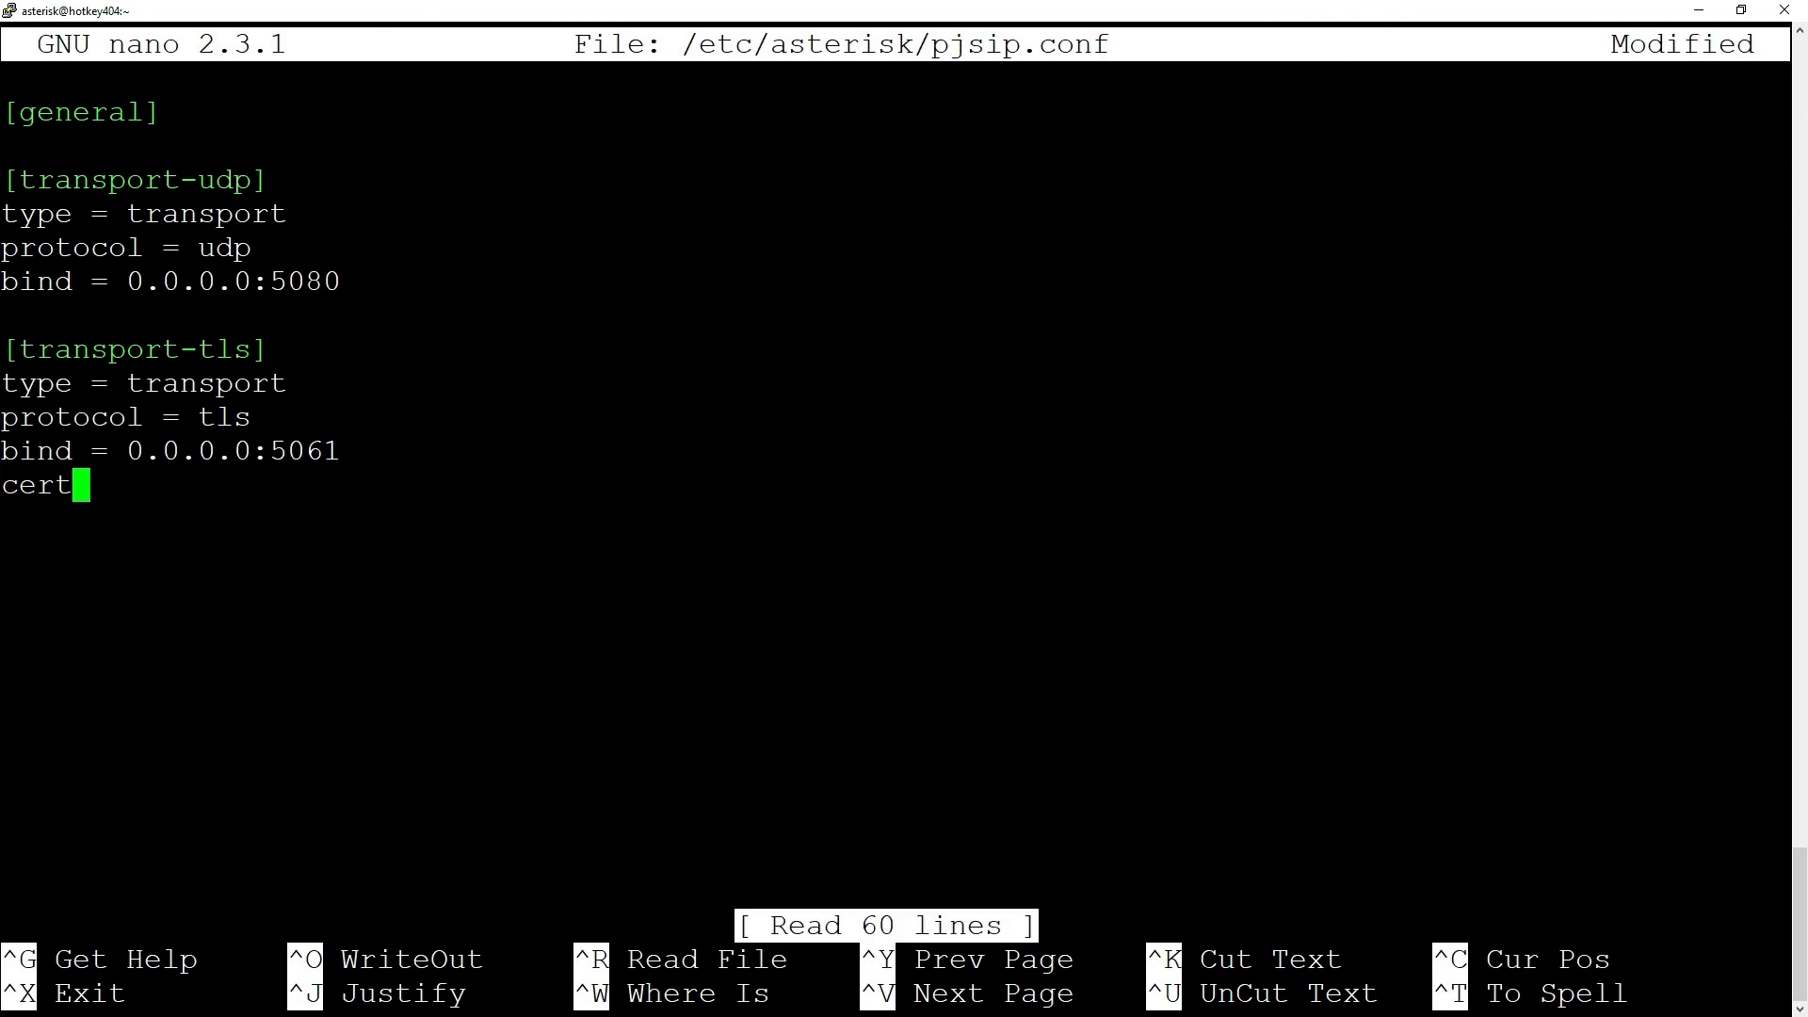
# Set cert_file and priv_key_file to the asterisk files under /etc/asterisk/keys.
pyautogui.write('_file')
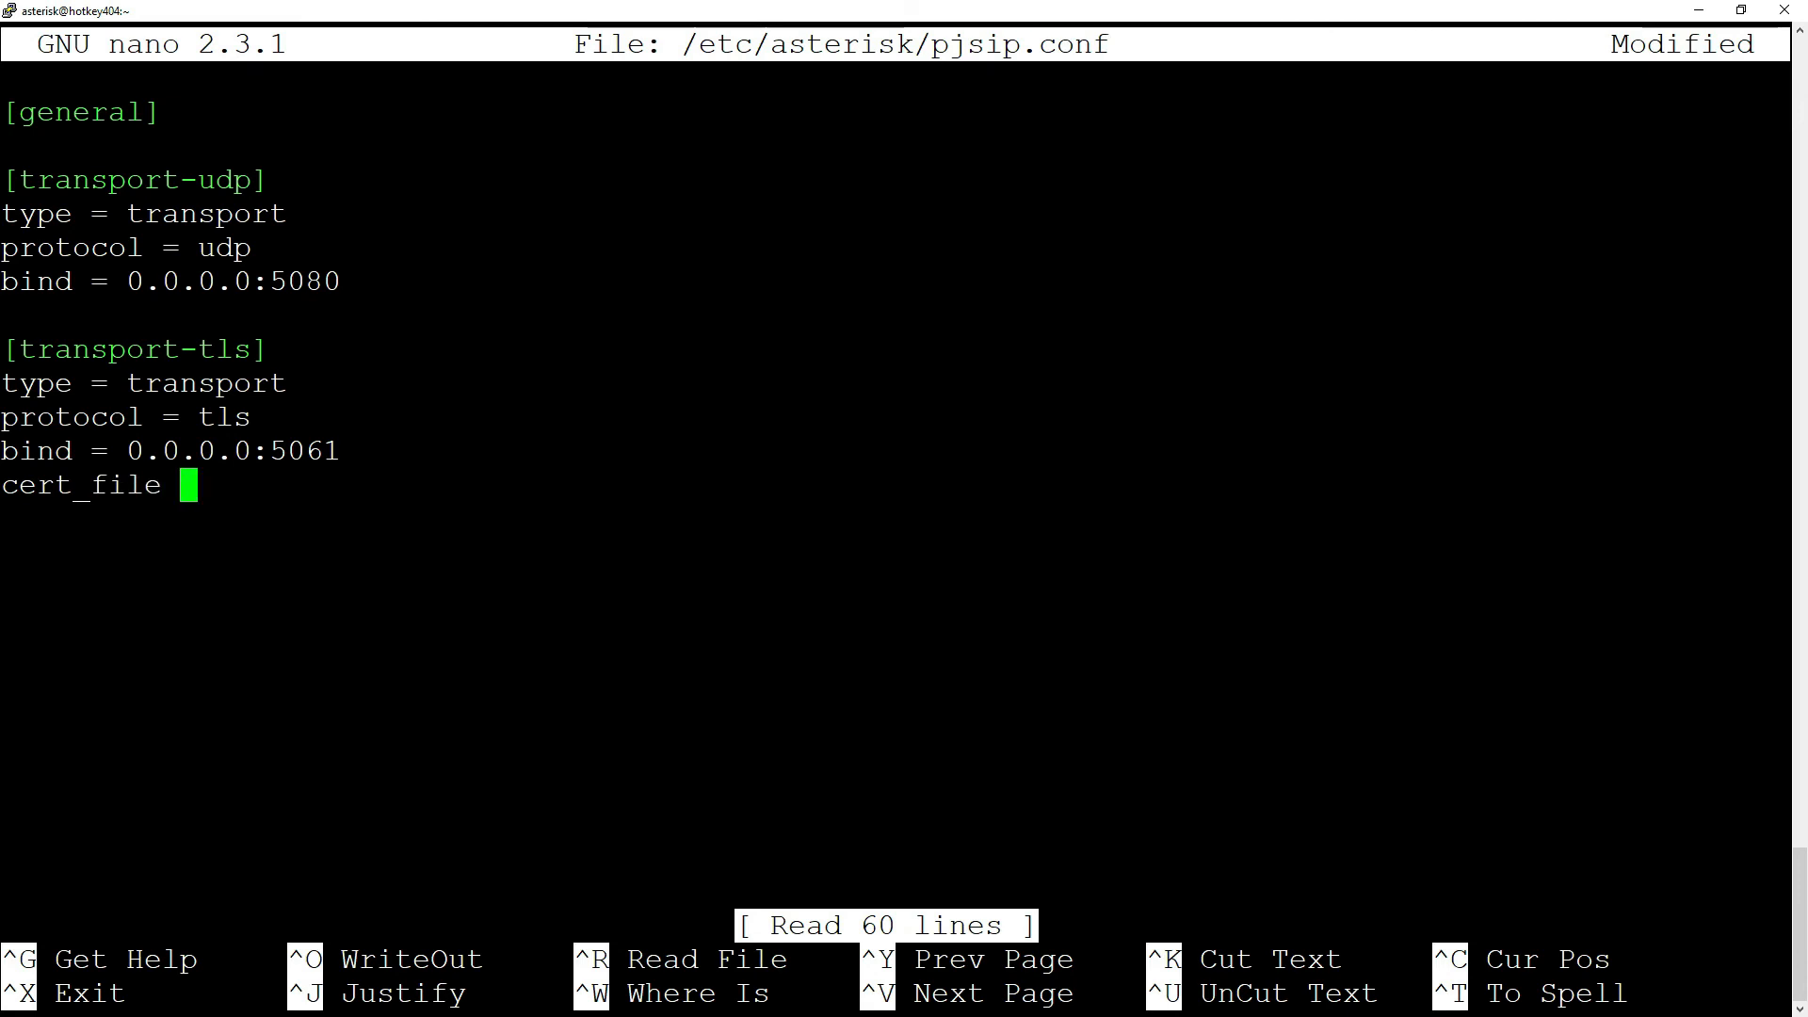
pyautogui.write('= /etc/aster')
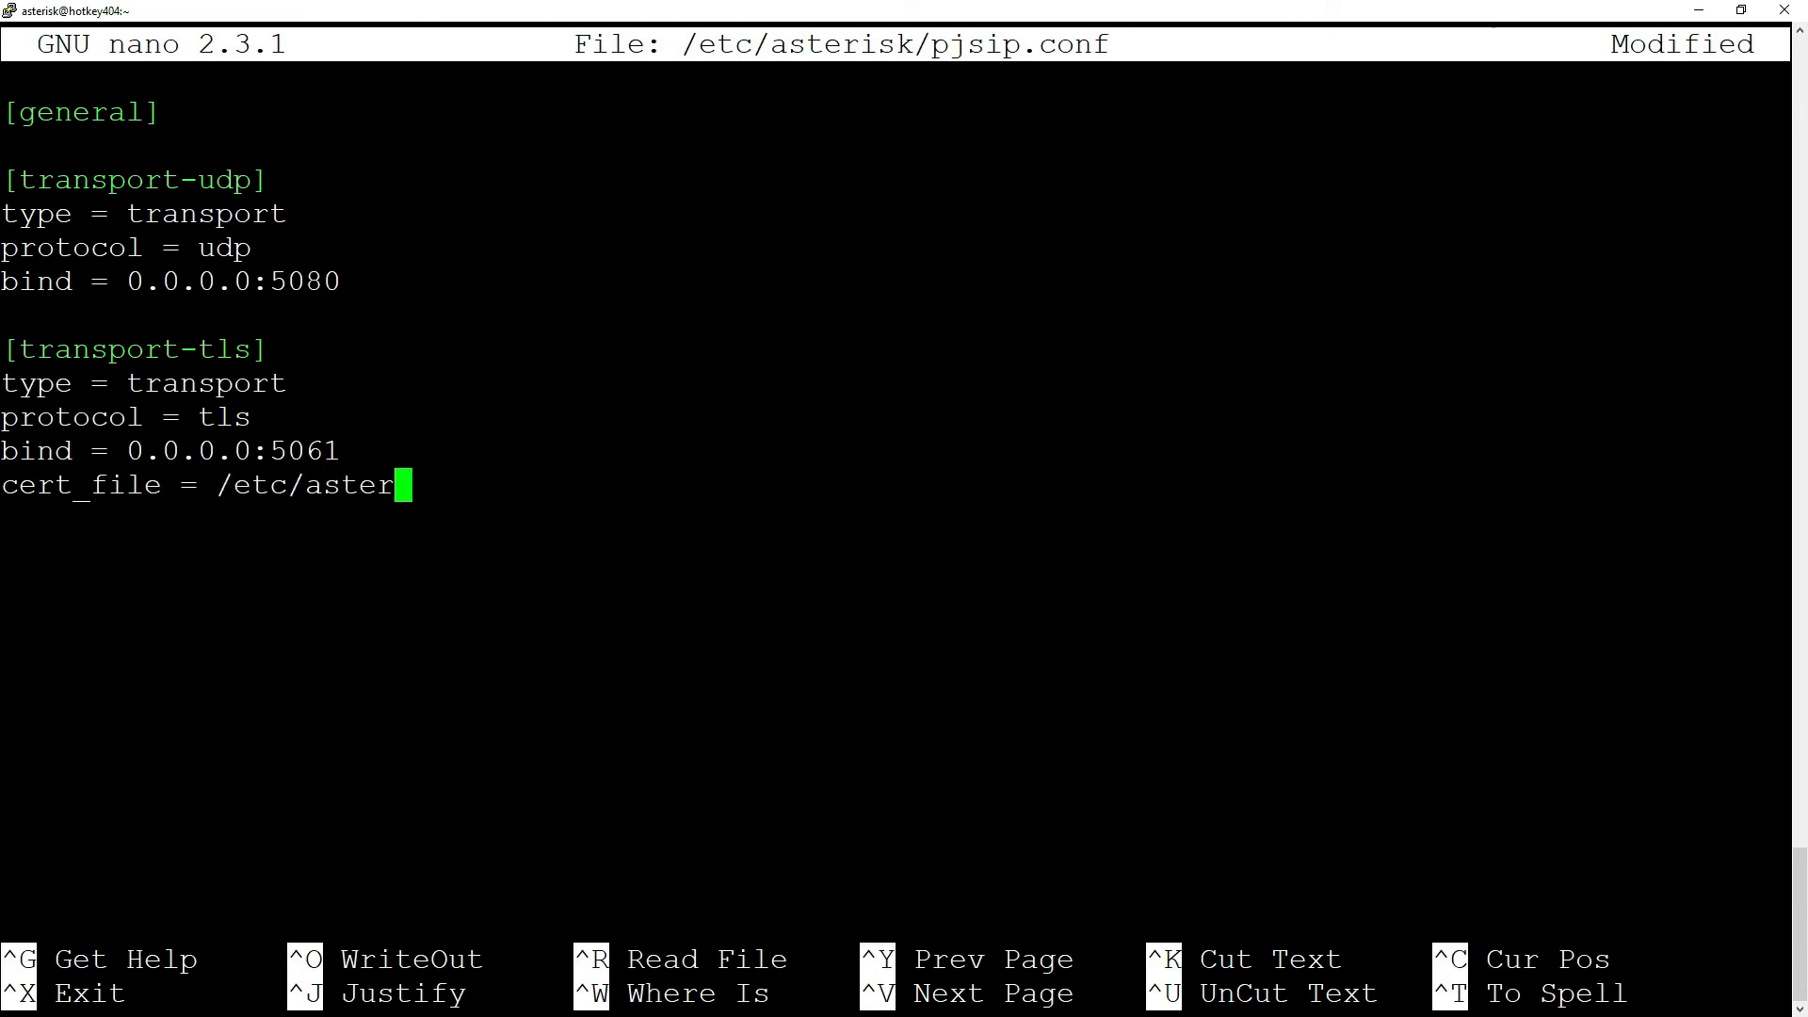
pyautogui.write('isk/key')
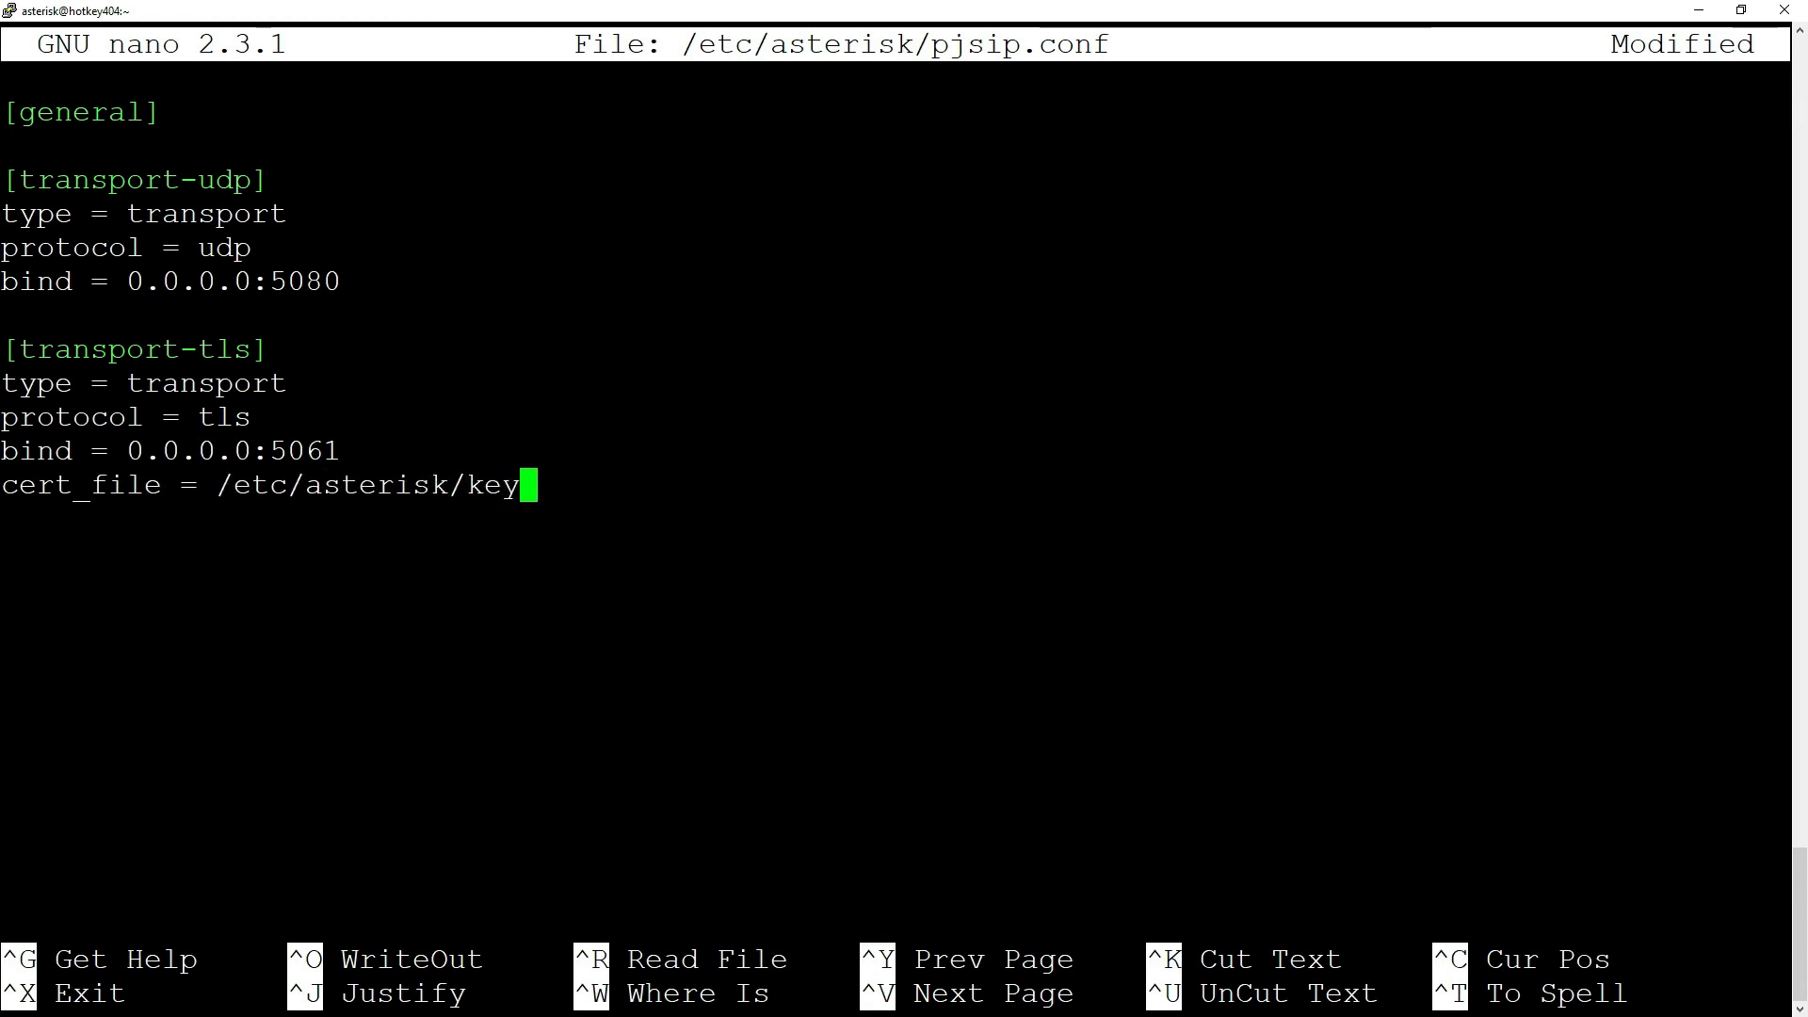
pyautogui.write('s/asterisk.crt')
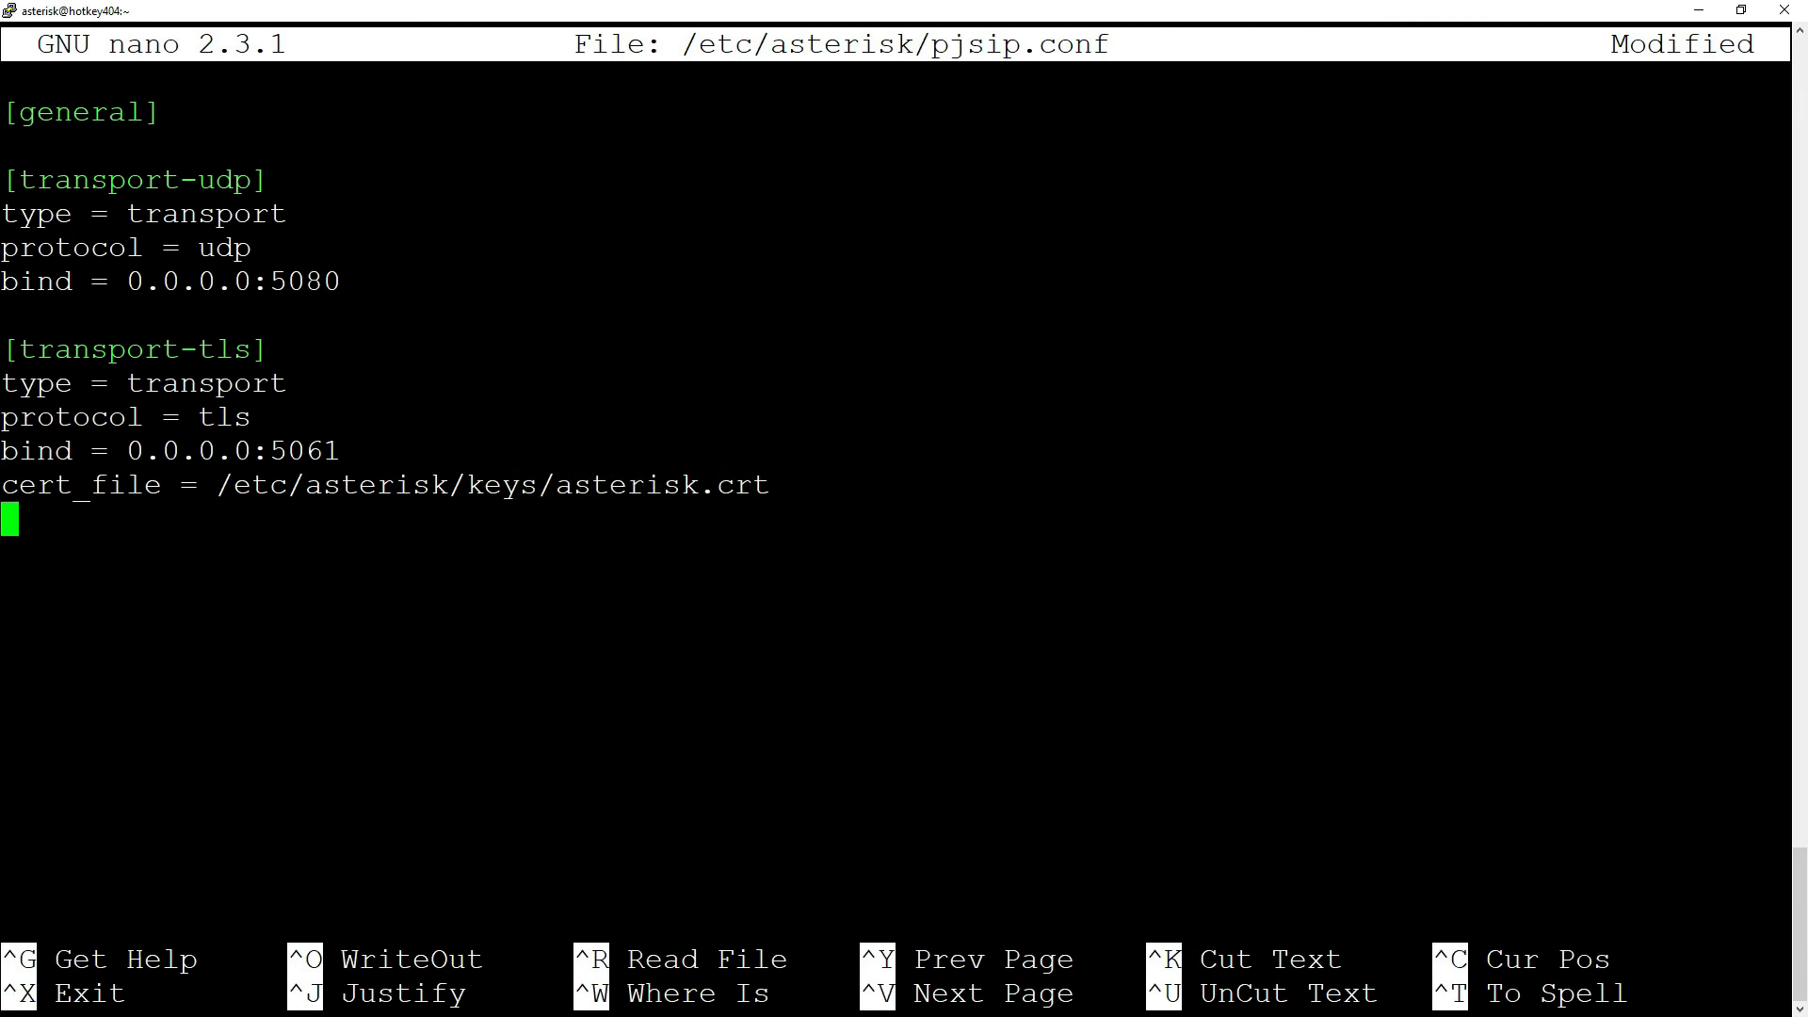
pyautogui.write('priv_key_file = /et')
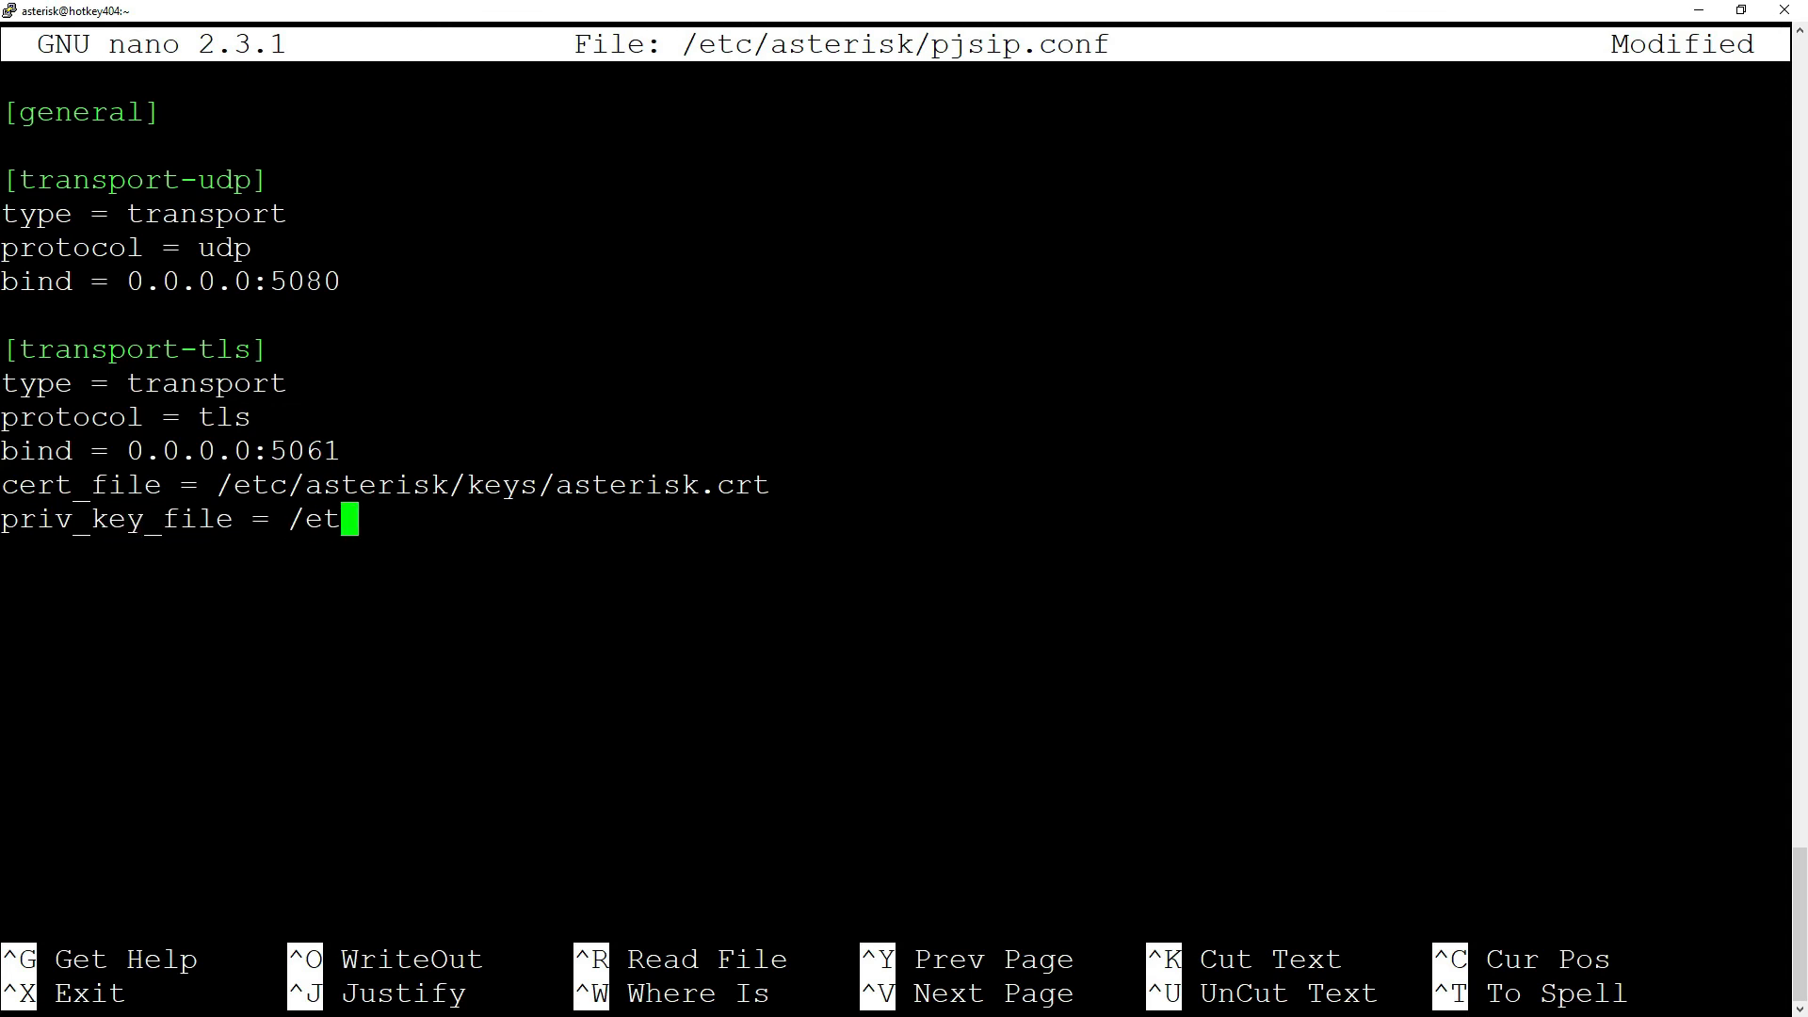
pyautogui.write('c/asterisk/ke')
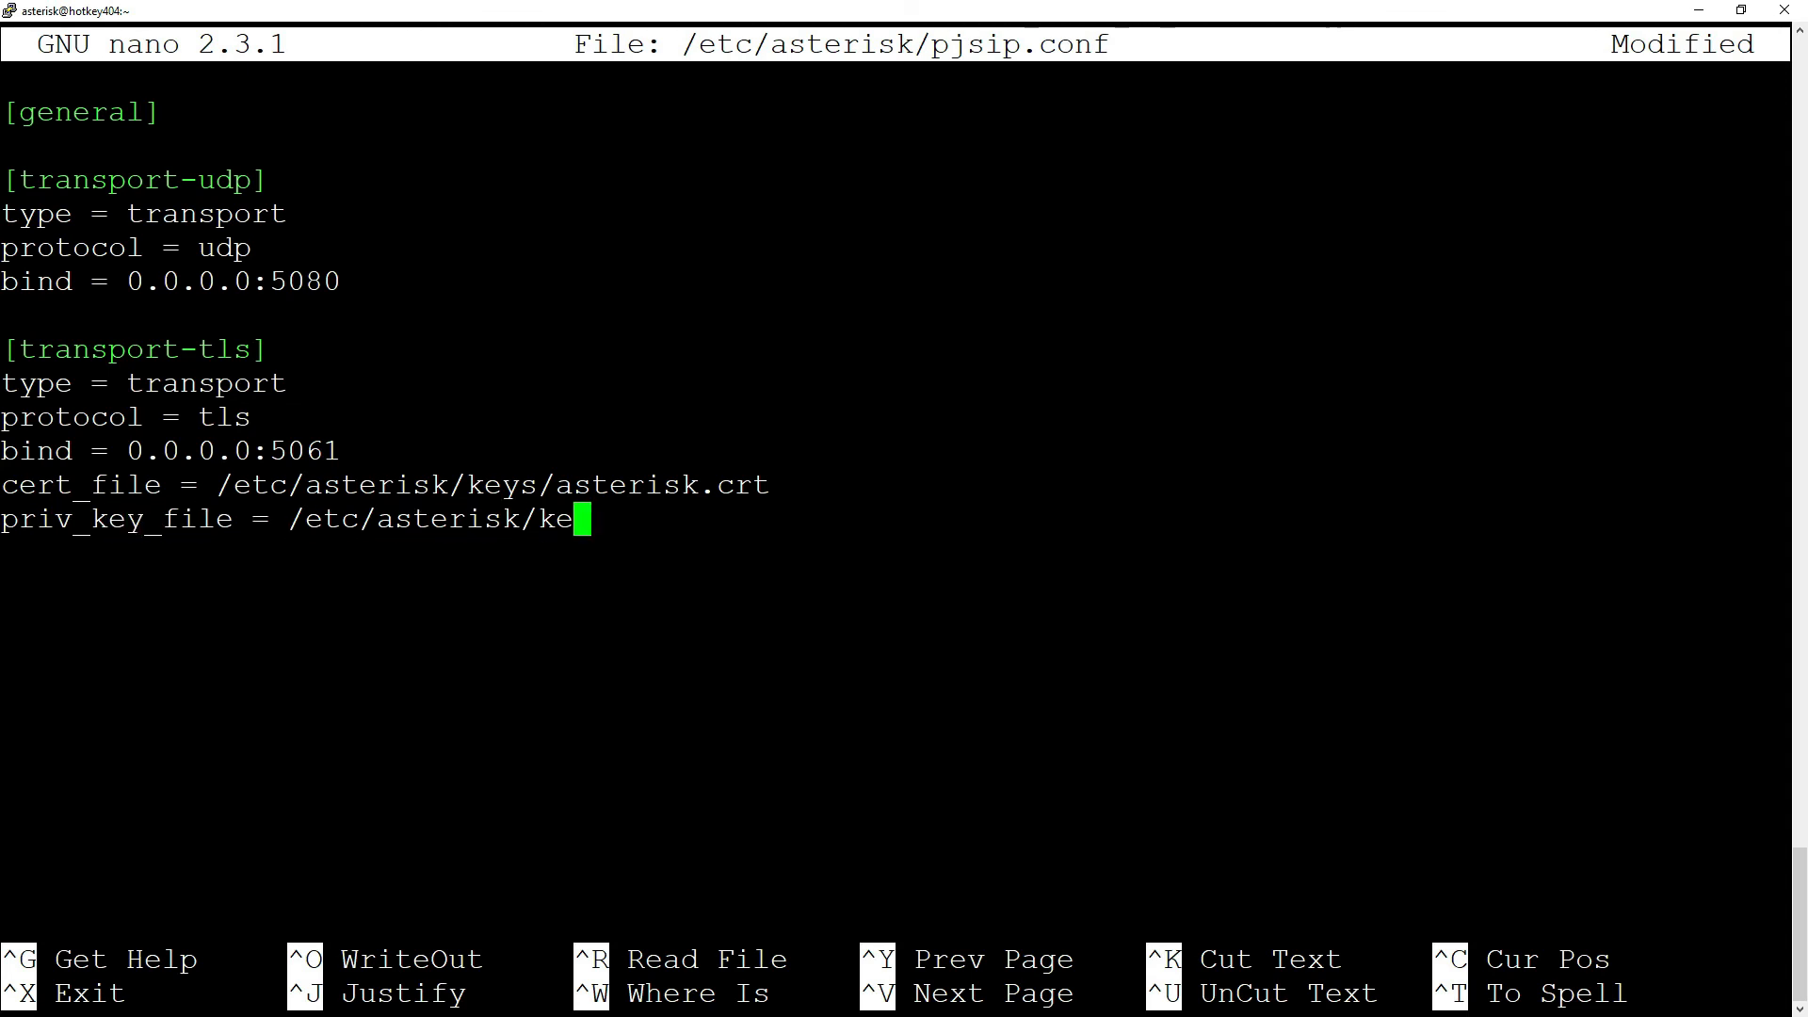
pyautogui.write('ys/asterisk')
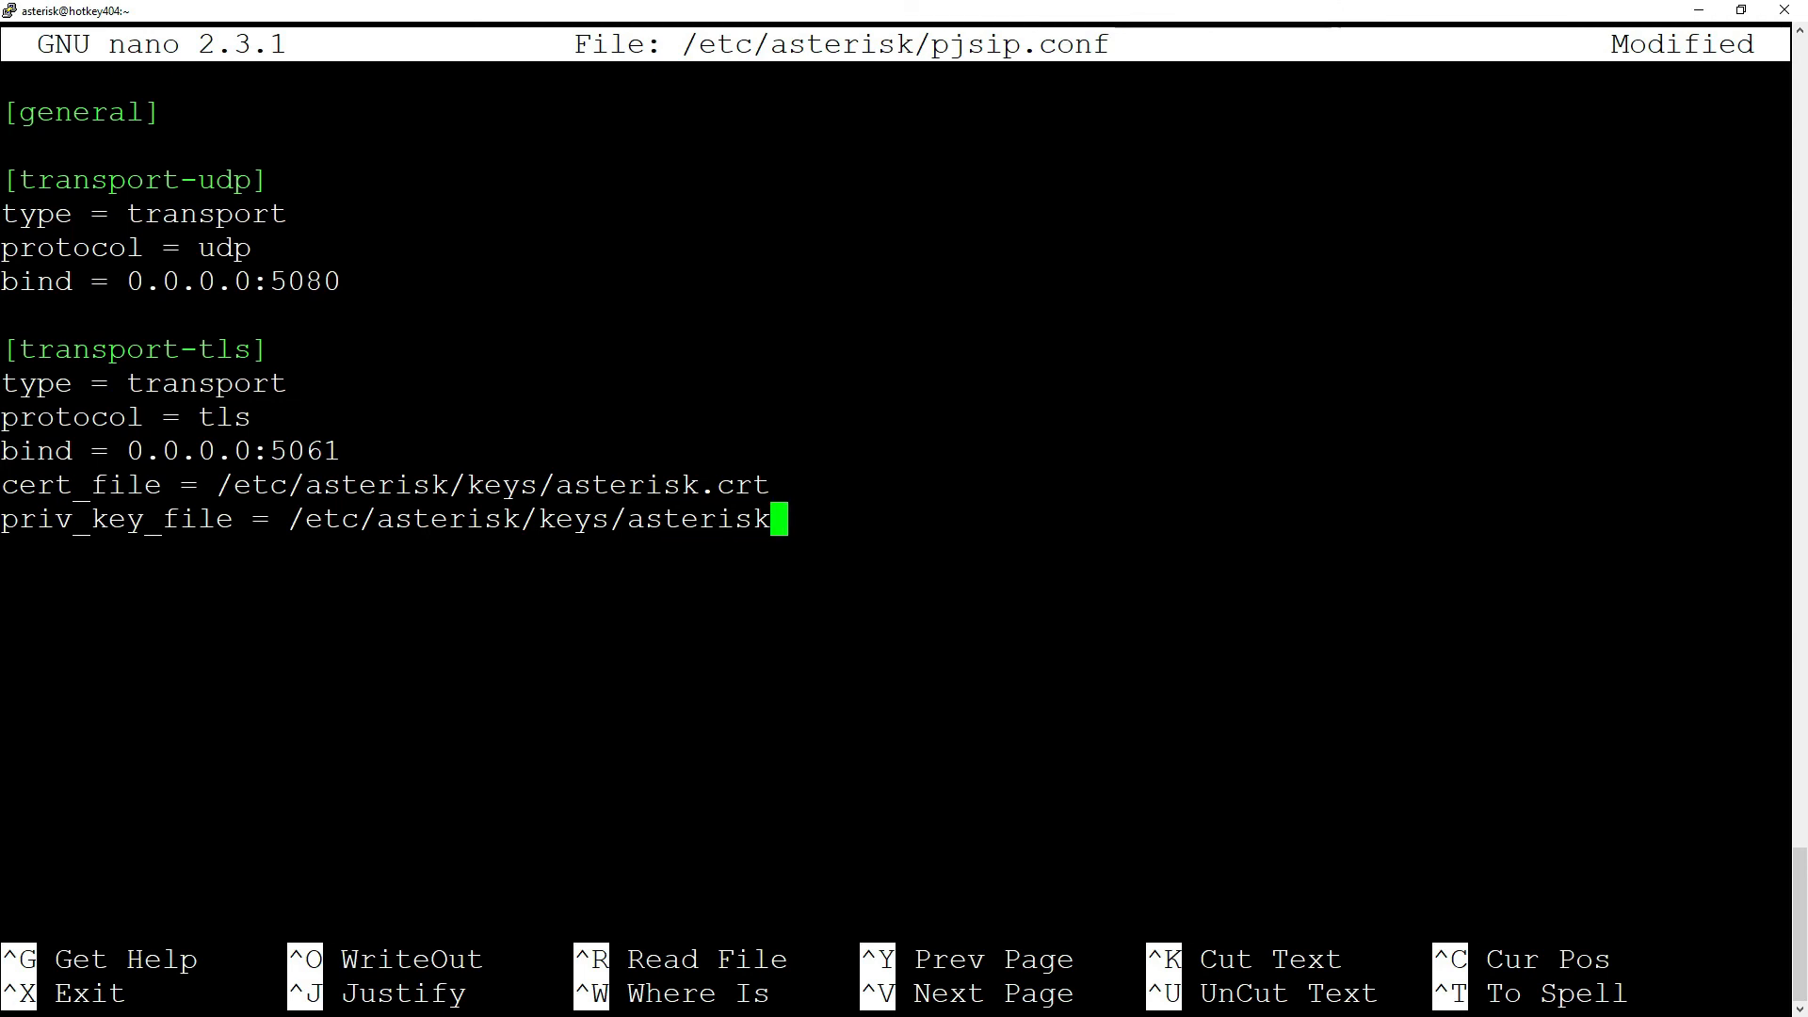
pyautogui.write('.key')
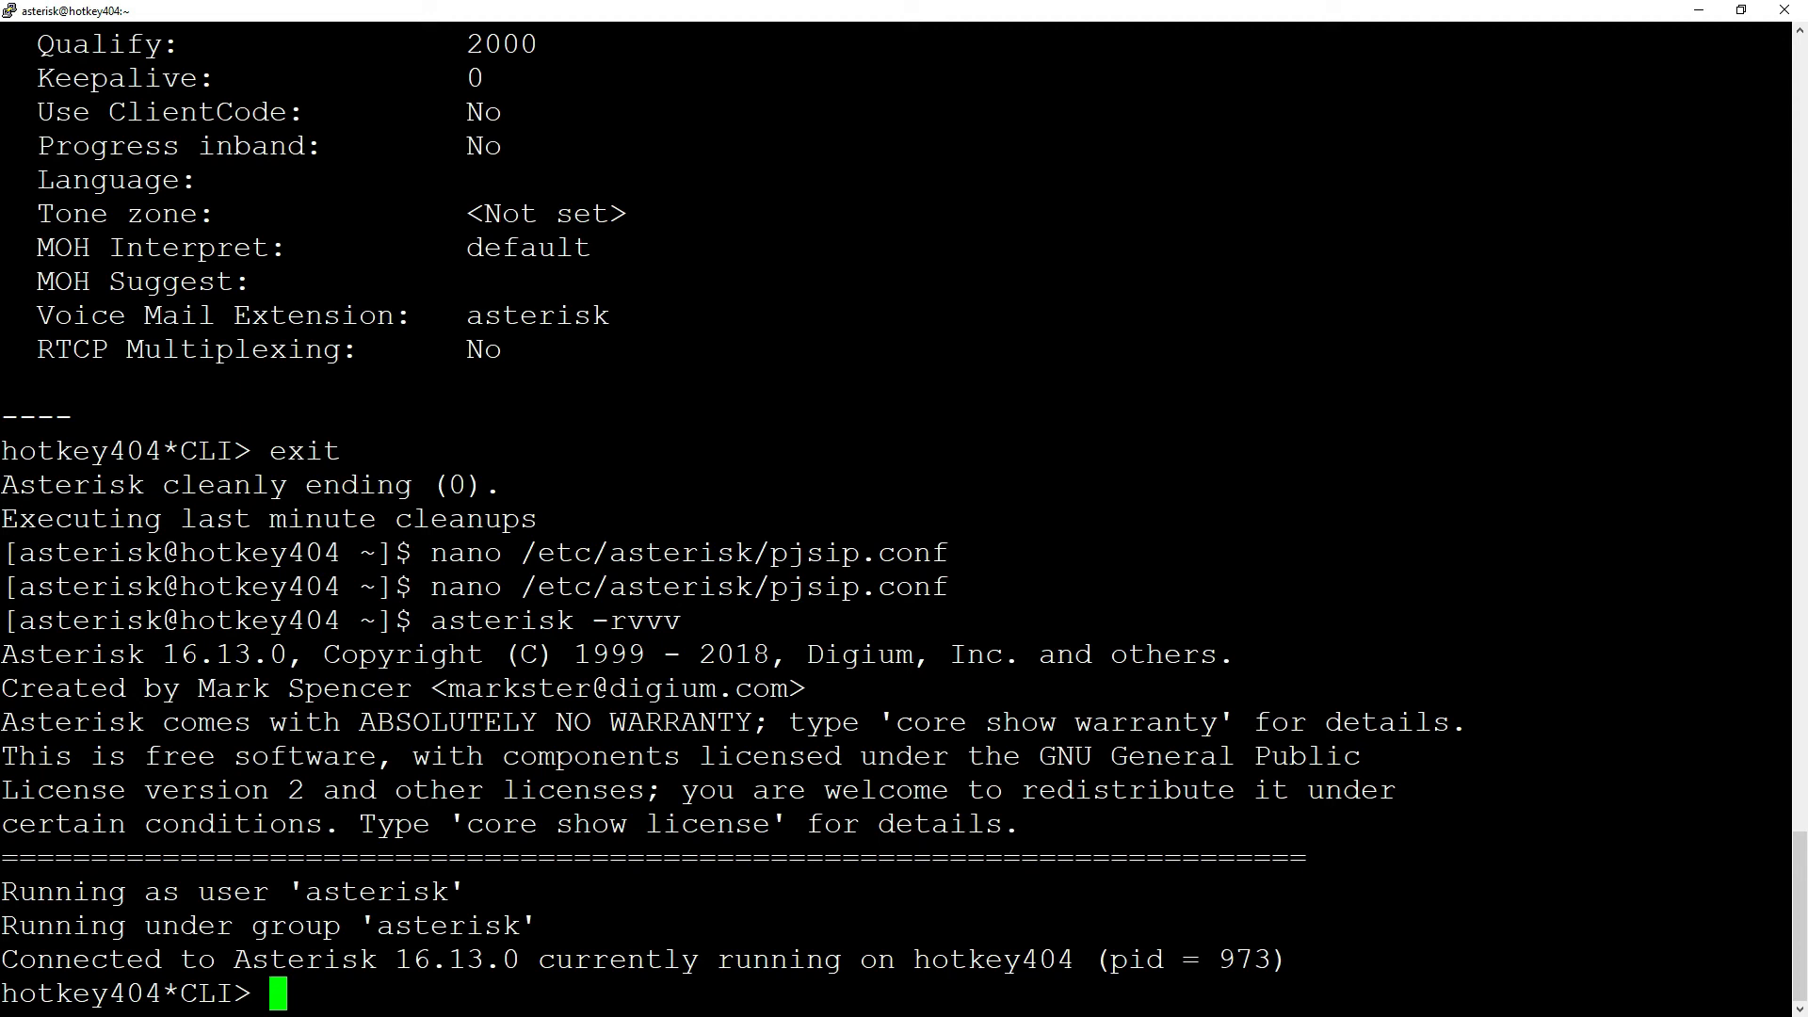
# Run 'module reload res_pjsip.so' in the Asterisk console after saving pjsip.conf.
pyautogui.write('module')
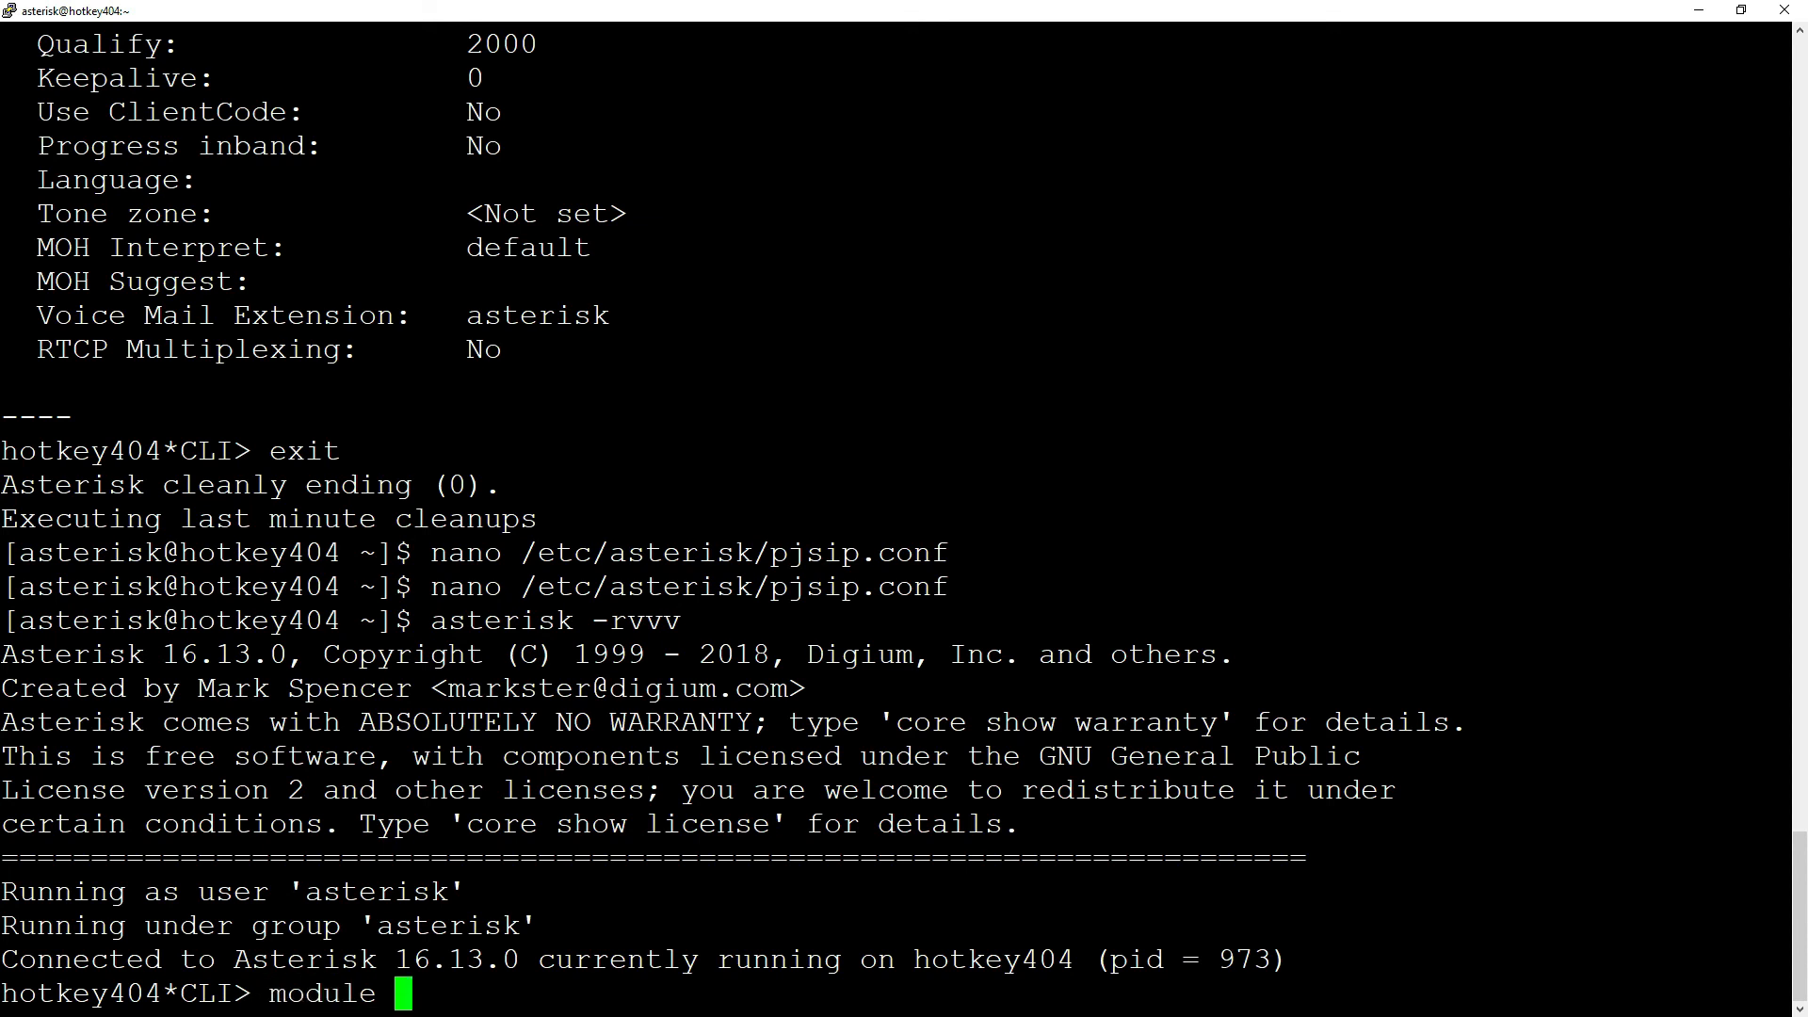
pyautogui.write('reload res_')
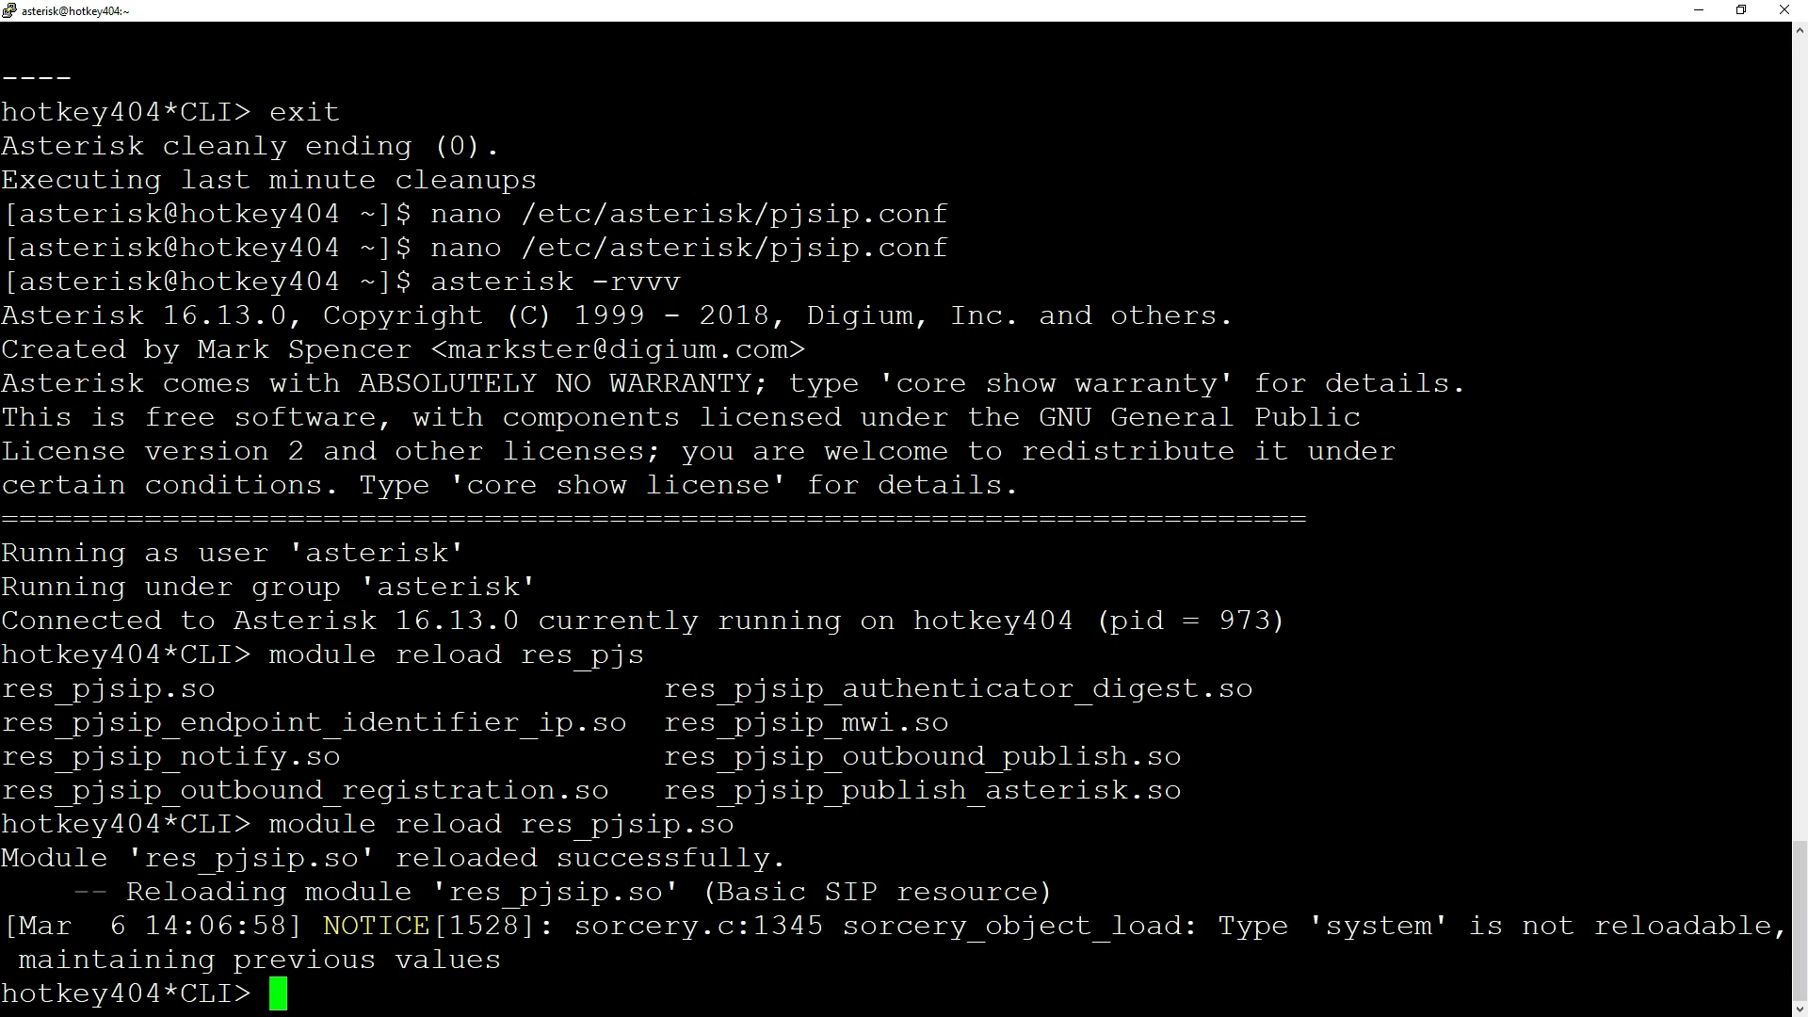
pyautogui.write('pjs')
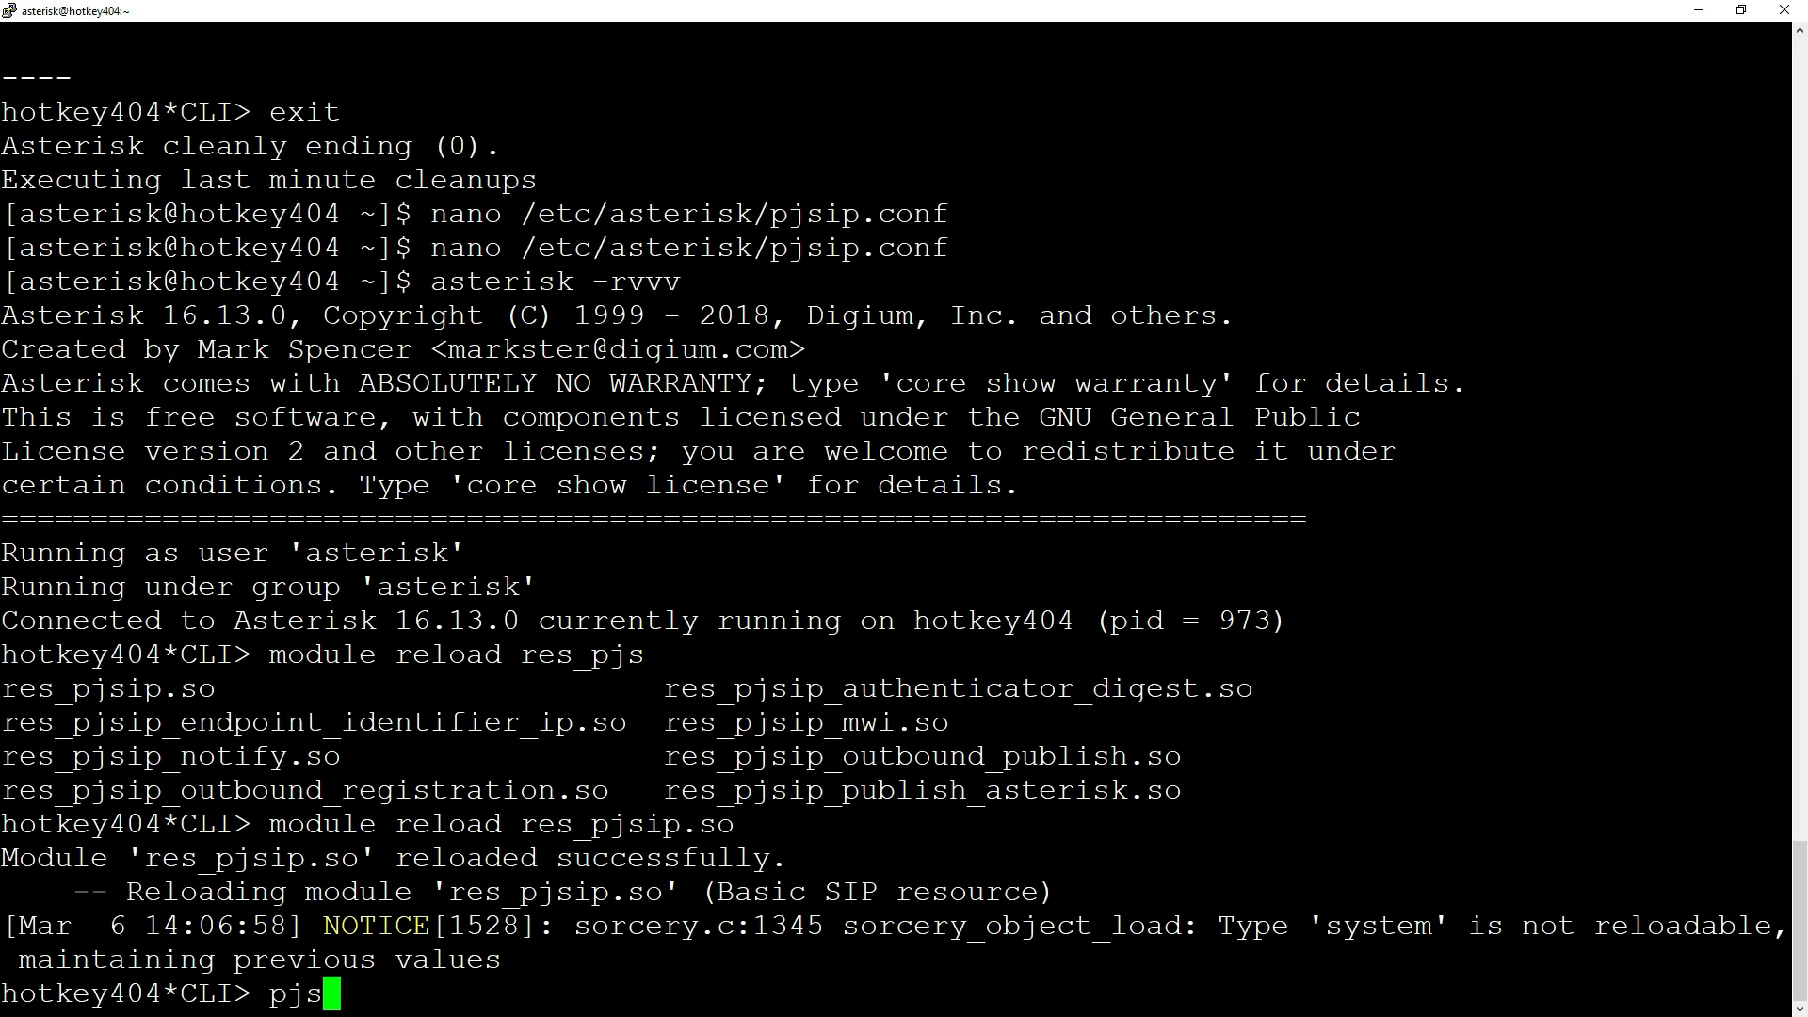